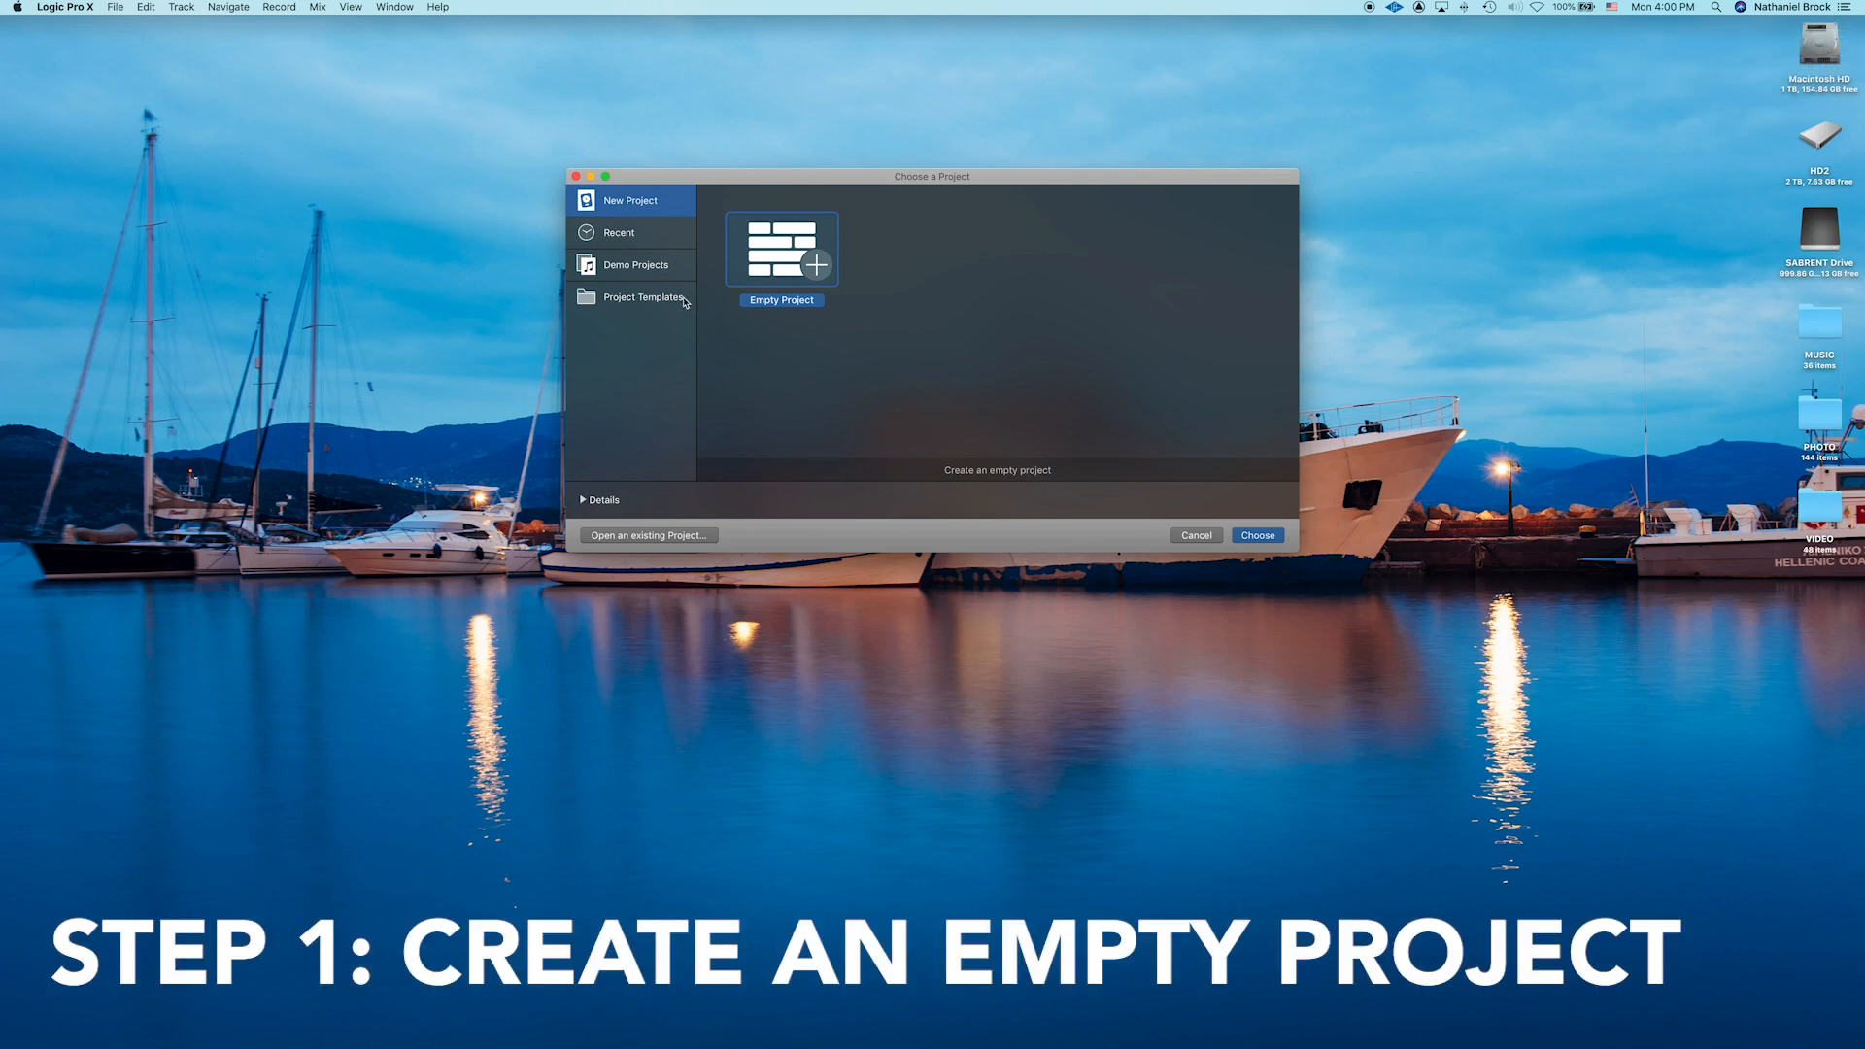
Step: Browse the templates and demo projects, then create an Empty Project
left_click(643, 297)
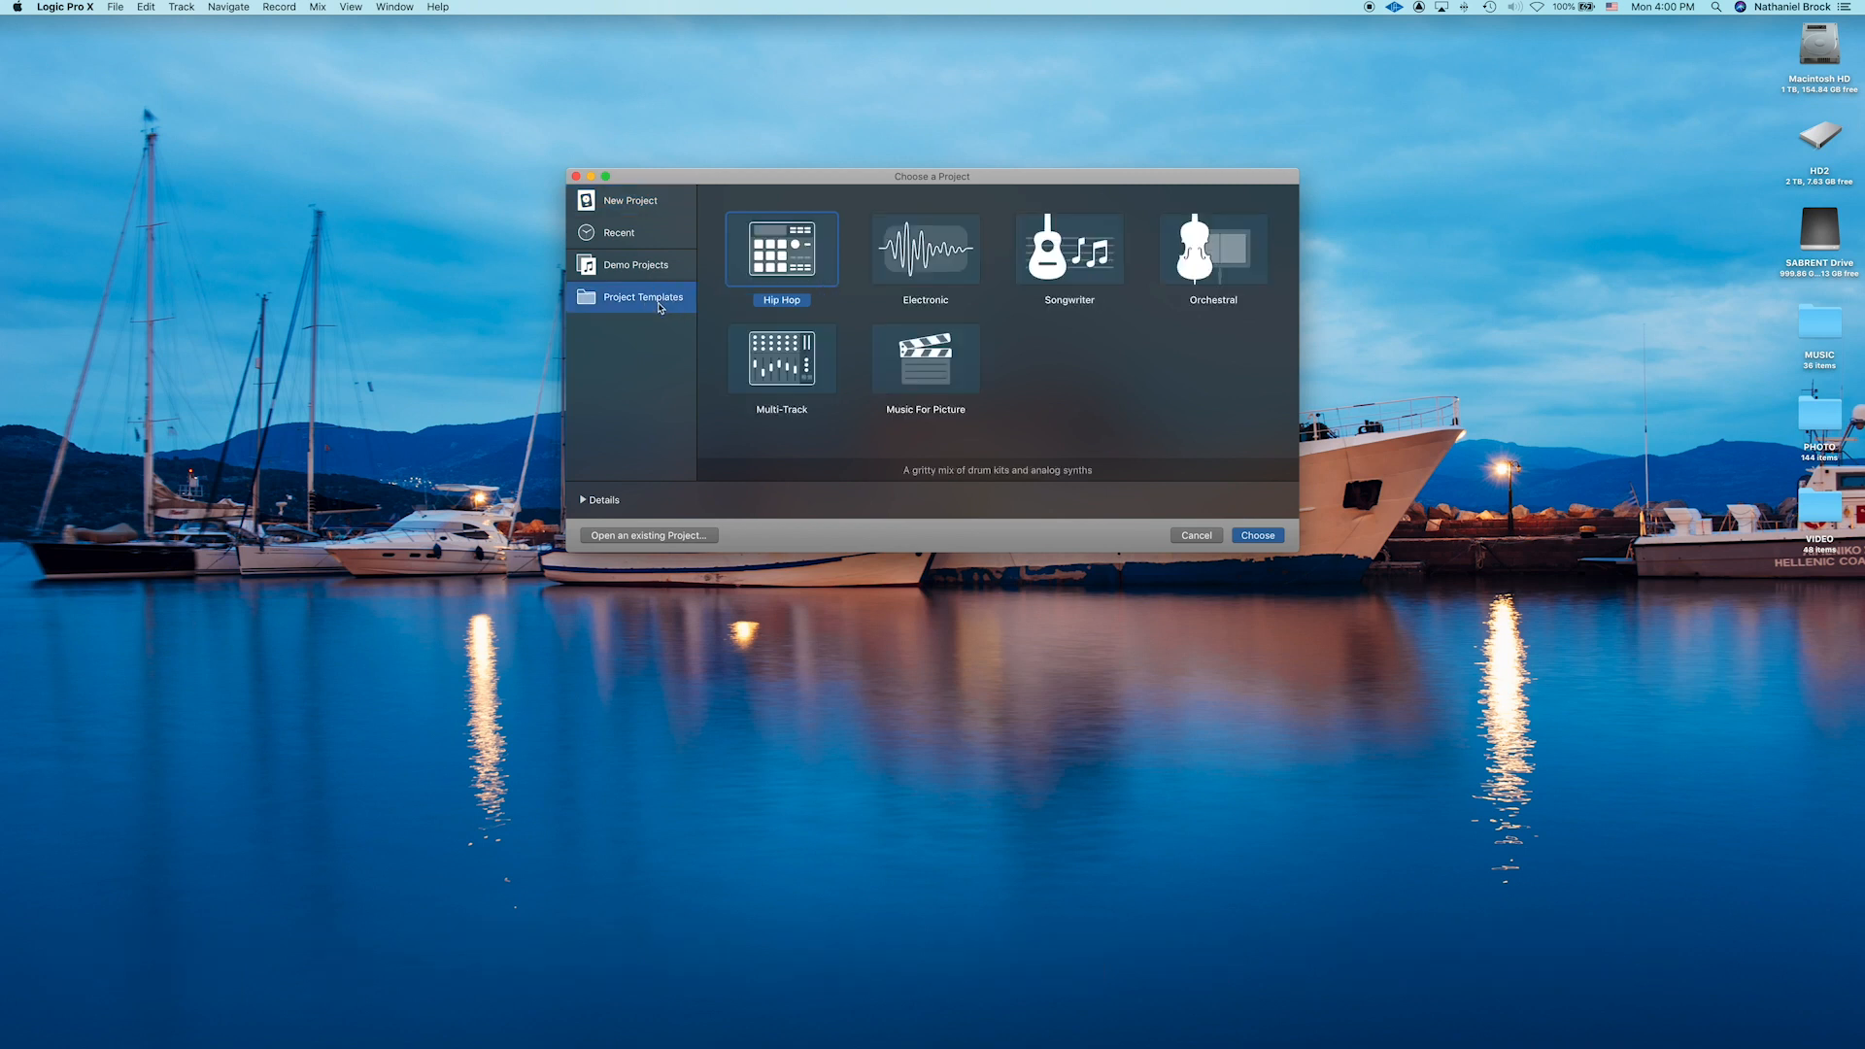
left_click(635, 264)
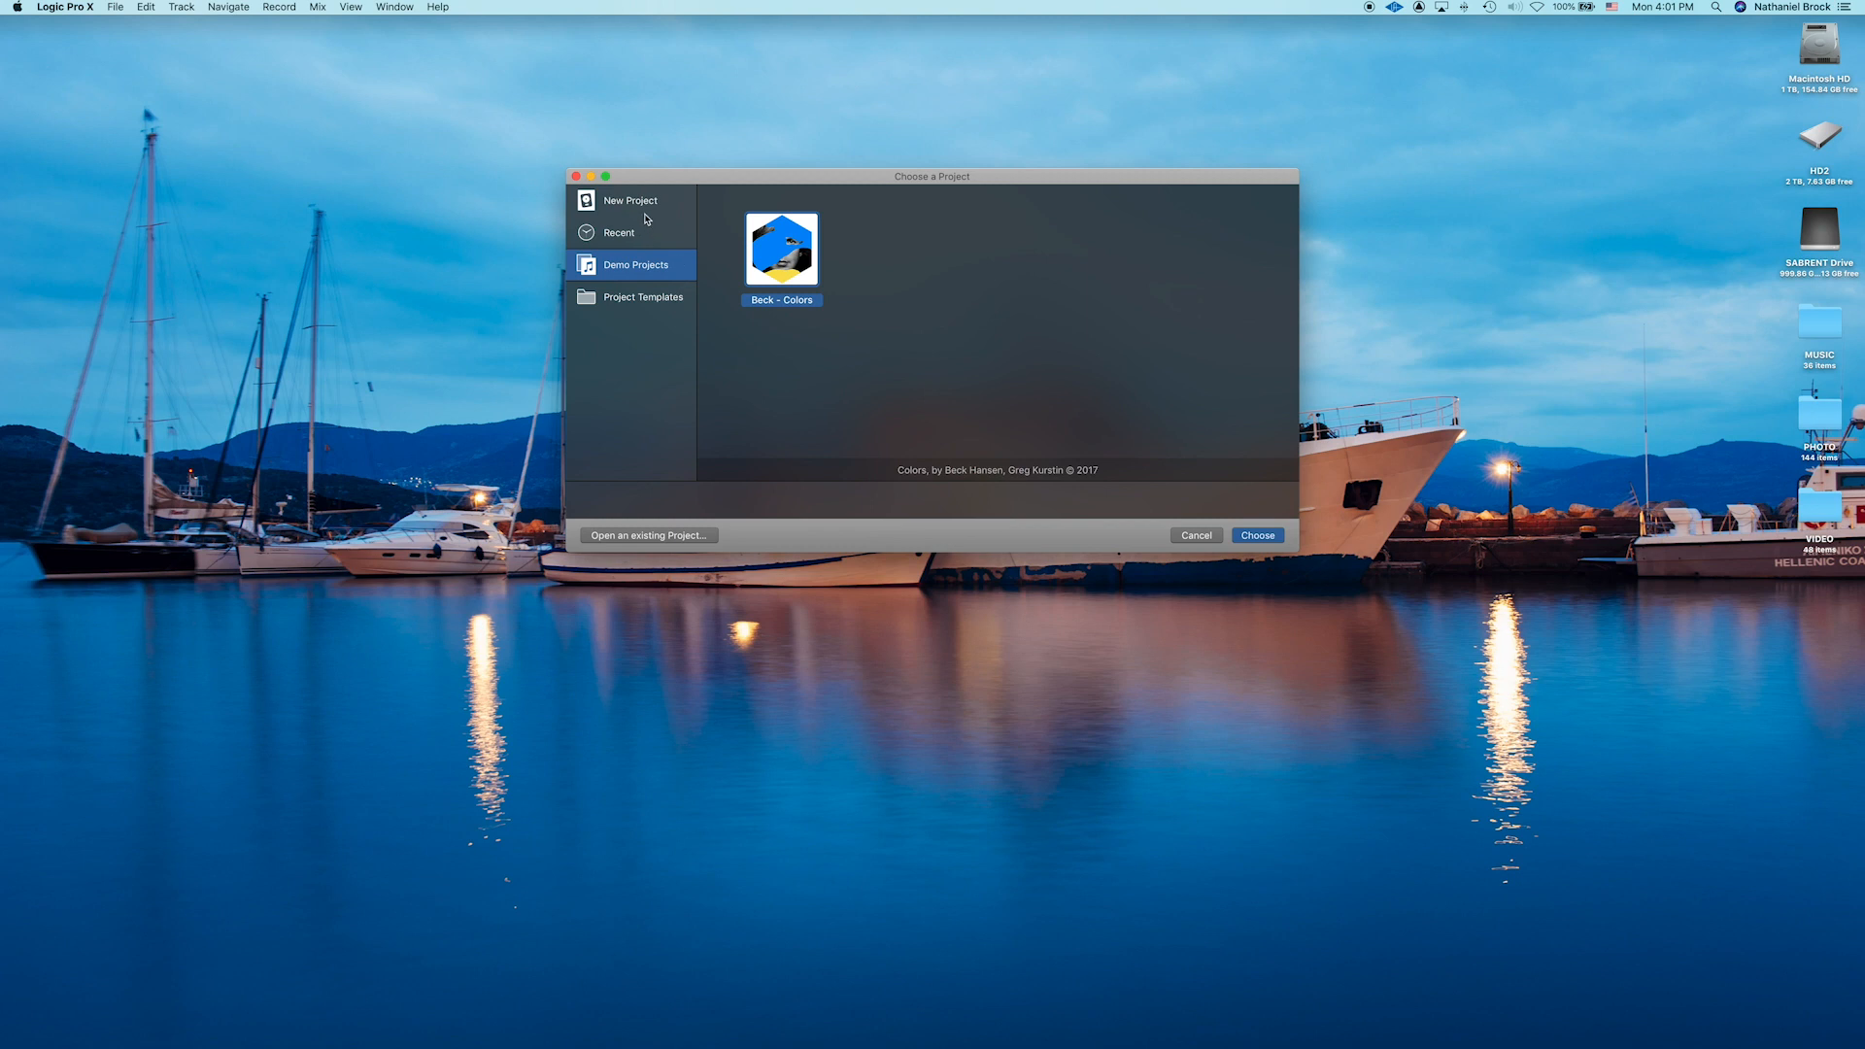
left_click(631, 200)
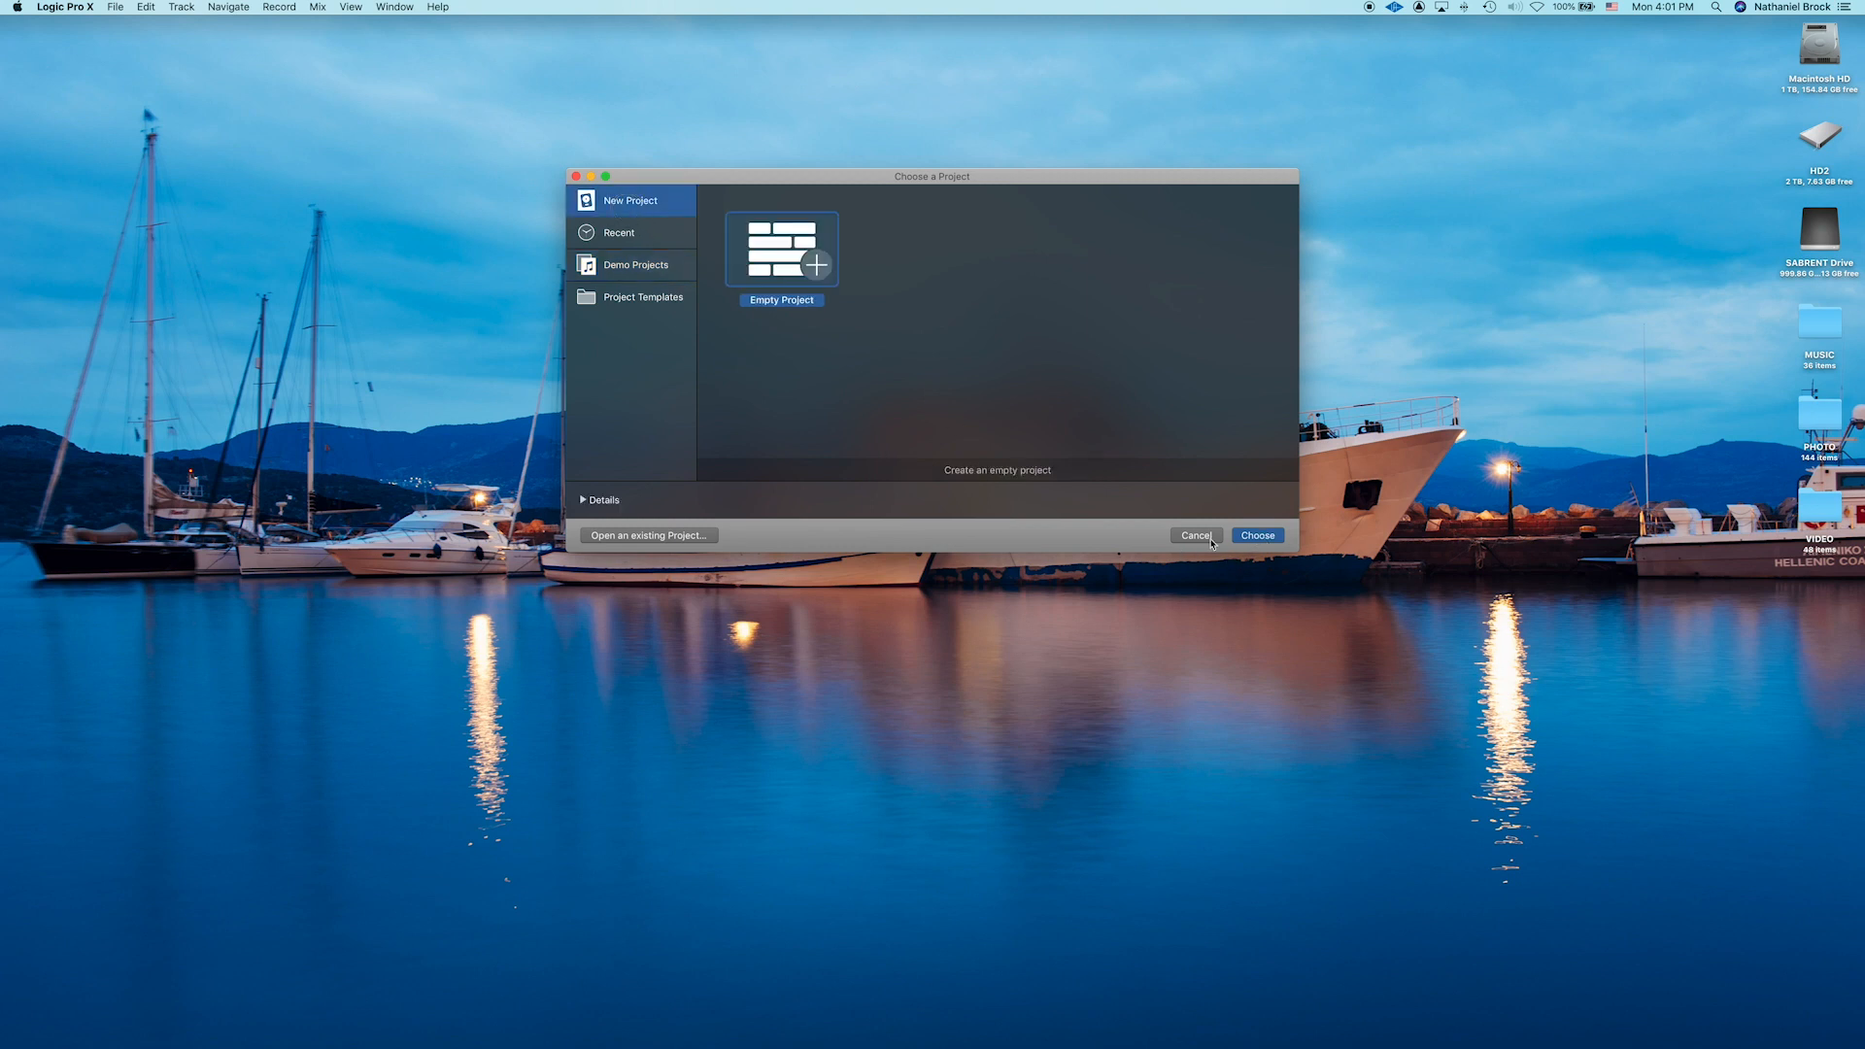
left_click(1257, 535)
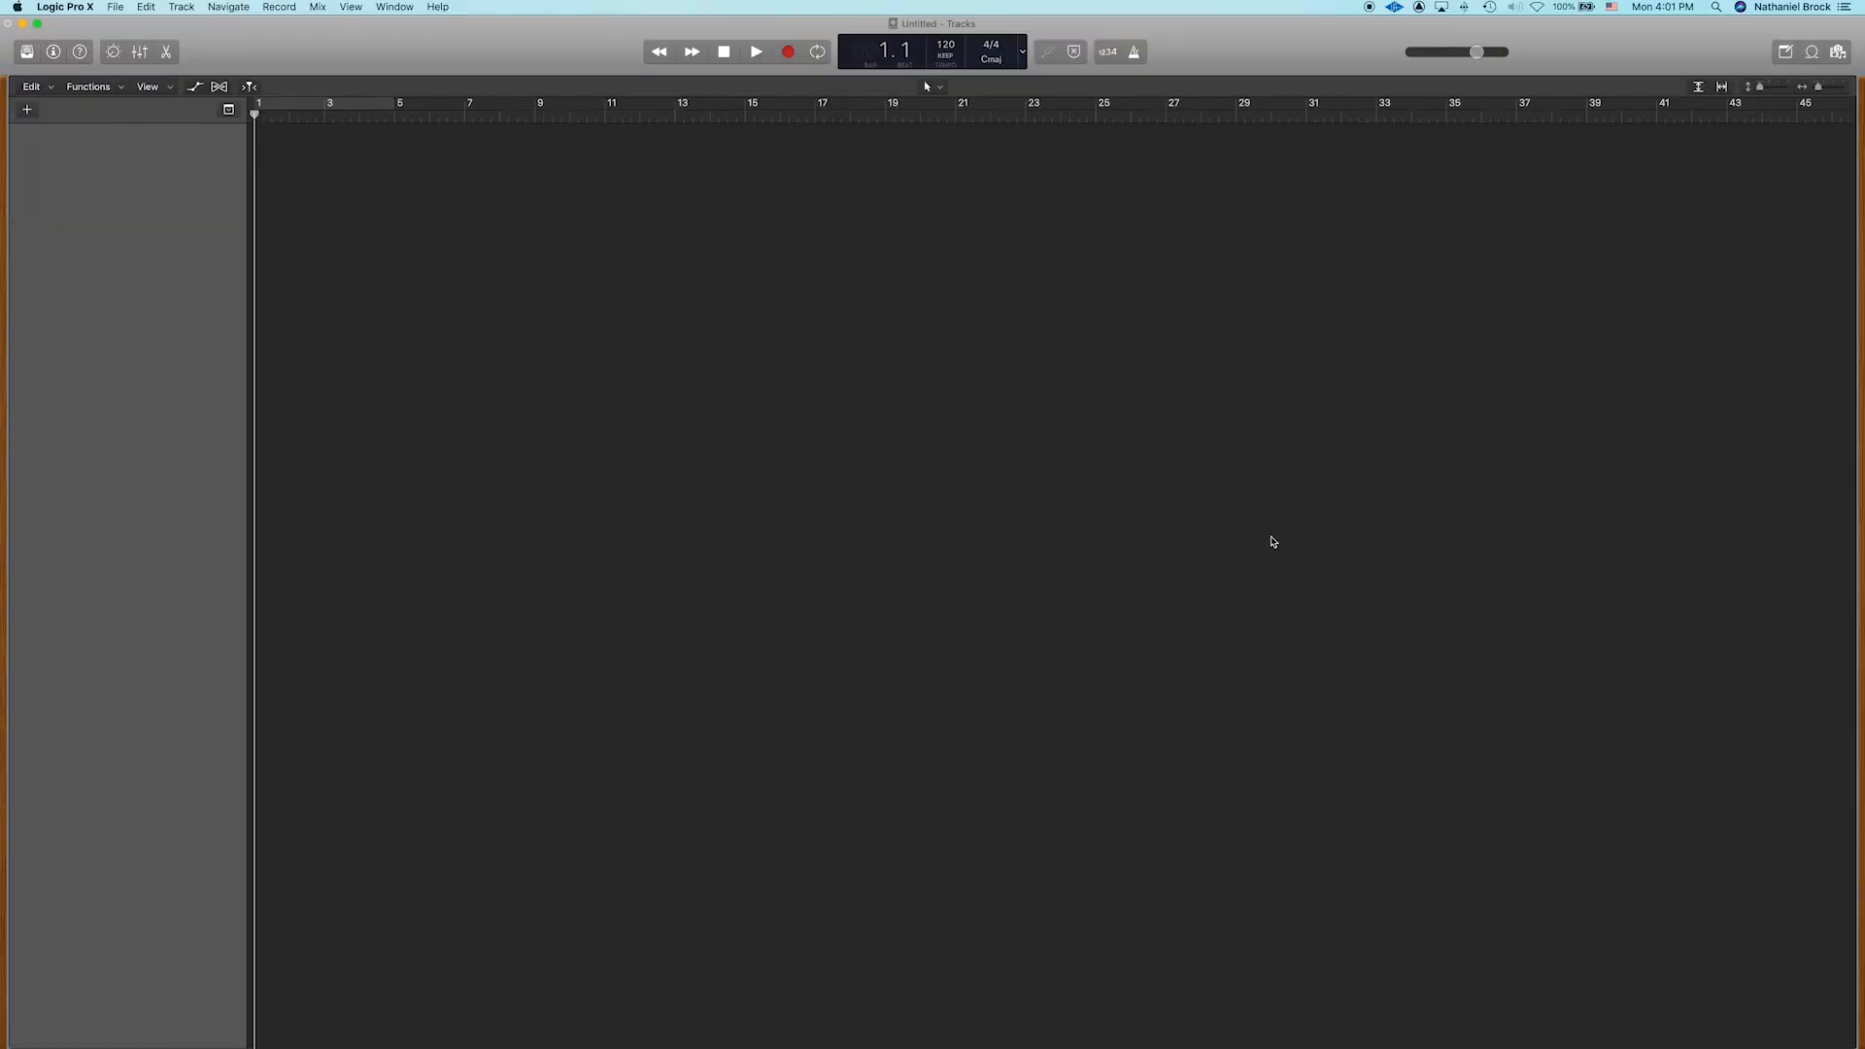
Step: Add a Software Instrument track
left_click(26, 110)
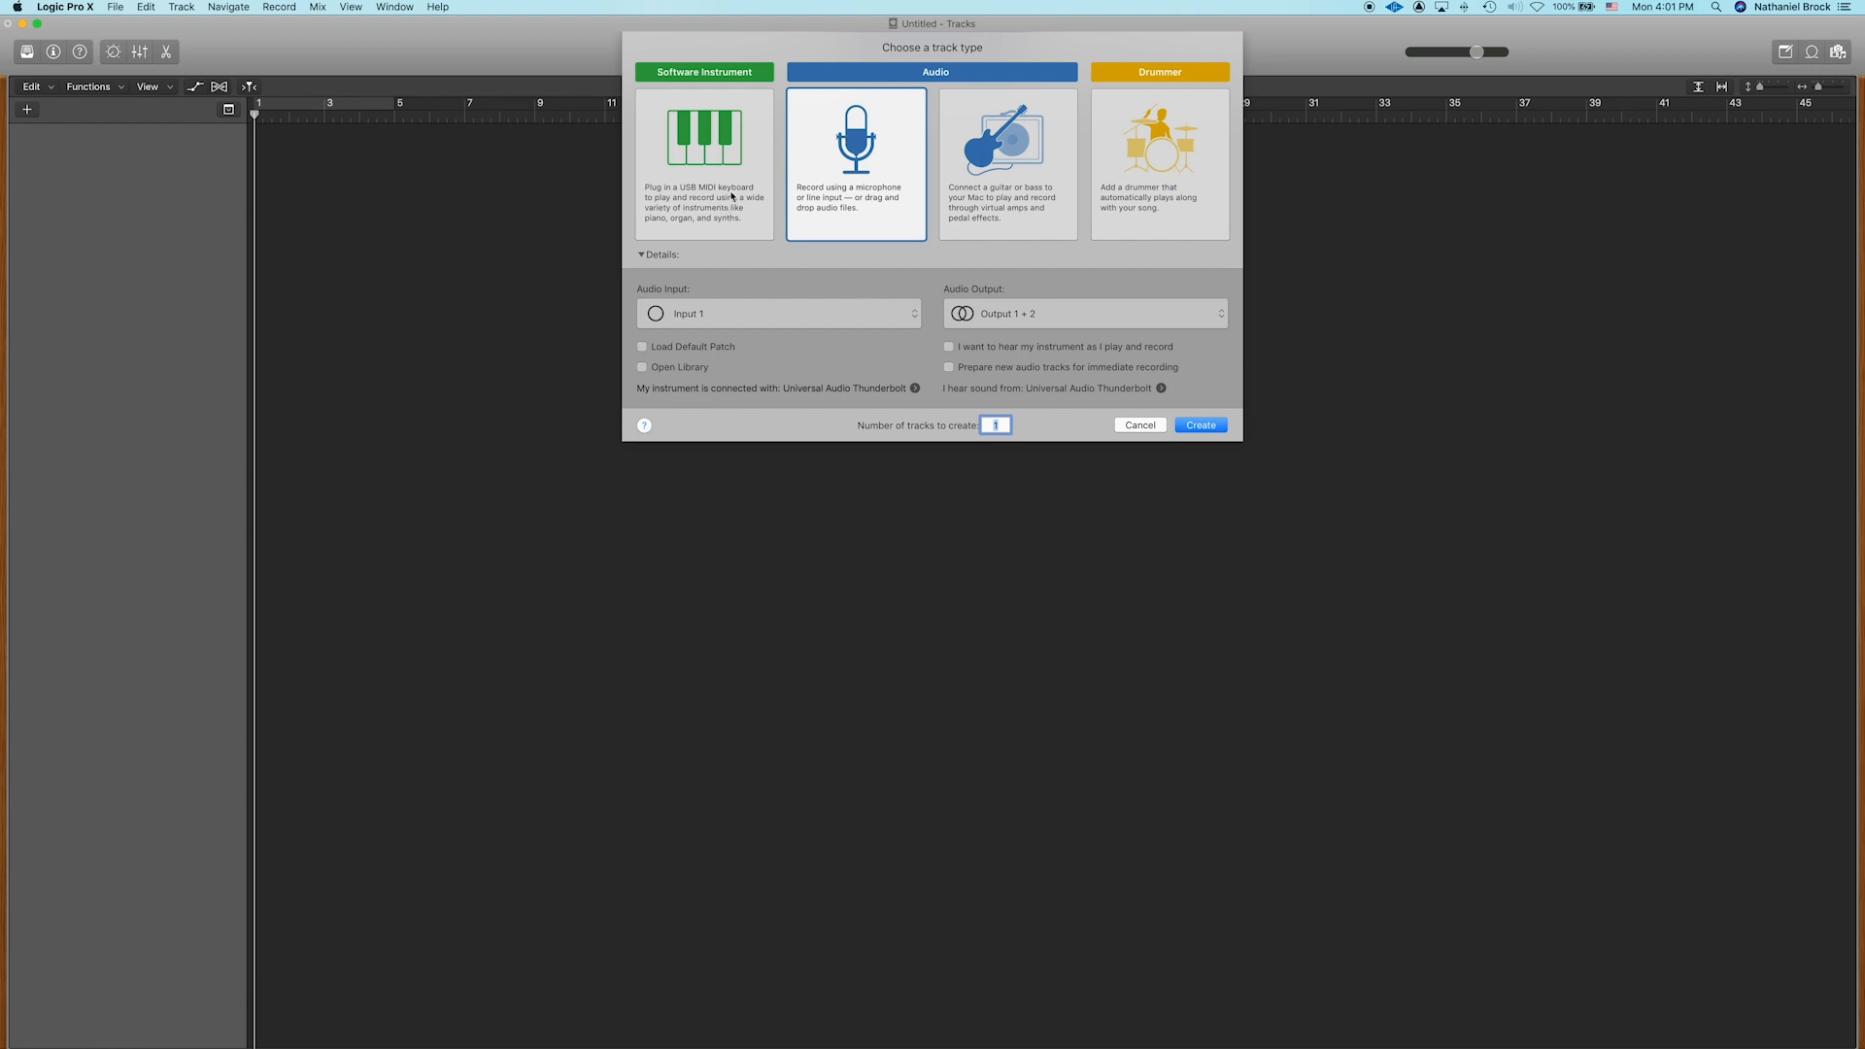
left_click(705, 163)
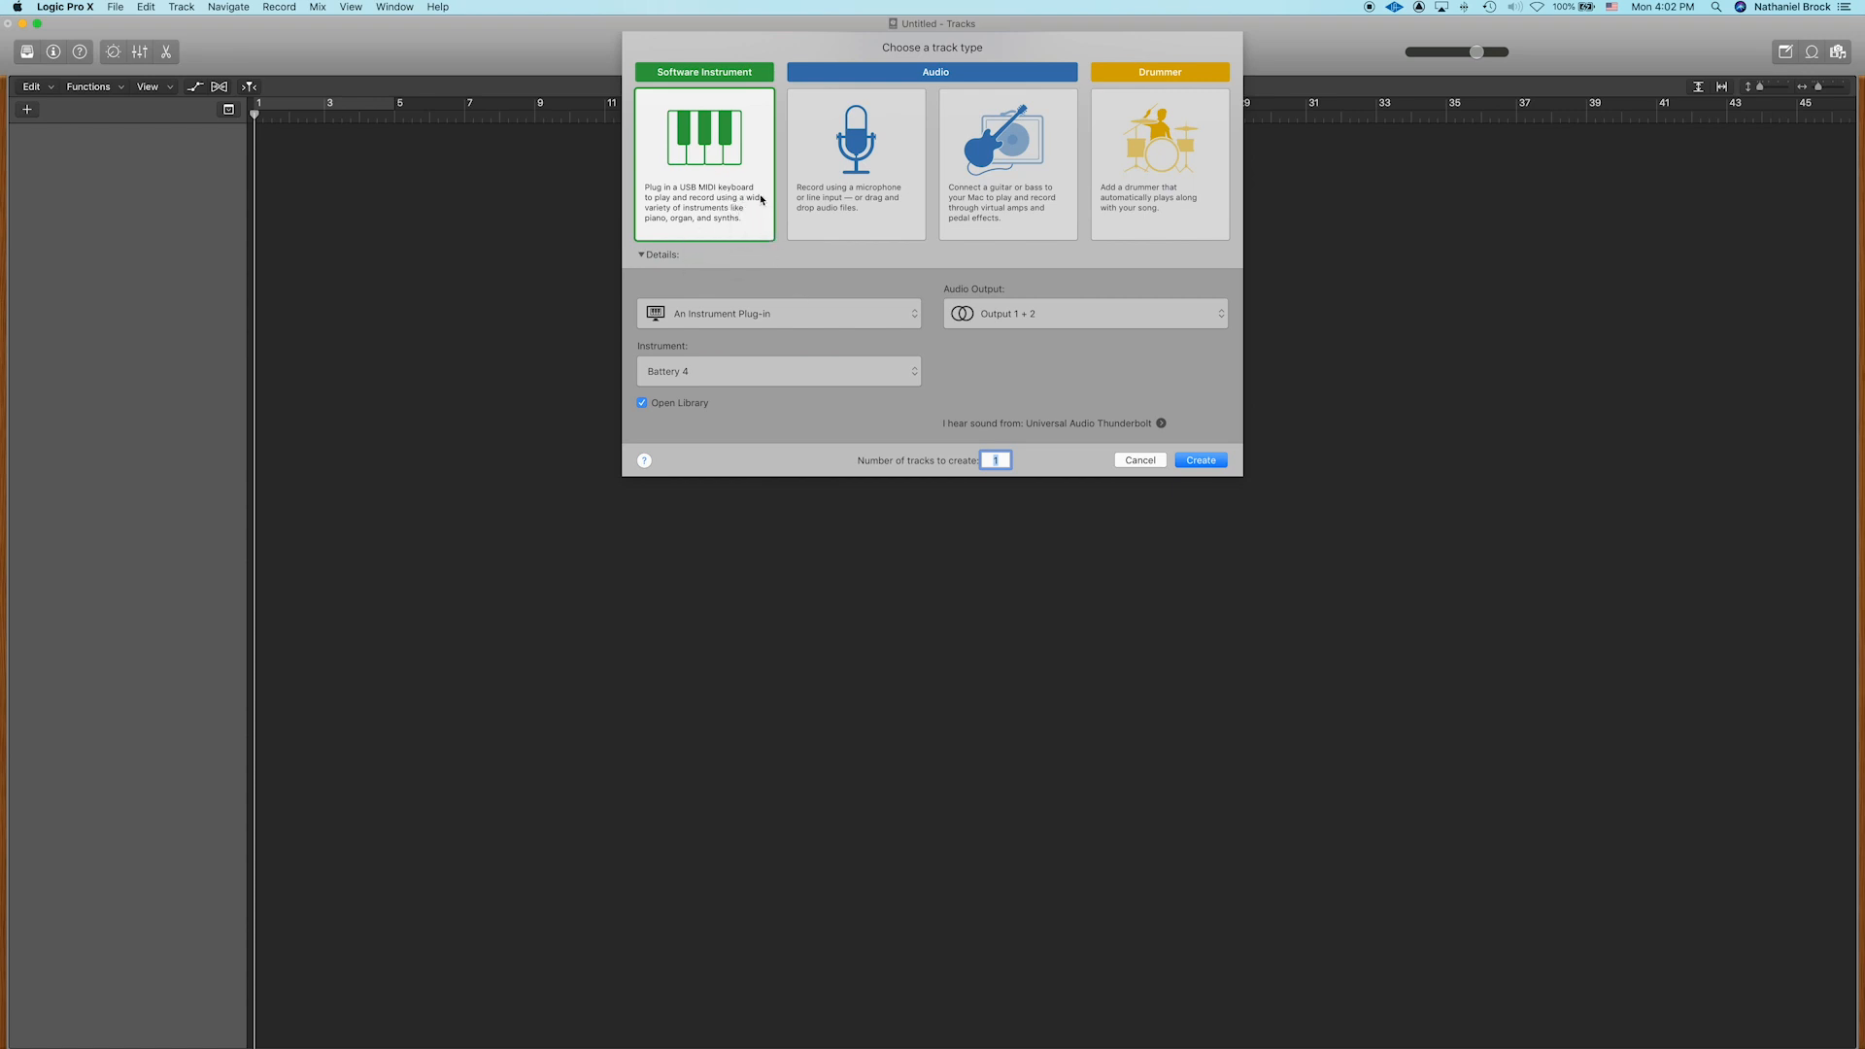
left_click(778, 370)
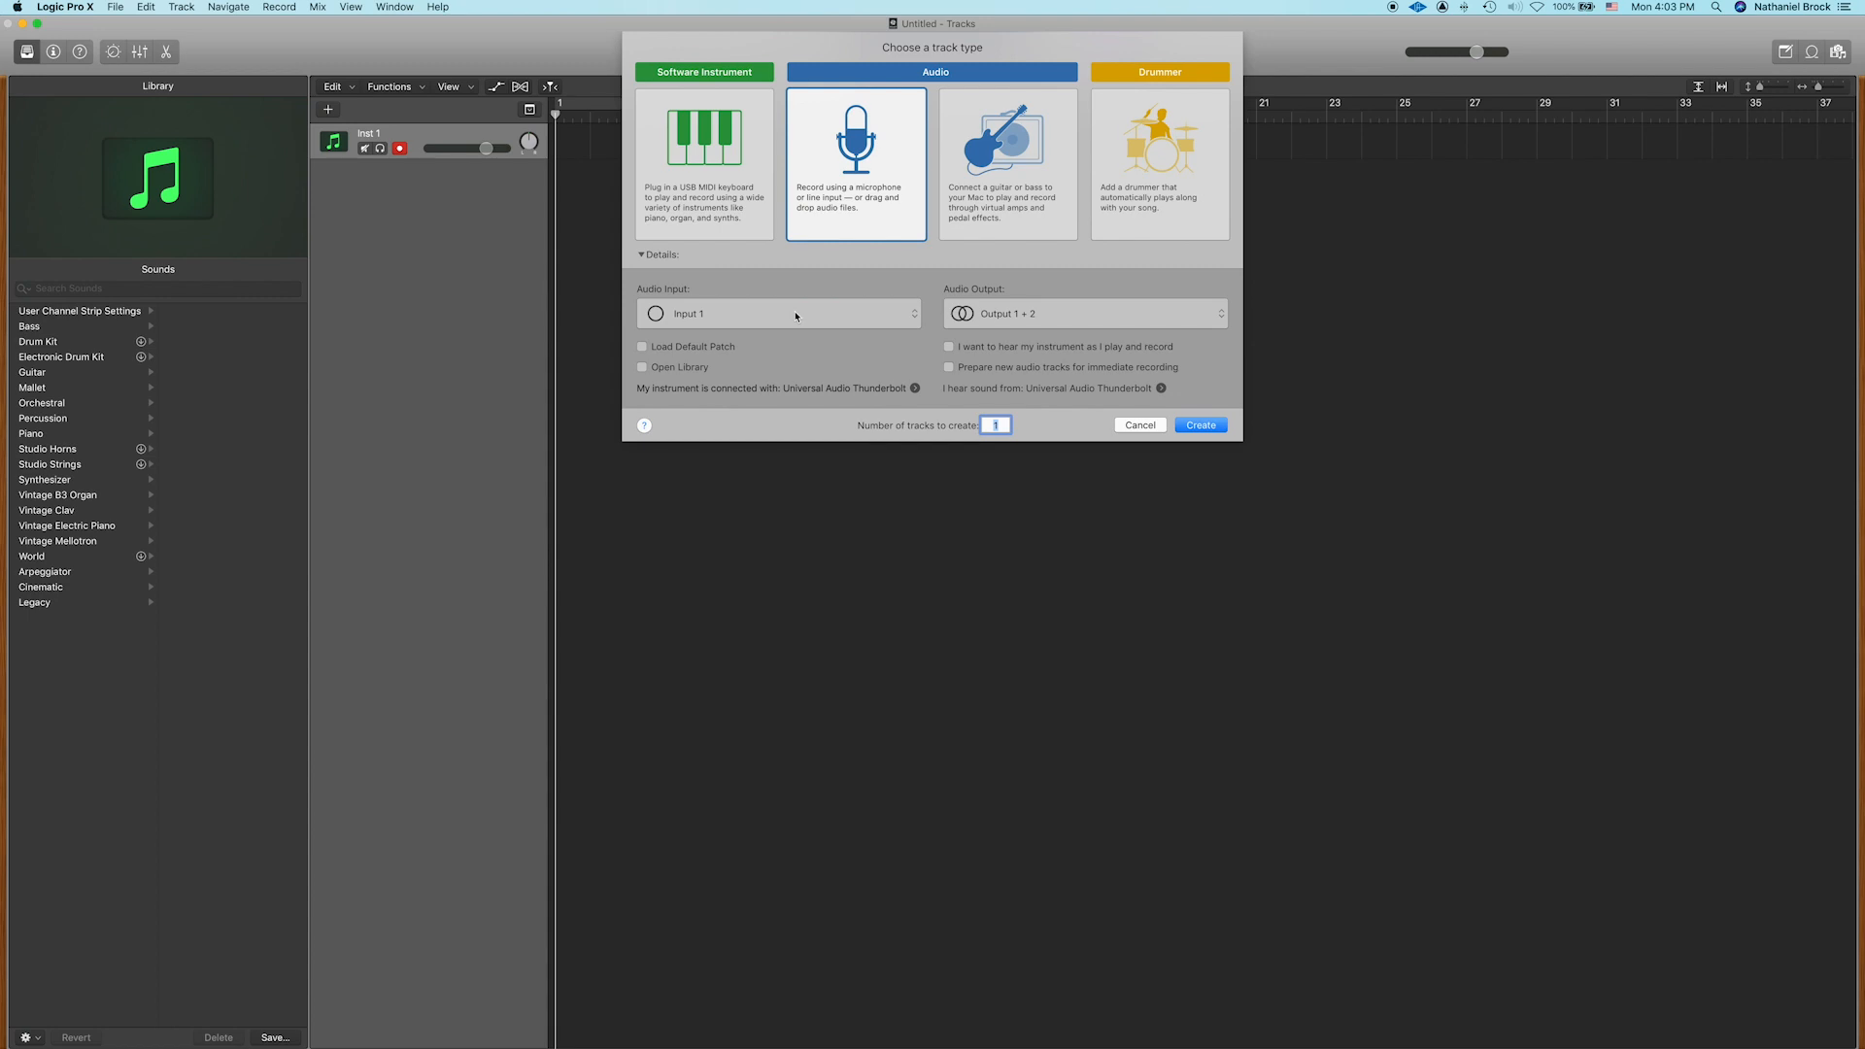
mouse_move(854, 318)
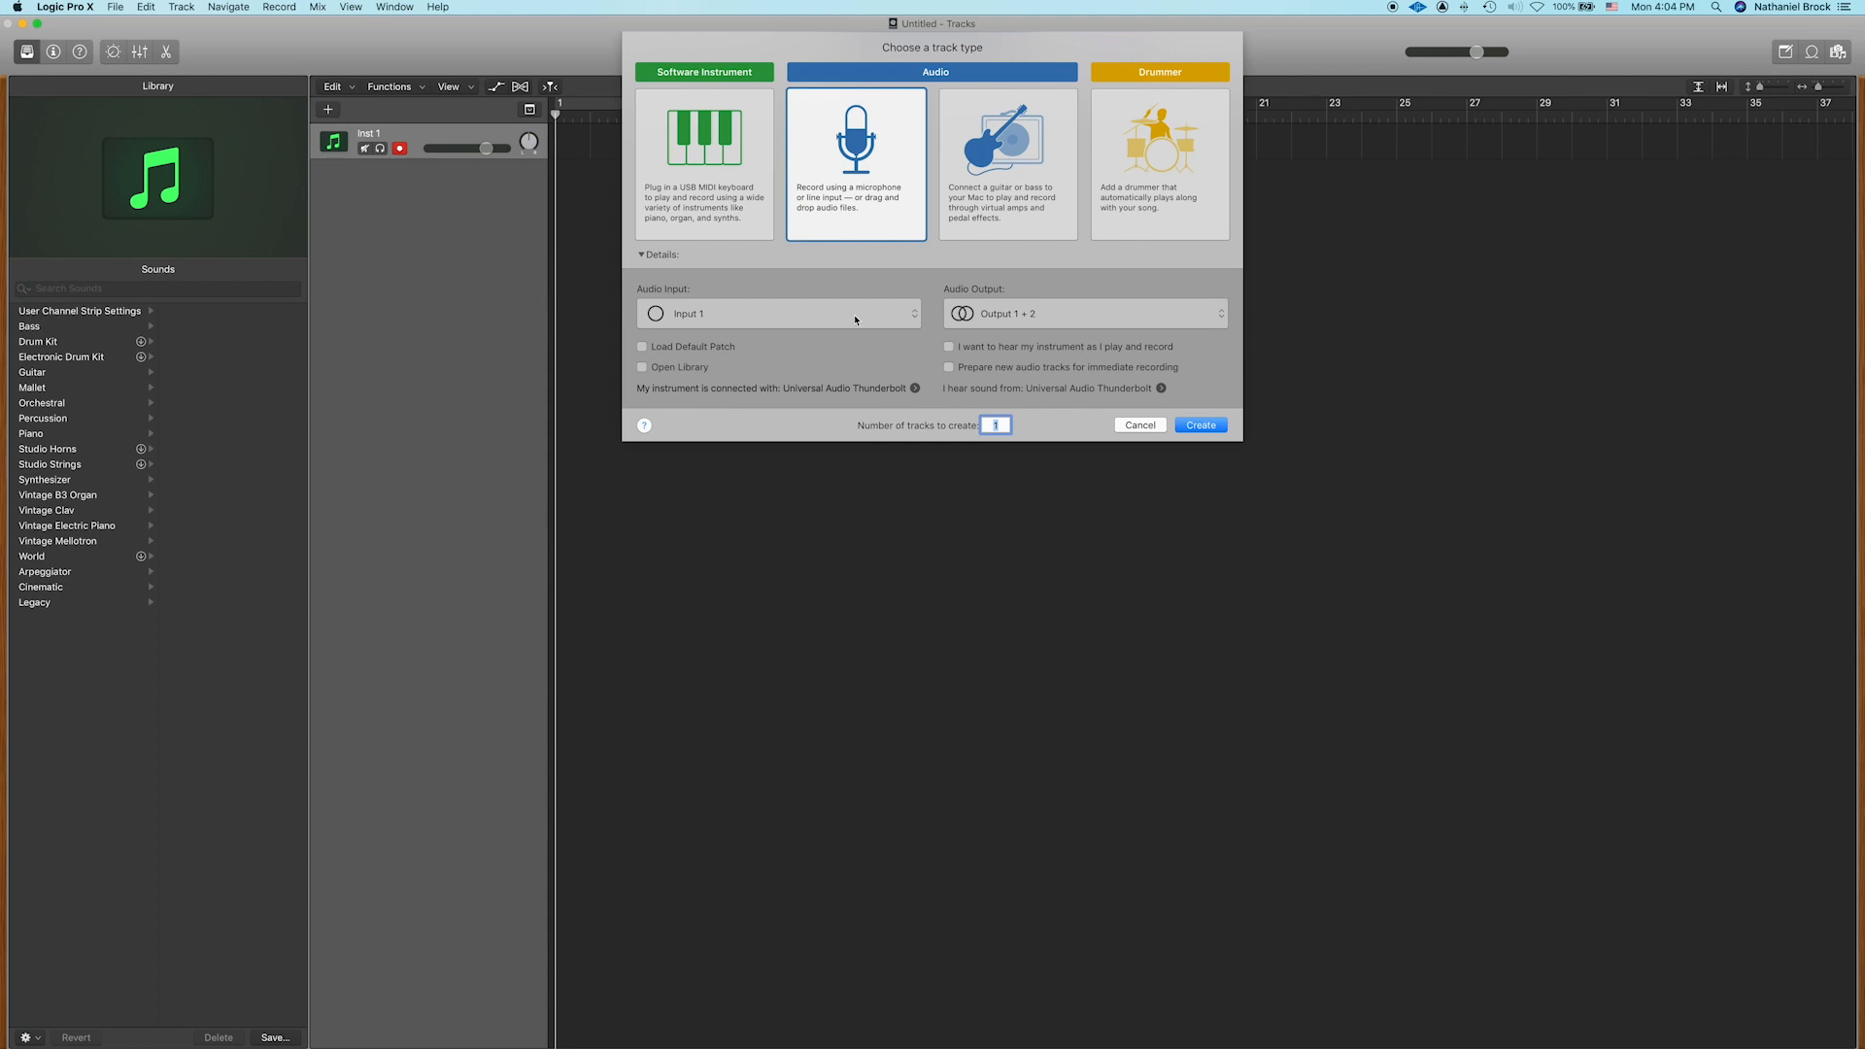
mouse_move(876, 281)
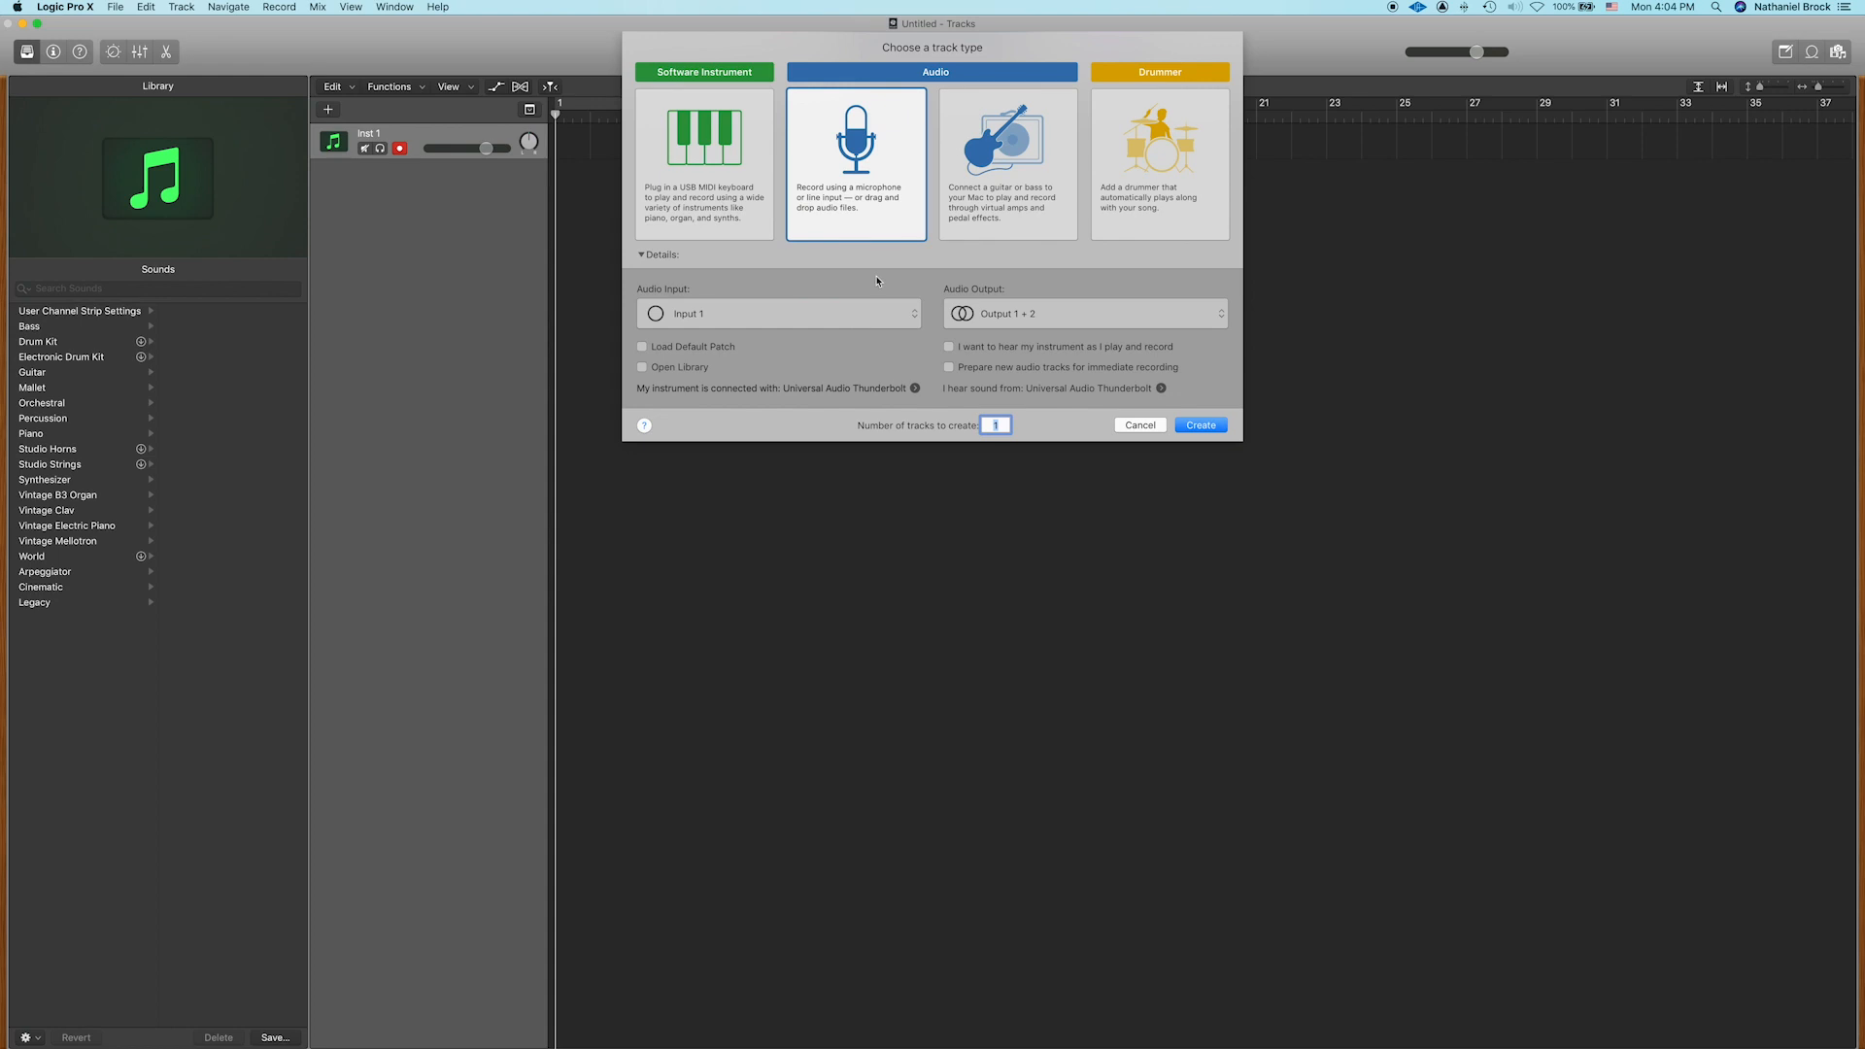
Step: Create an audio track recording from Input 1
left_click(779, 313)
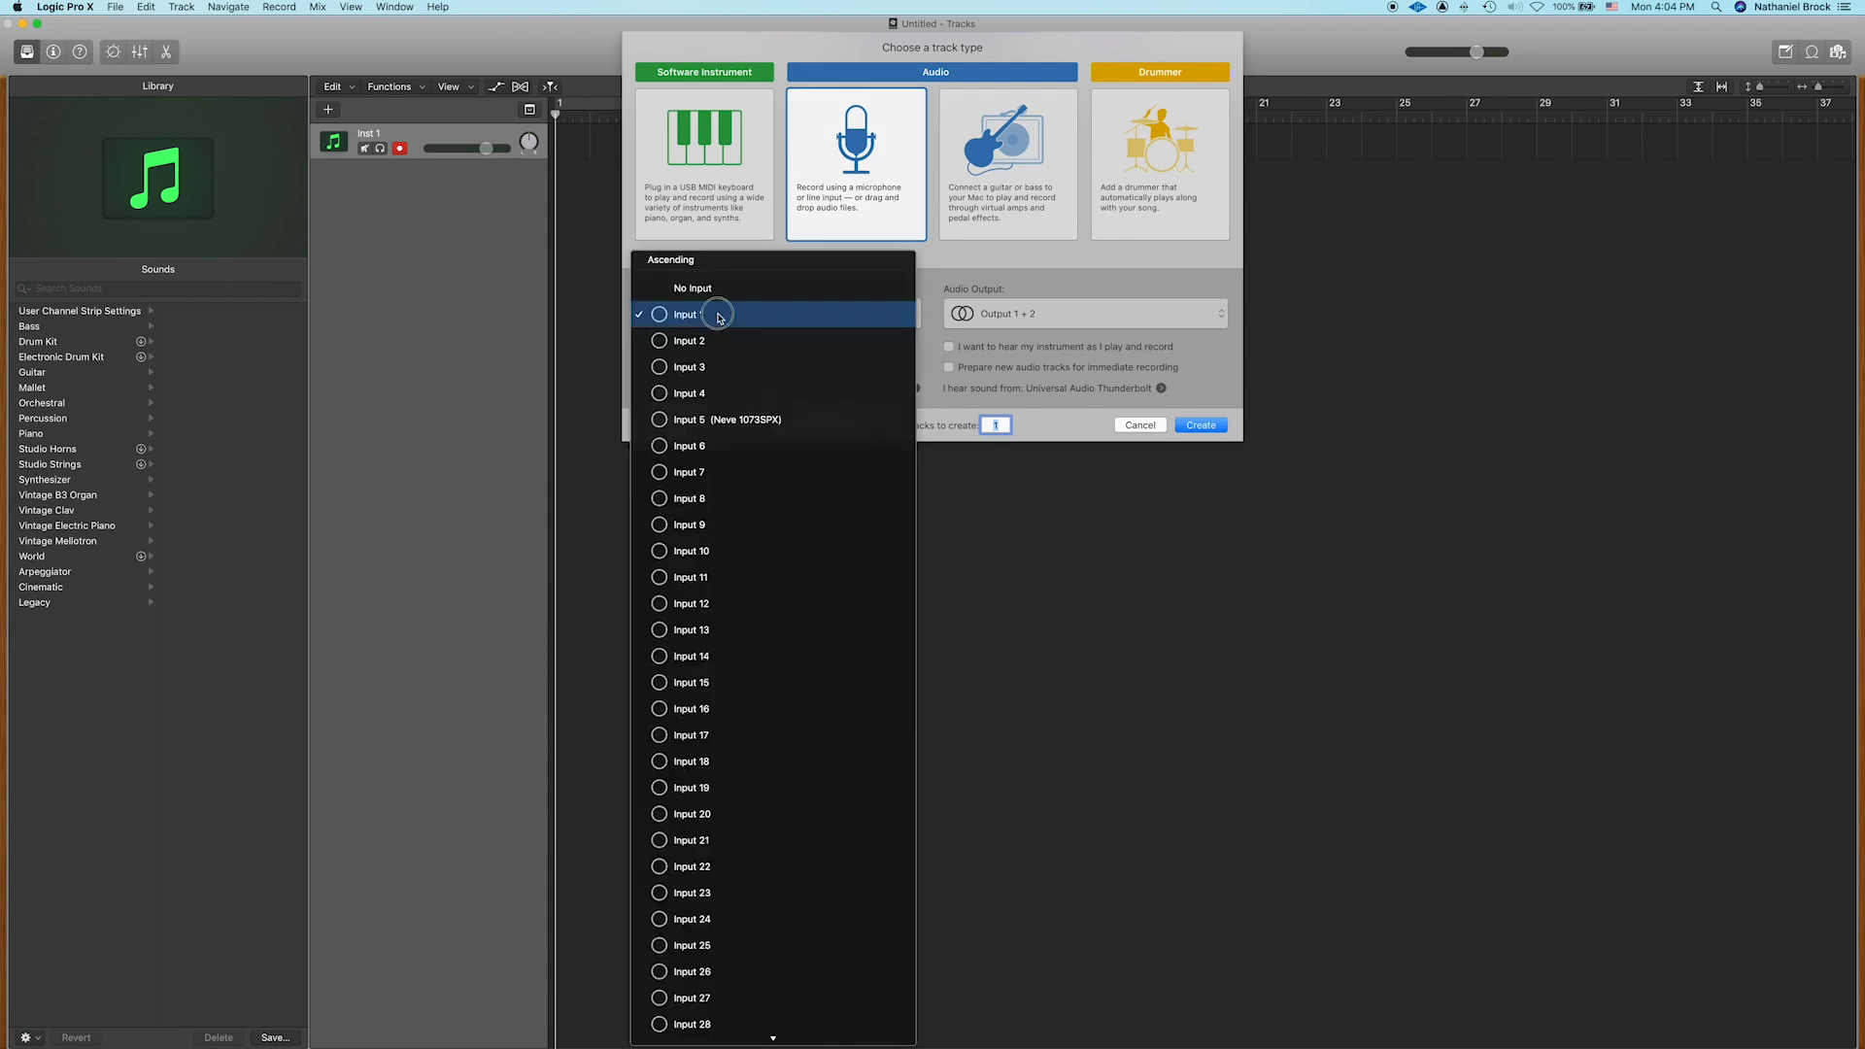
left_click(685, 313)
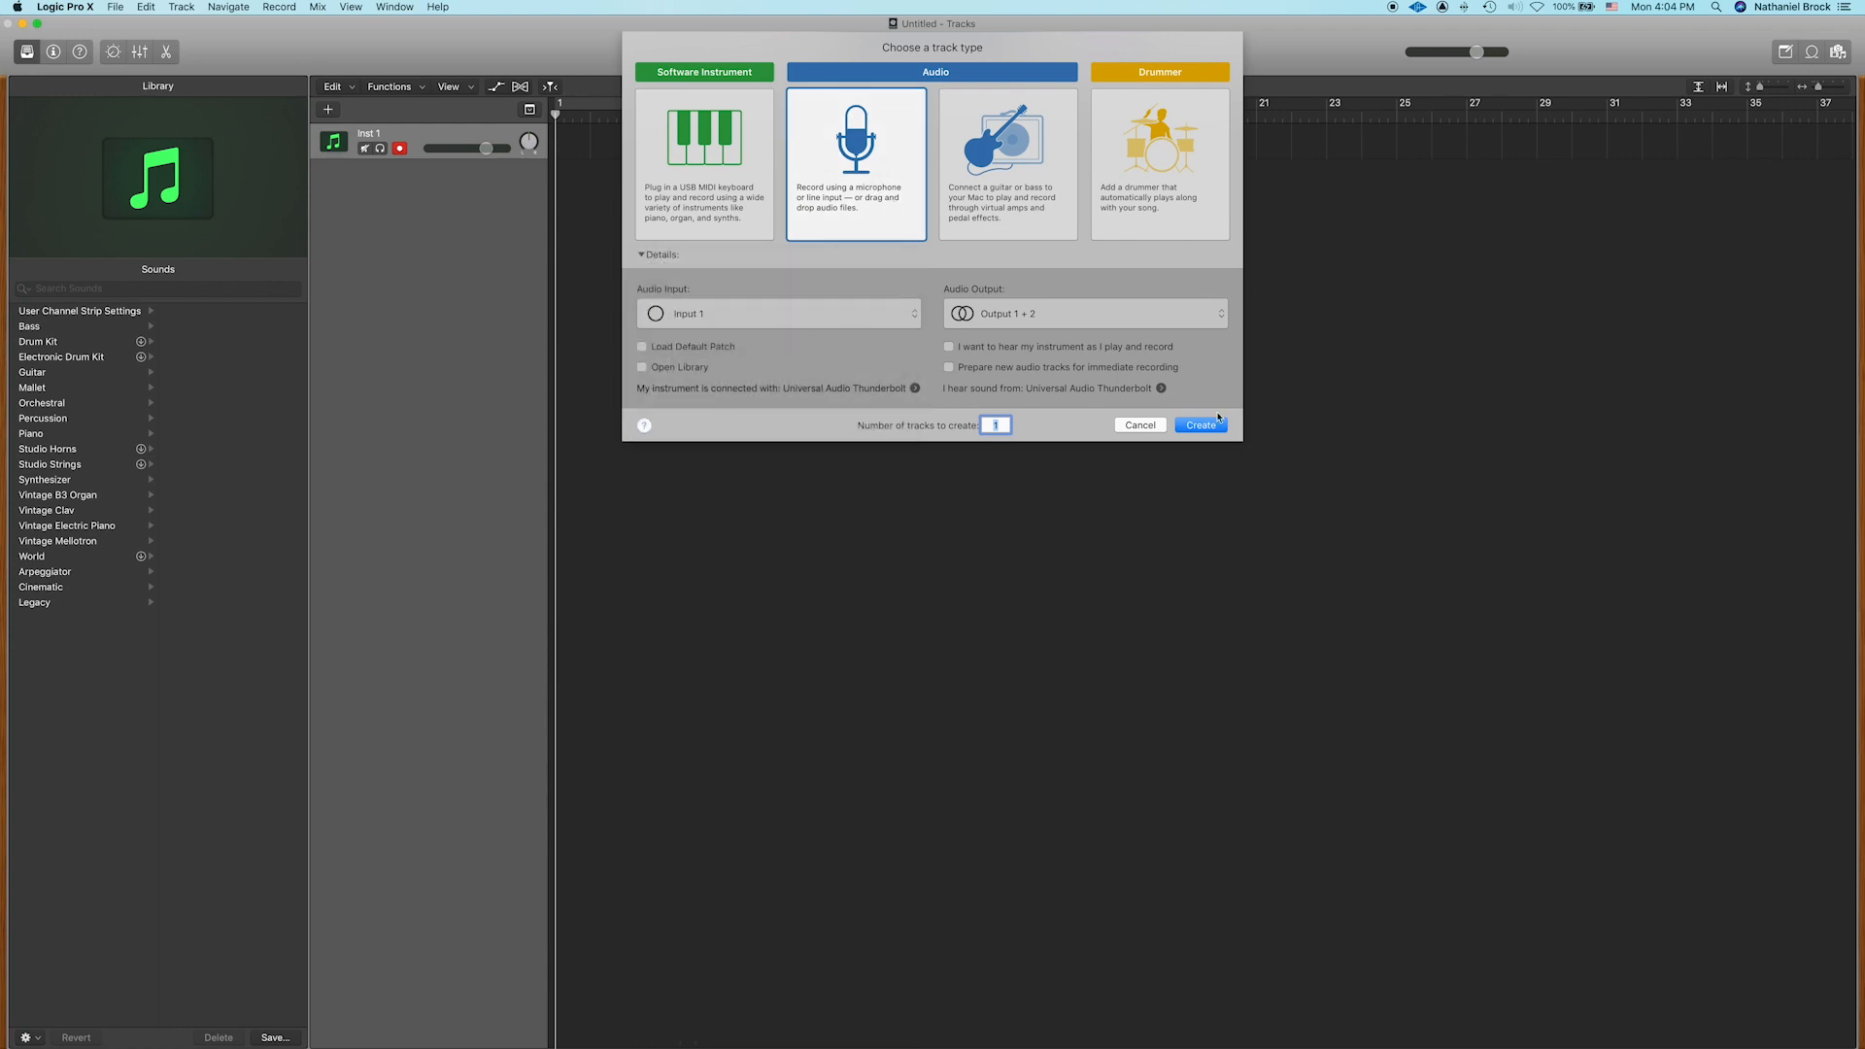
left_click(1201, 424)
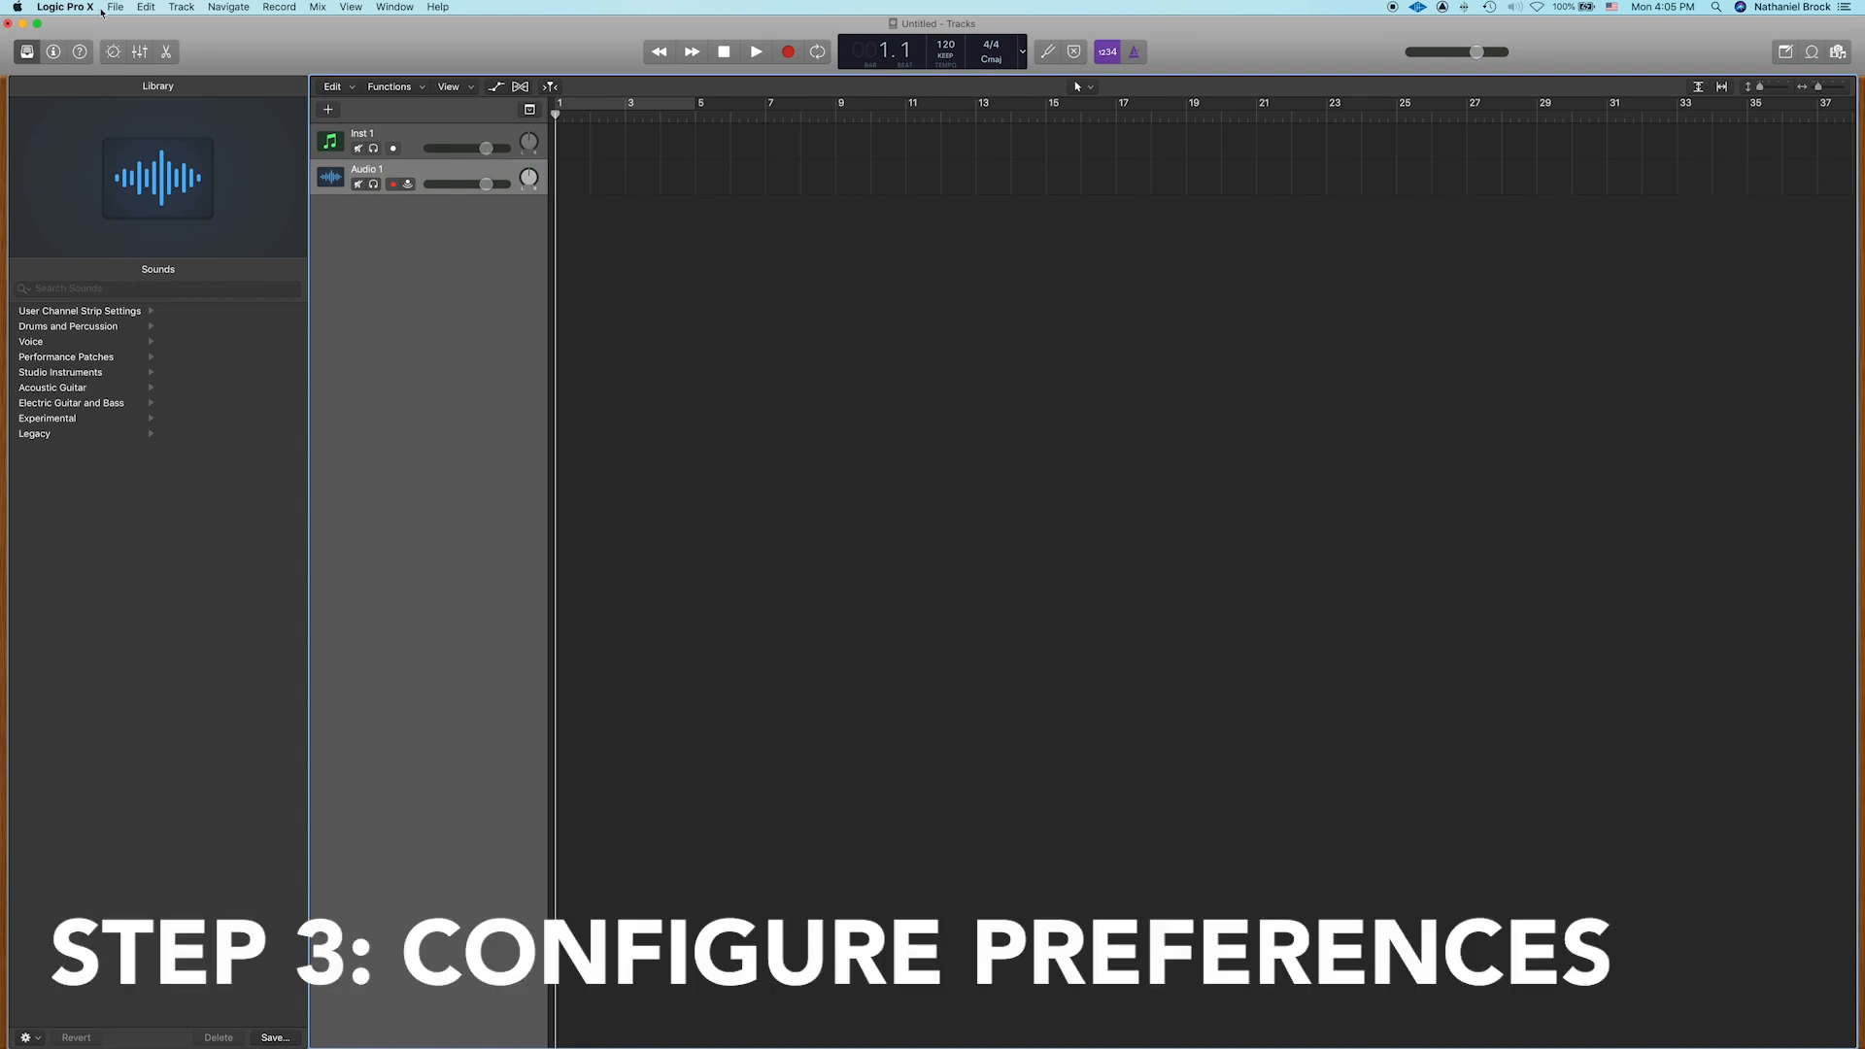
mouse_move(90, 36)
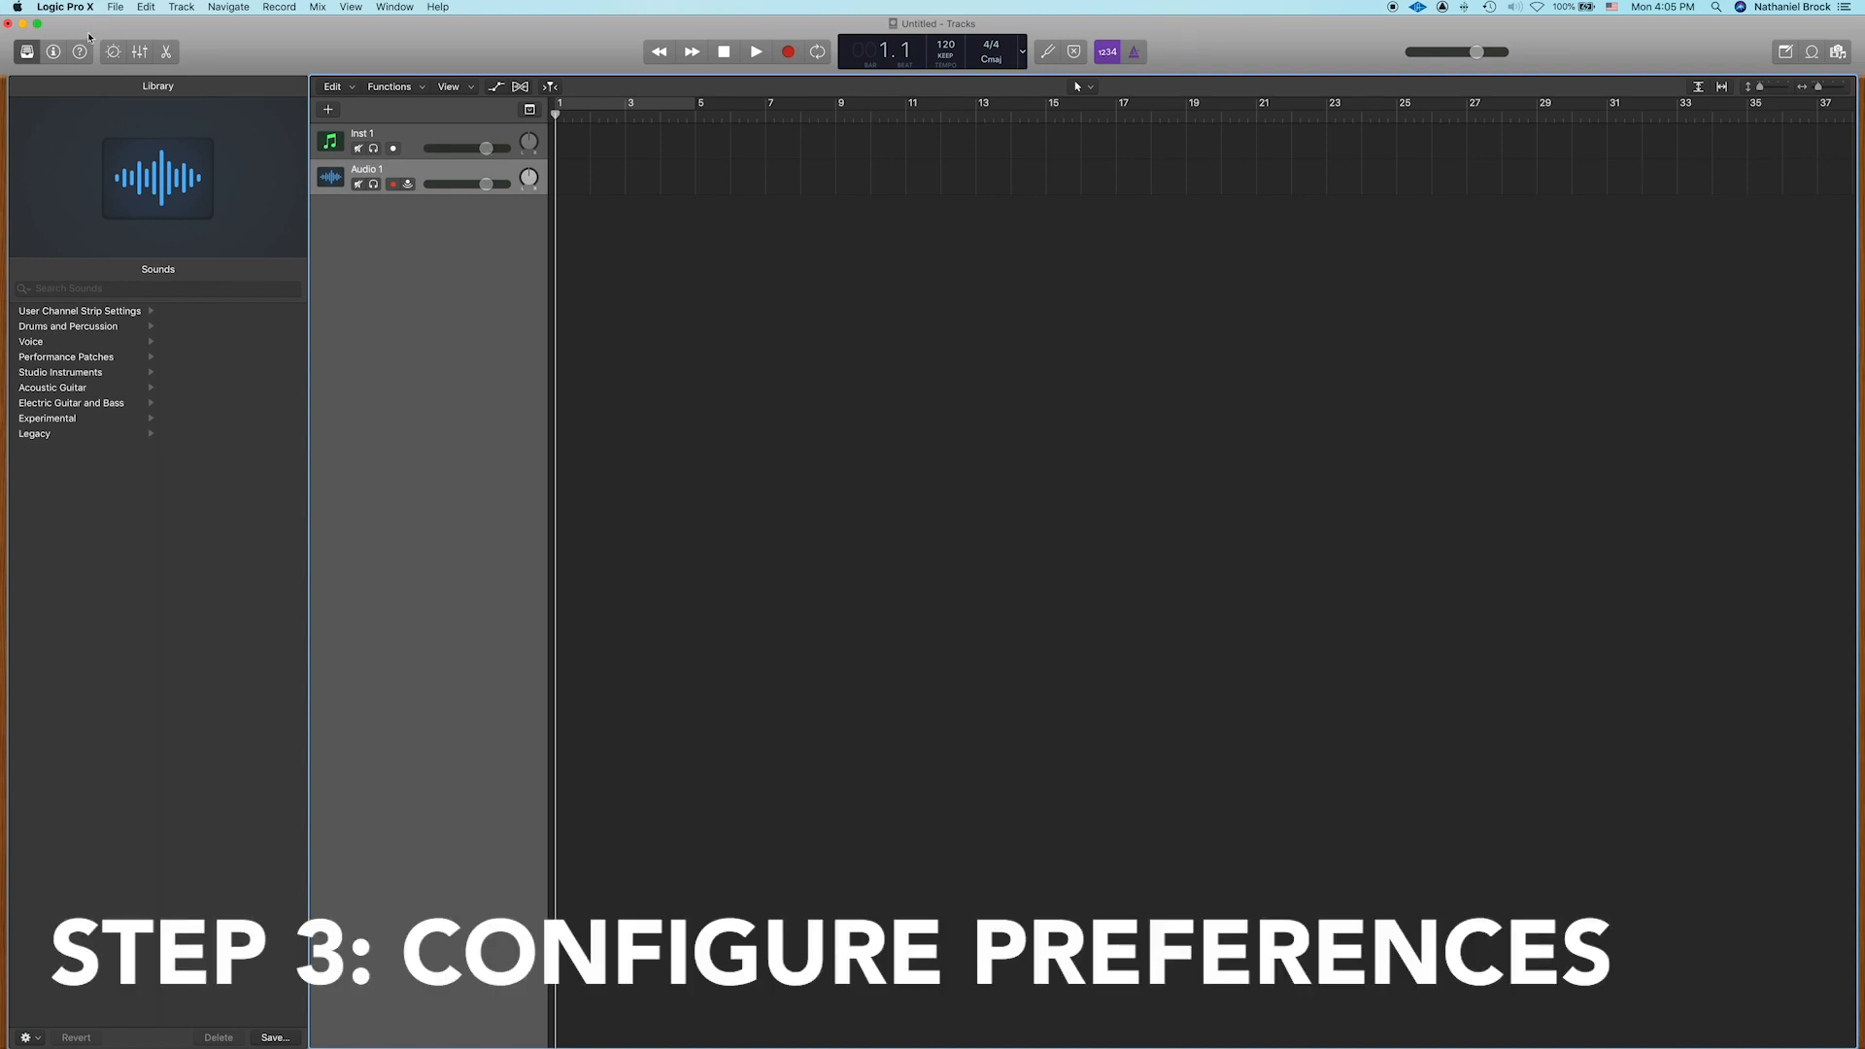
Step: In Advanced Tools preferences, check Show Advanced Tools and enable all options
left_click(64, 7)
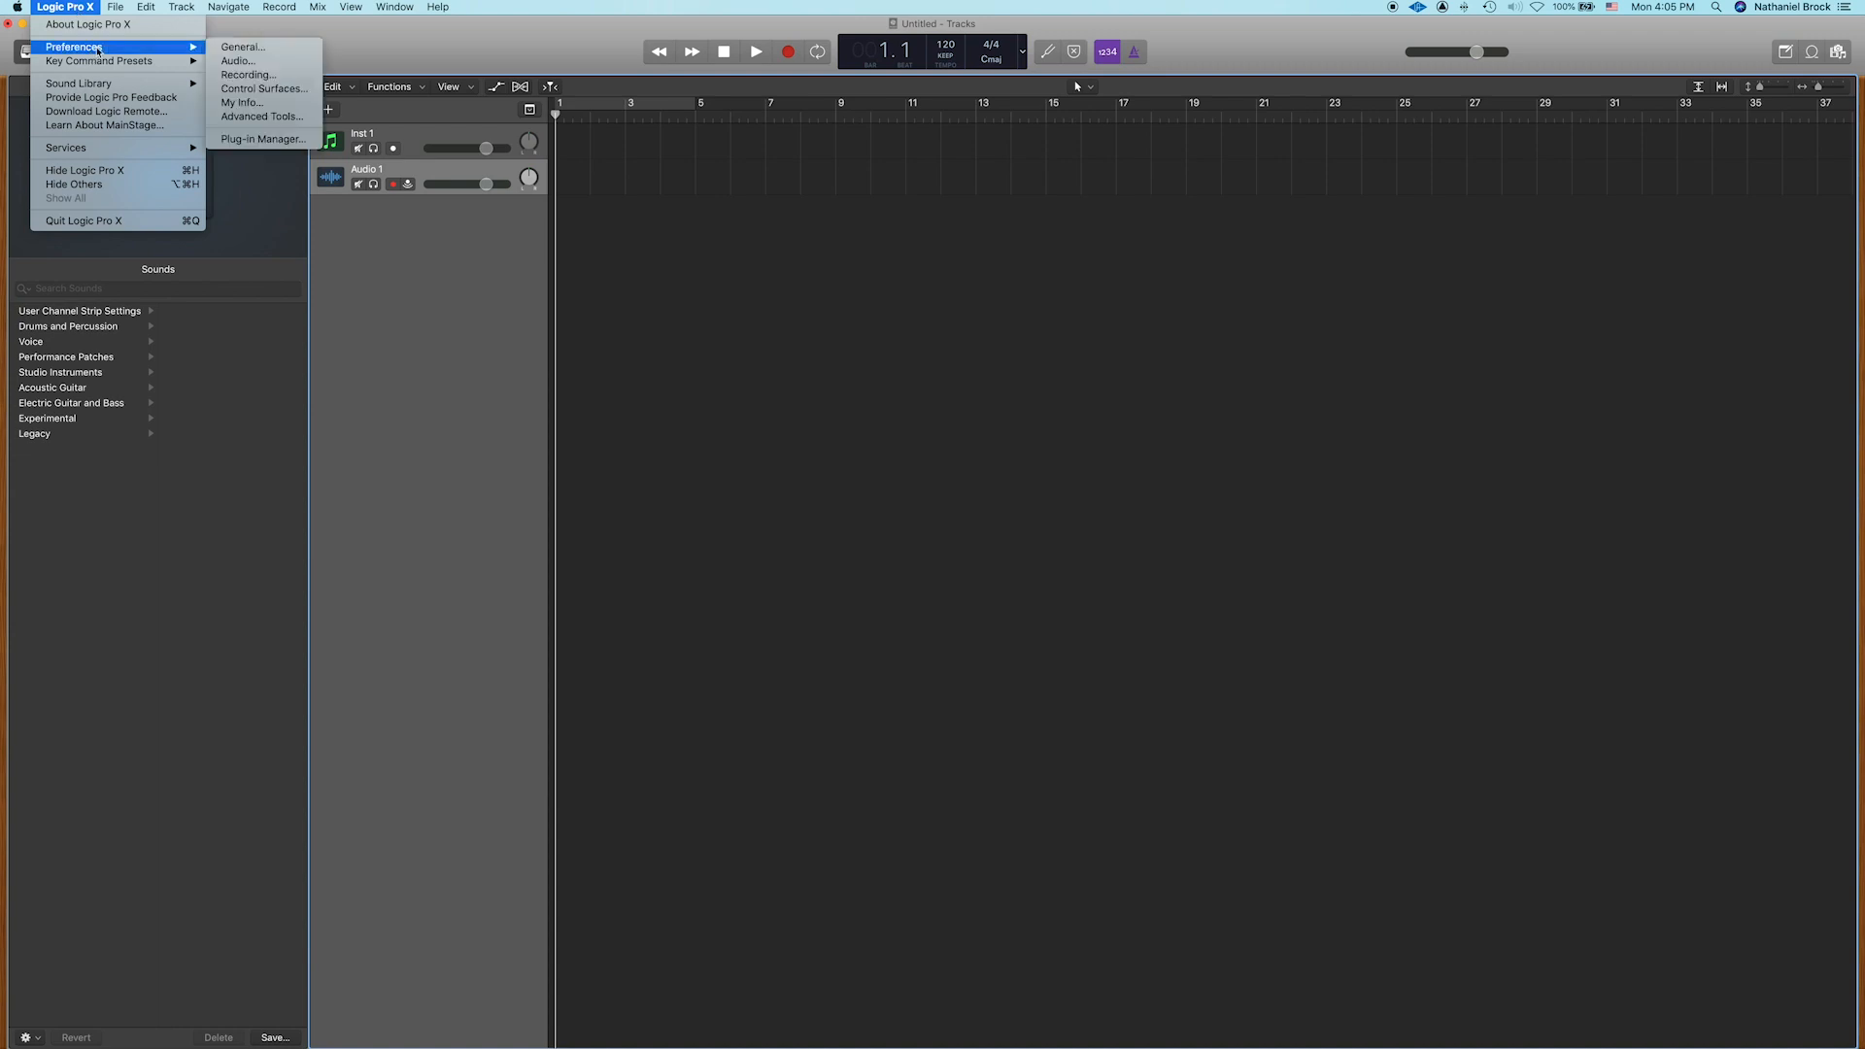
mouse_move(260, 116)
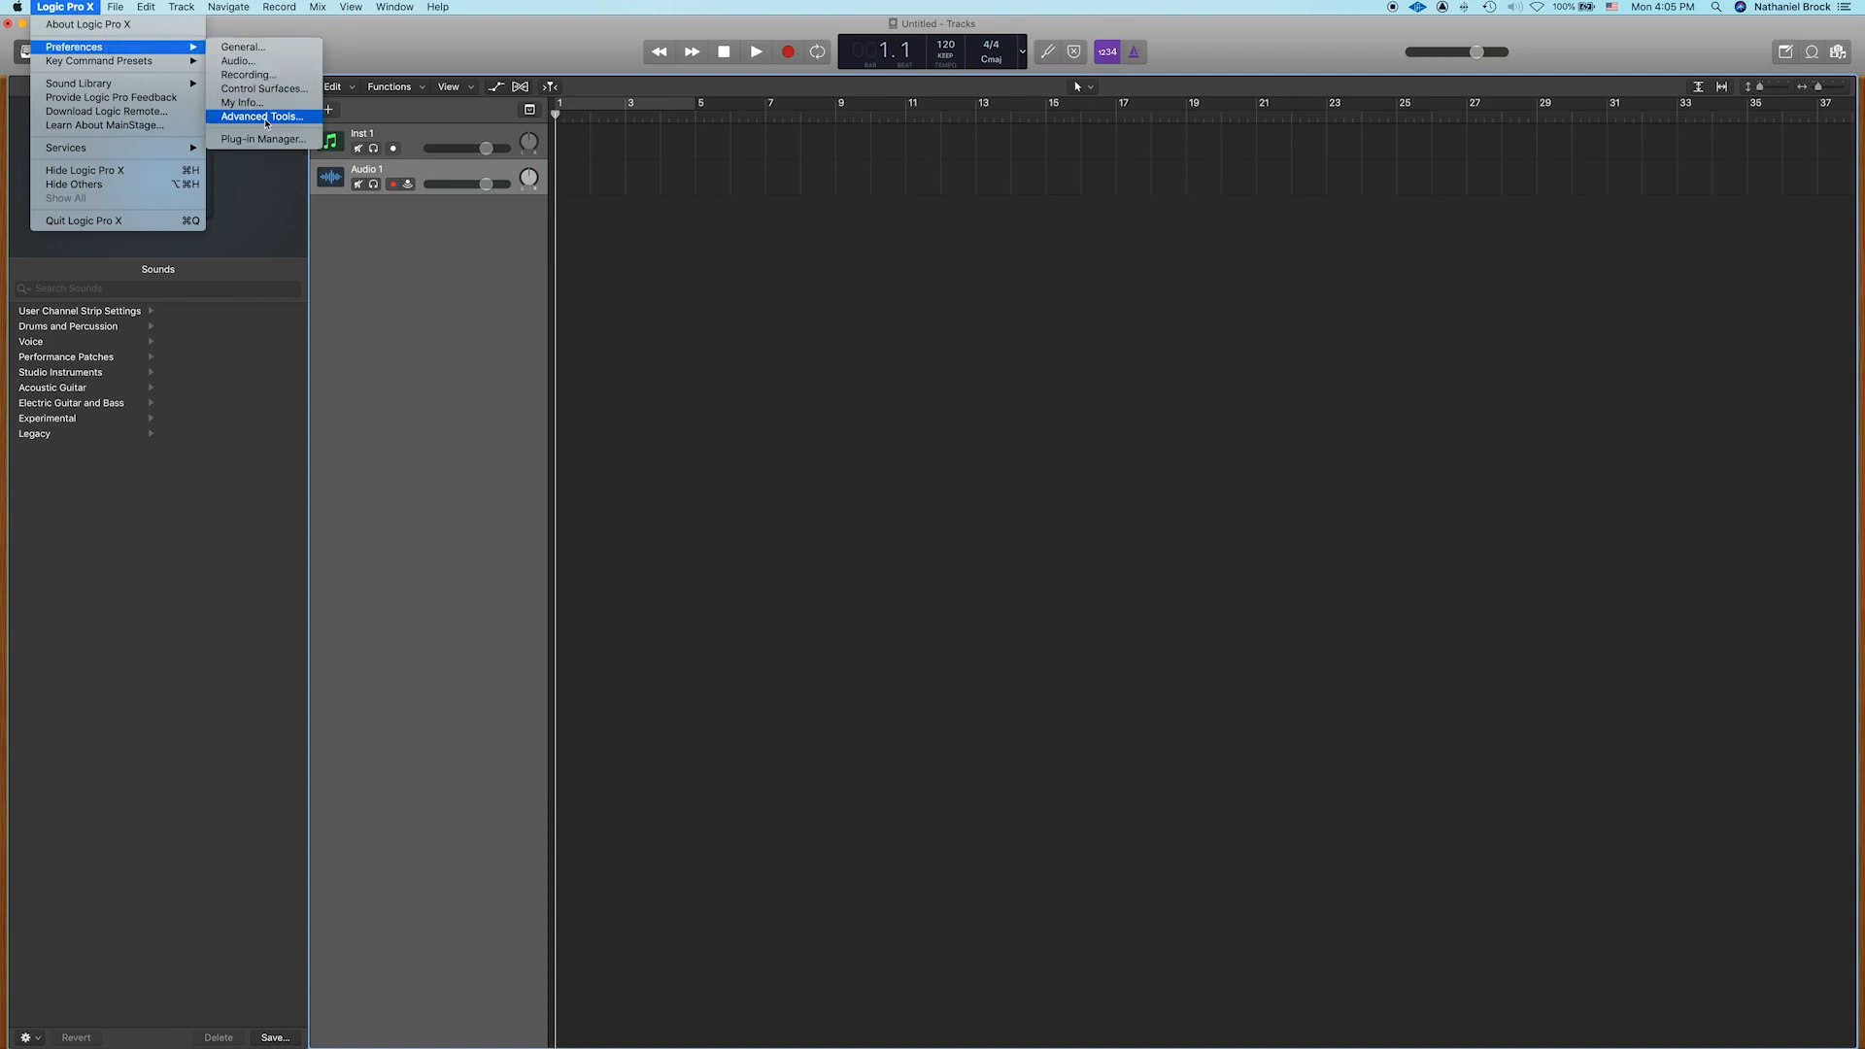
left_click(260, 117)
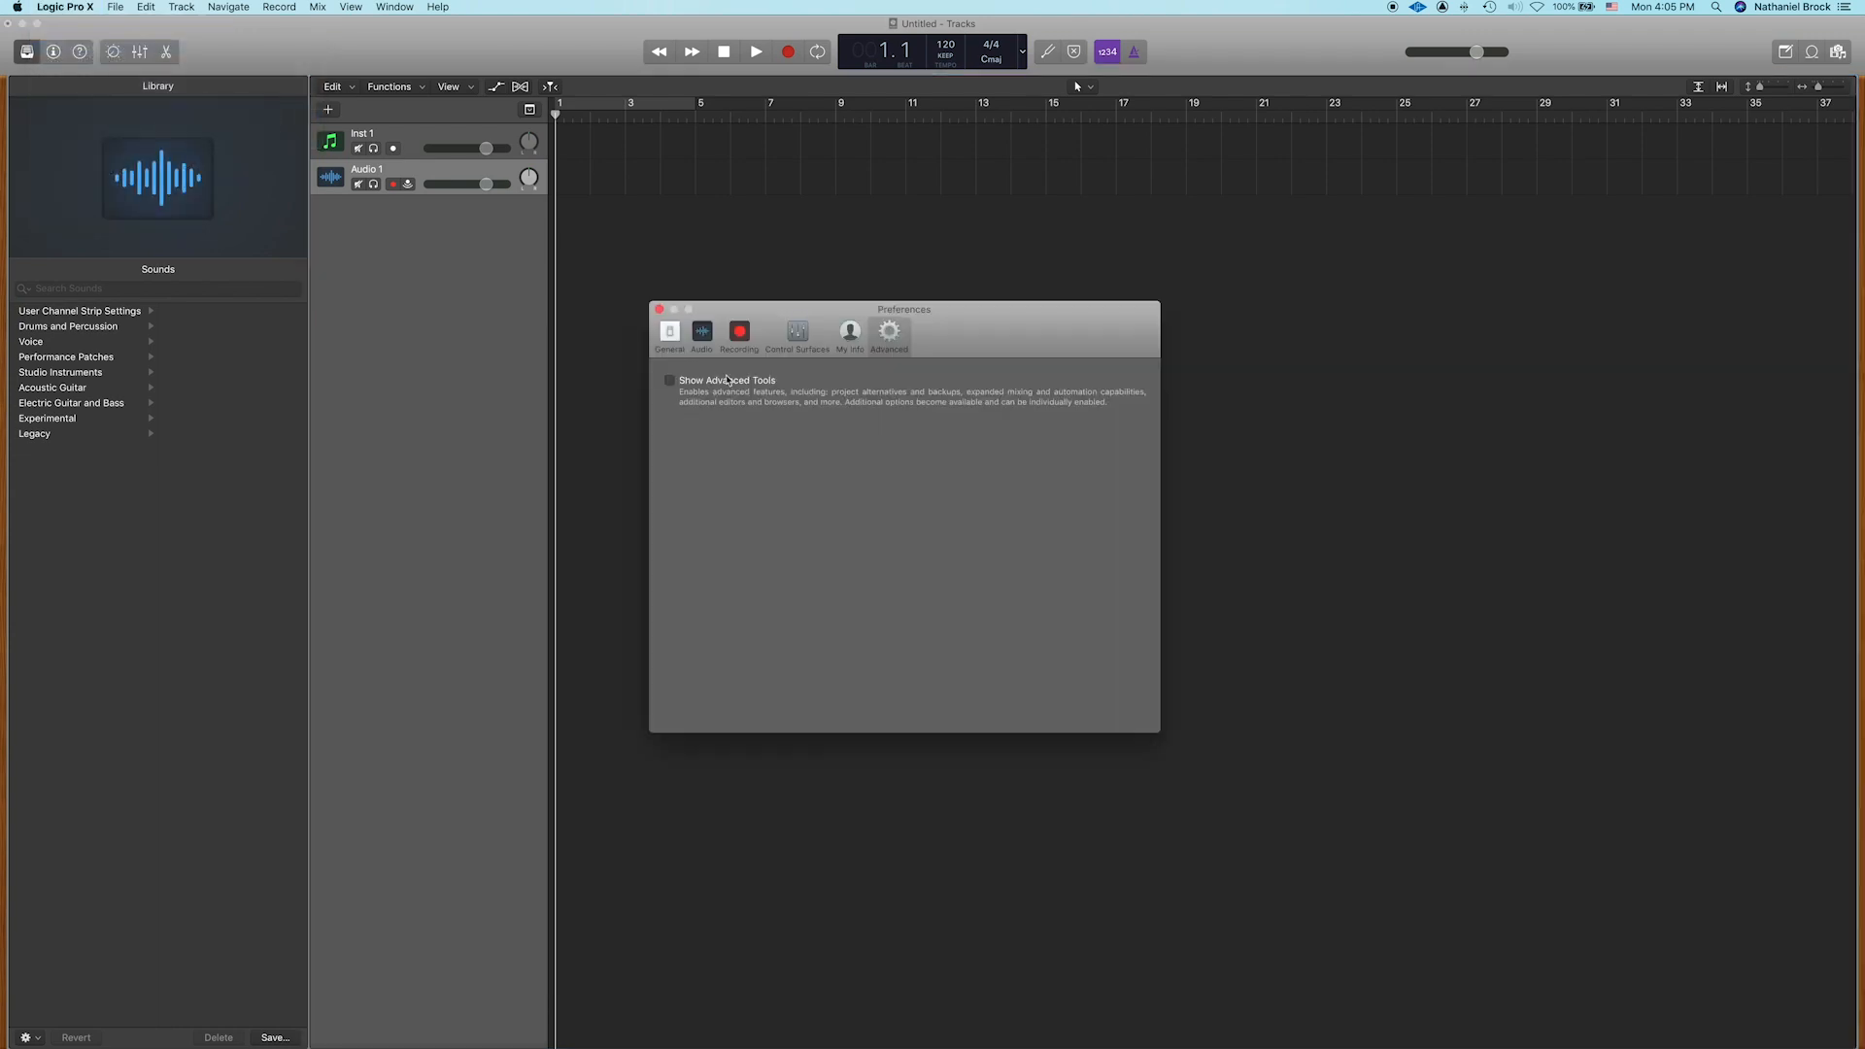
left_click(668, 380)
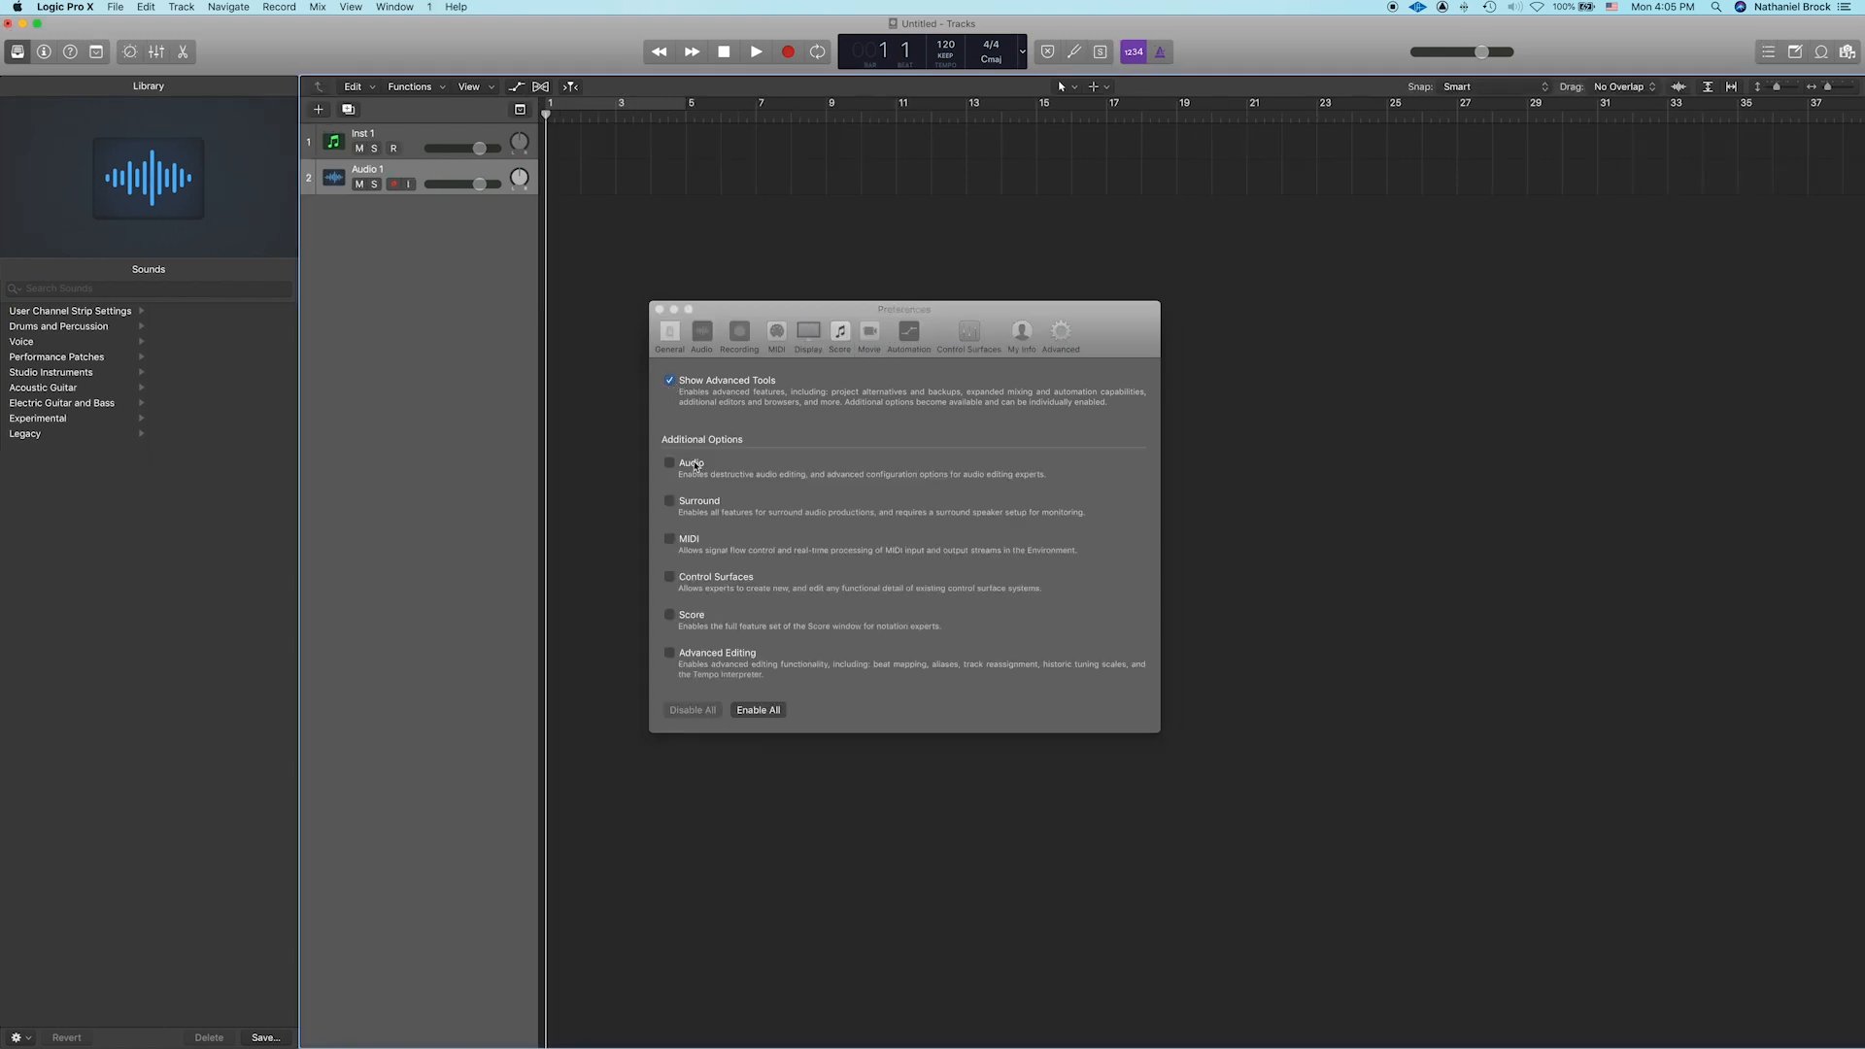
left_click(758, 710)
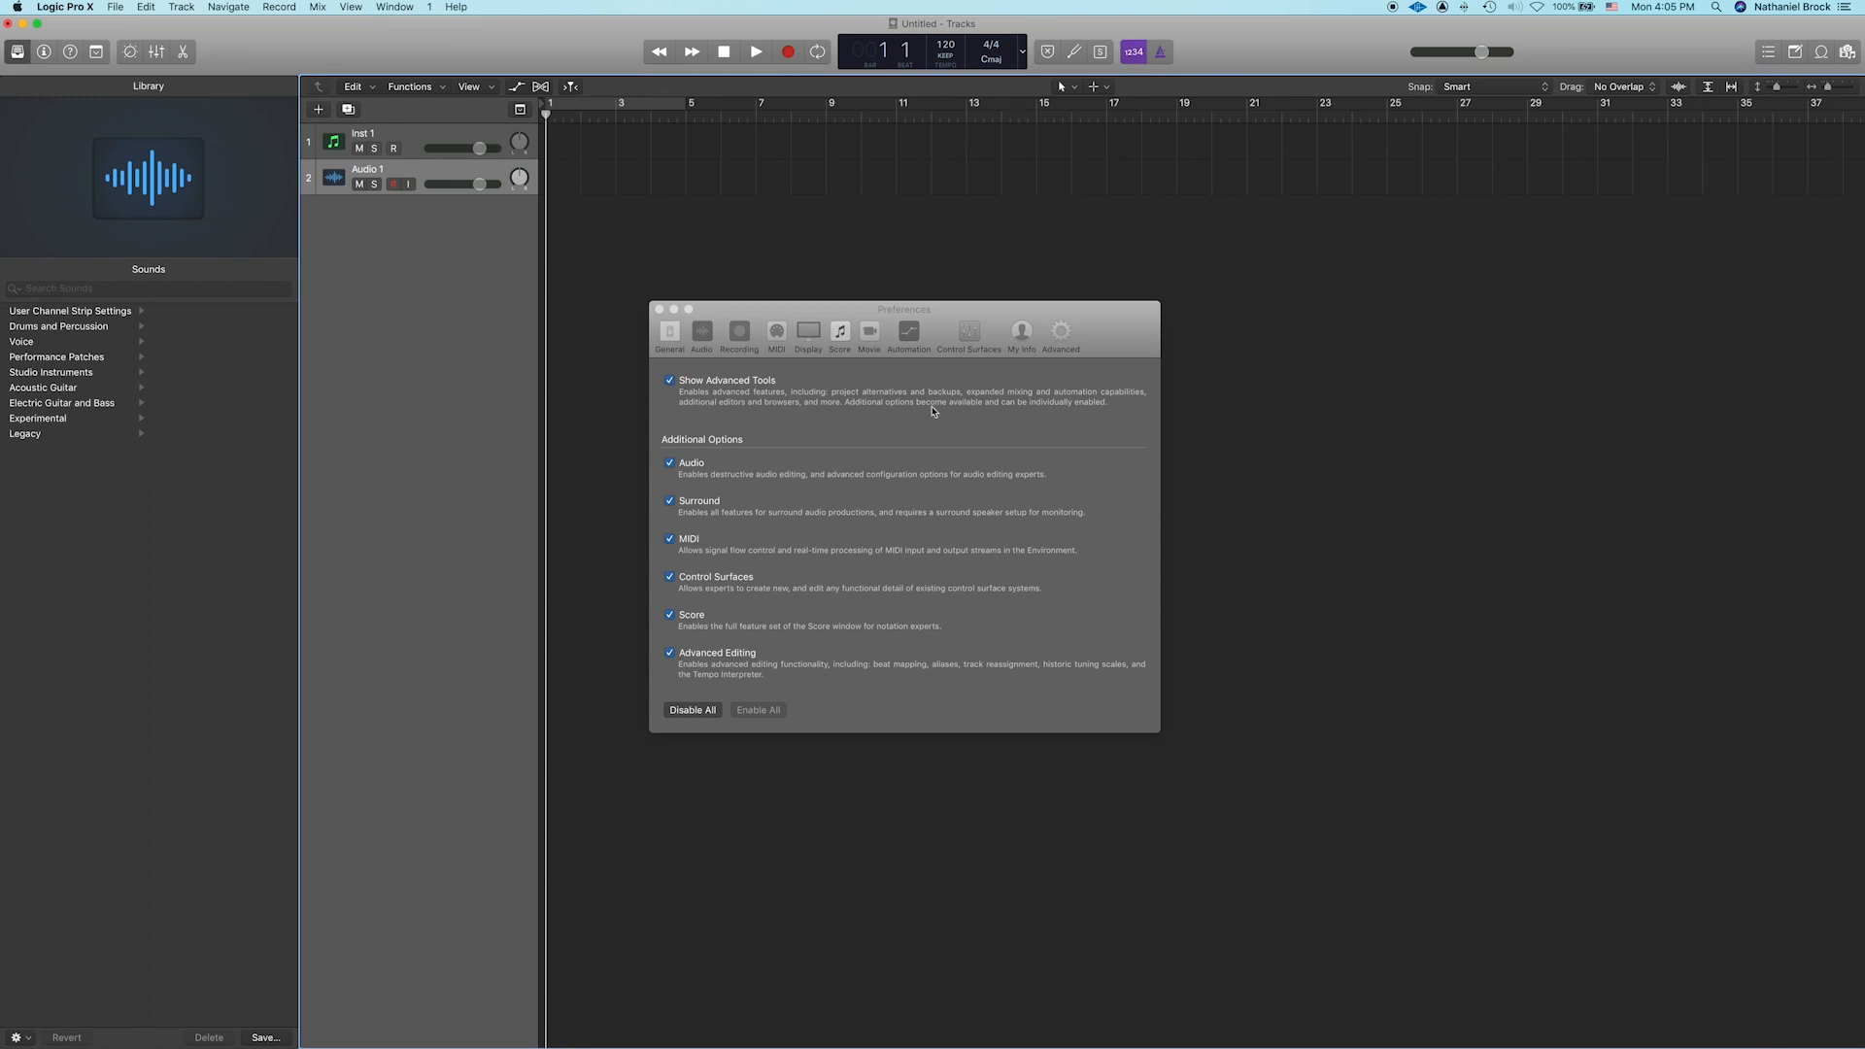
mouse_move(829, 385)
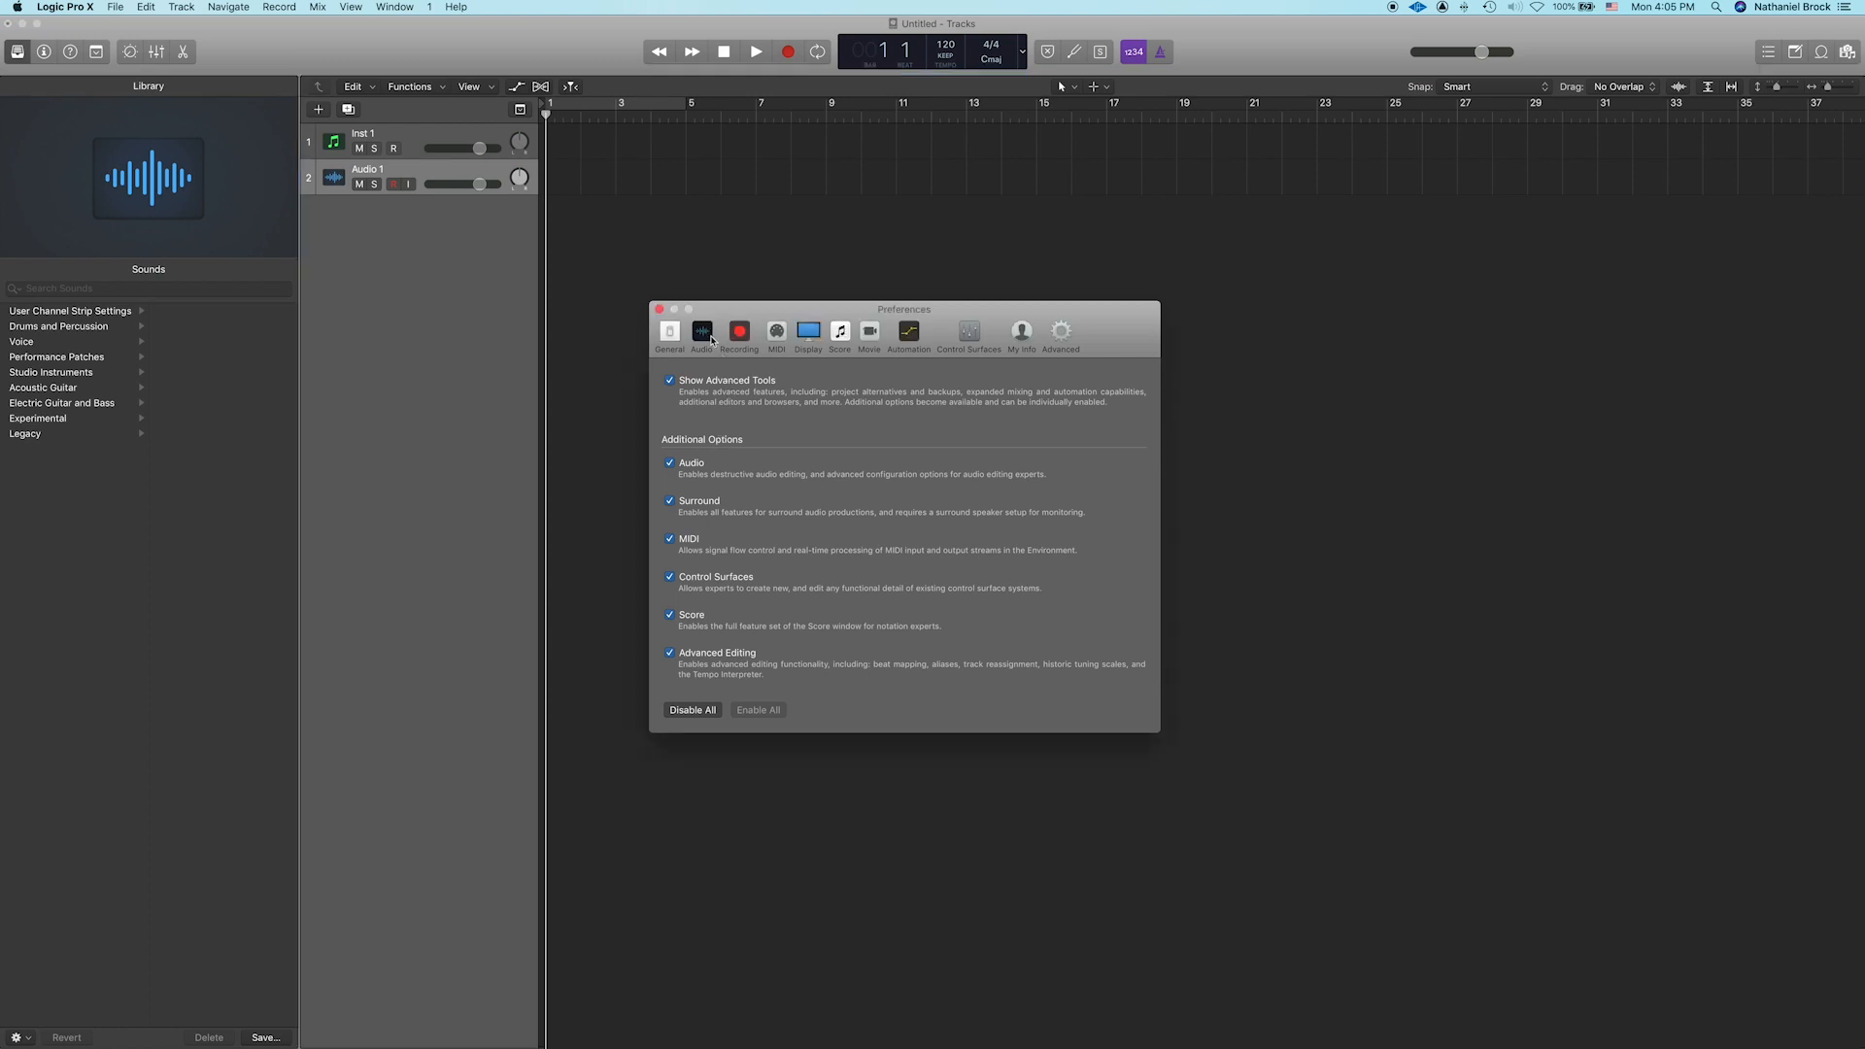
Step: Confirm Playback Tracks multithreading and Playback Mode ReWire behaviour, then close Preferences
left_click(701, 334)
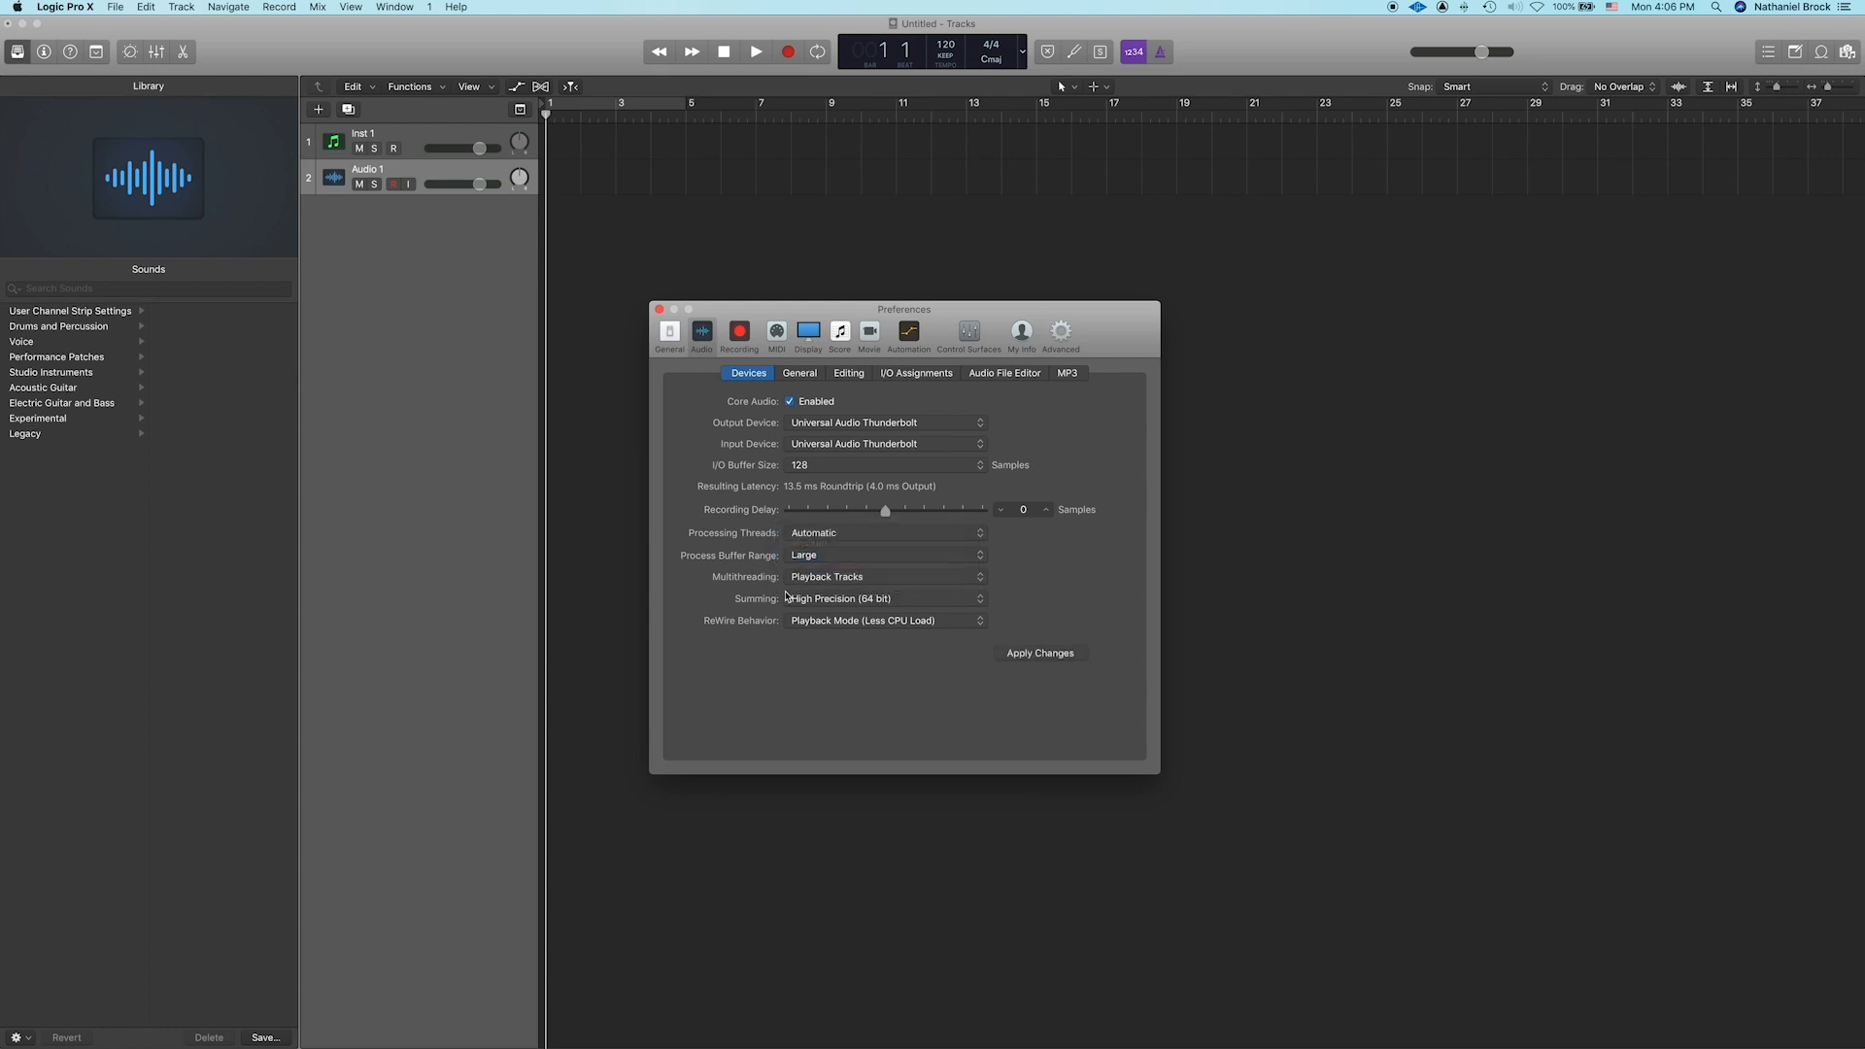
left_click(885, 577)
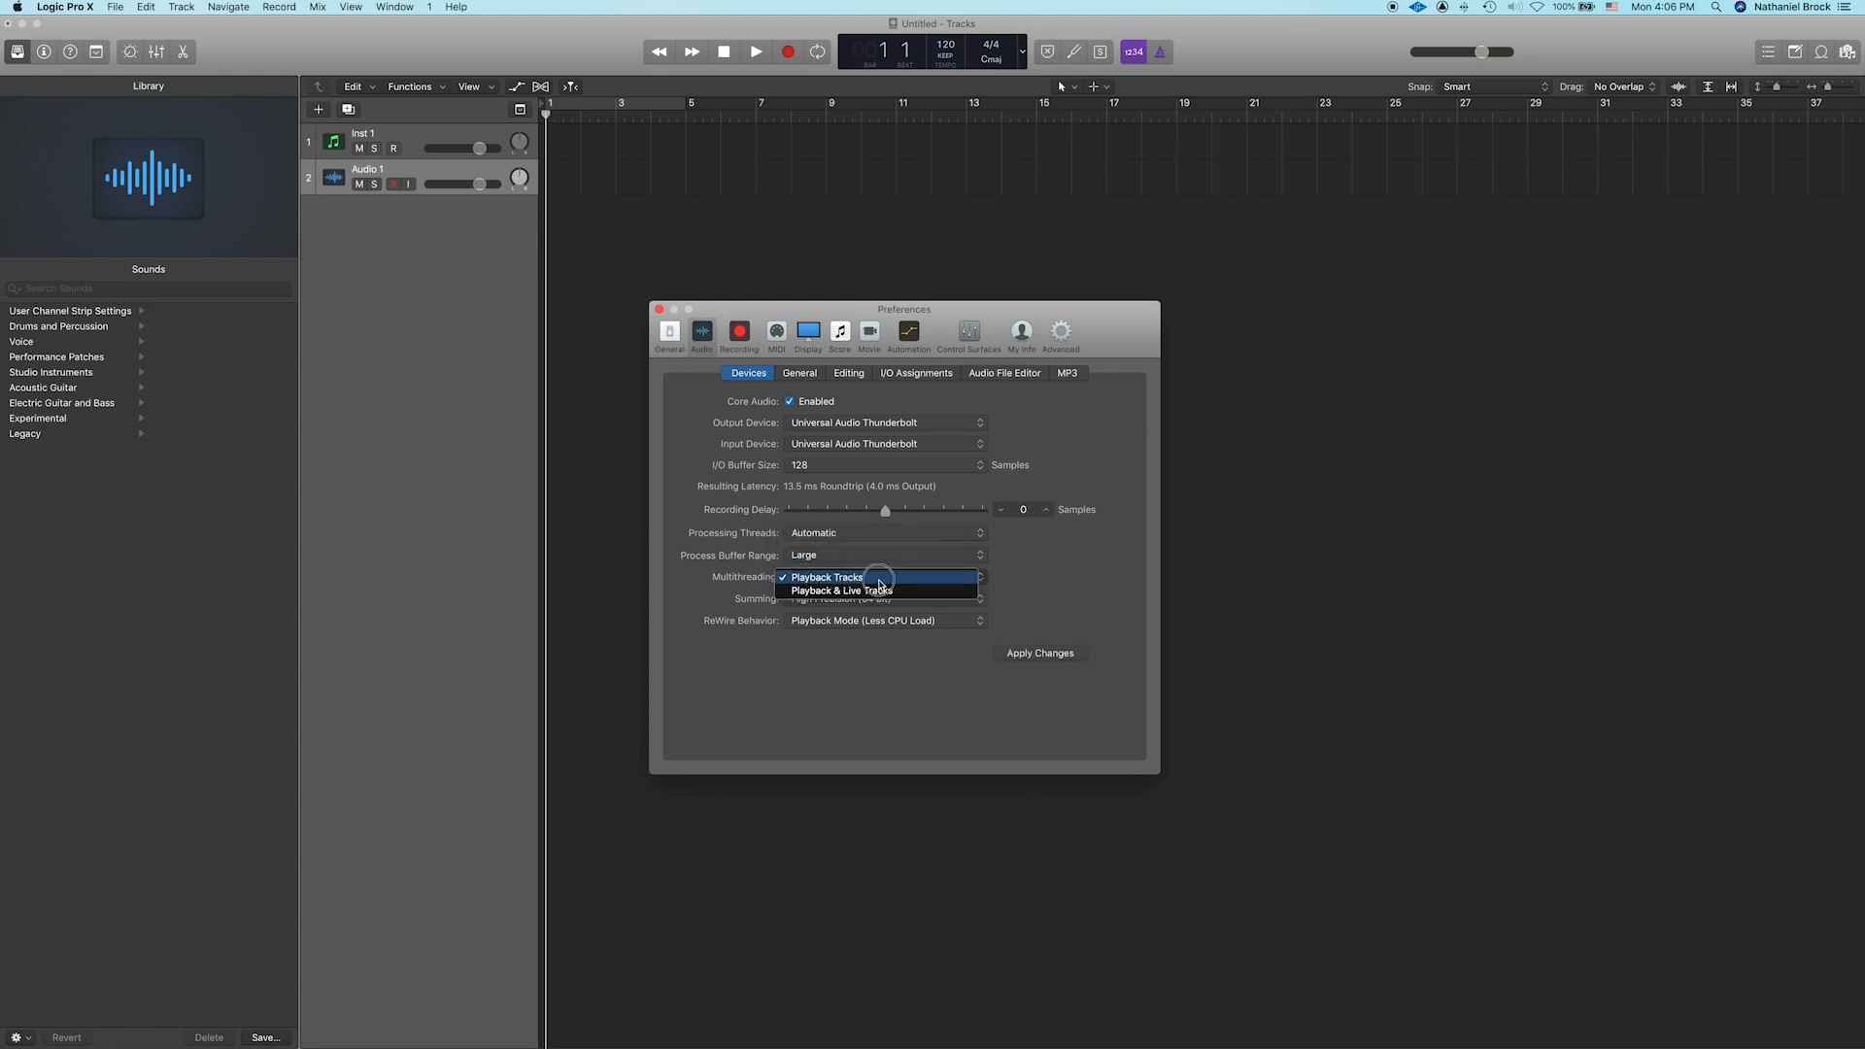
left_click(826, 577)
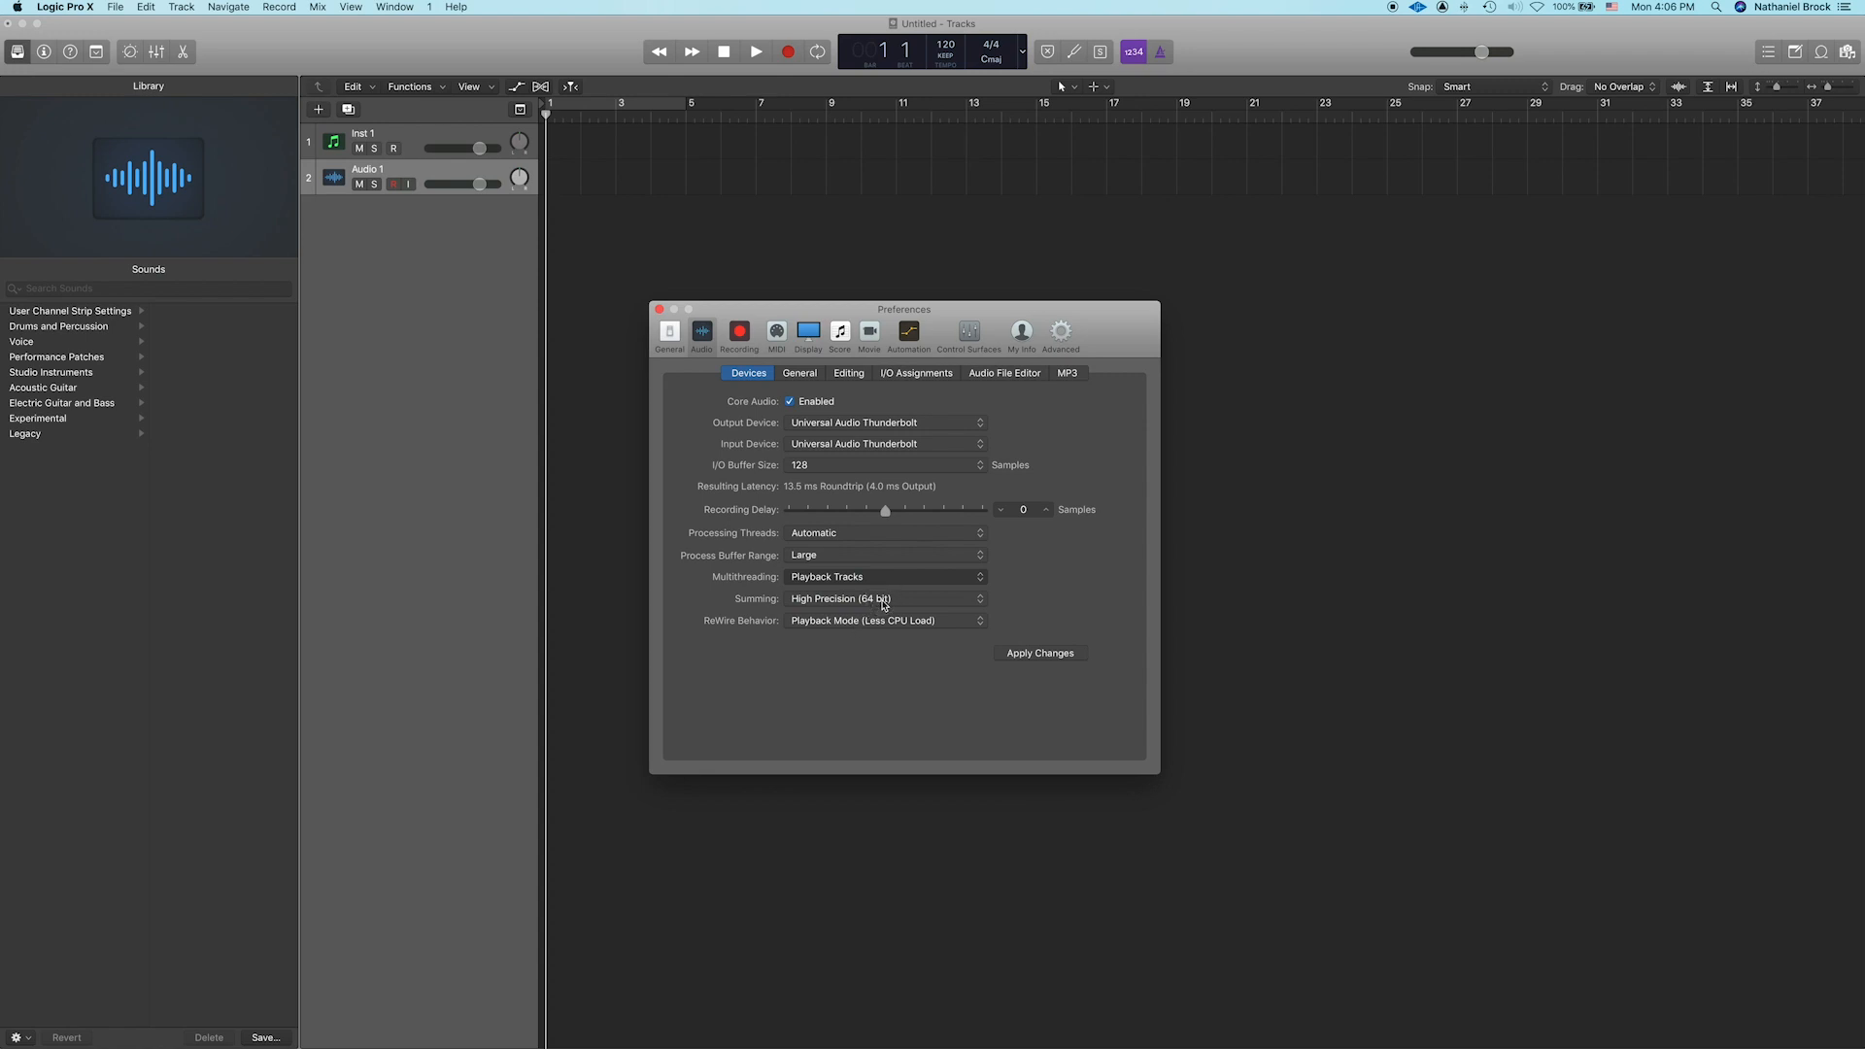
left_click(885, 620)
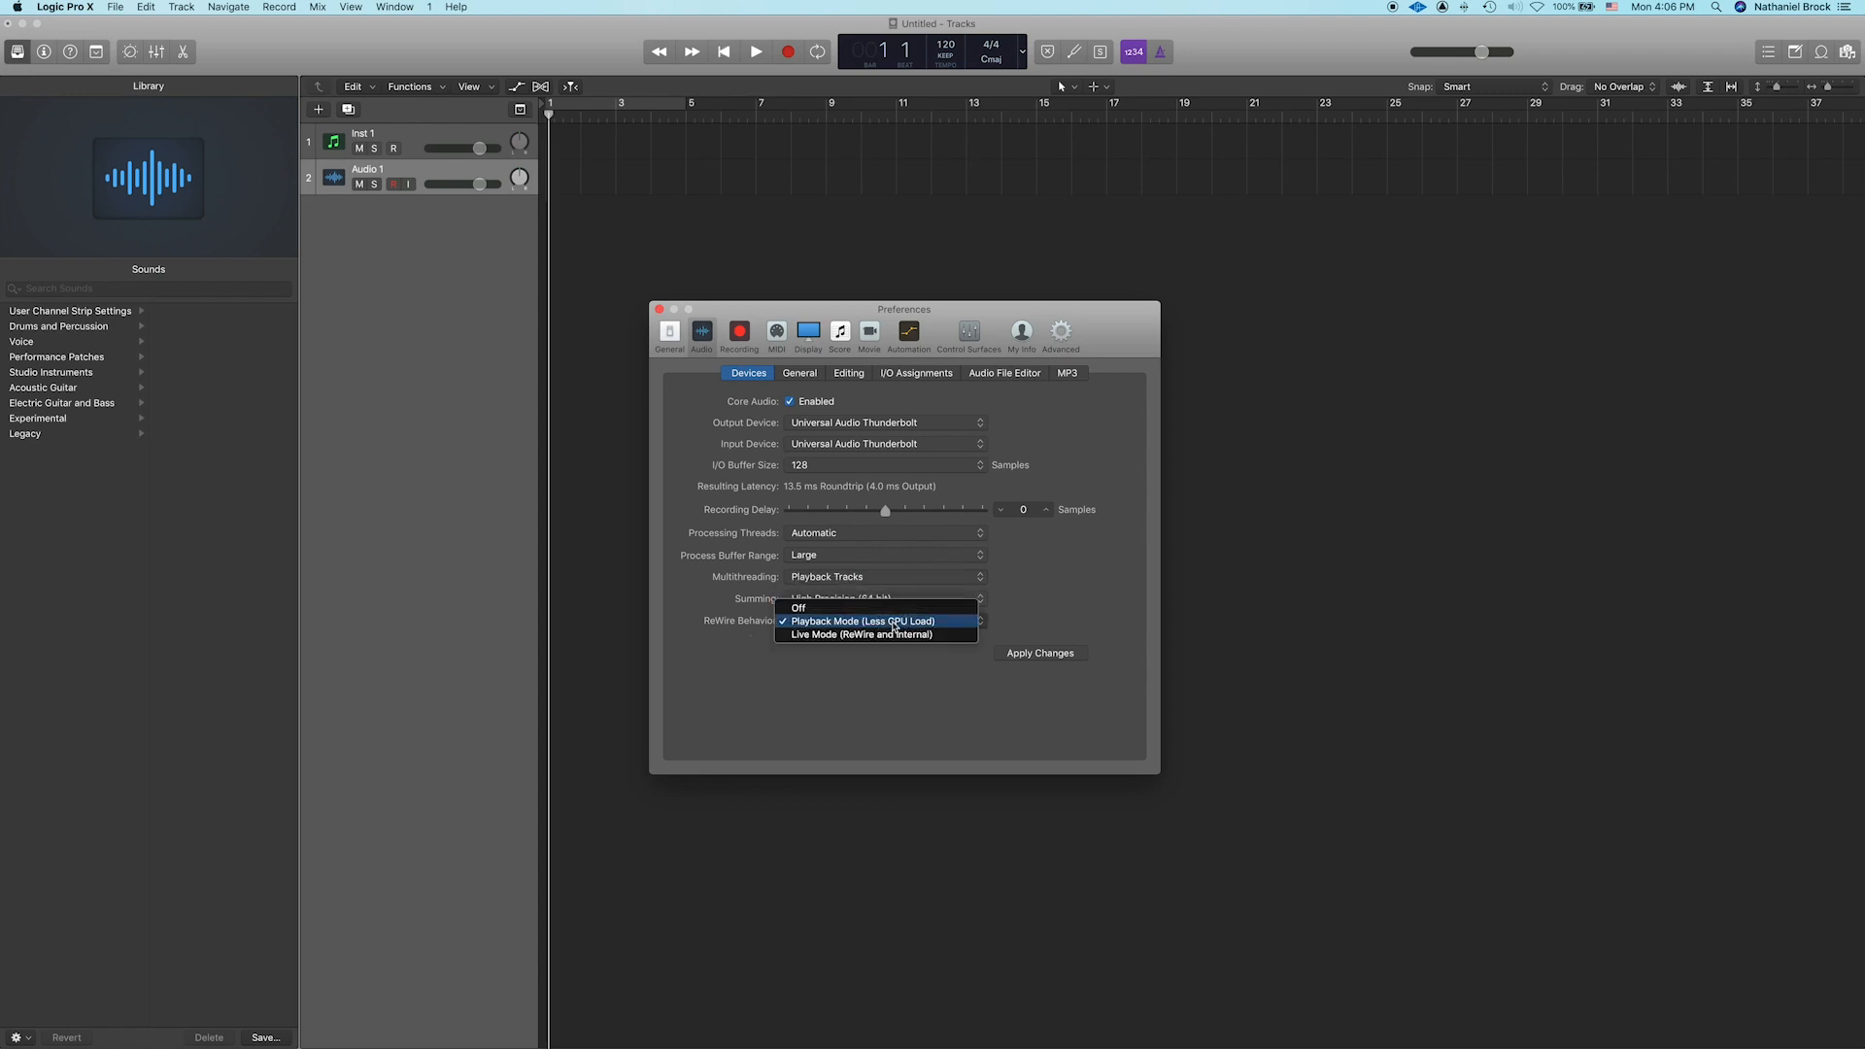
left_click(863, 621)
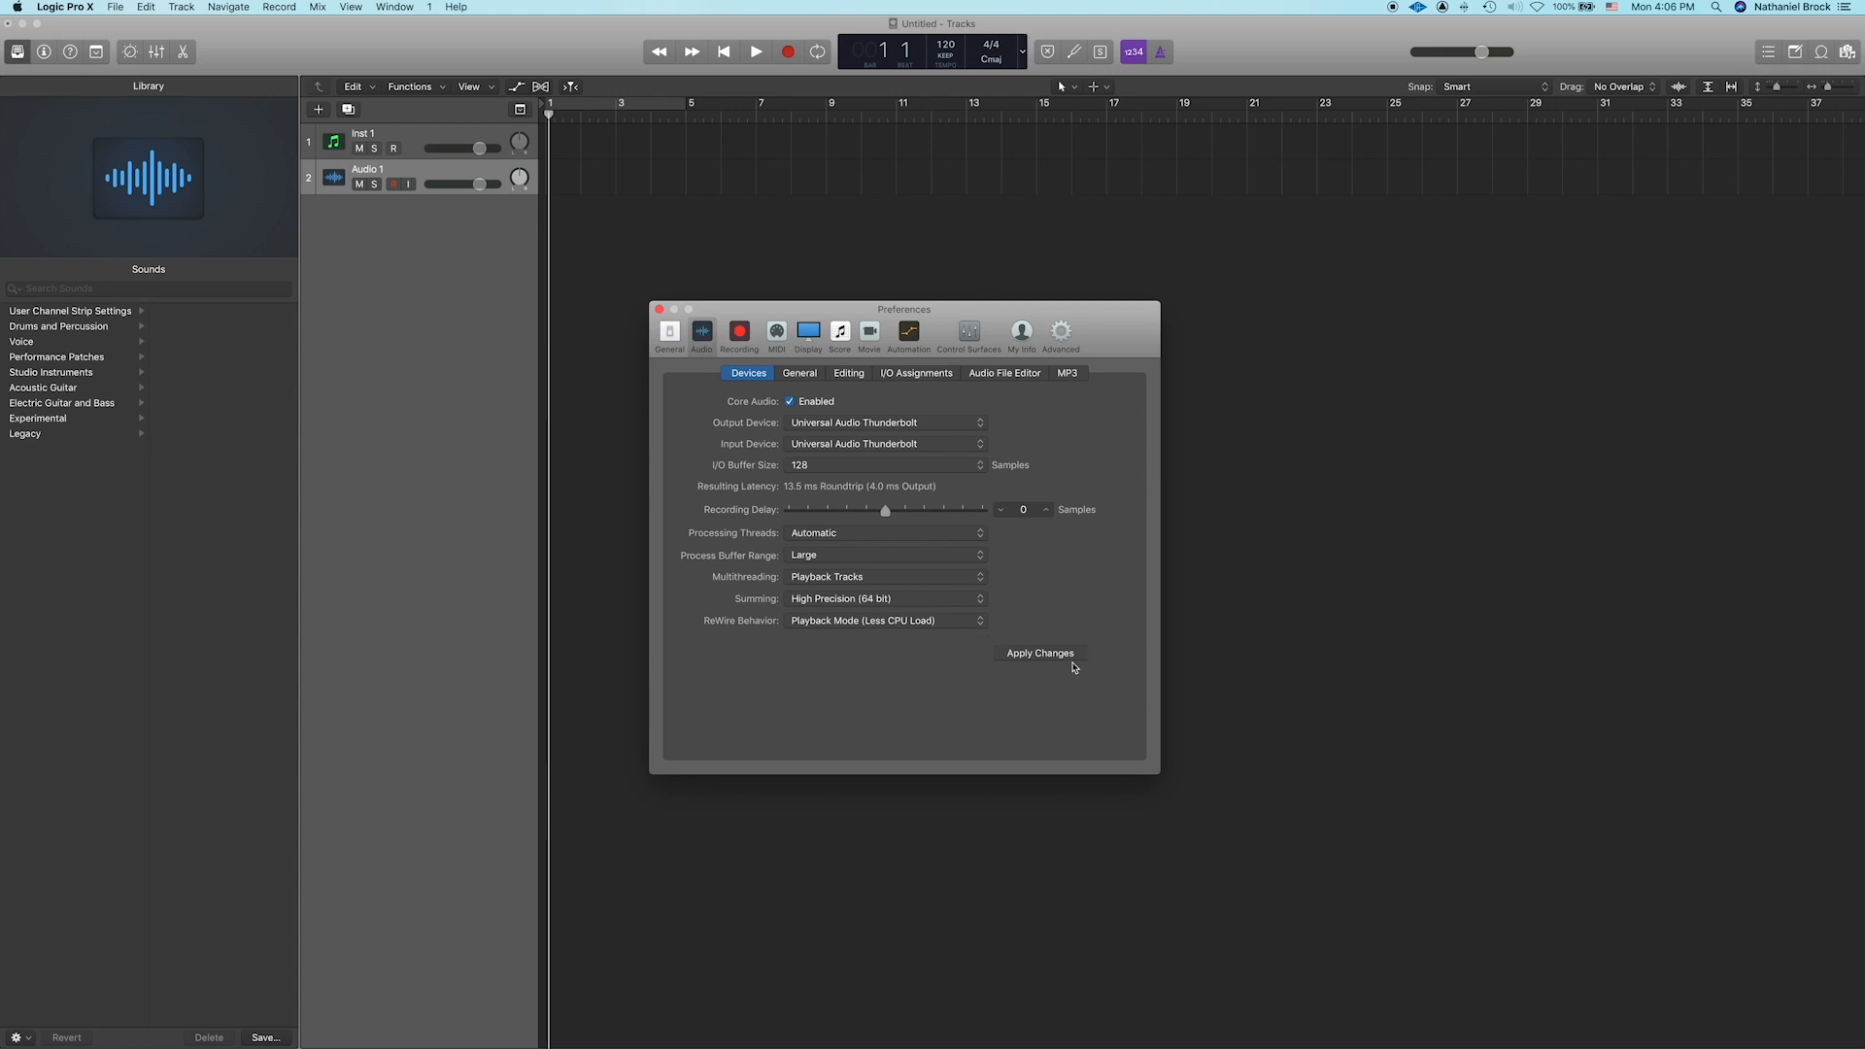
left_click(661, 309)
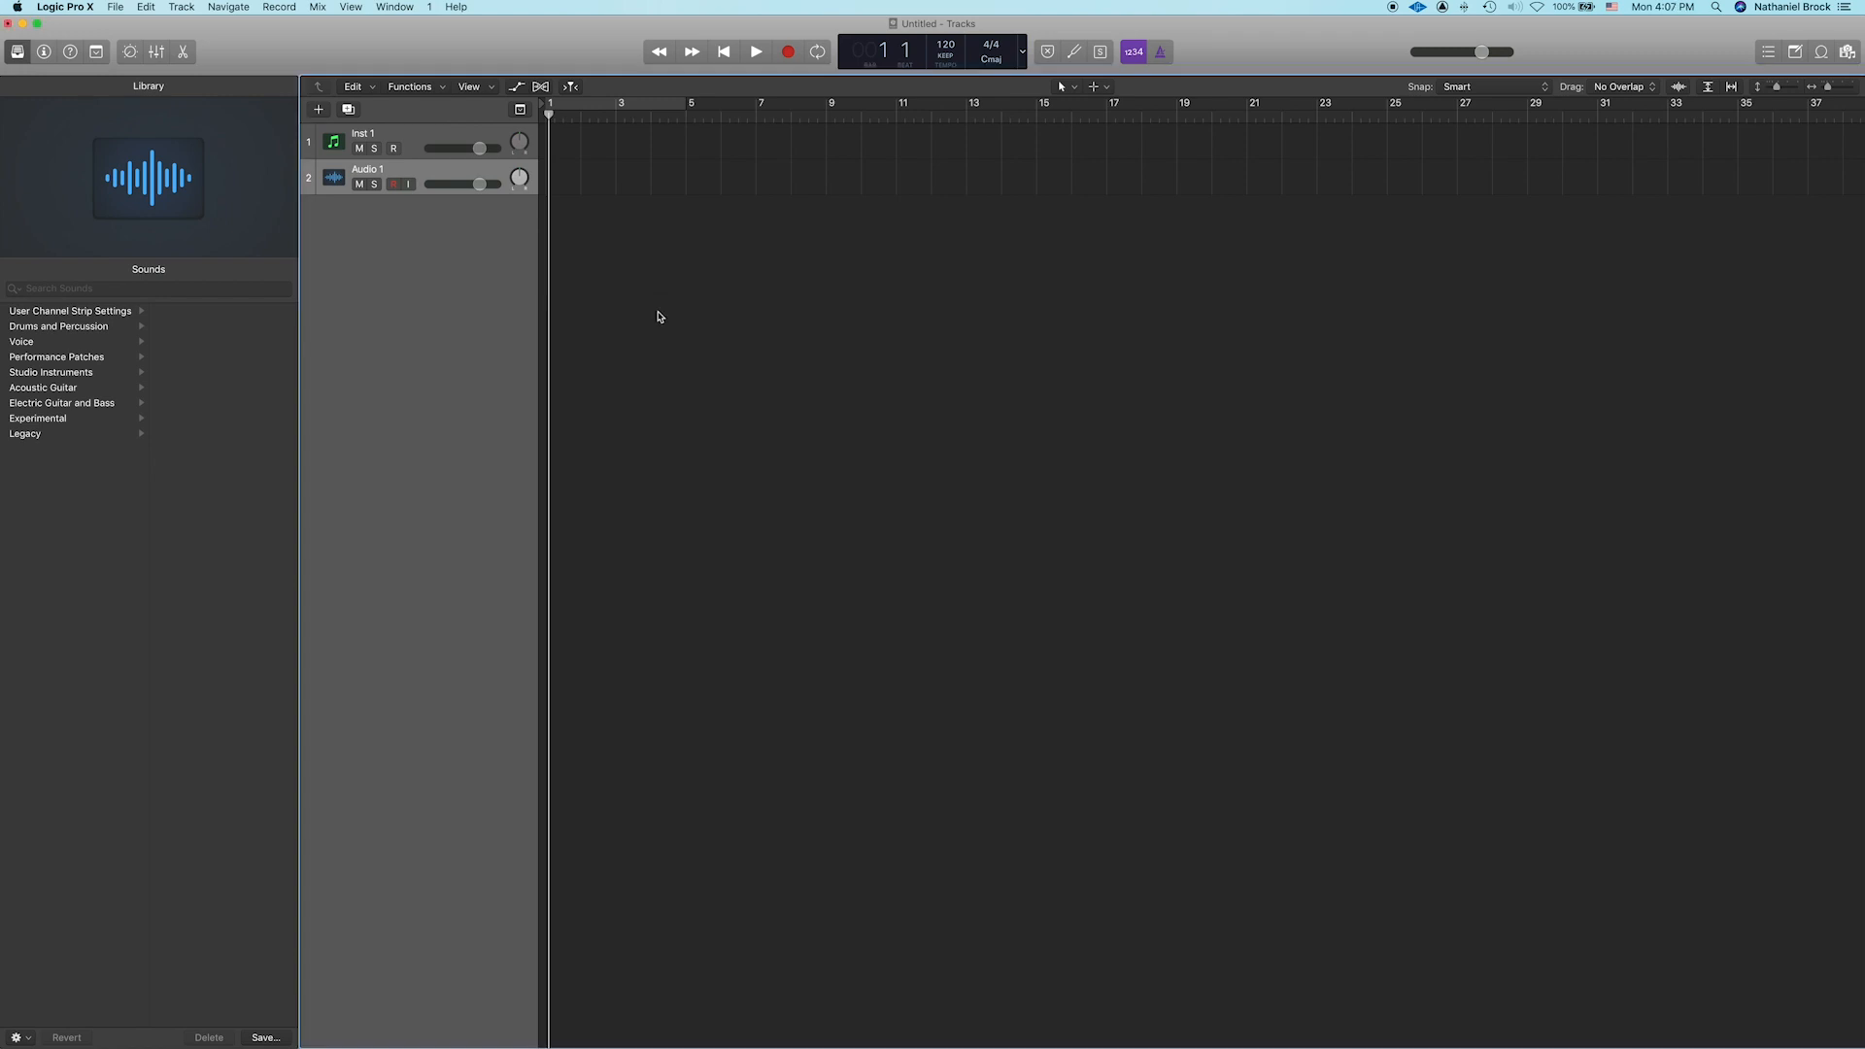
mouse_move(852, 477)
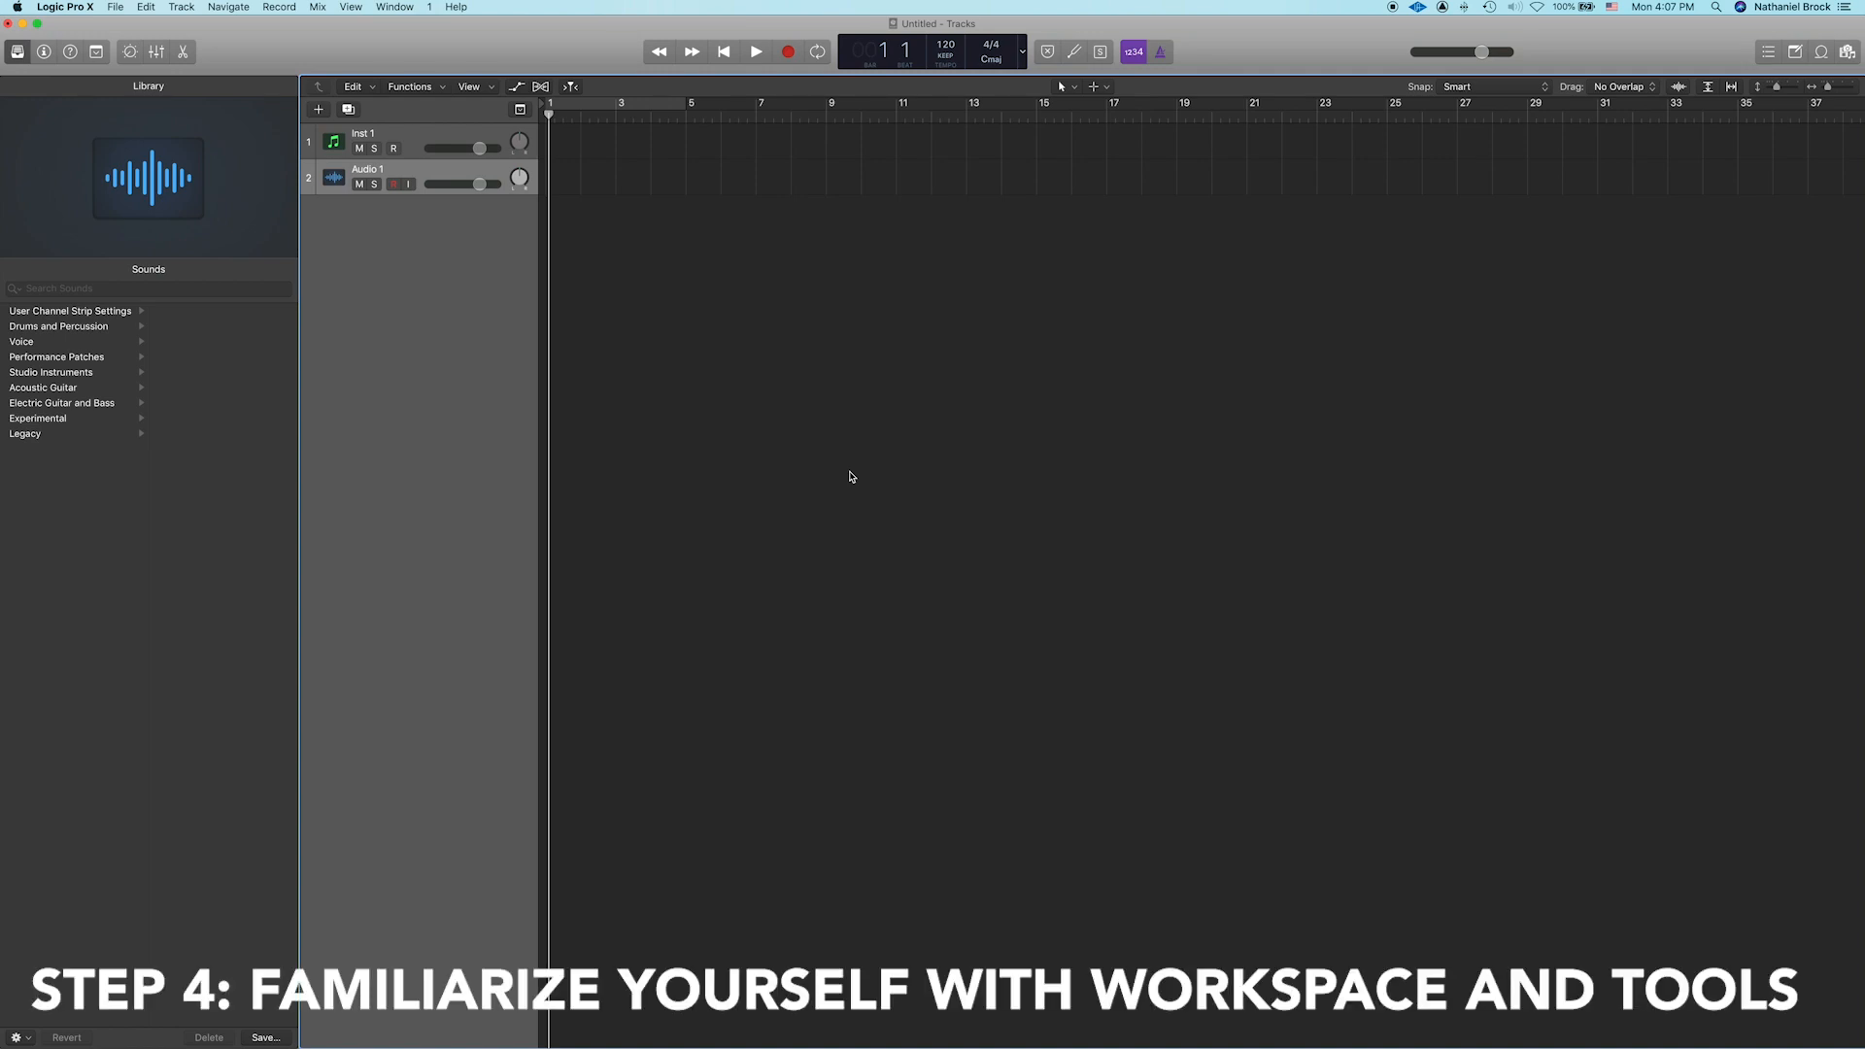
mouse_move(922, 523)
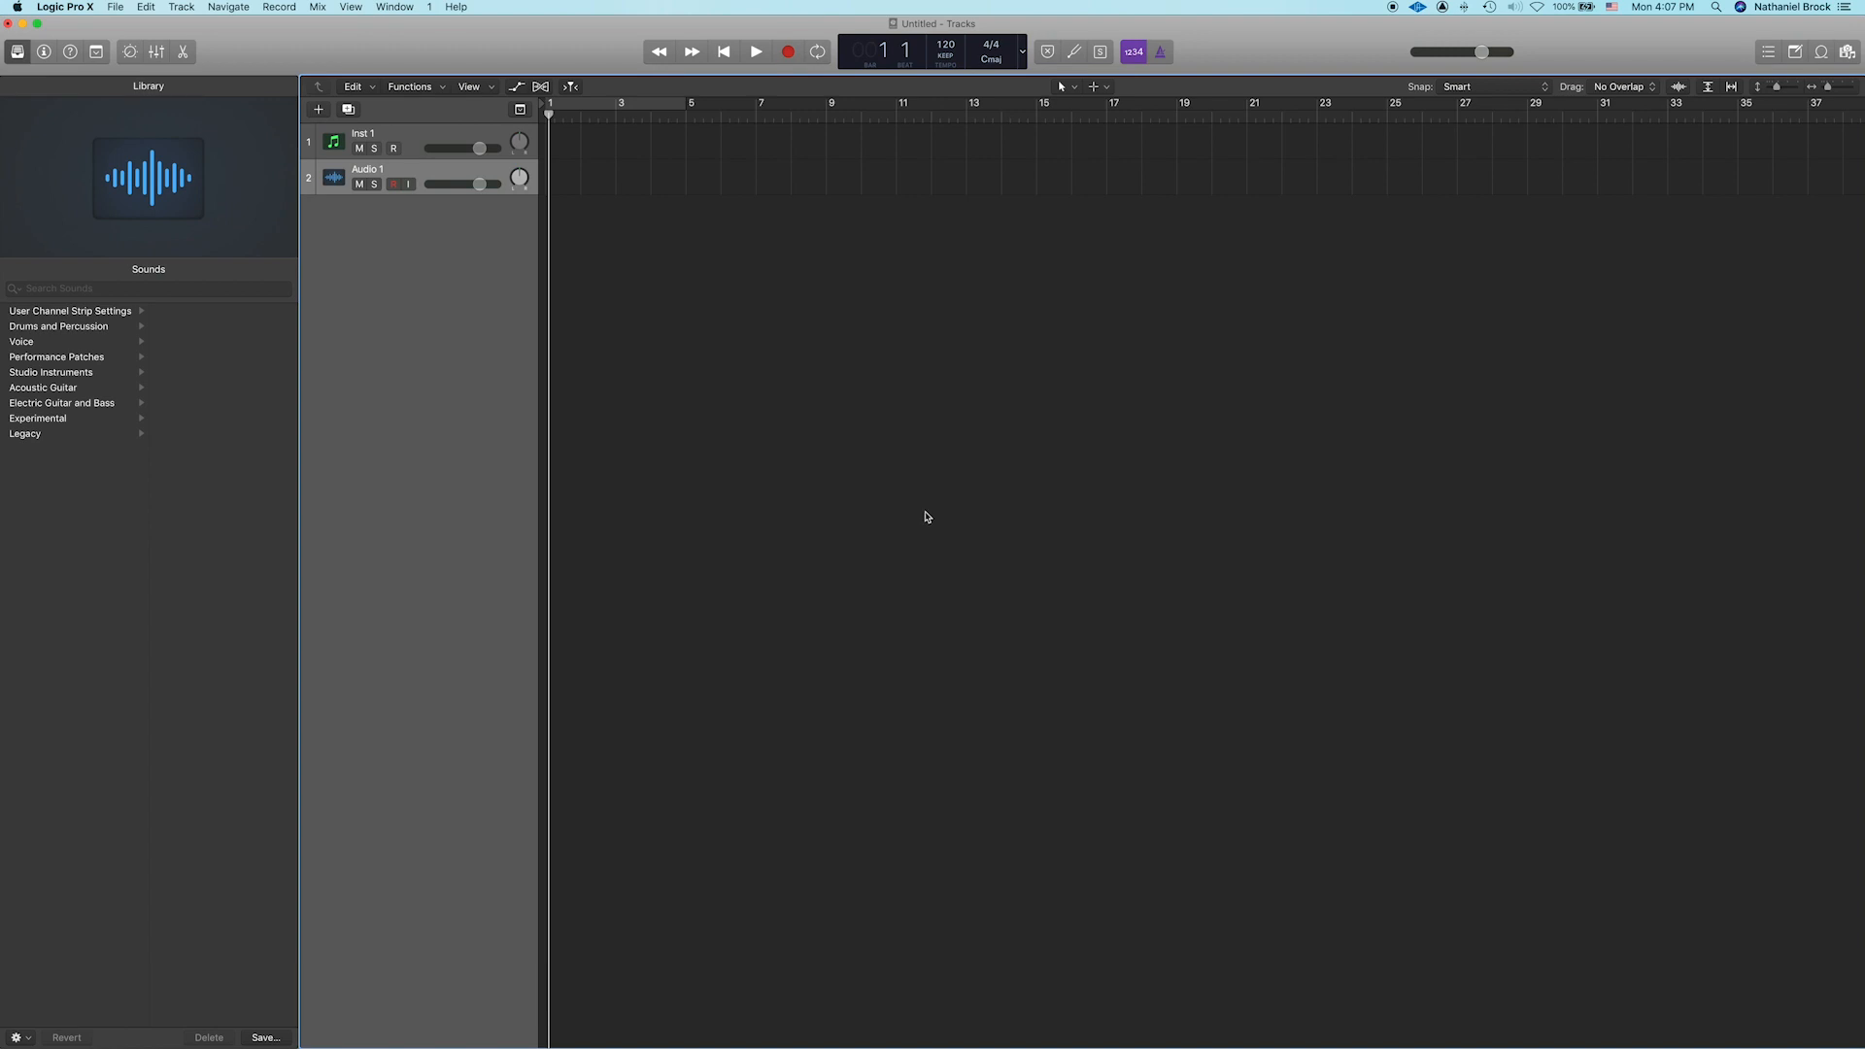
mouse_move(992, 526)
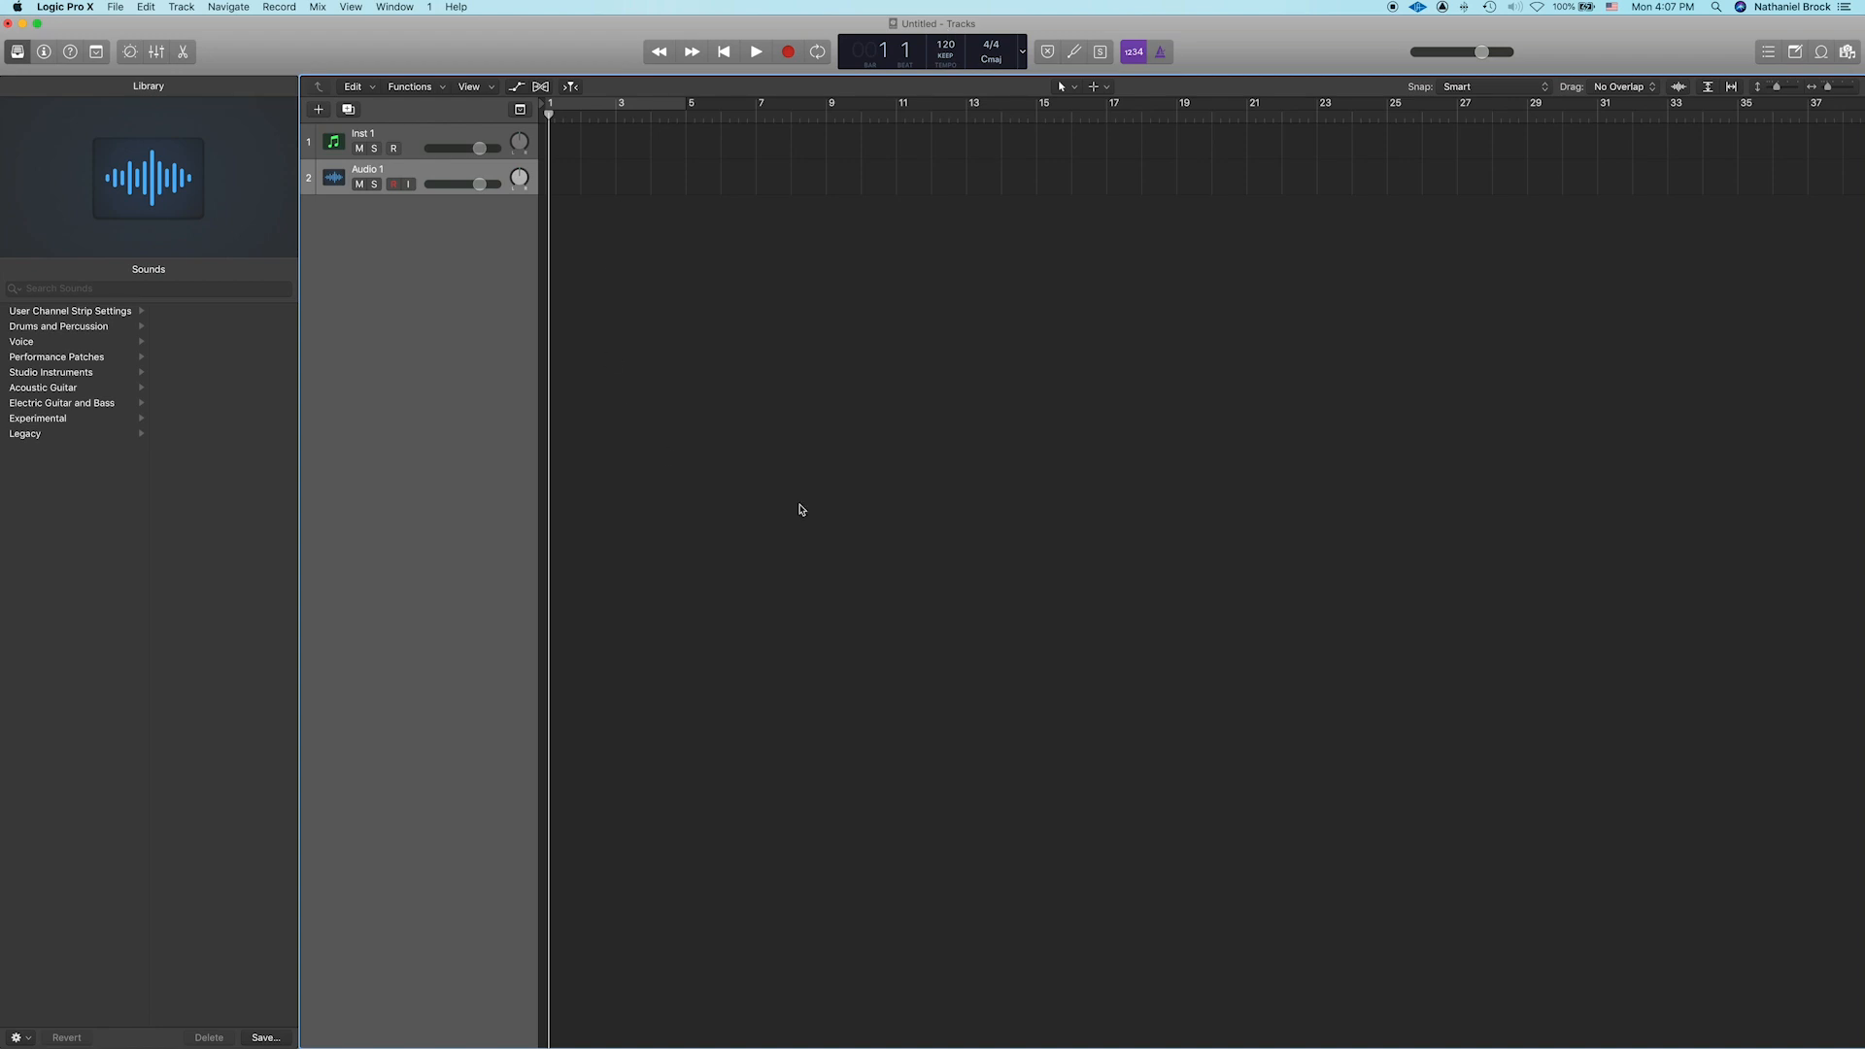
mouse_move(1112, 240)
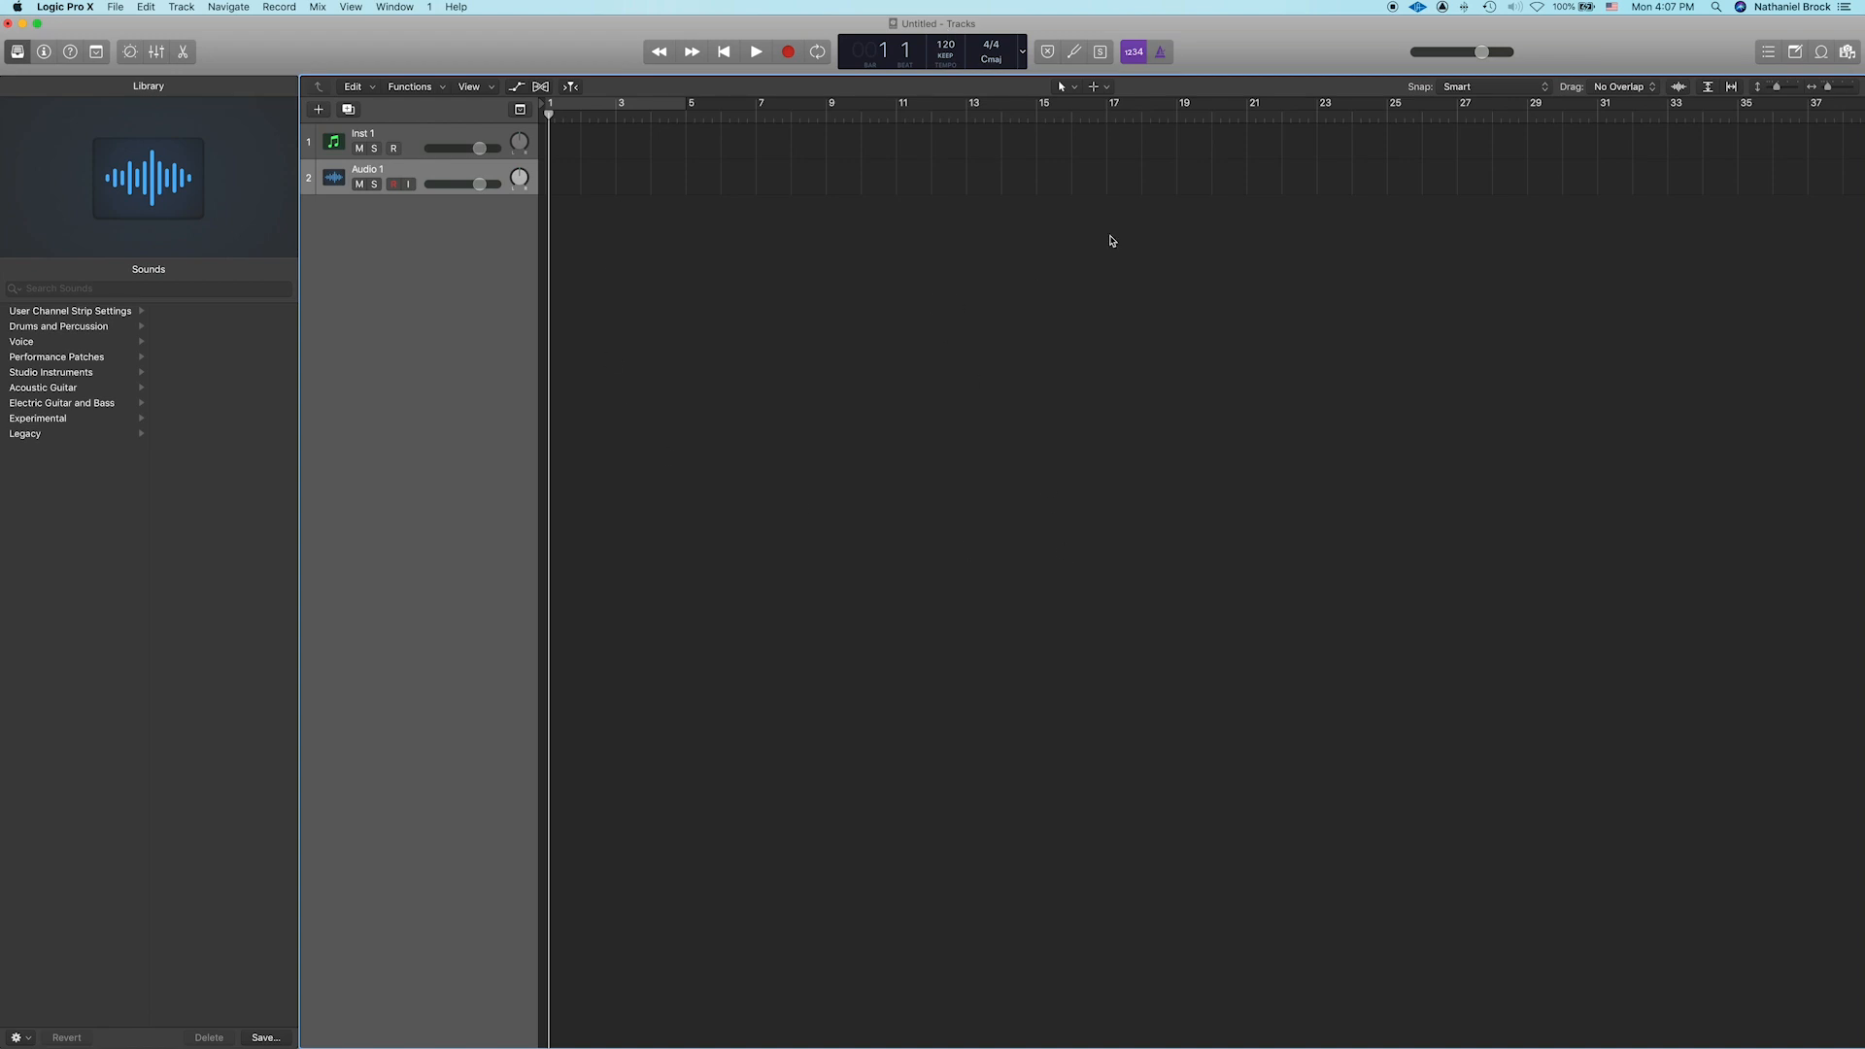
mouse_move(695, 213)
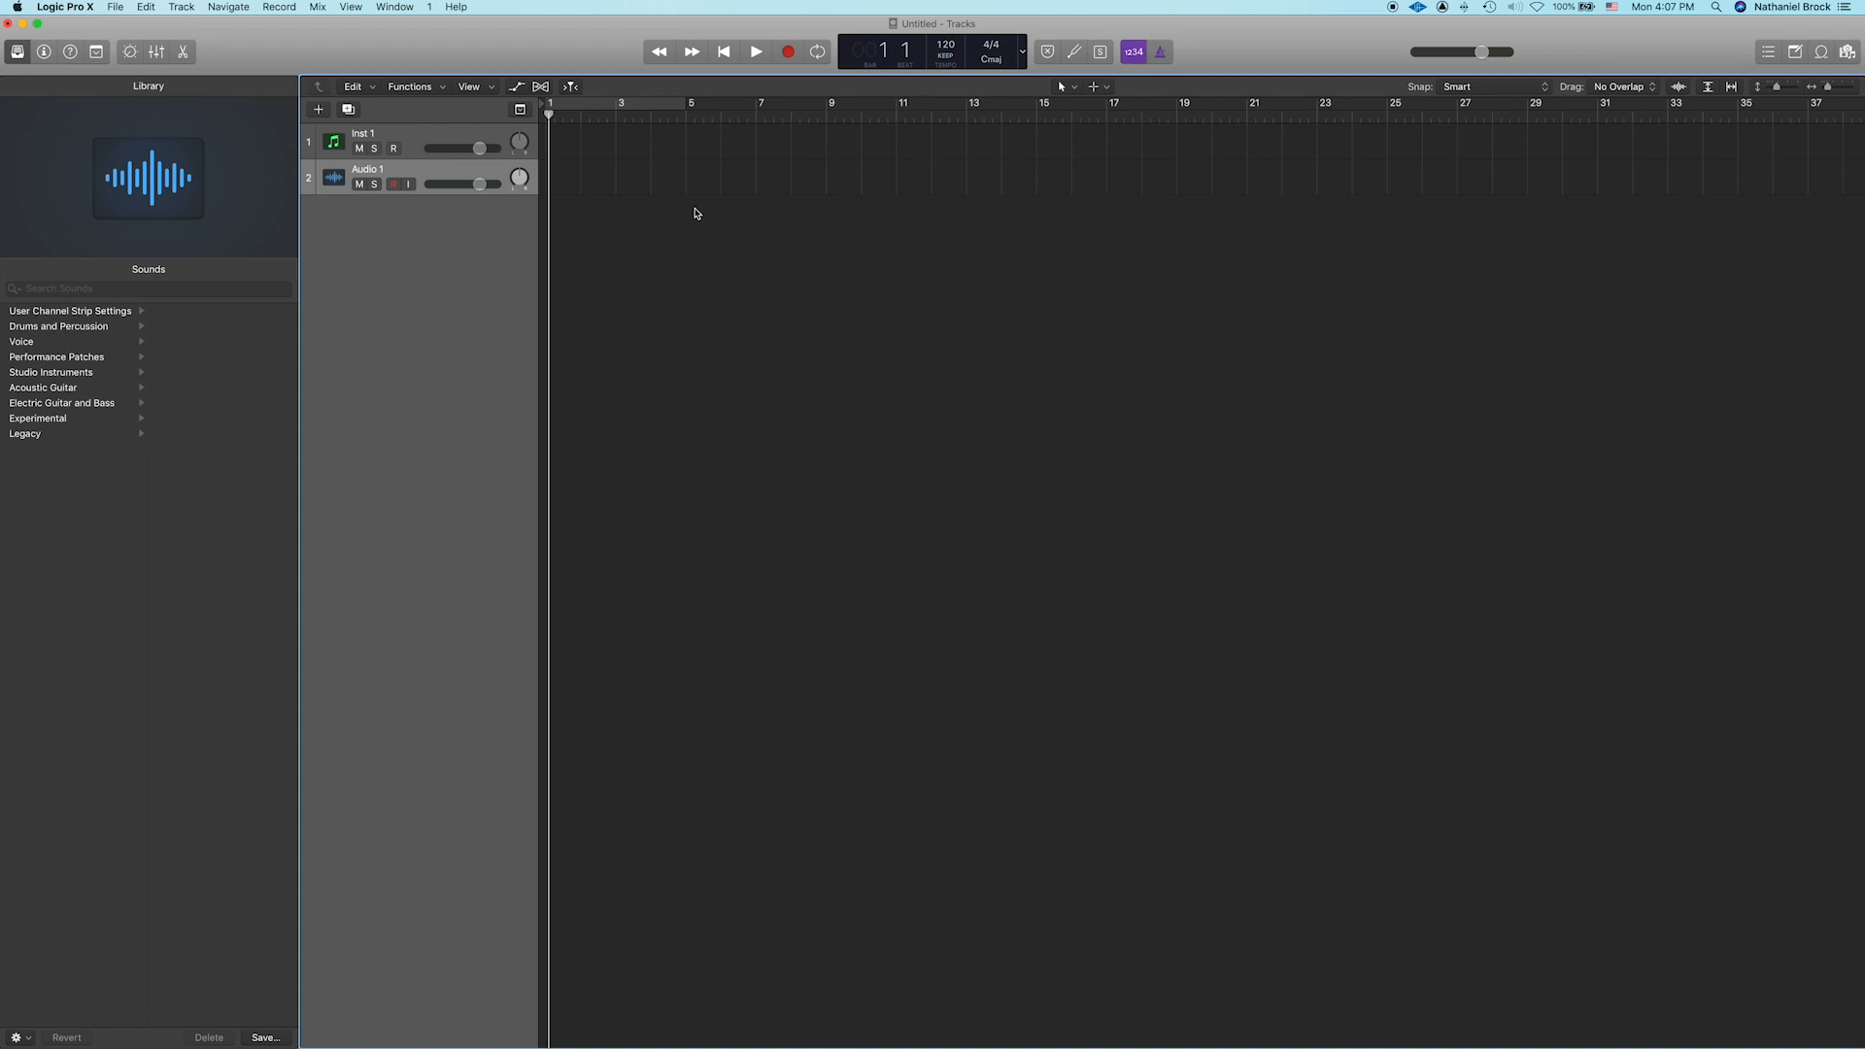
left_click(689, 119)
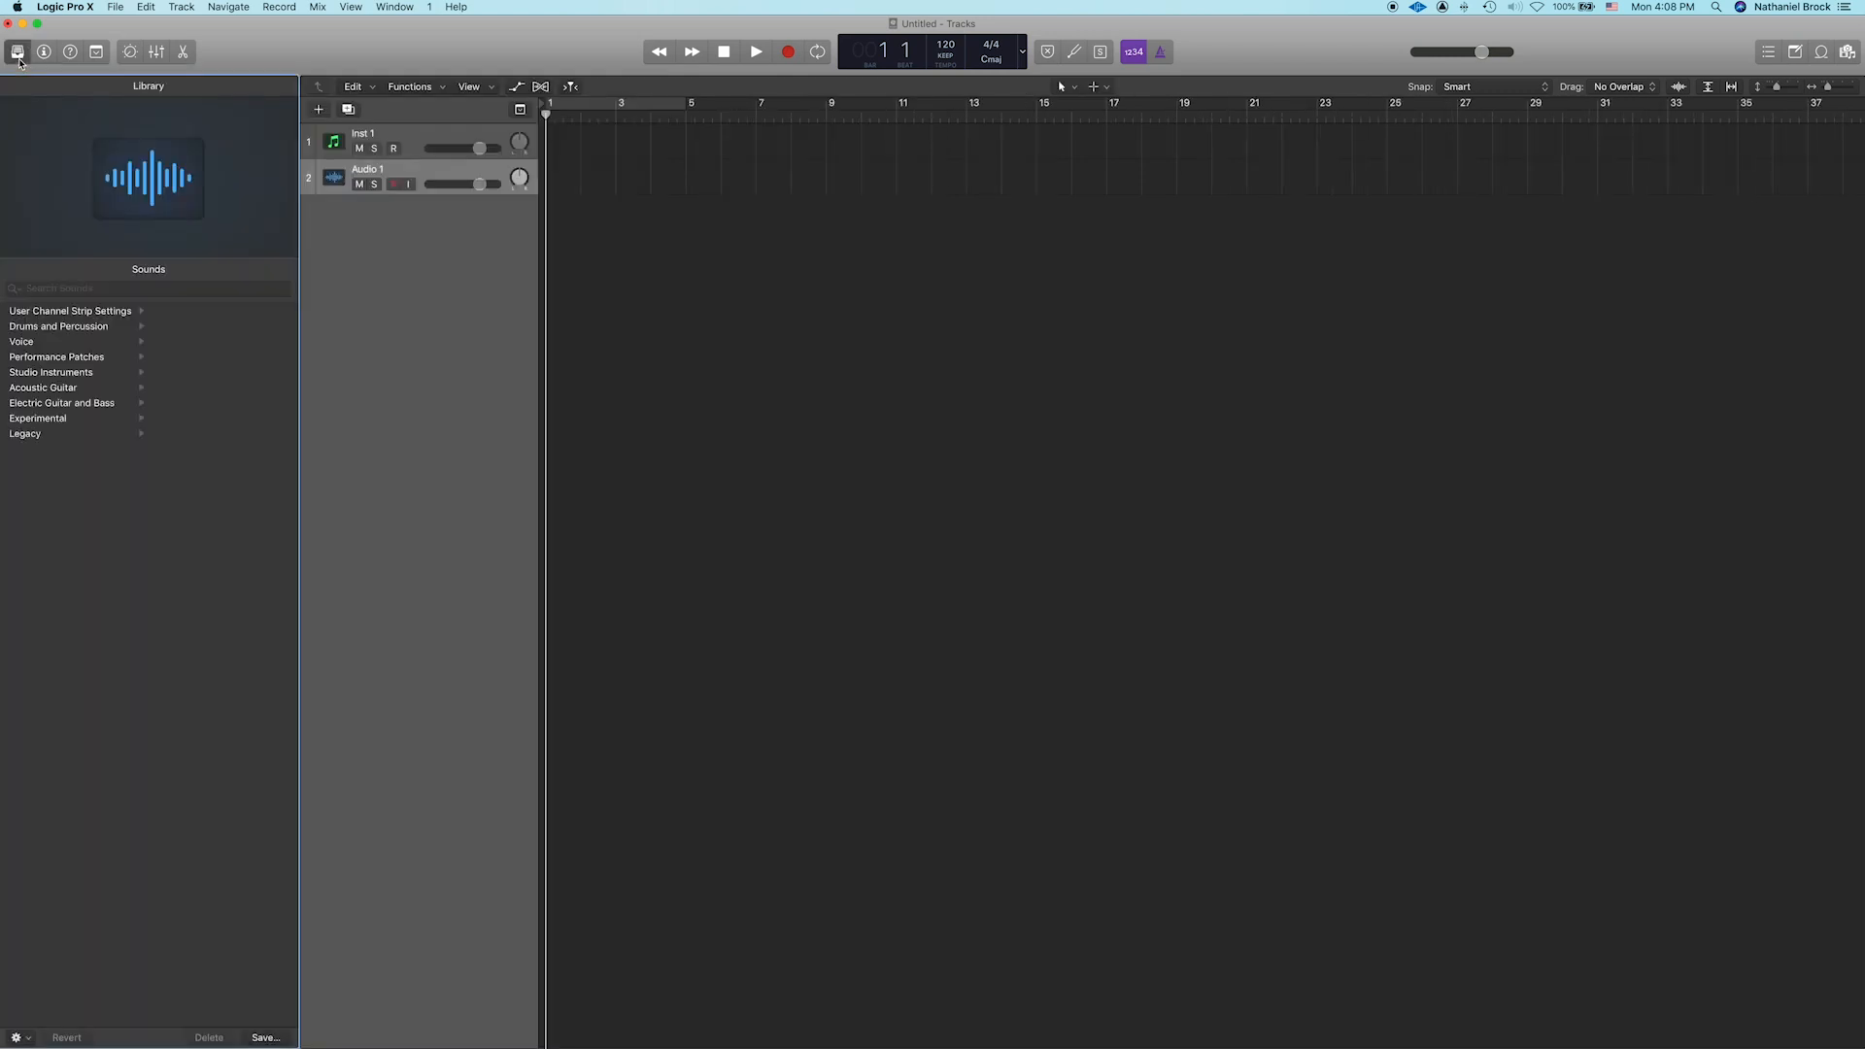
mouse_move(81, 394)
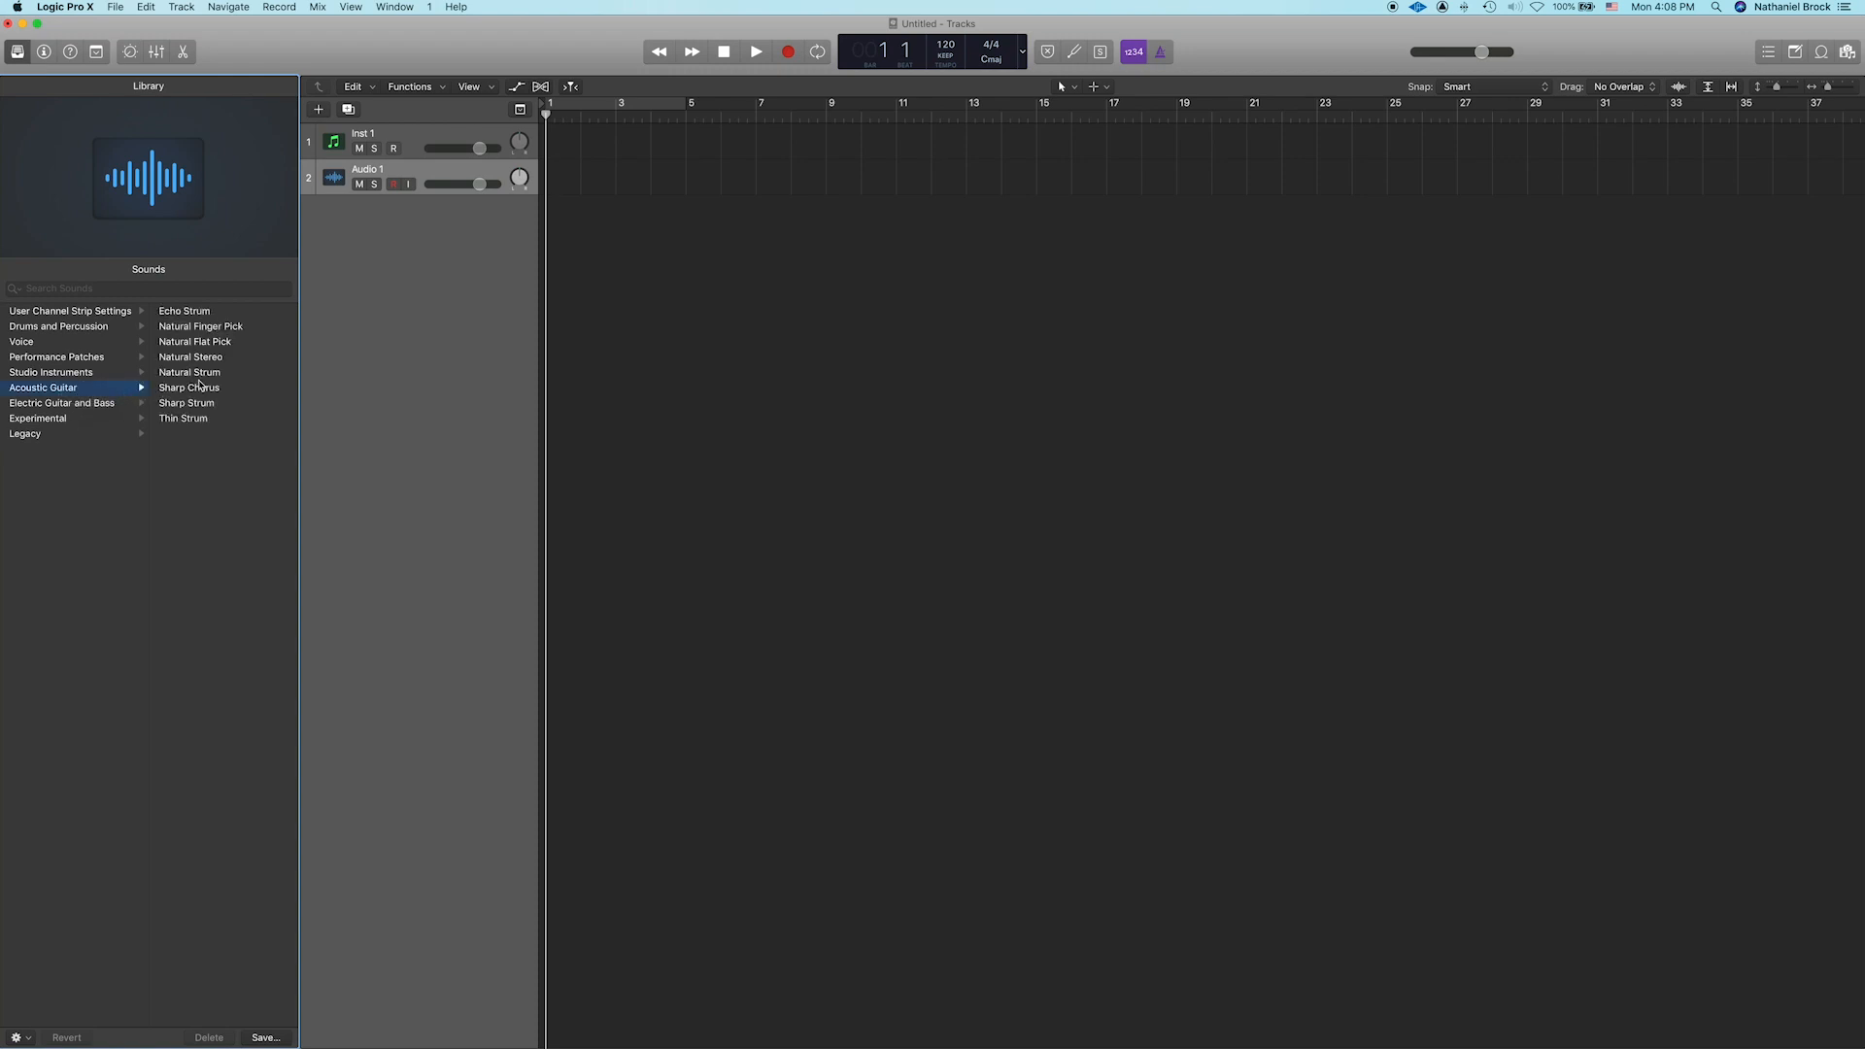
mouse_move(234, 343)
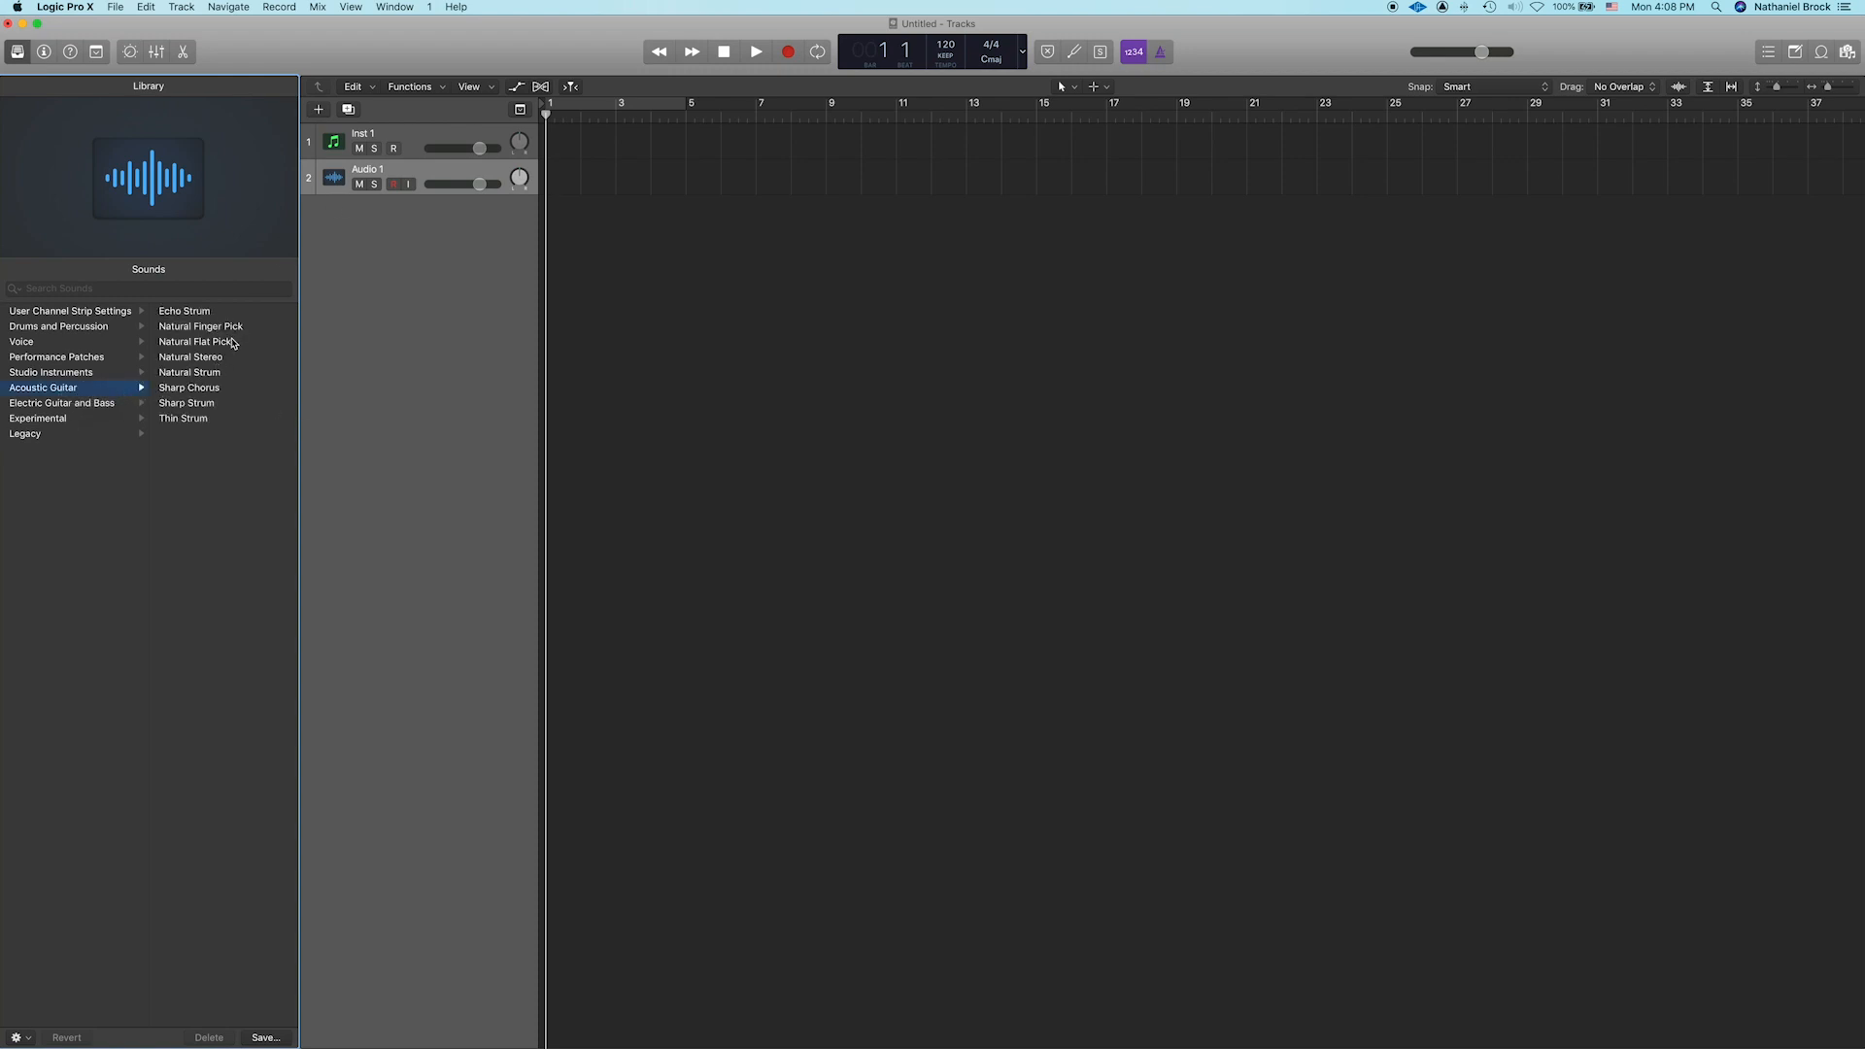
mouse_move(227, 357)
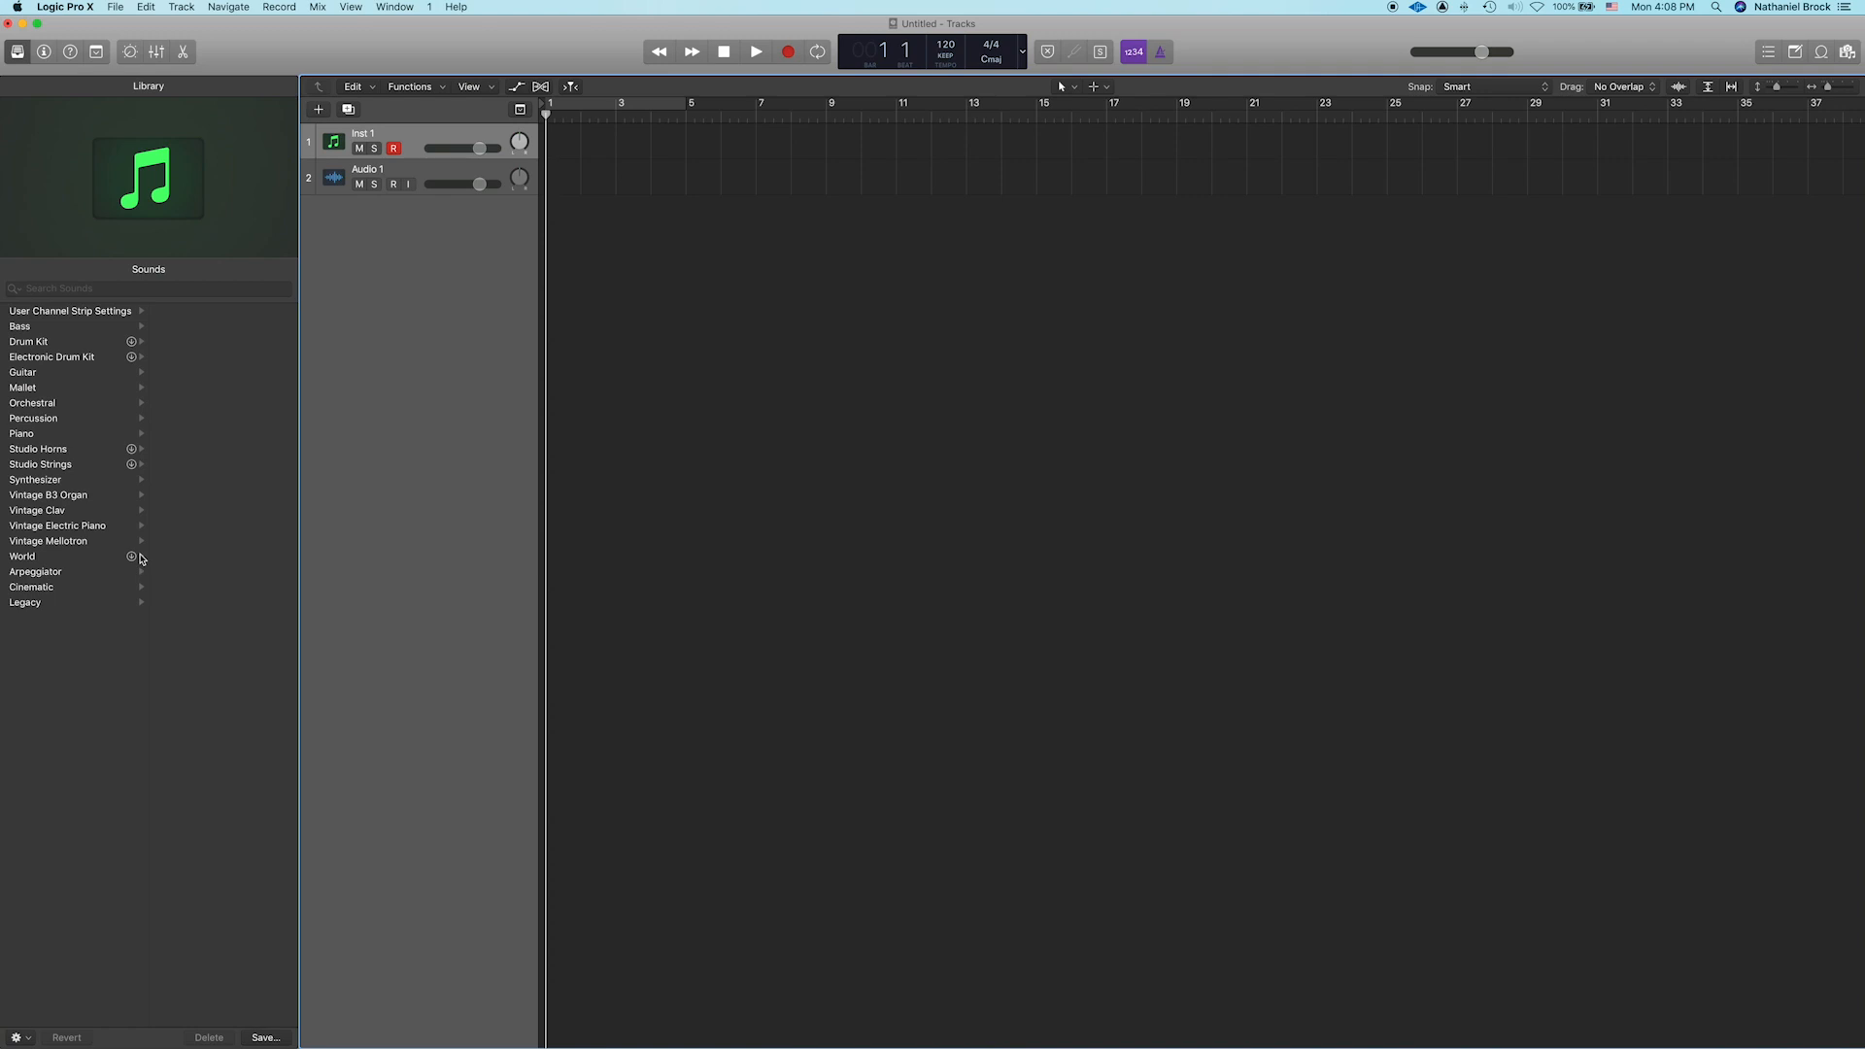
mouse_move(48, 495)
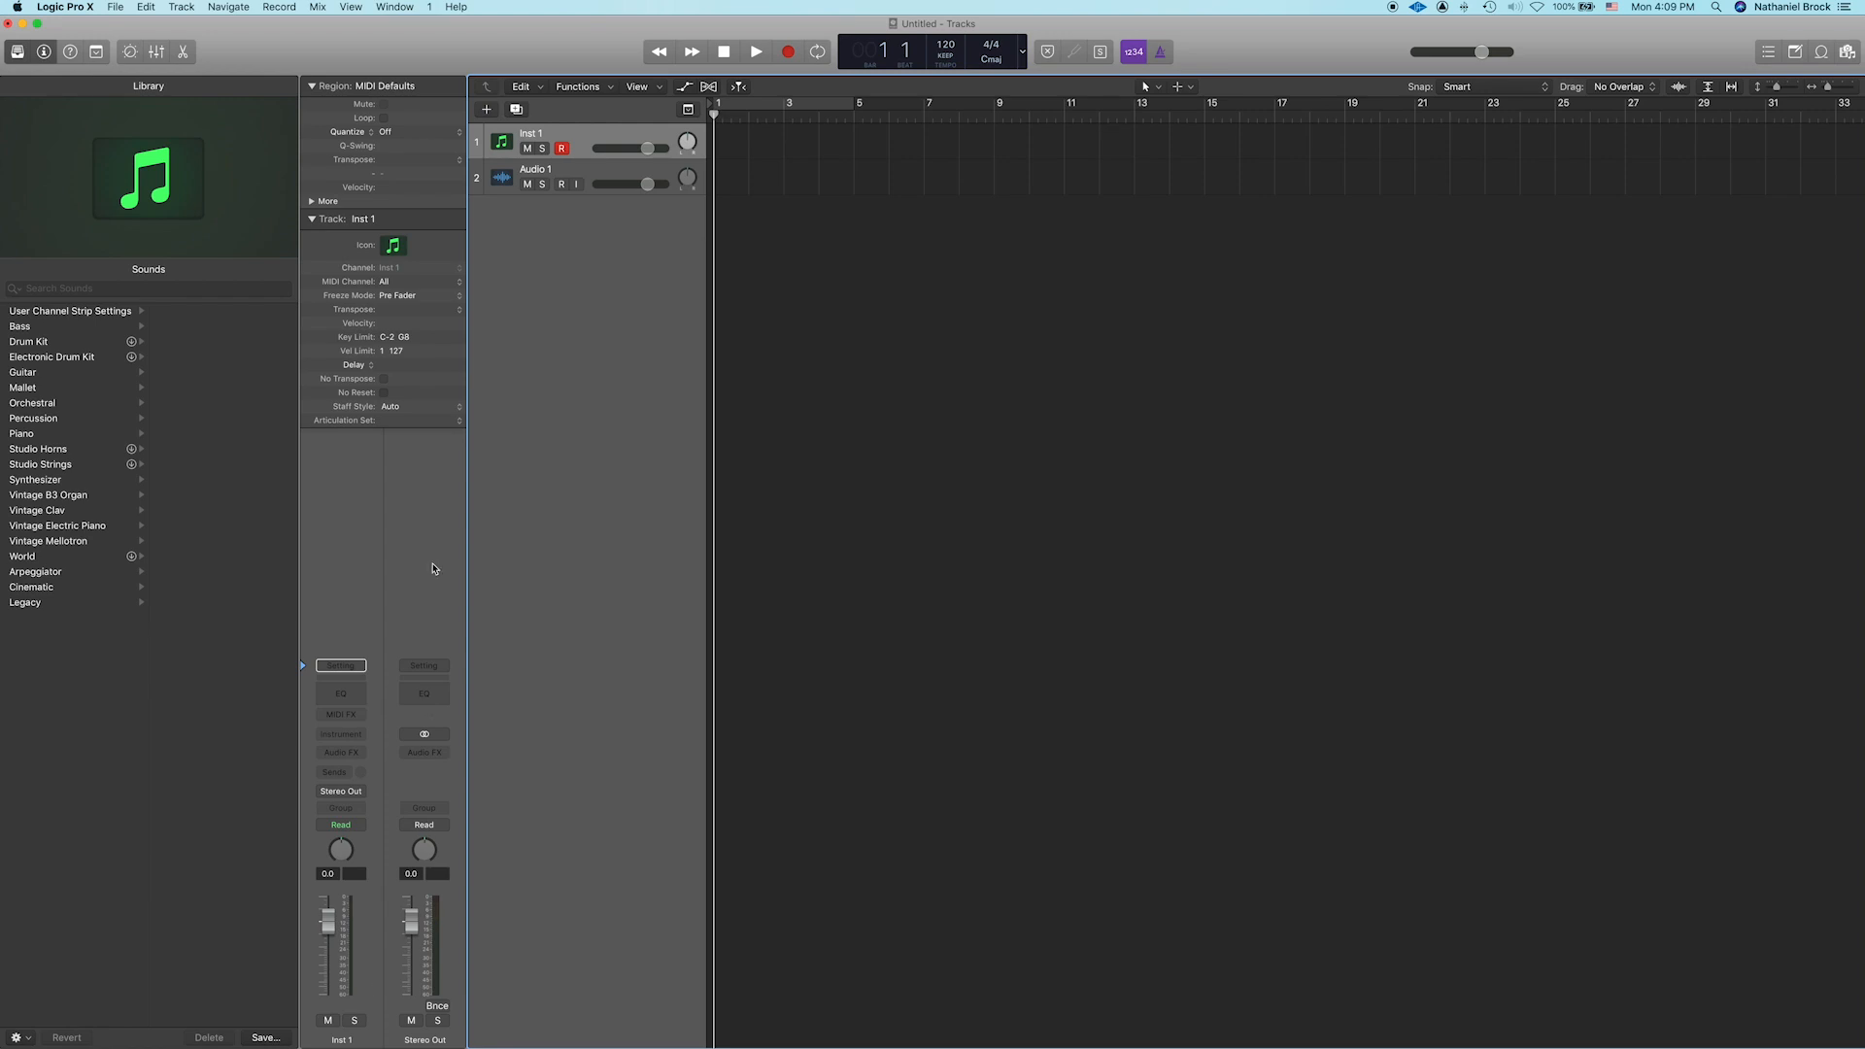
mouse_move(491, 272)
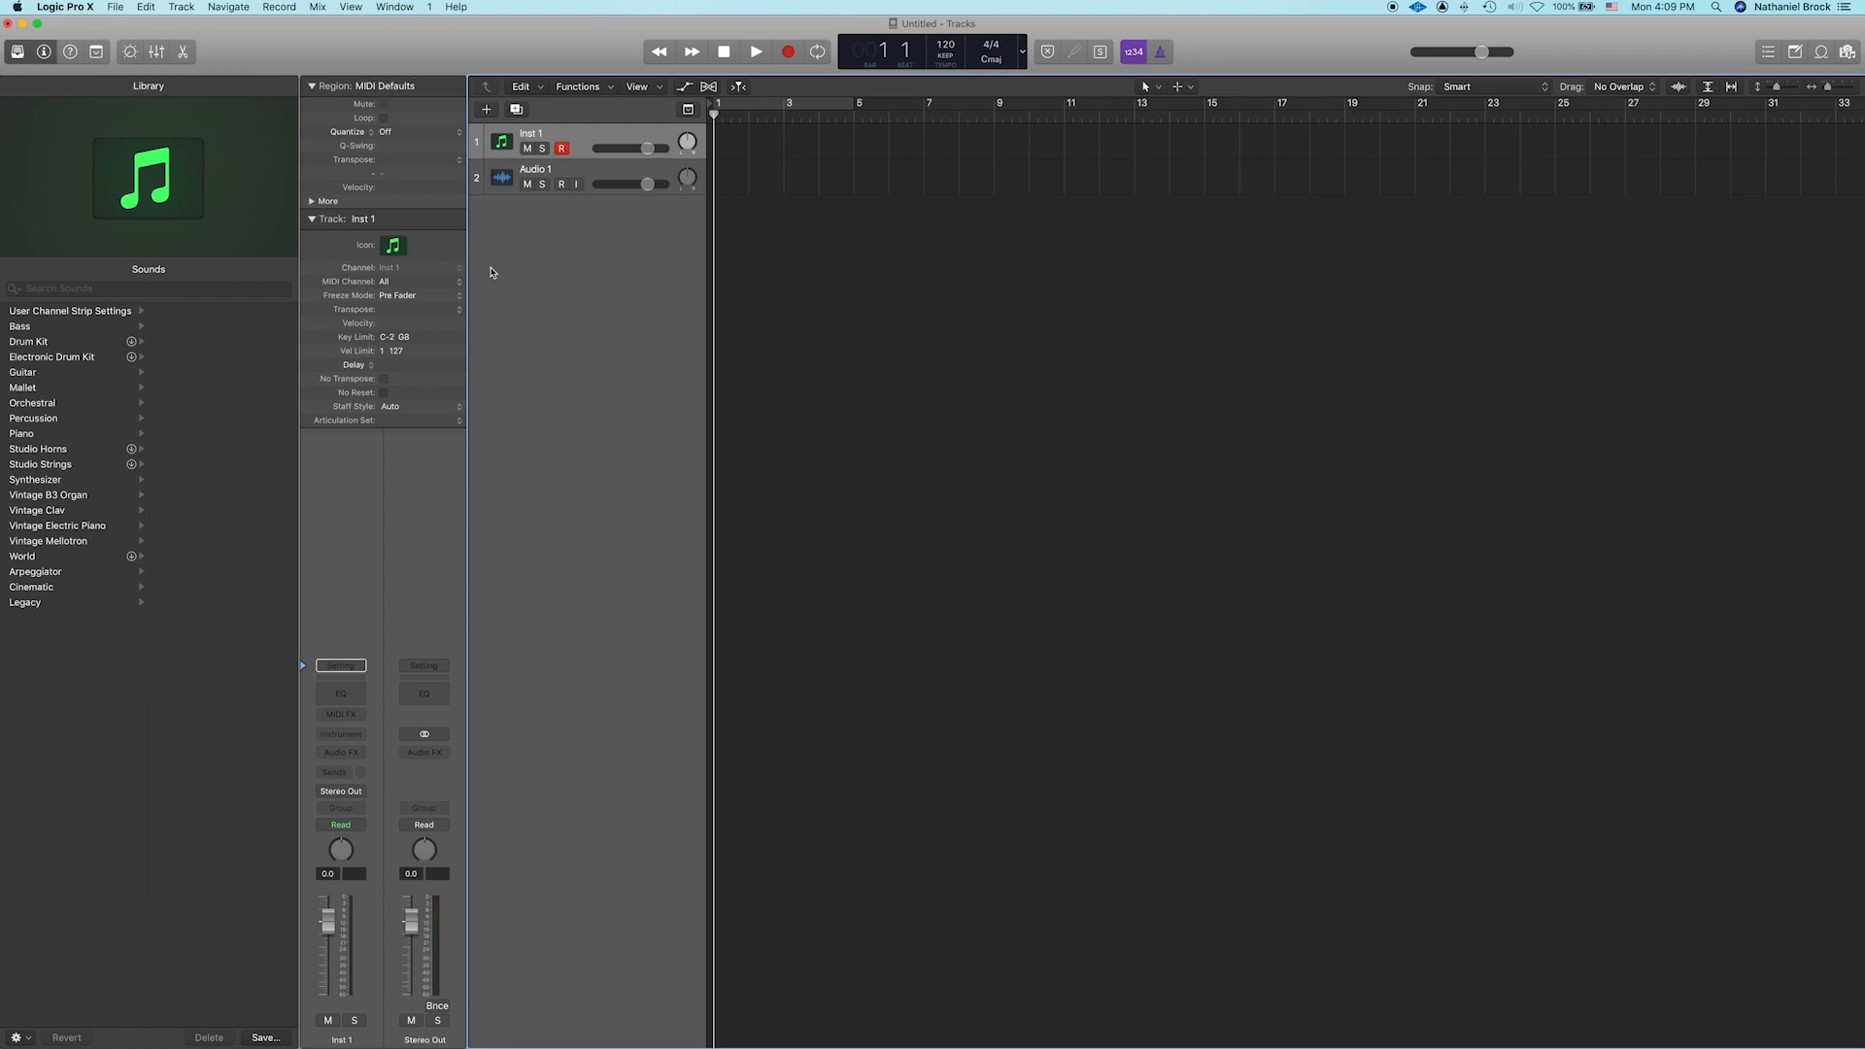
mouse_move(427, 475)
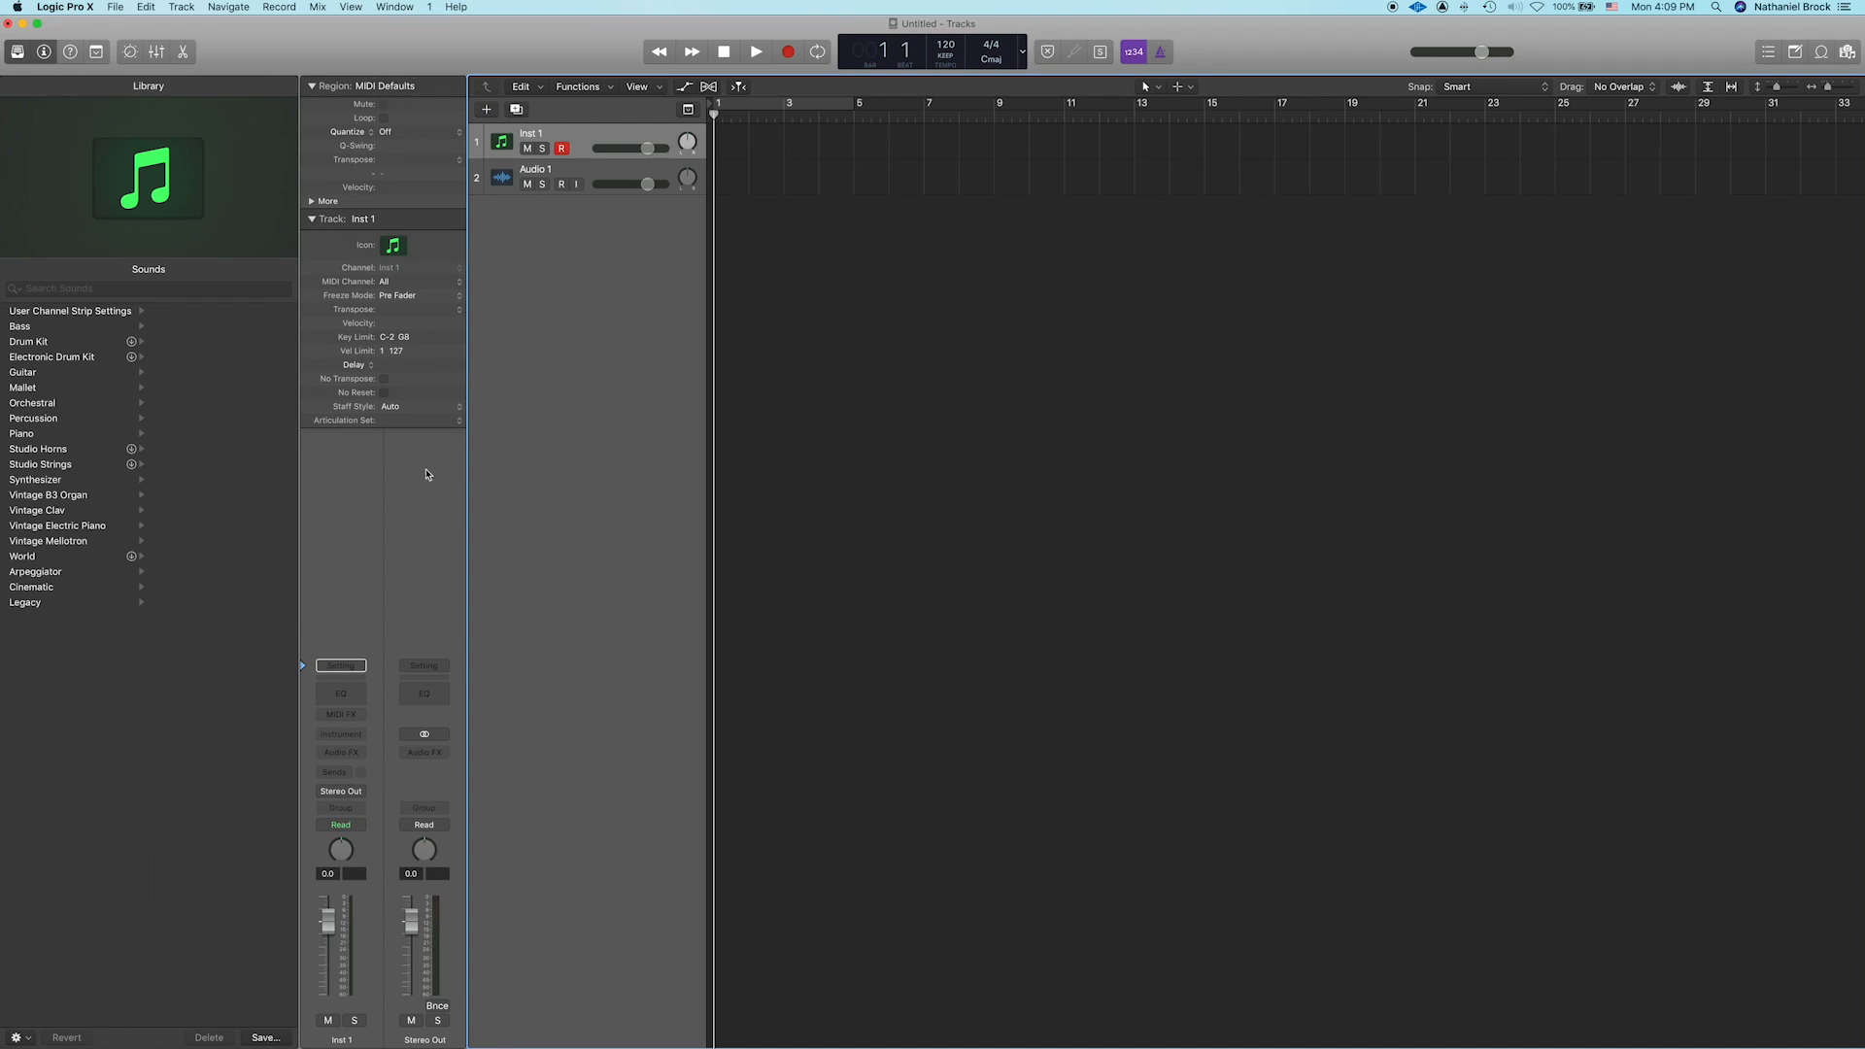
mouse_move(345, 661)
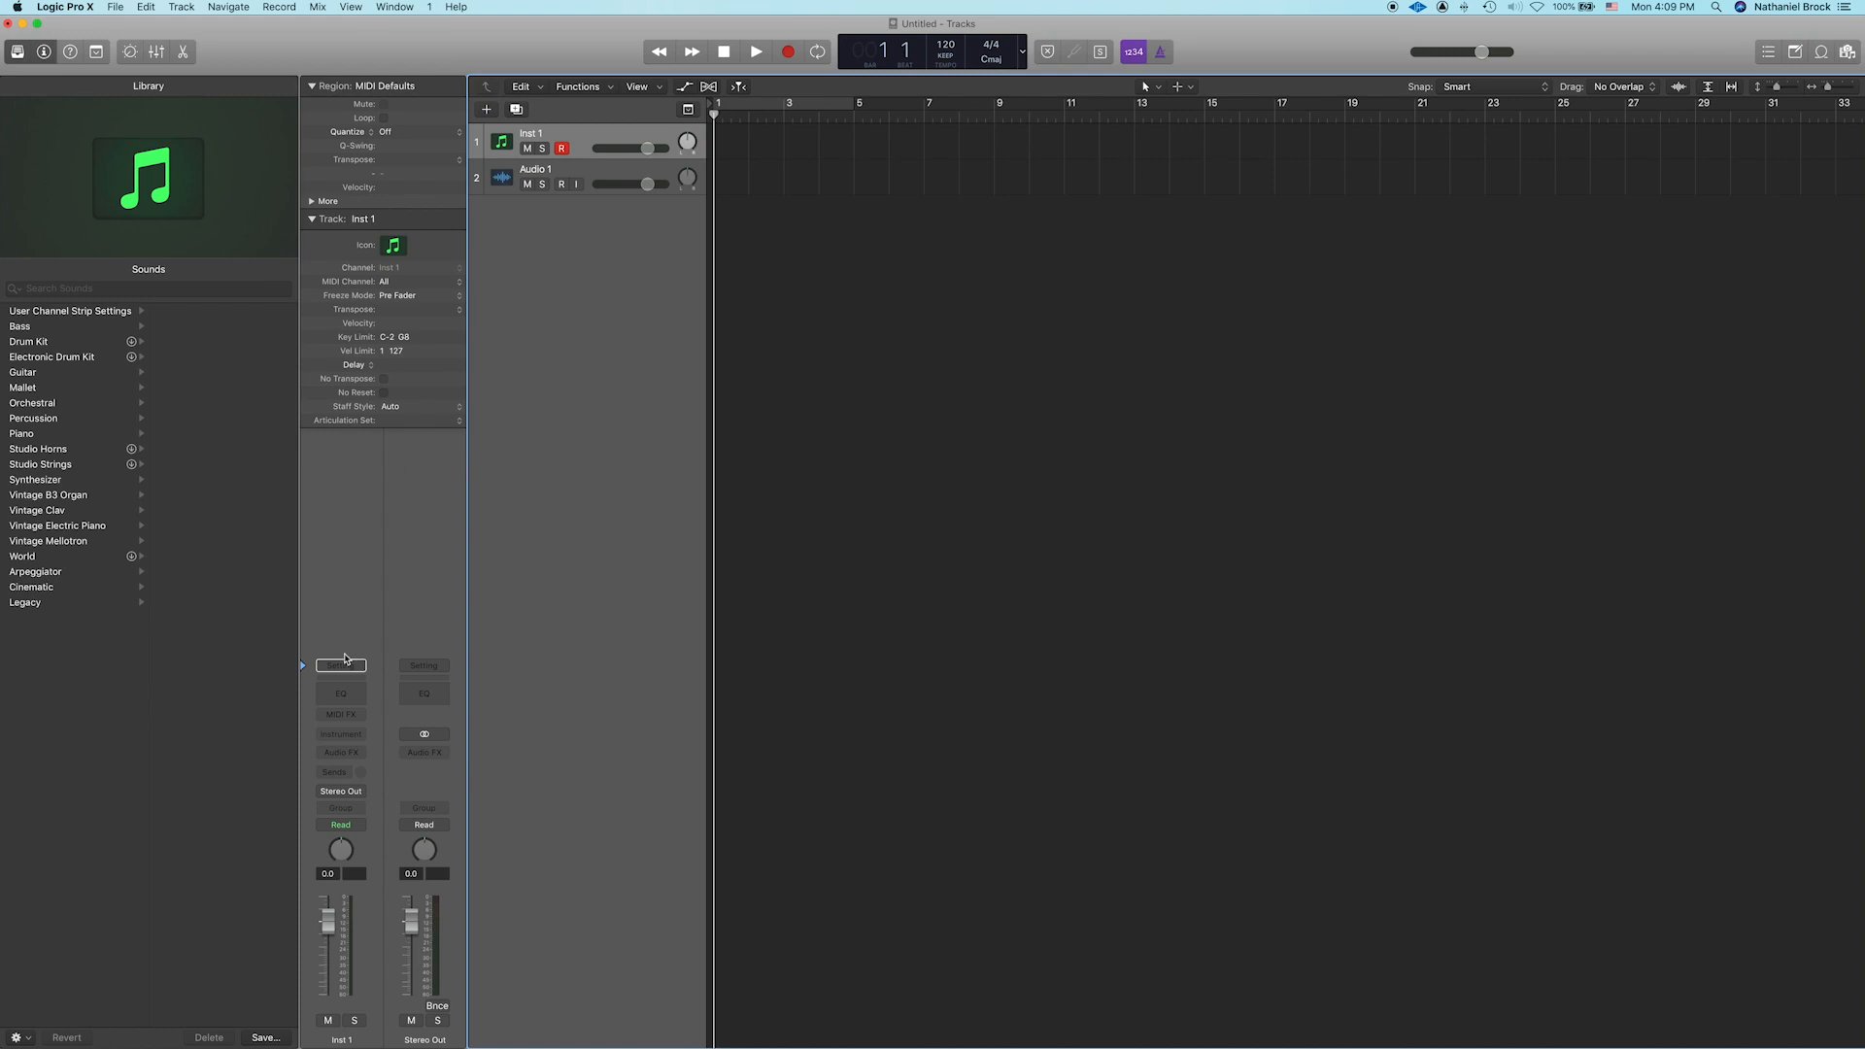
mouse_move(318, 960)
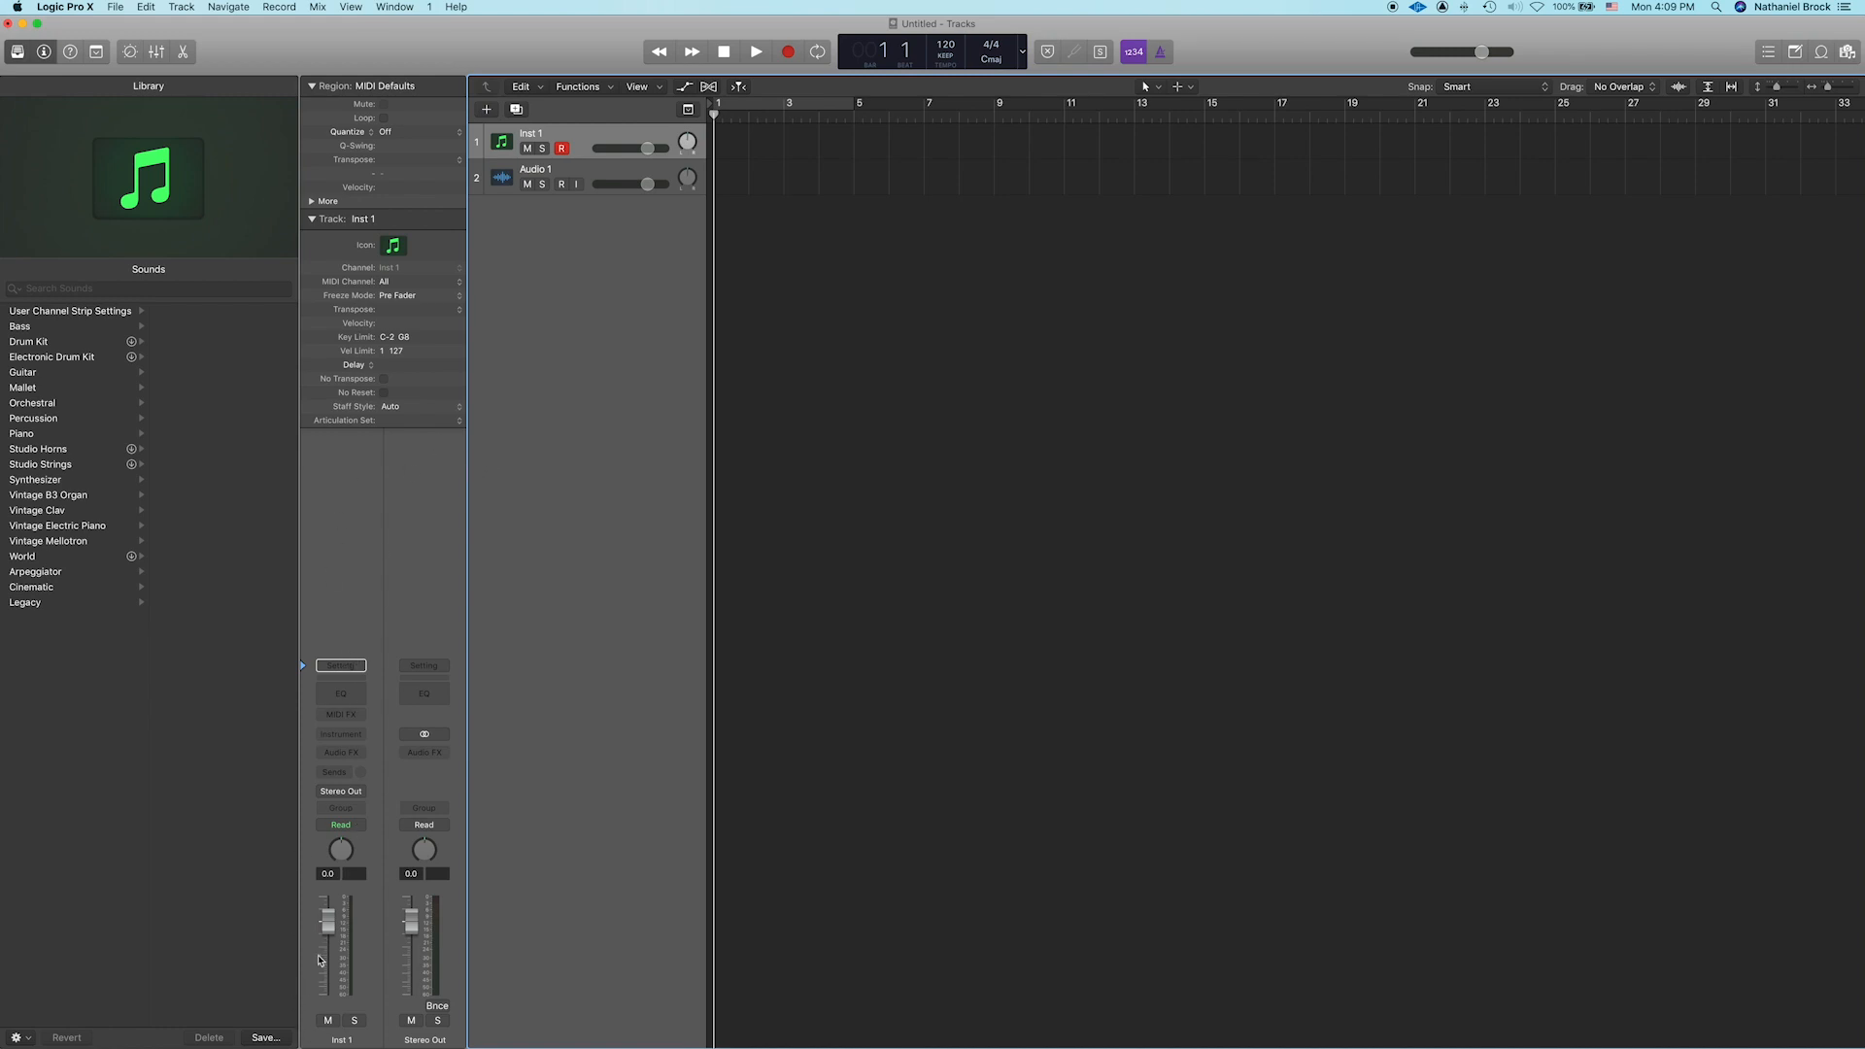
mouse_move(345, 768)
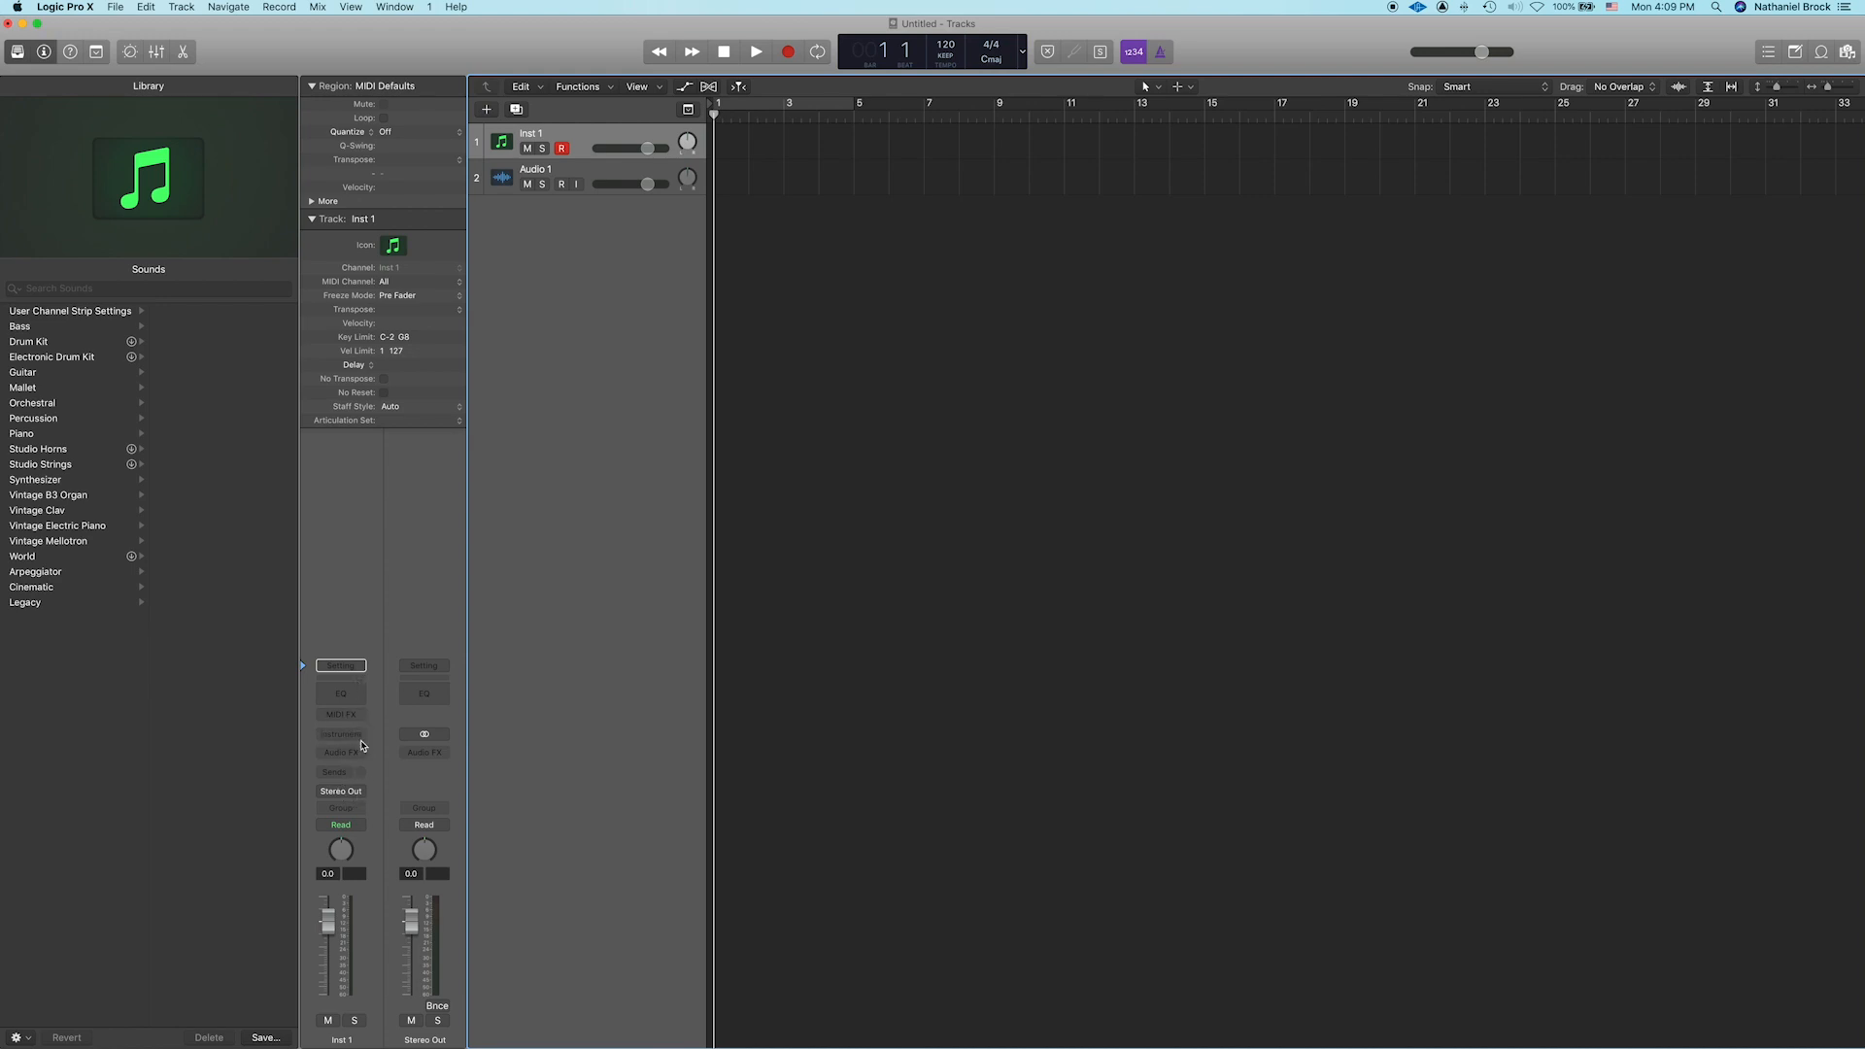
mouse_move(361, 476)
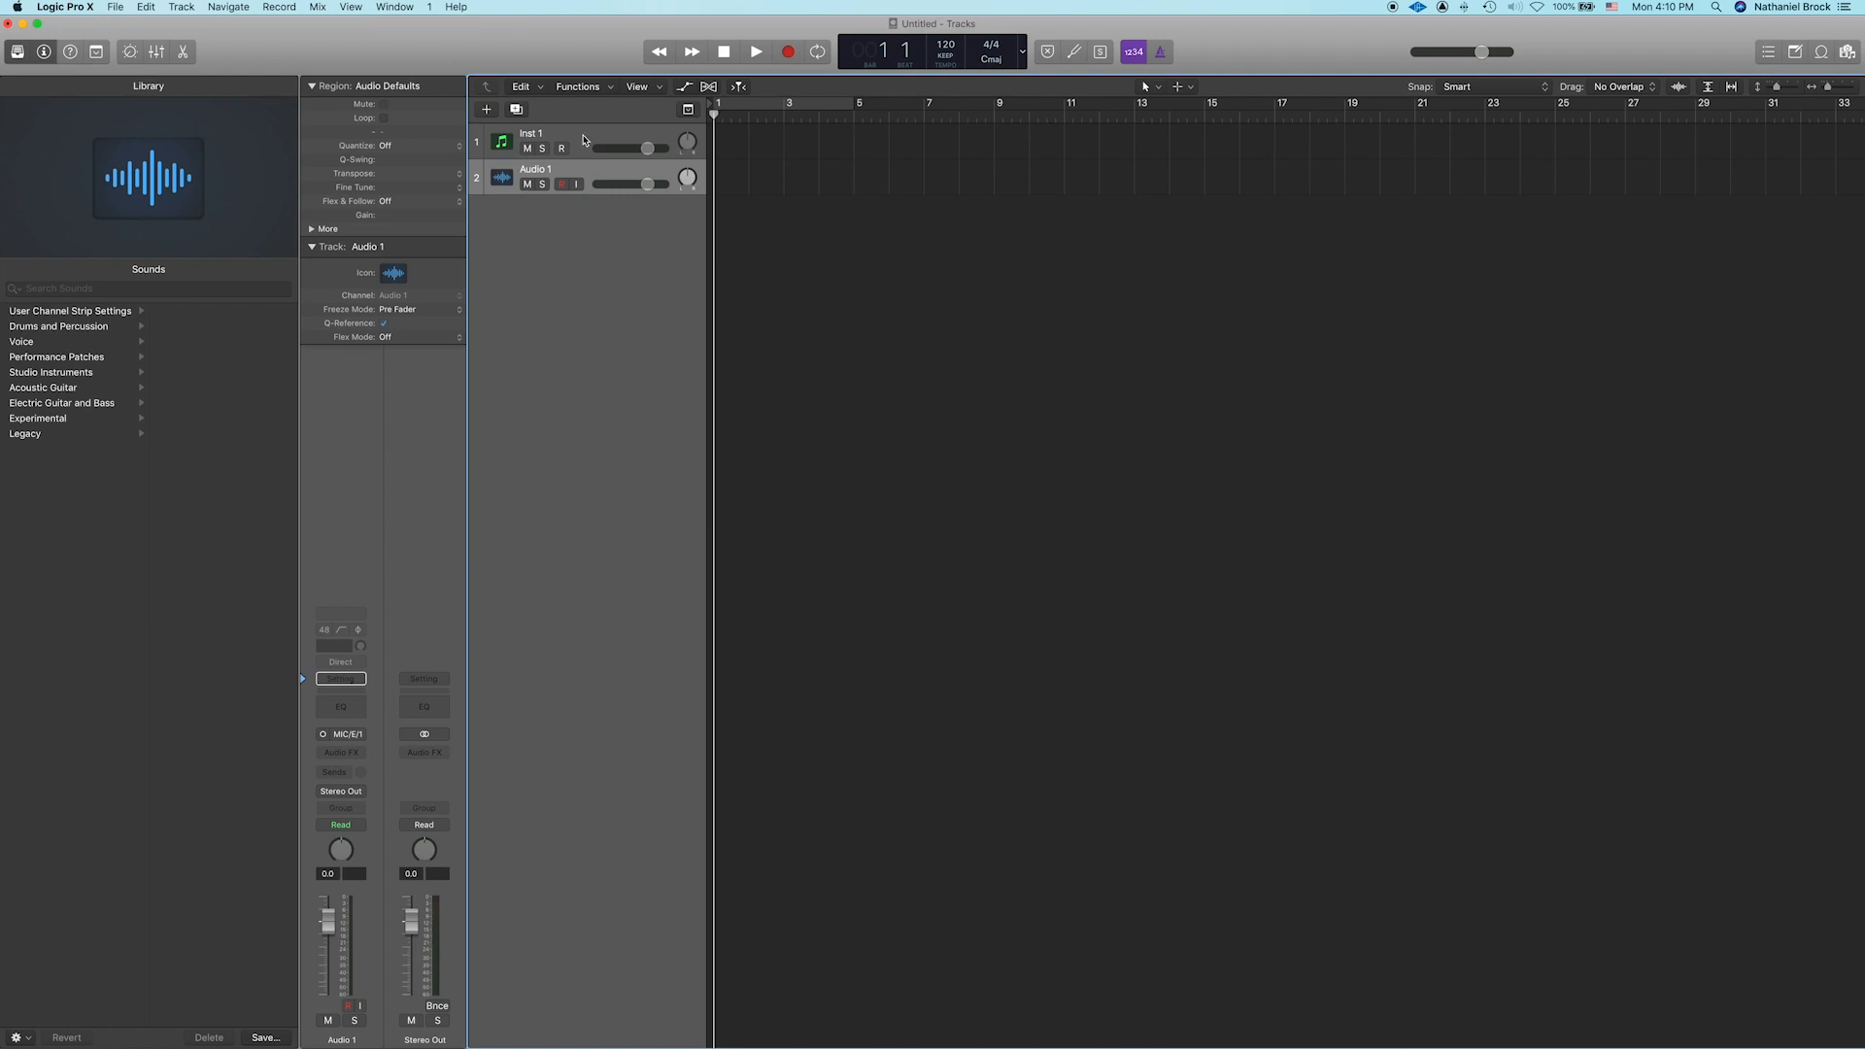
Step: Keep the audio track's output routed to stereo output
left_click(533, 133)
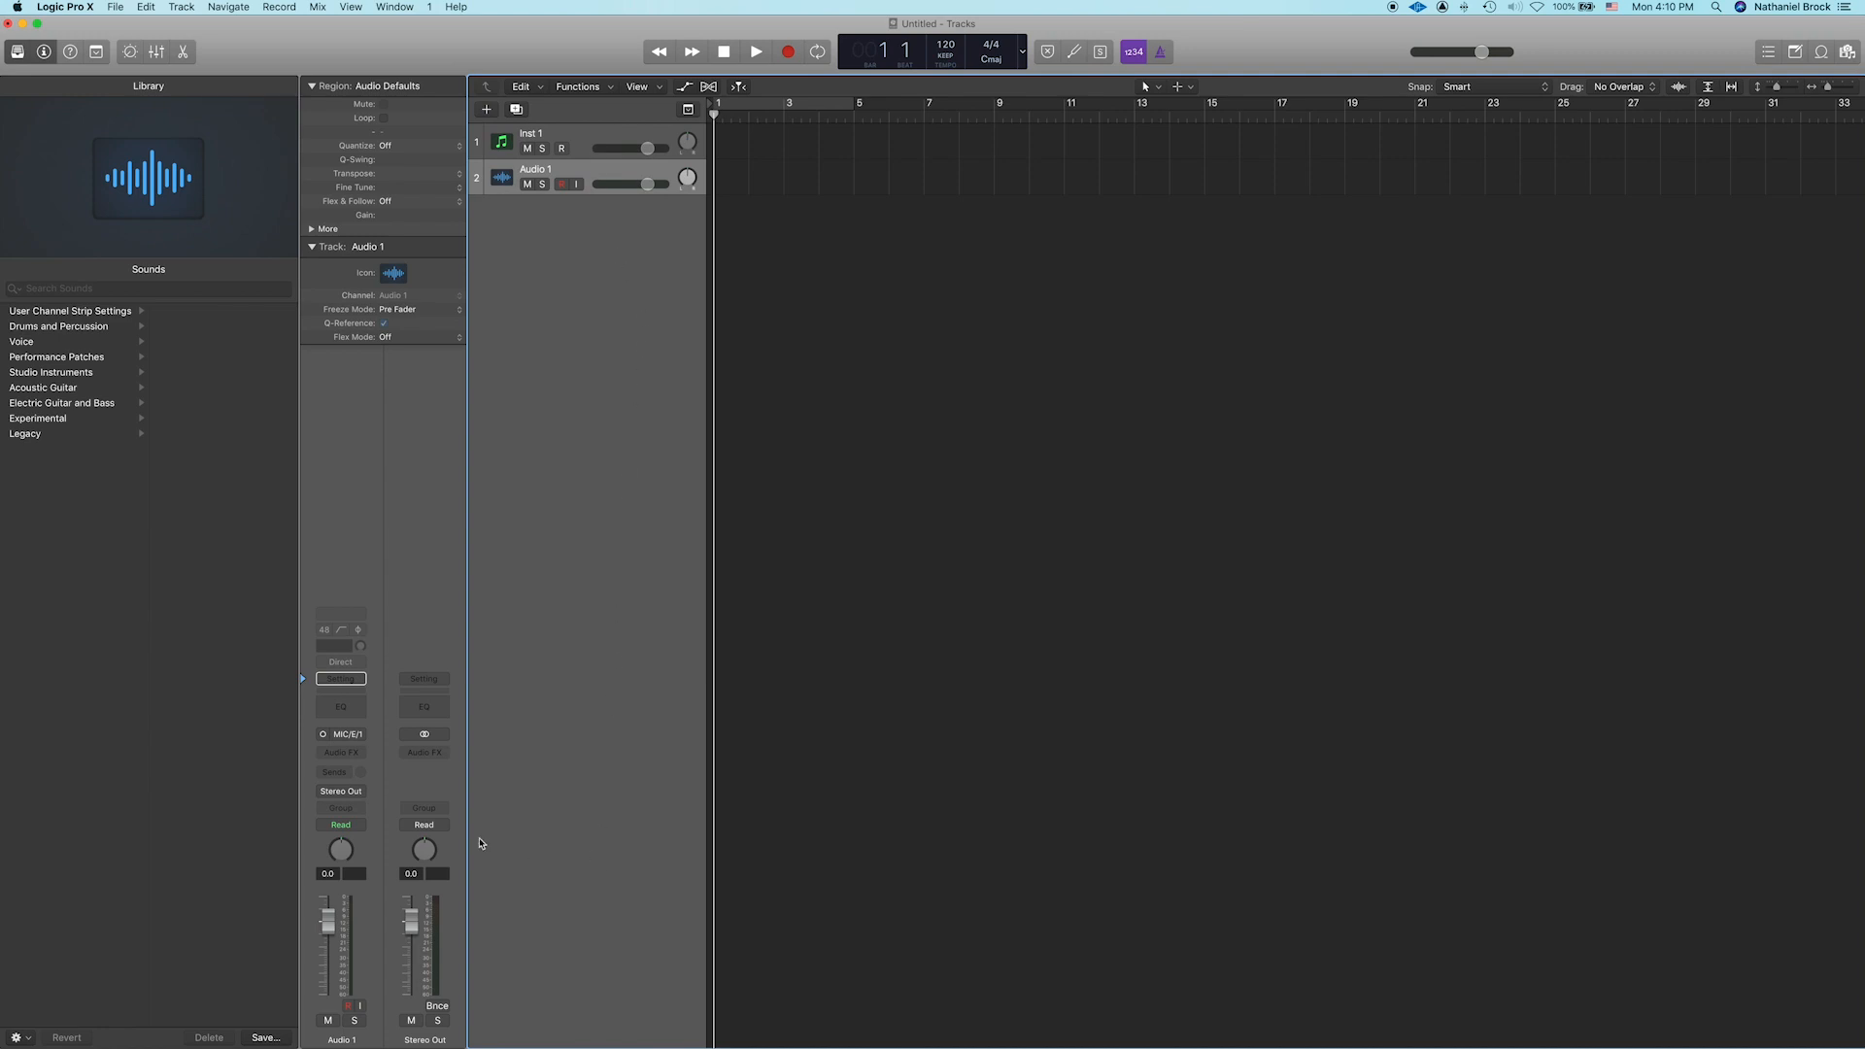
left_click(340, 791)
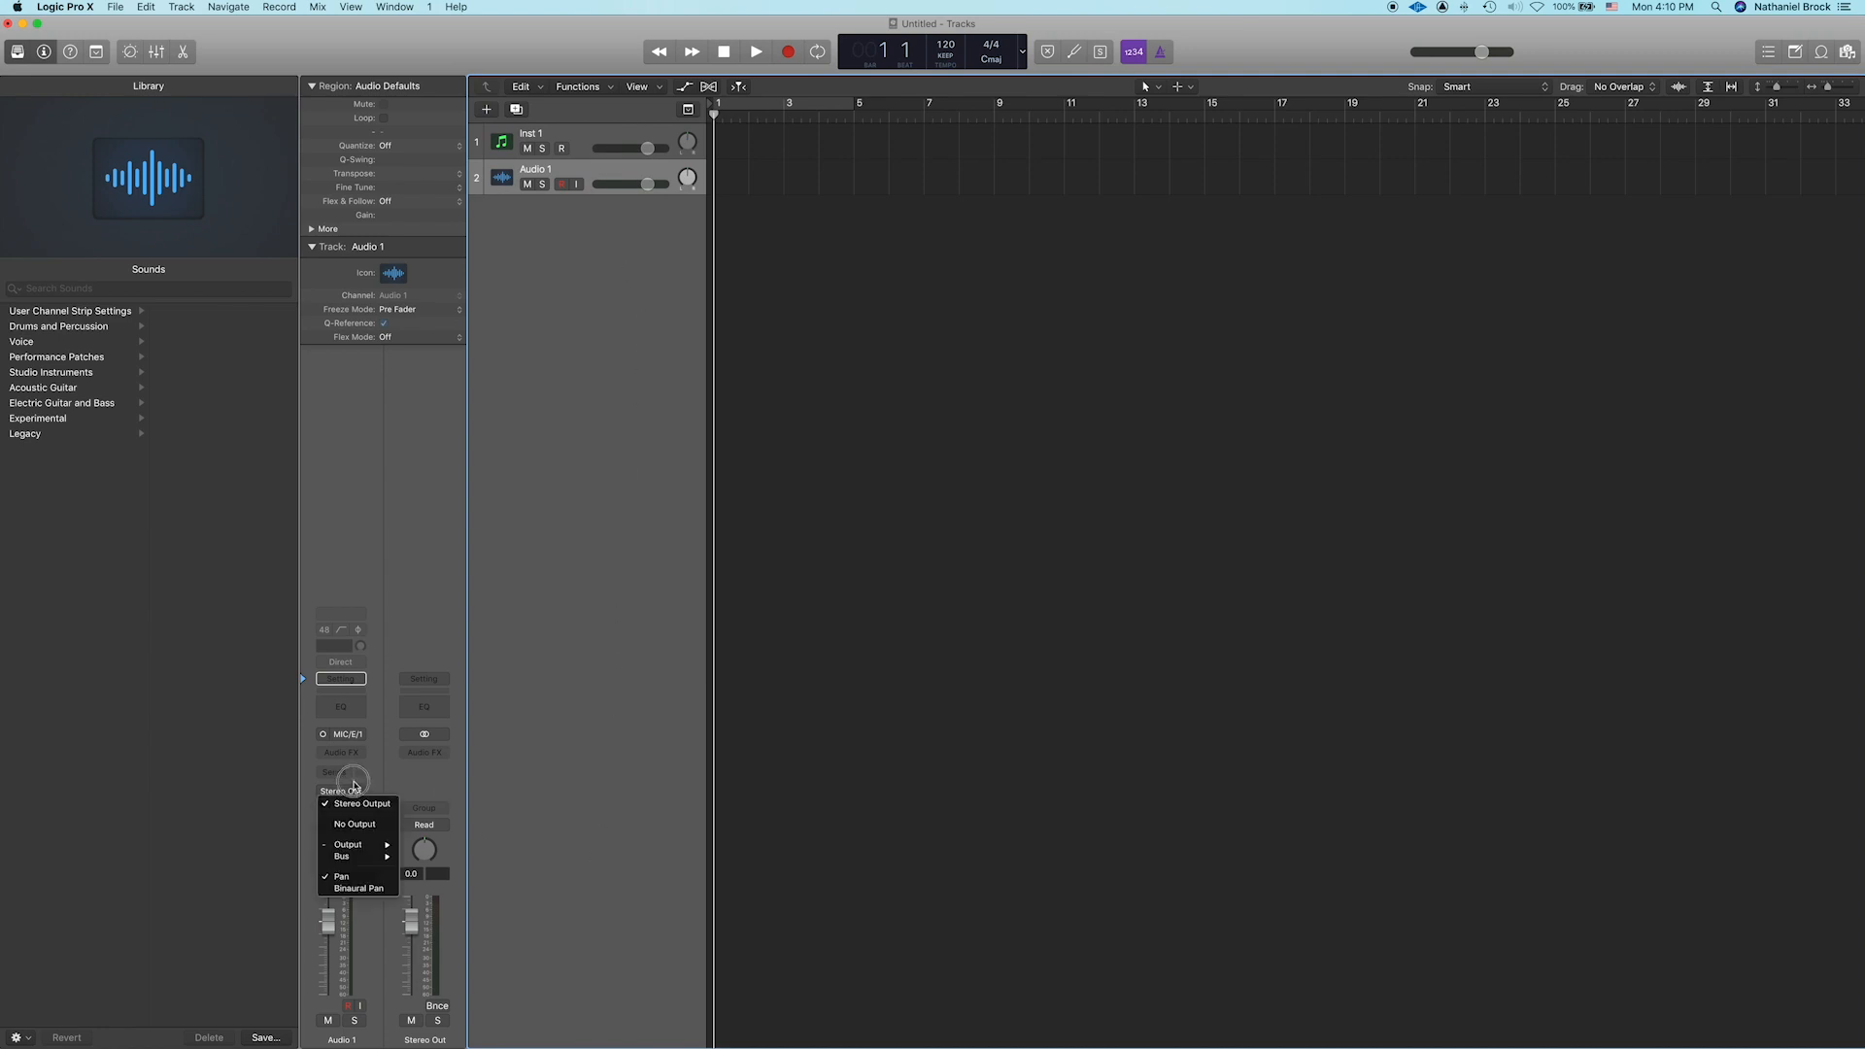
left_click(360, 803)
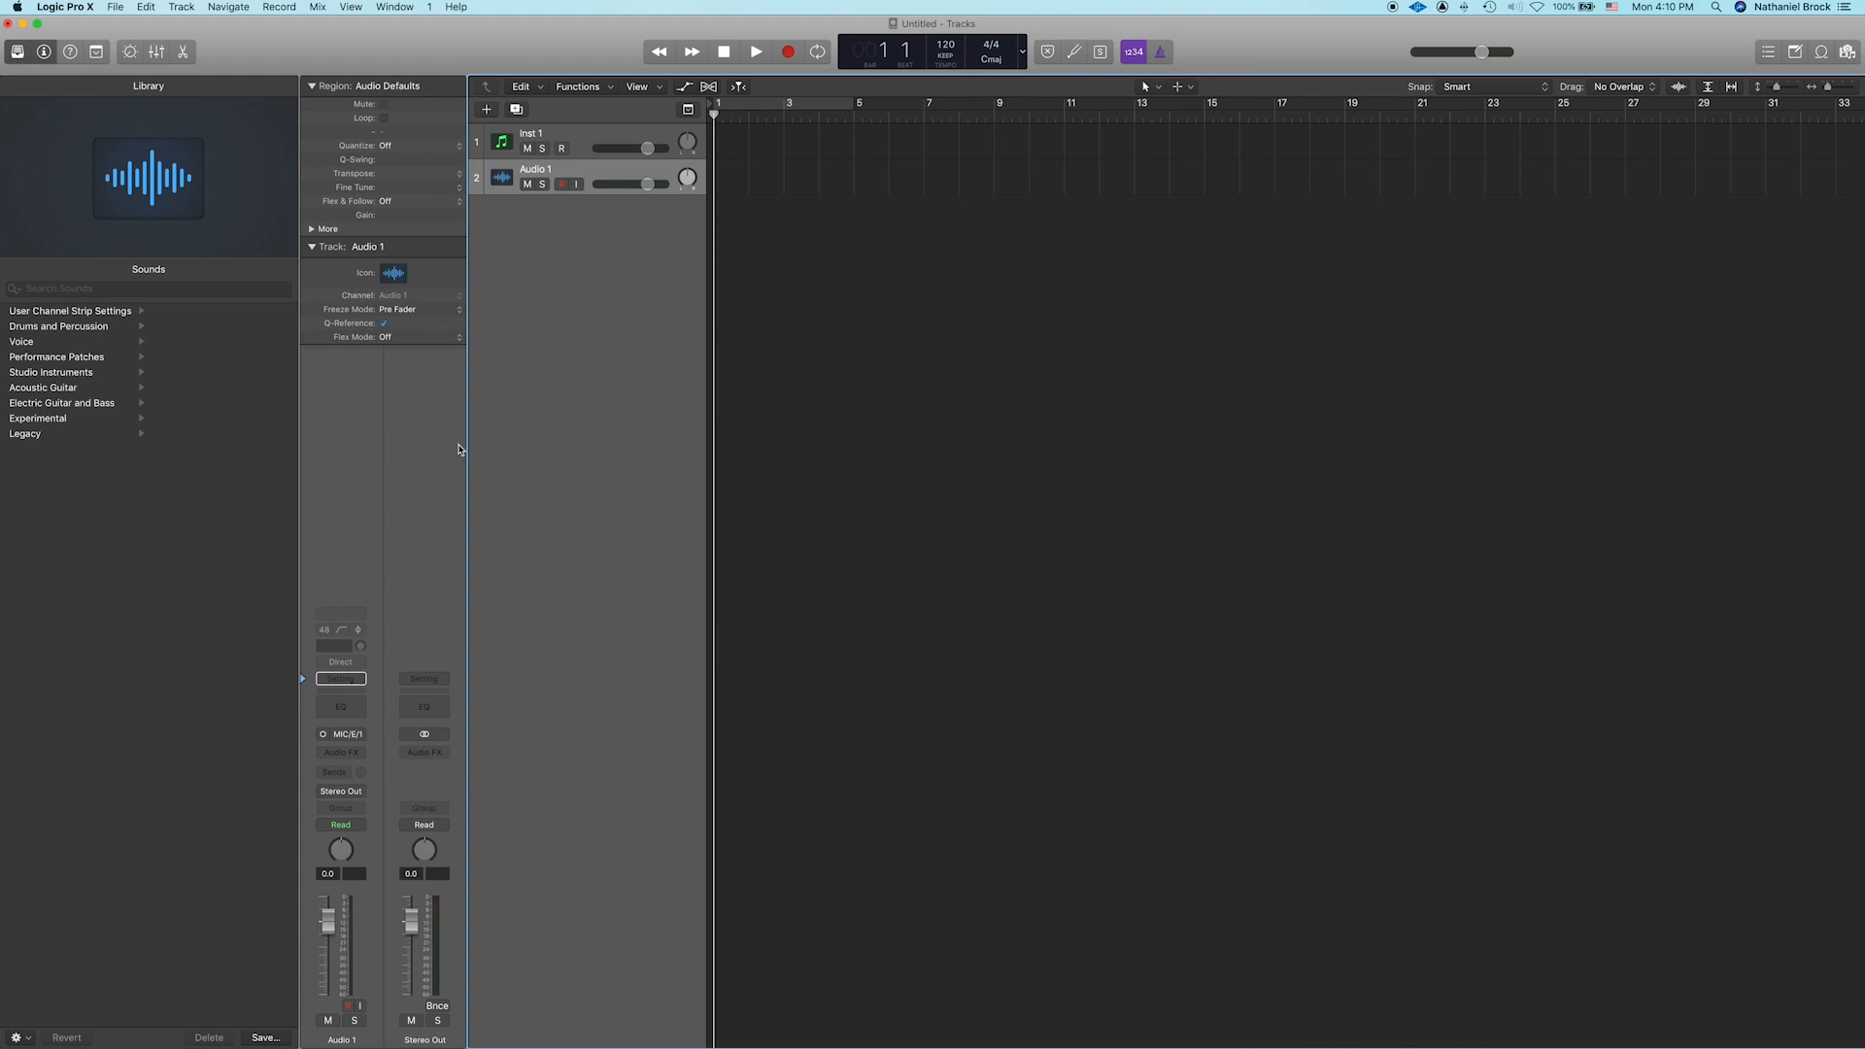
mouse_move(461, 565)
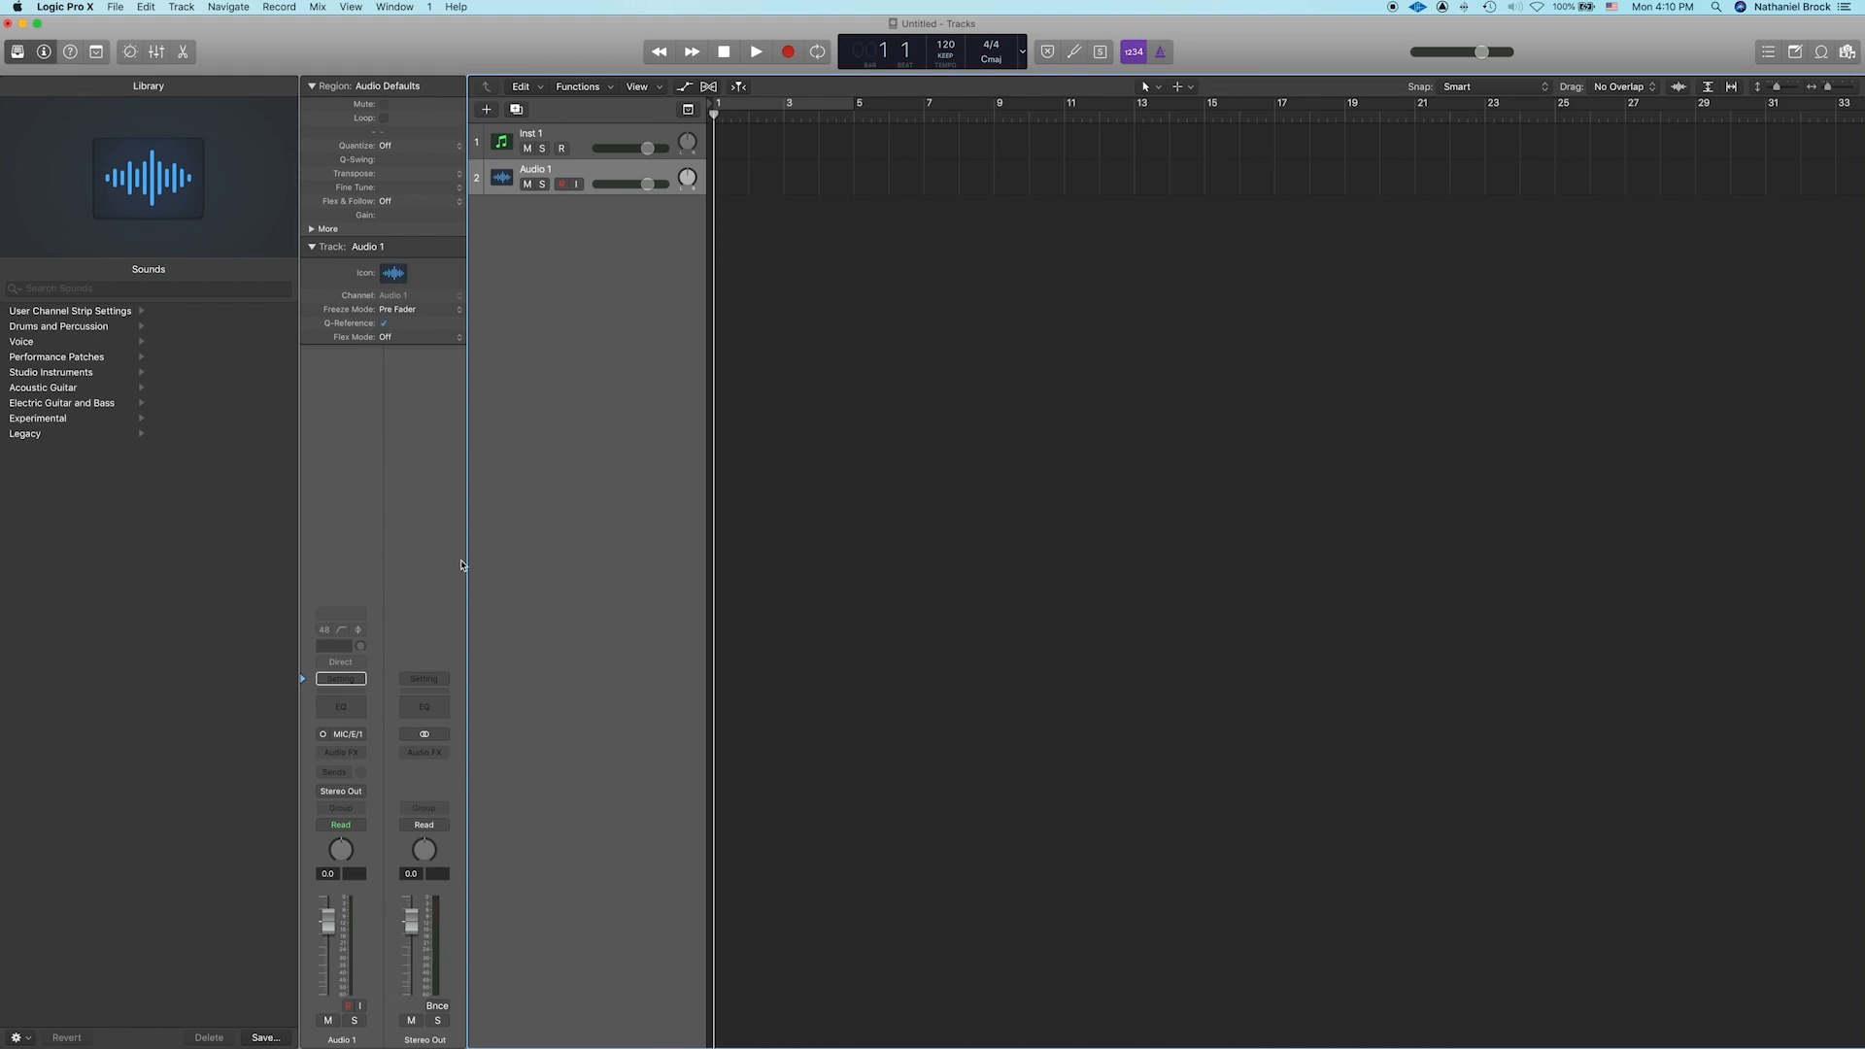
mouse_move(572, 360)
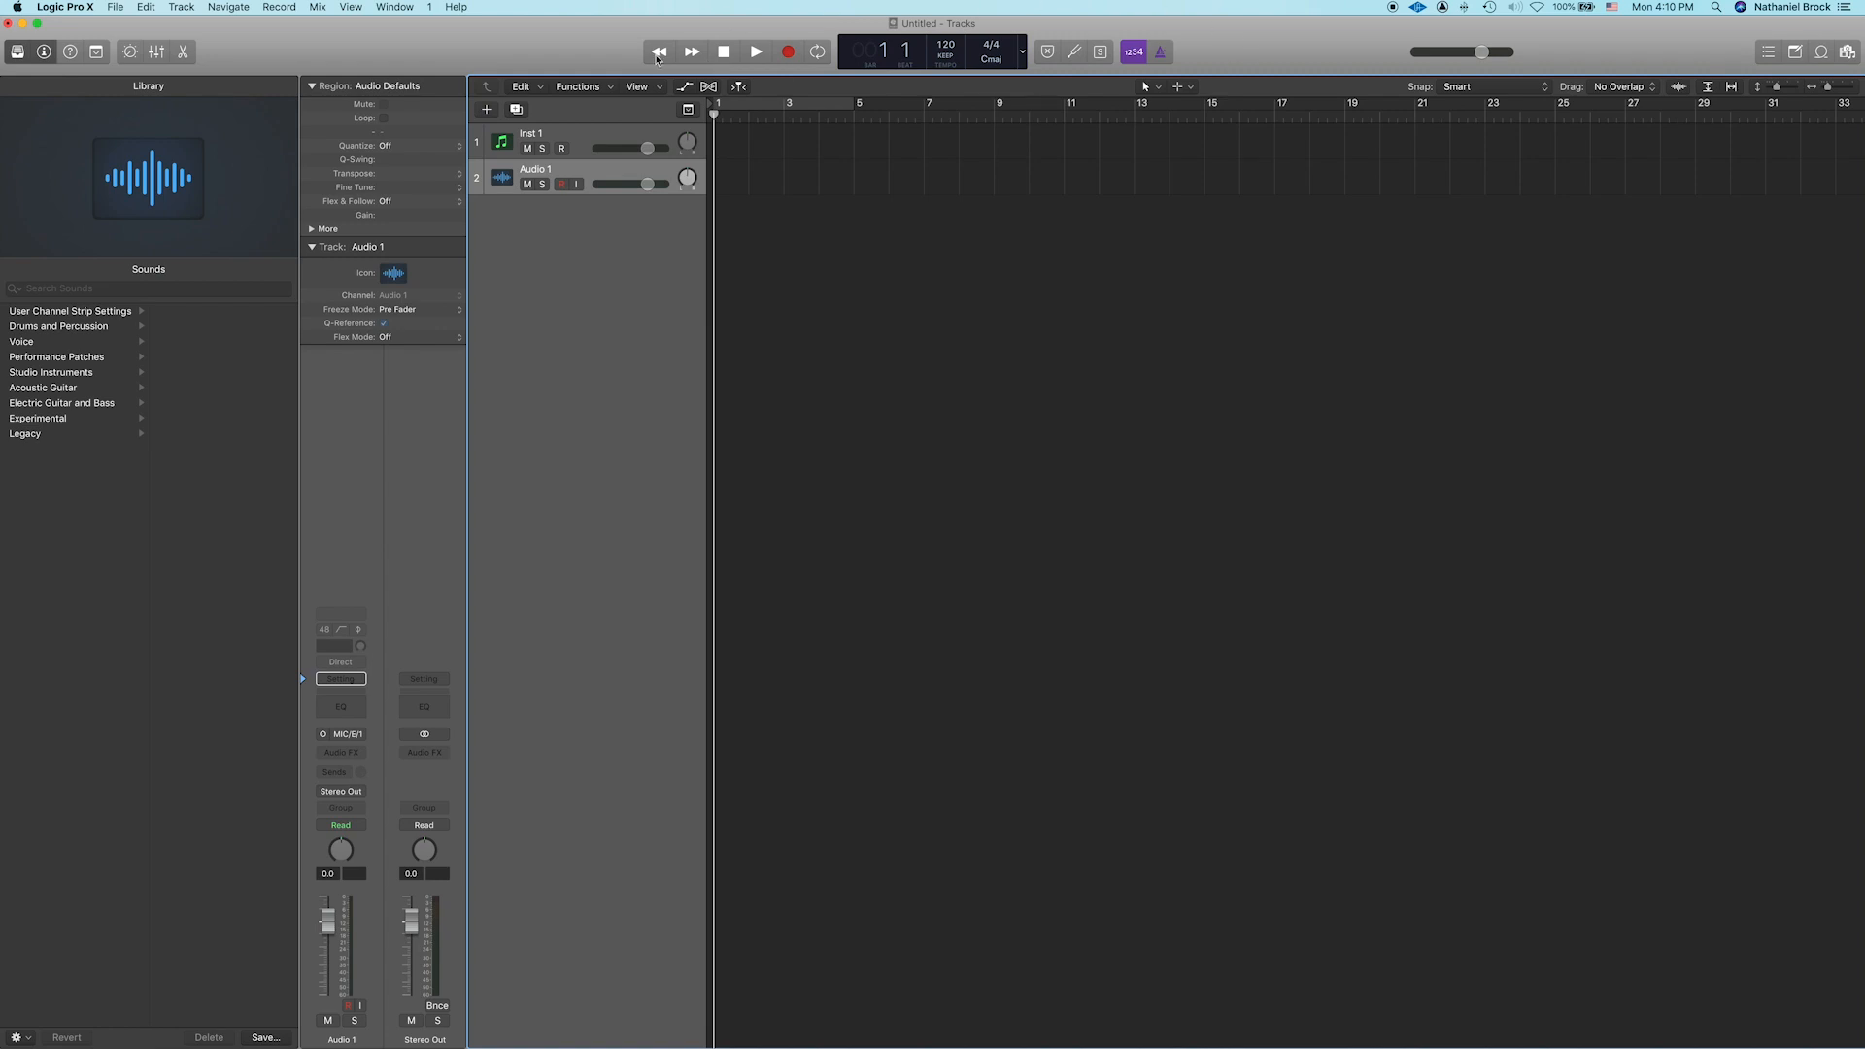
mouse_move(799, 145)
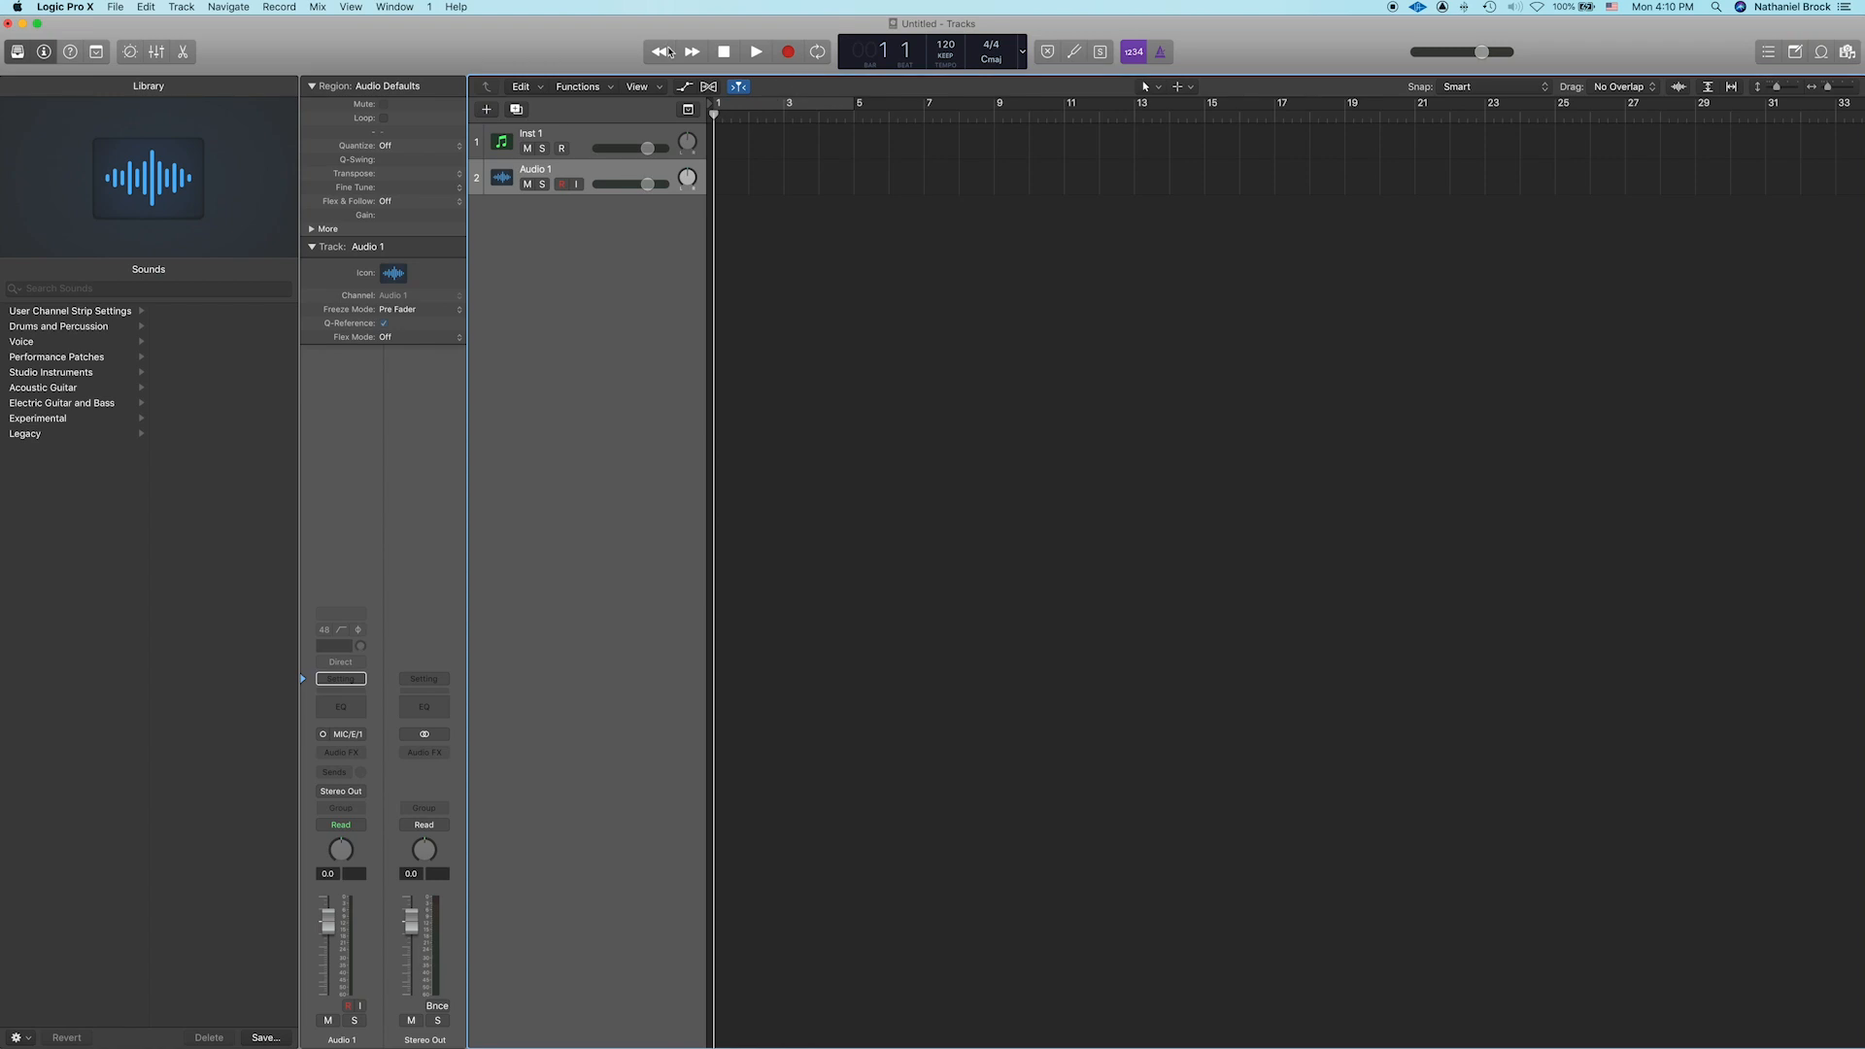
mouse_move(694, 52)
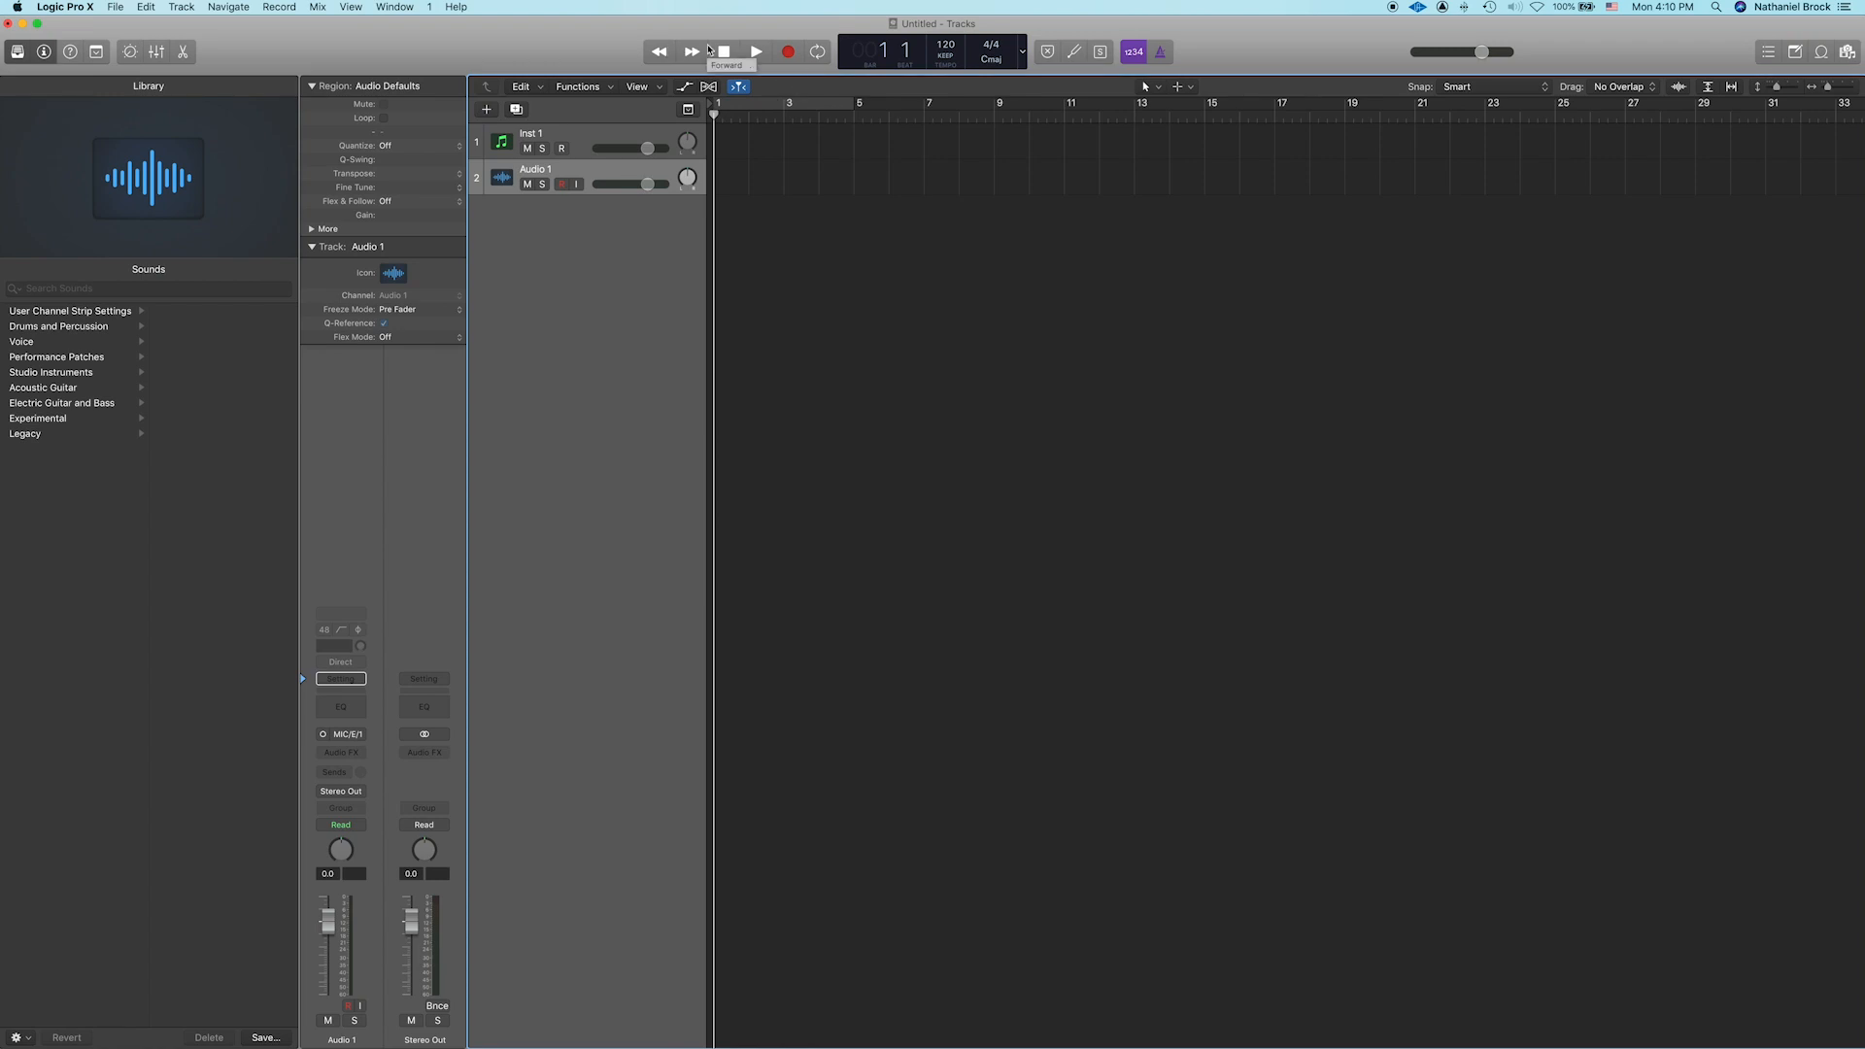
Step: Test record on Audio 1, enable cycling, and return to the song start
left_click(691, 52)
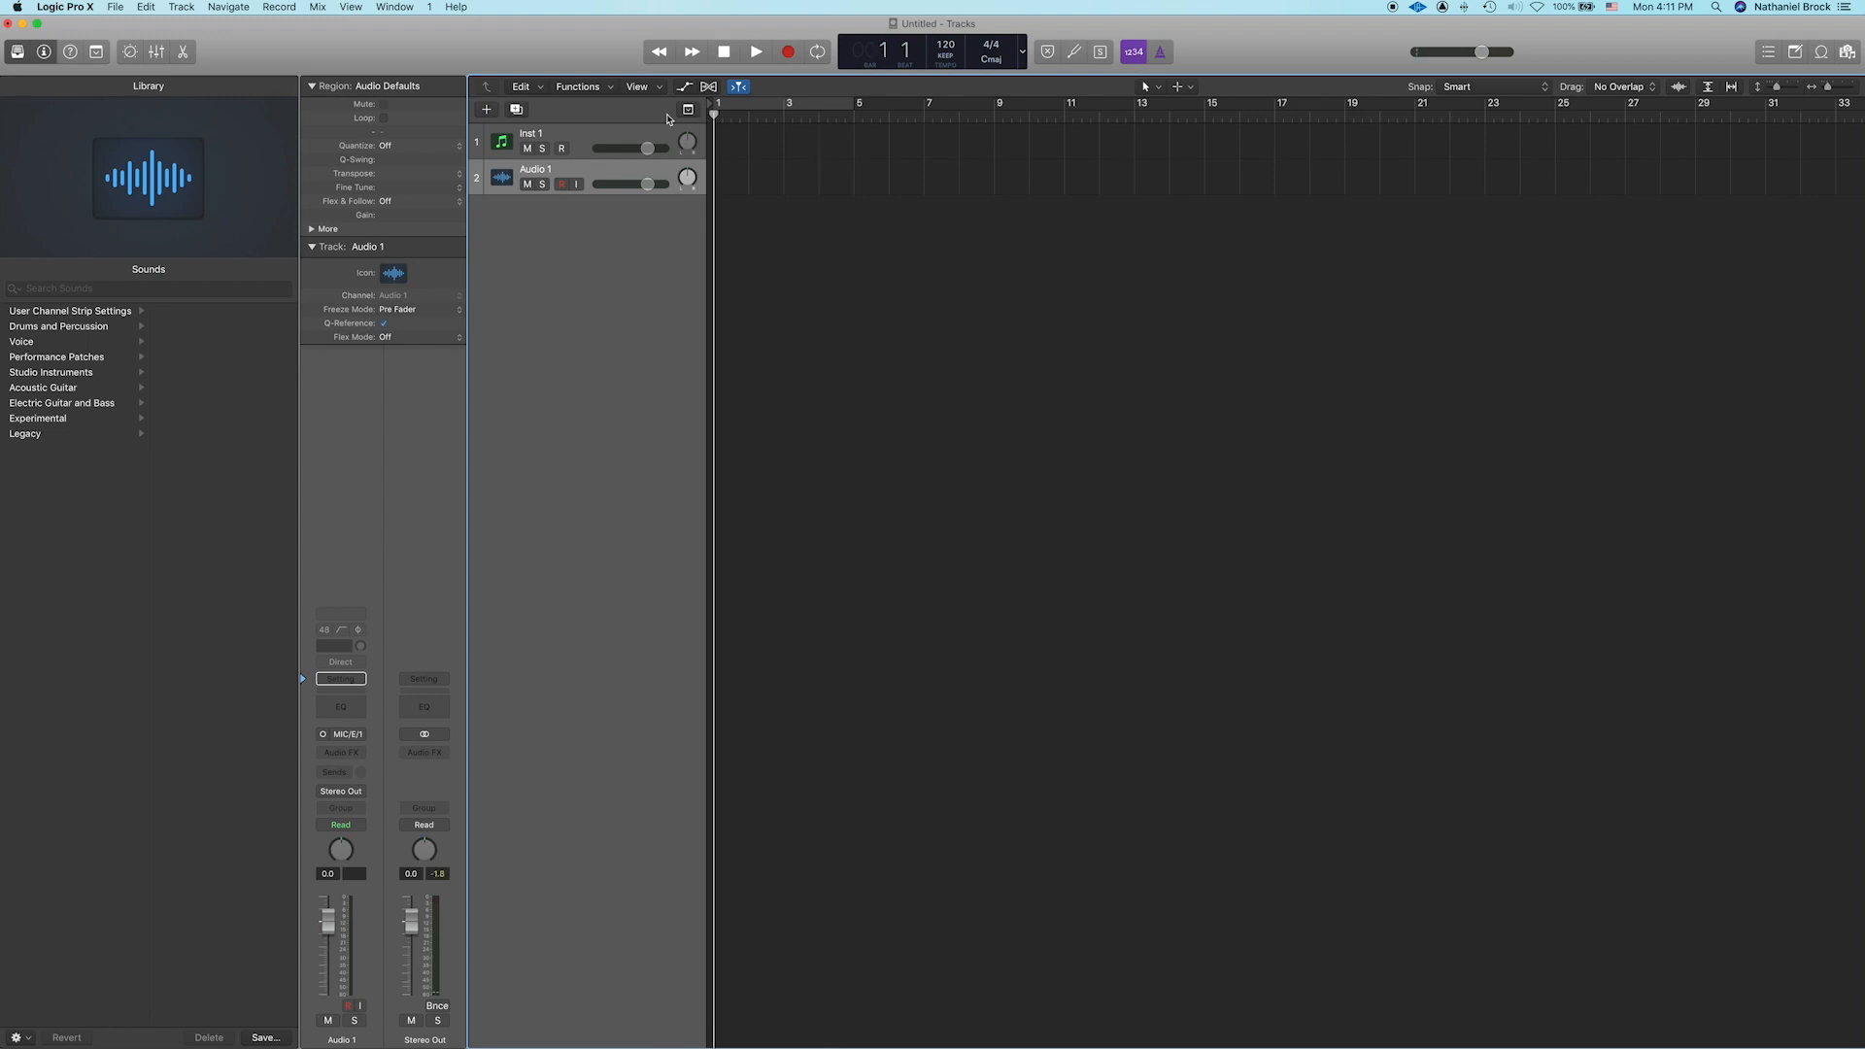
left_click(757, 51)
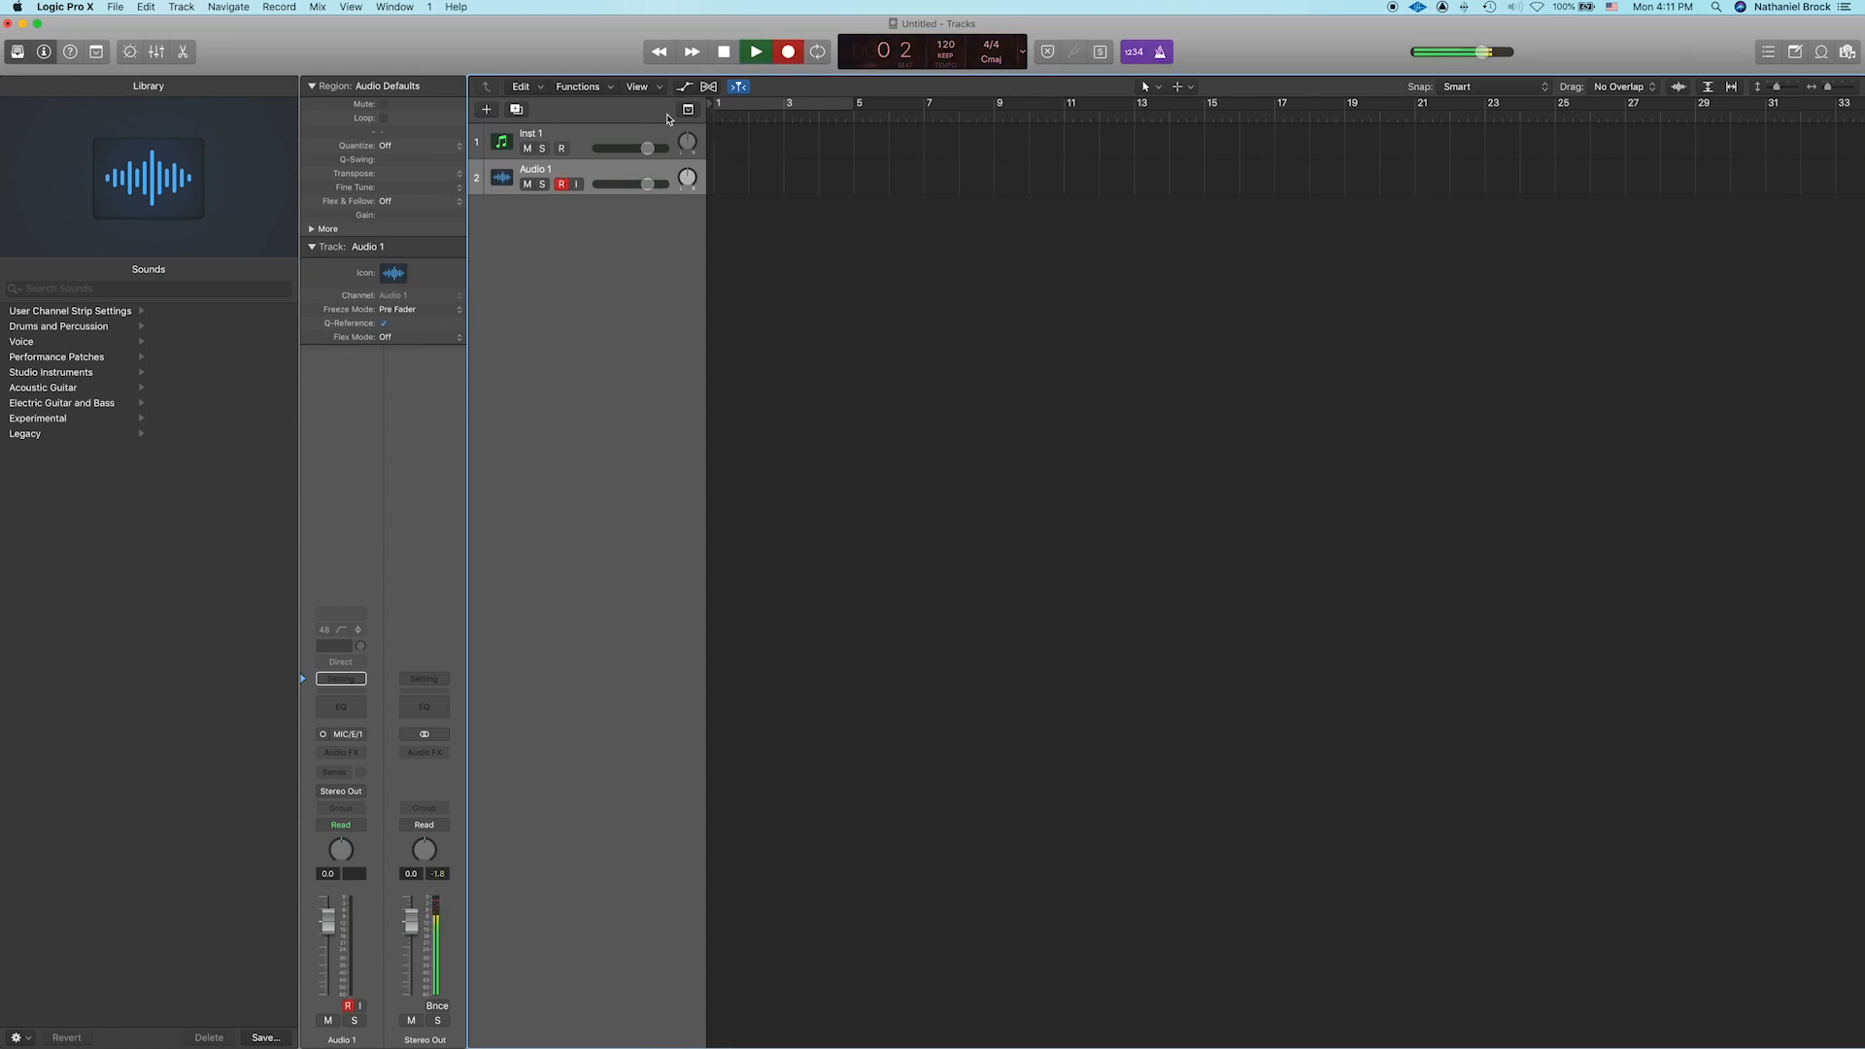
left_click(788, 51)
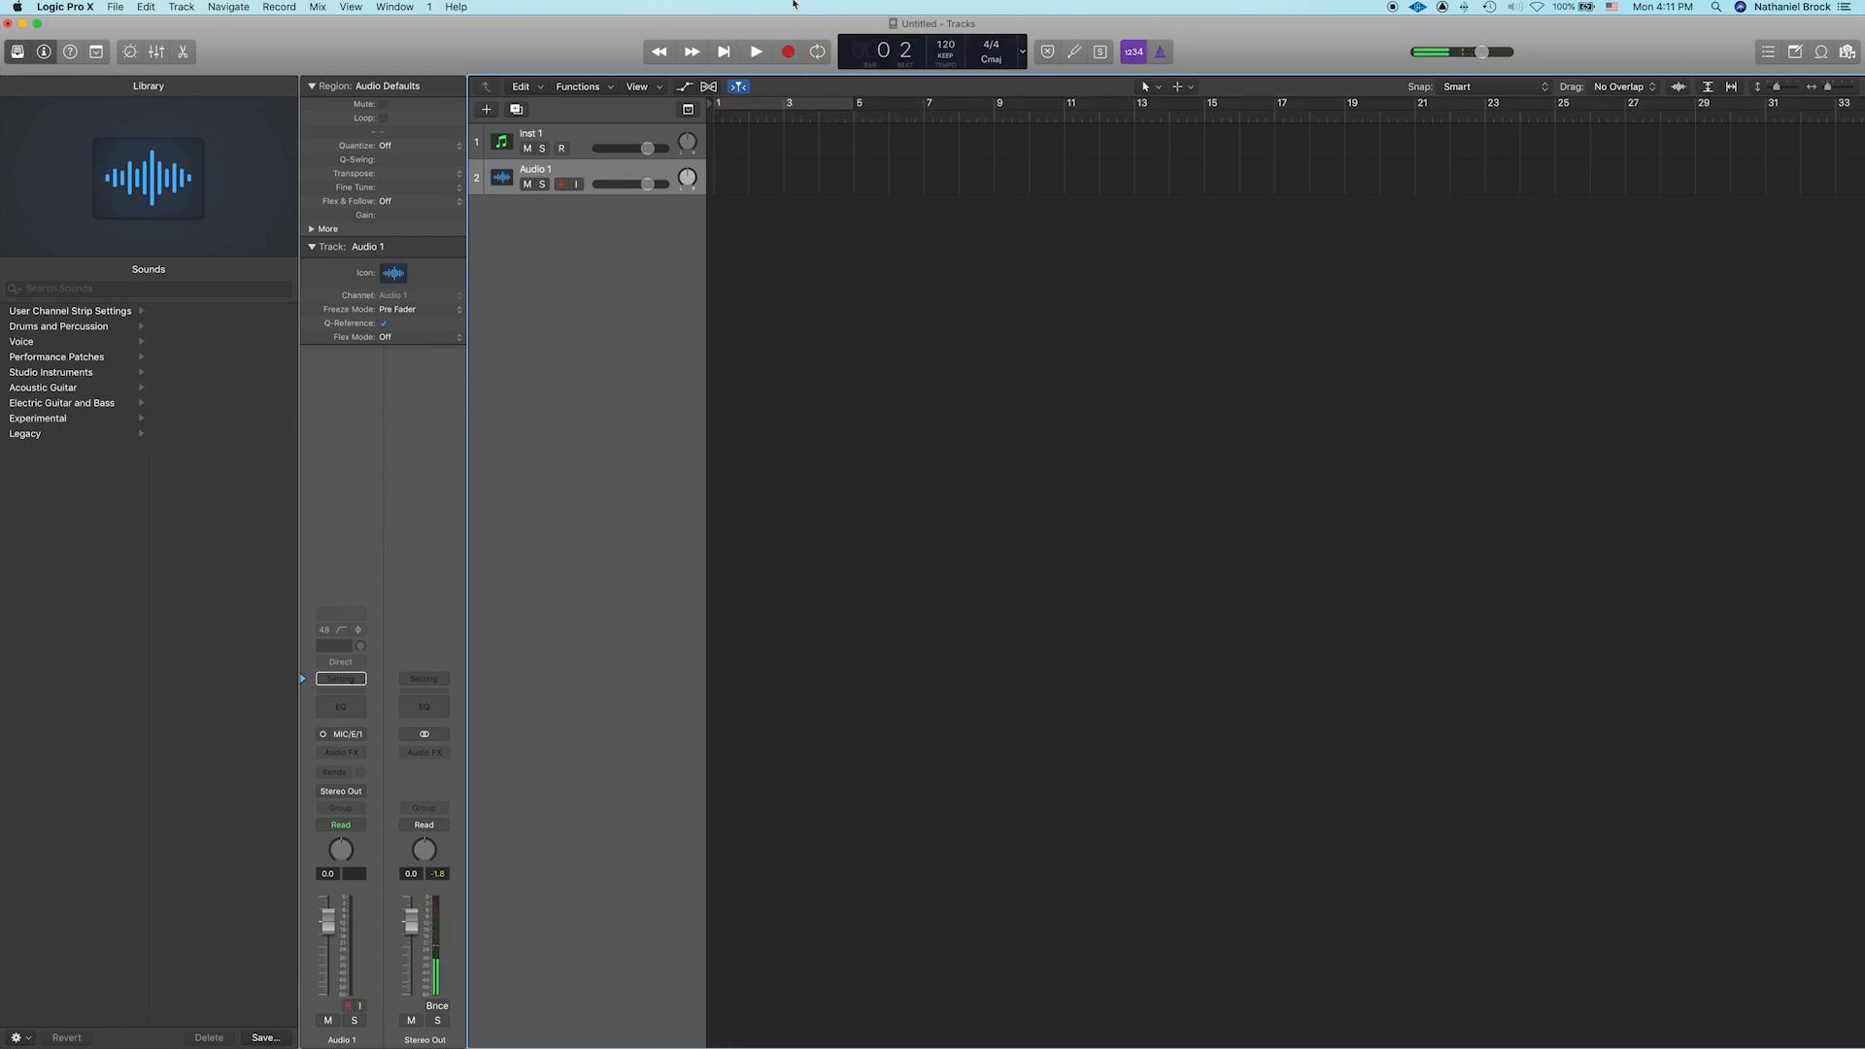
left_click(817, 52)
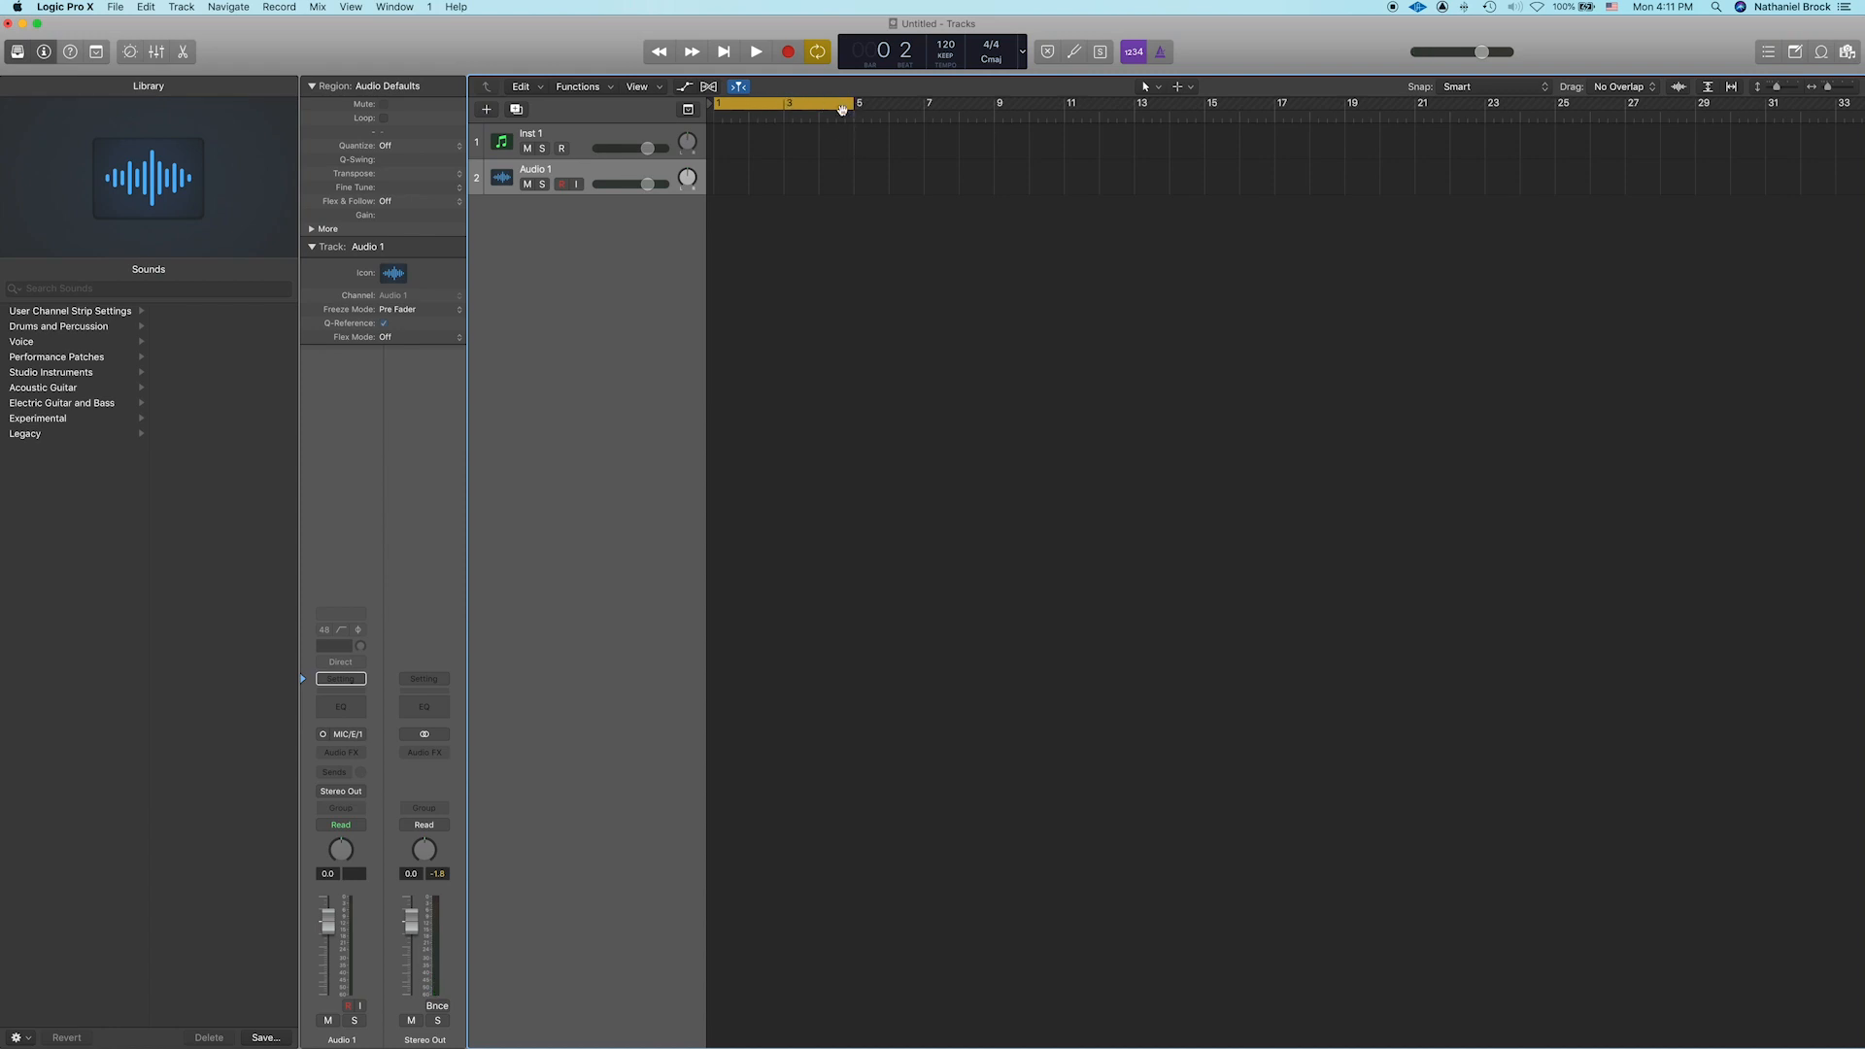
left_click(725, 52)
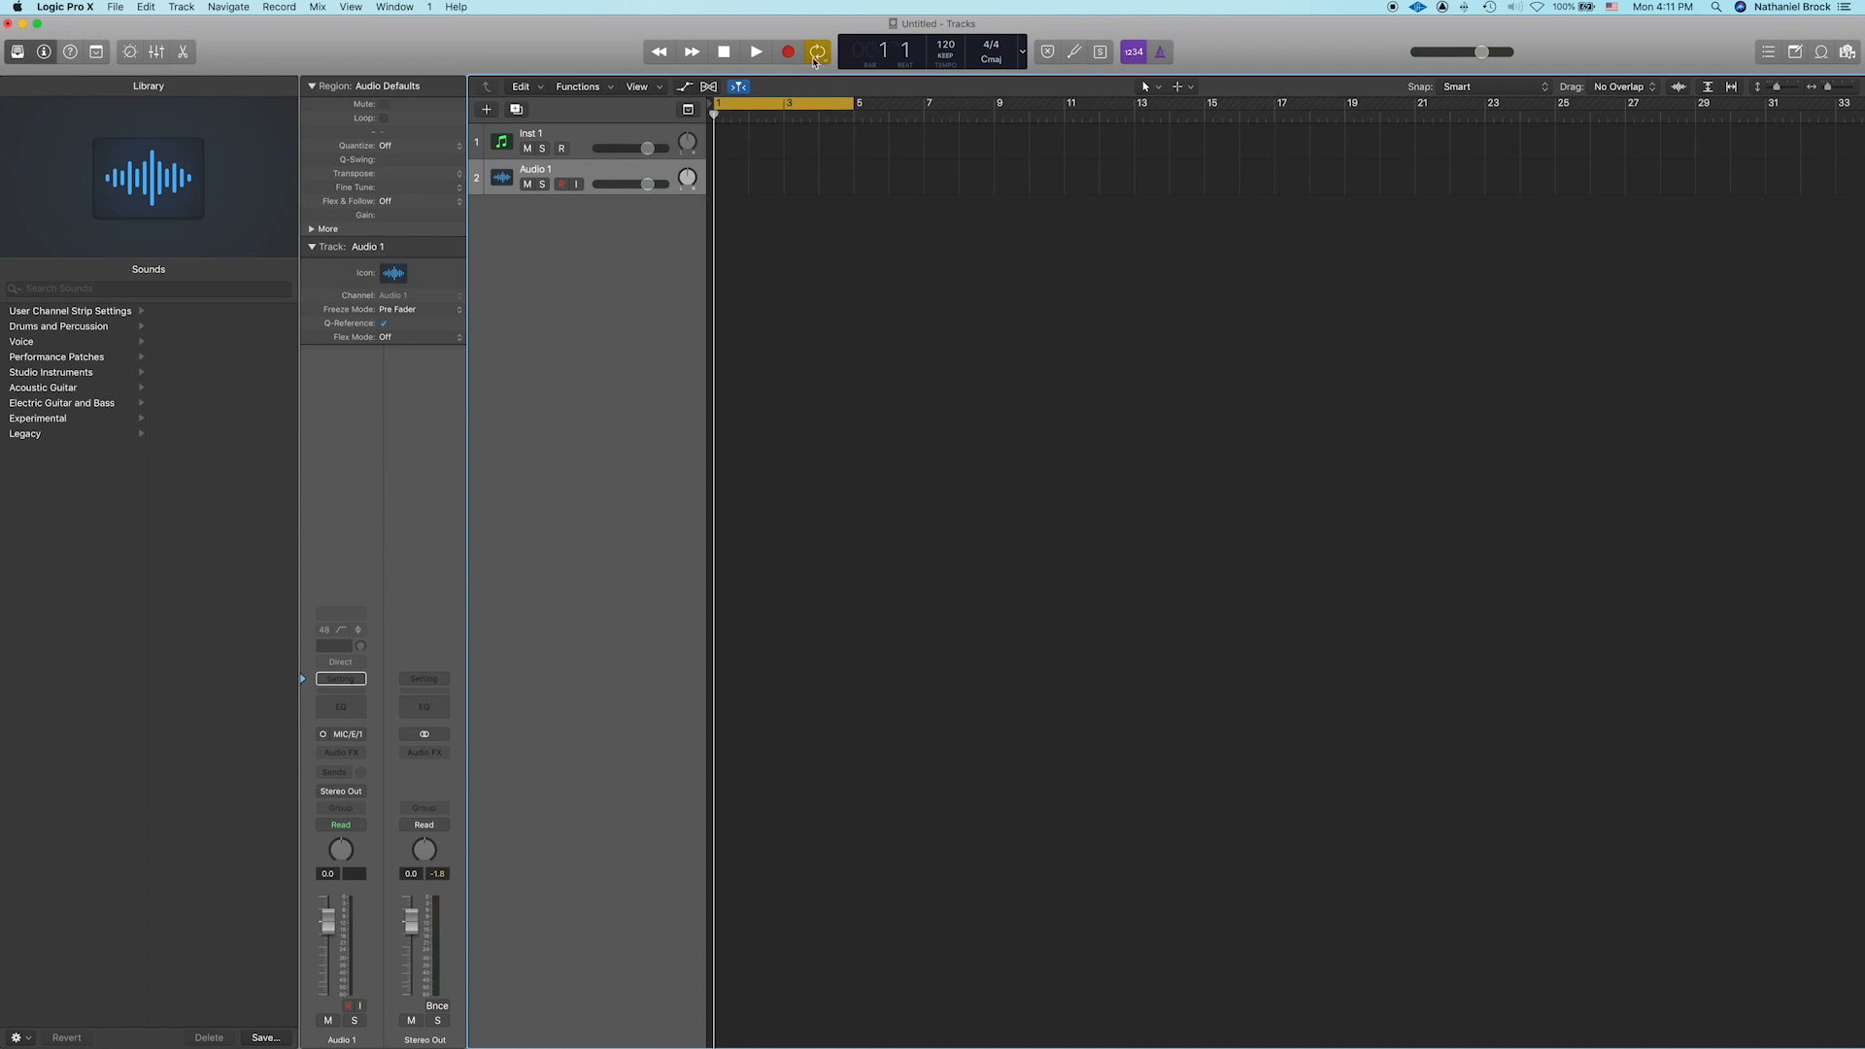
left_click(757, 51)
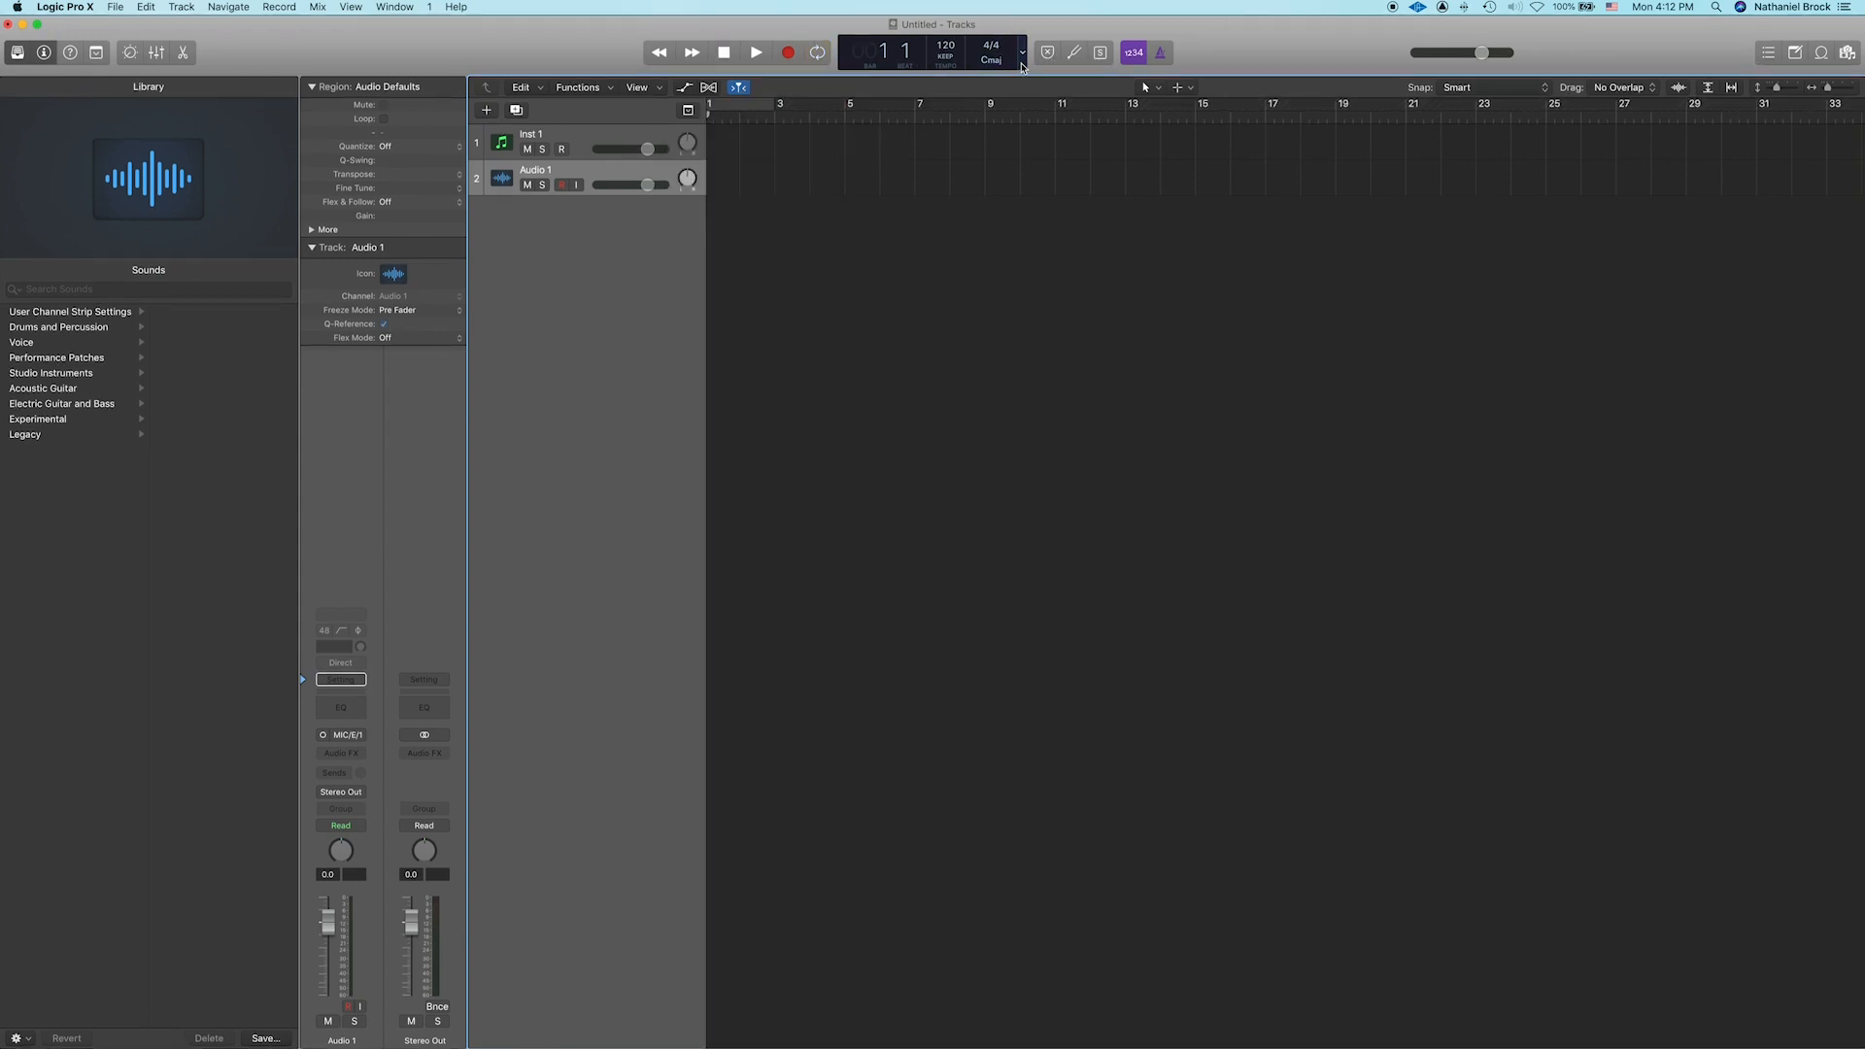
mouse_move(1021, 58)
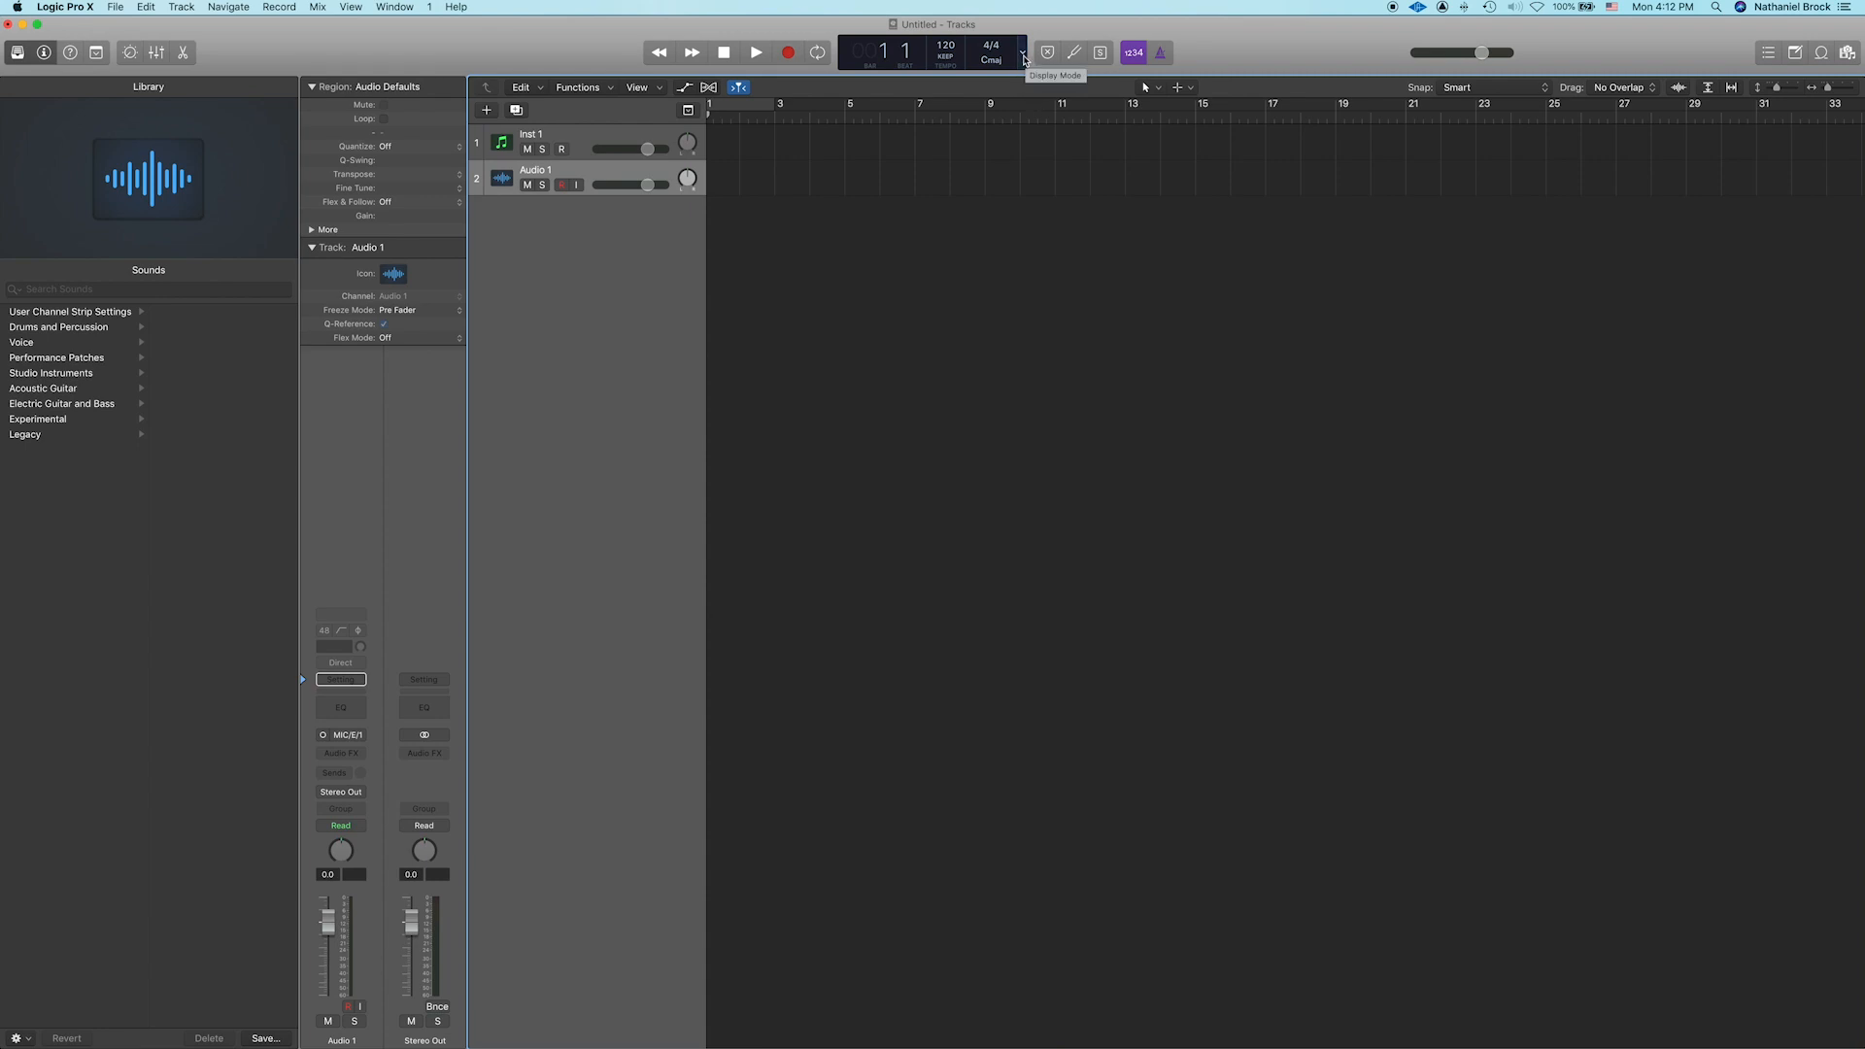
Step: Switch the transport display to Custom mode and move the playhead to bar 11
left_click(1021, 53)
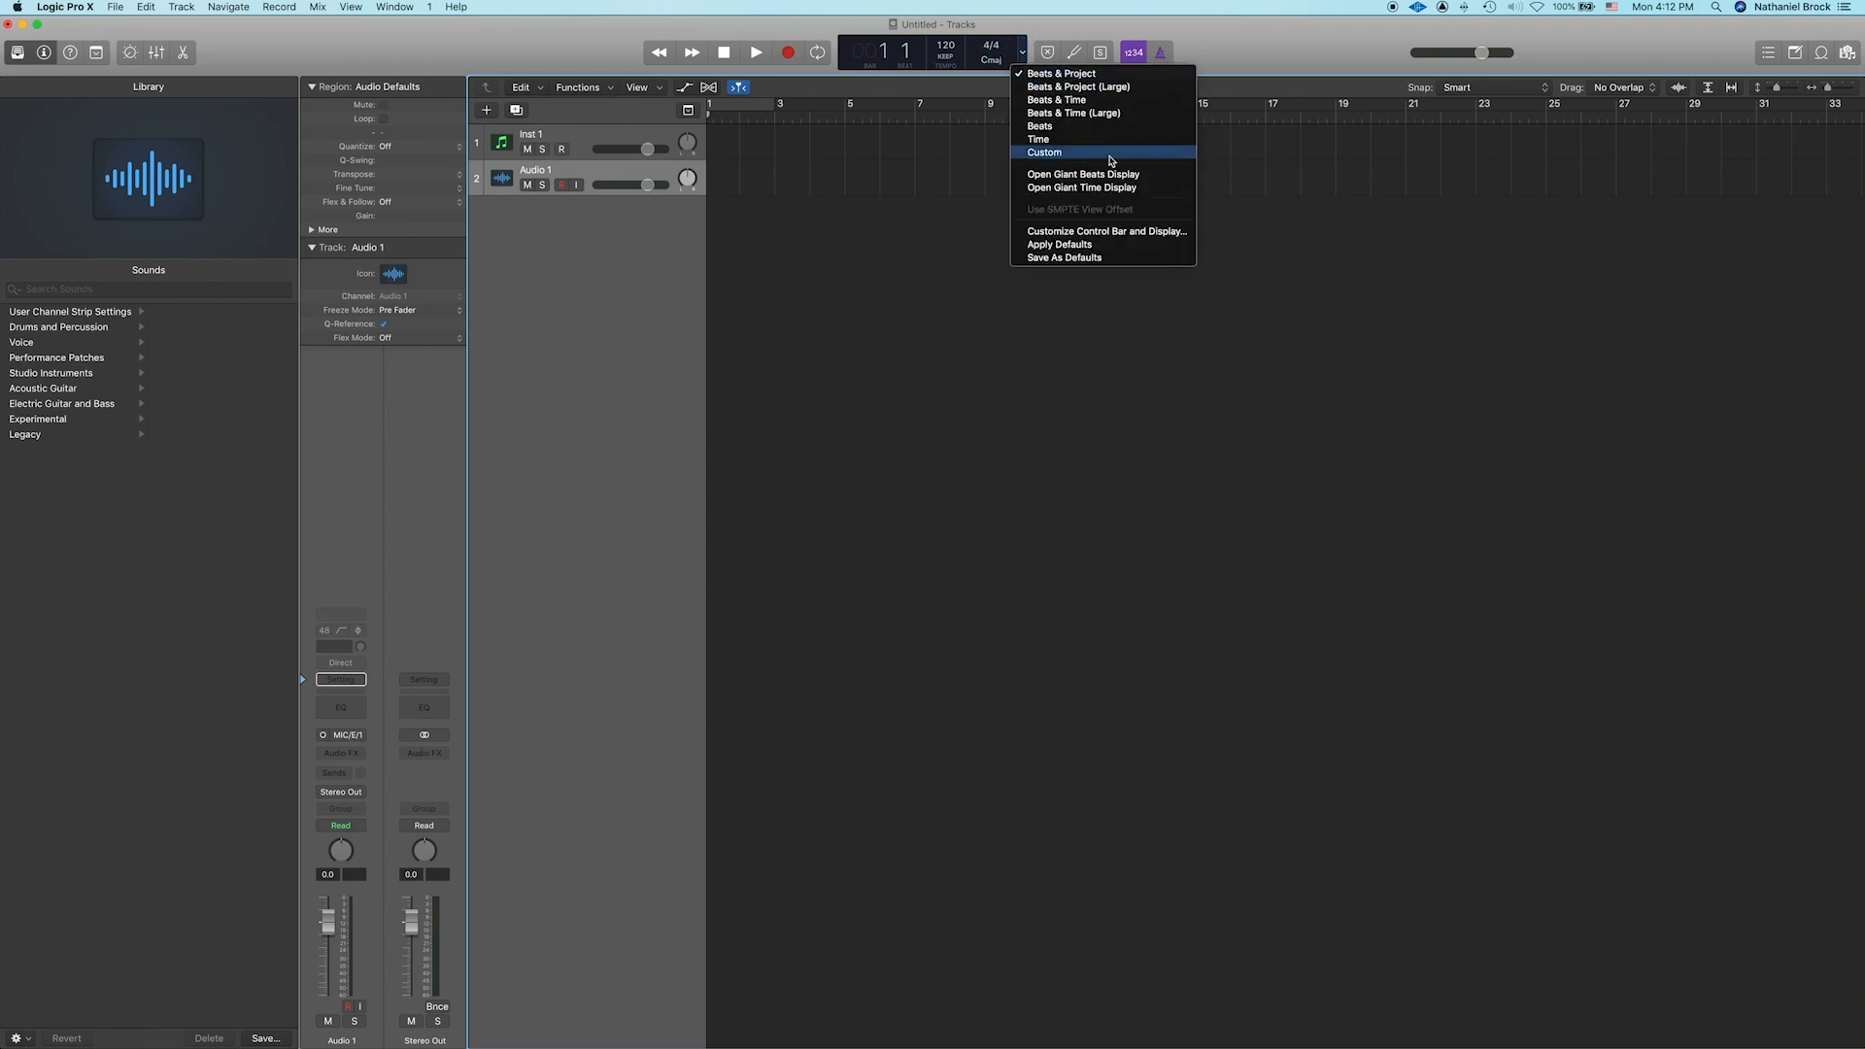
left_click(1043, 152)
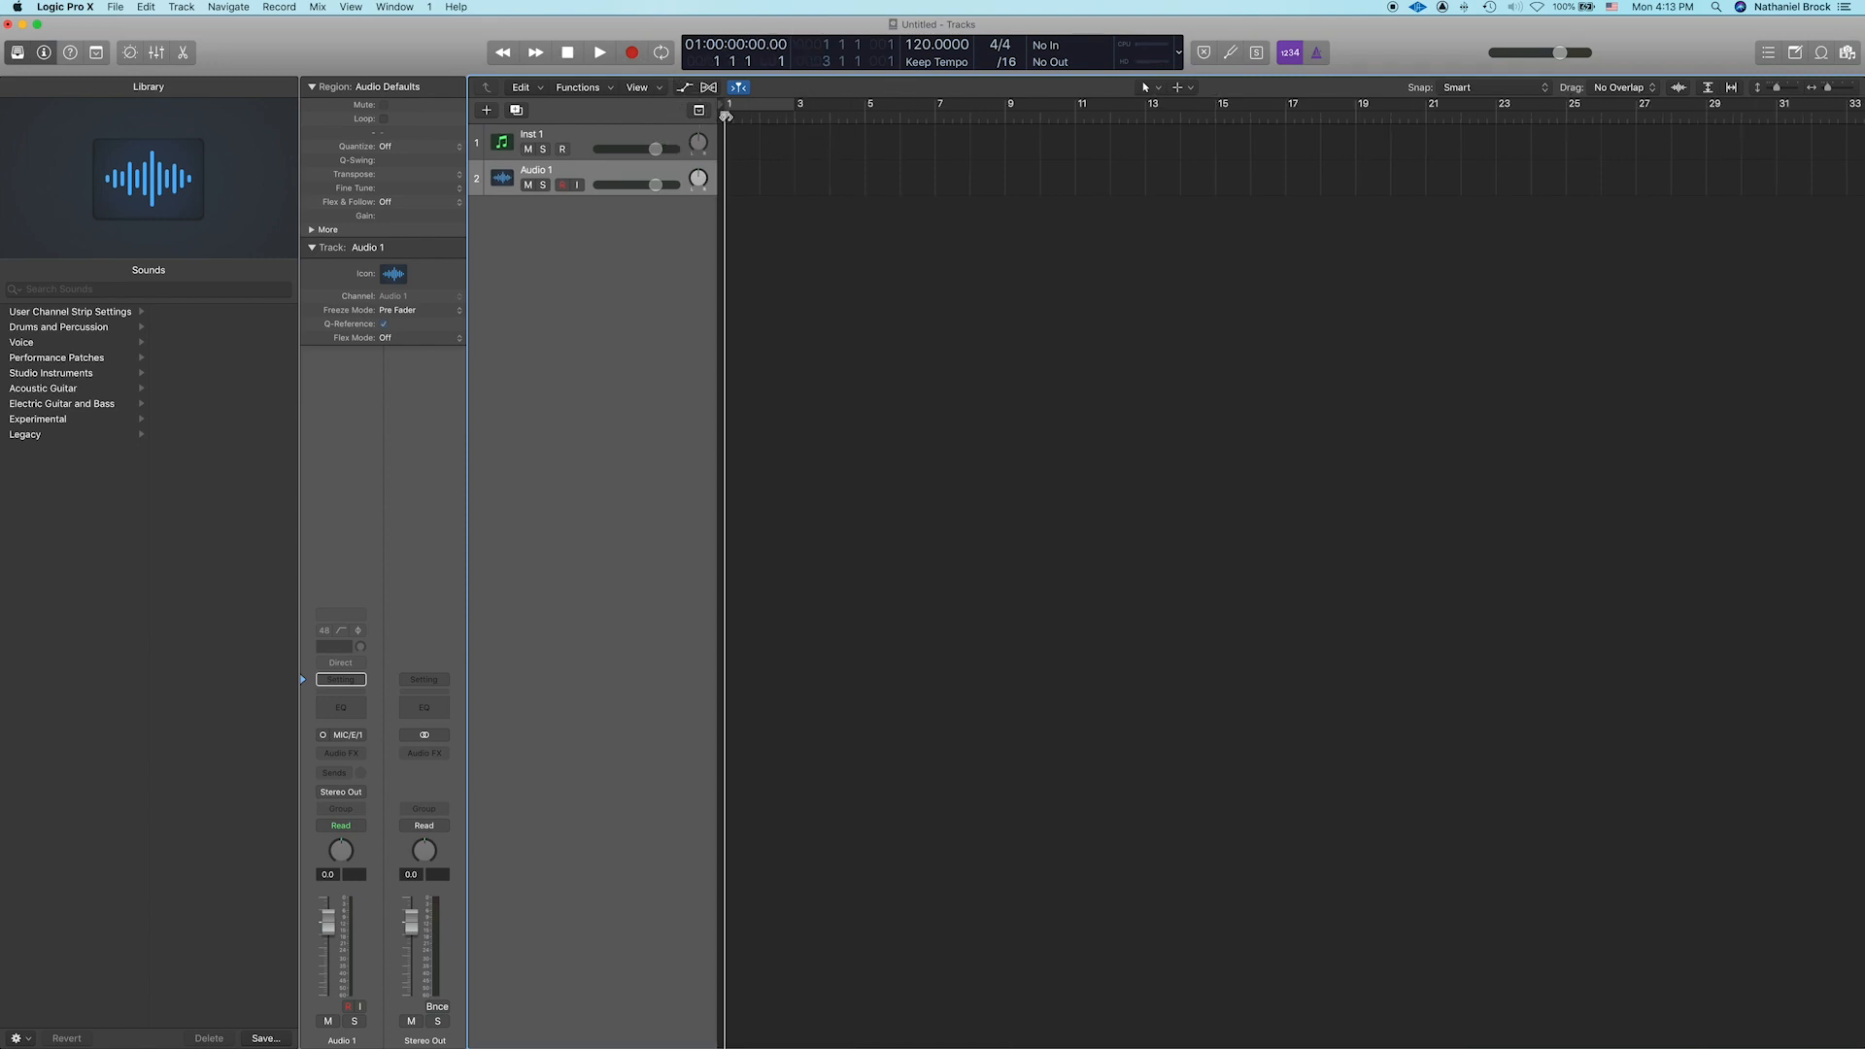
left_click(1076, 104)
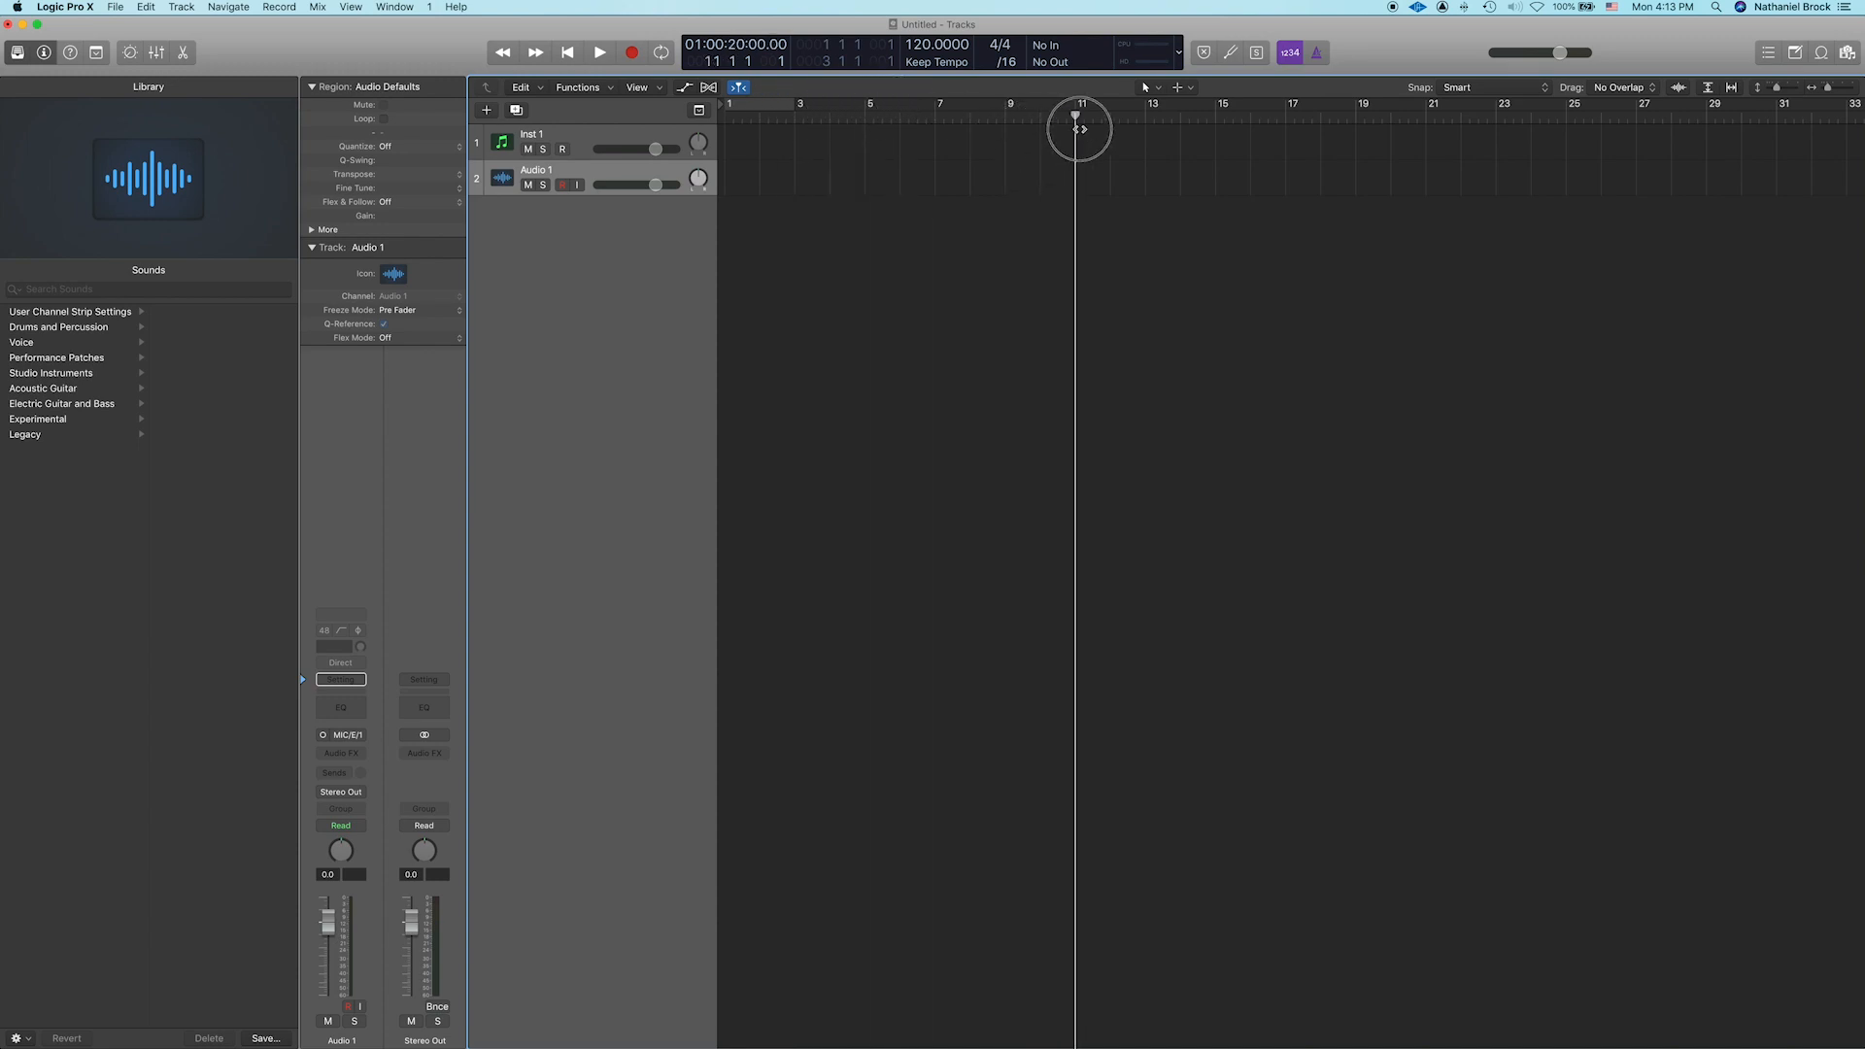
Step: Return the playhead to the start and cycle over bars 3 to 5
left_click(567, 52)
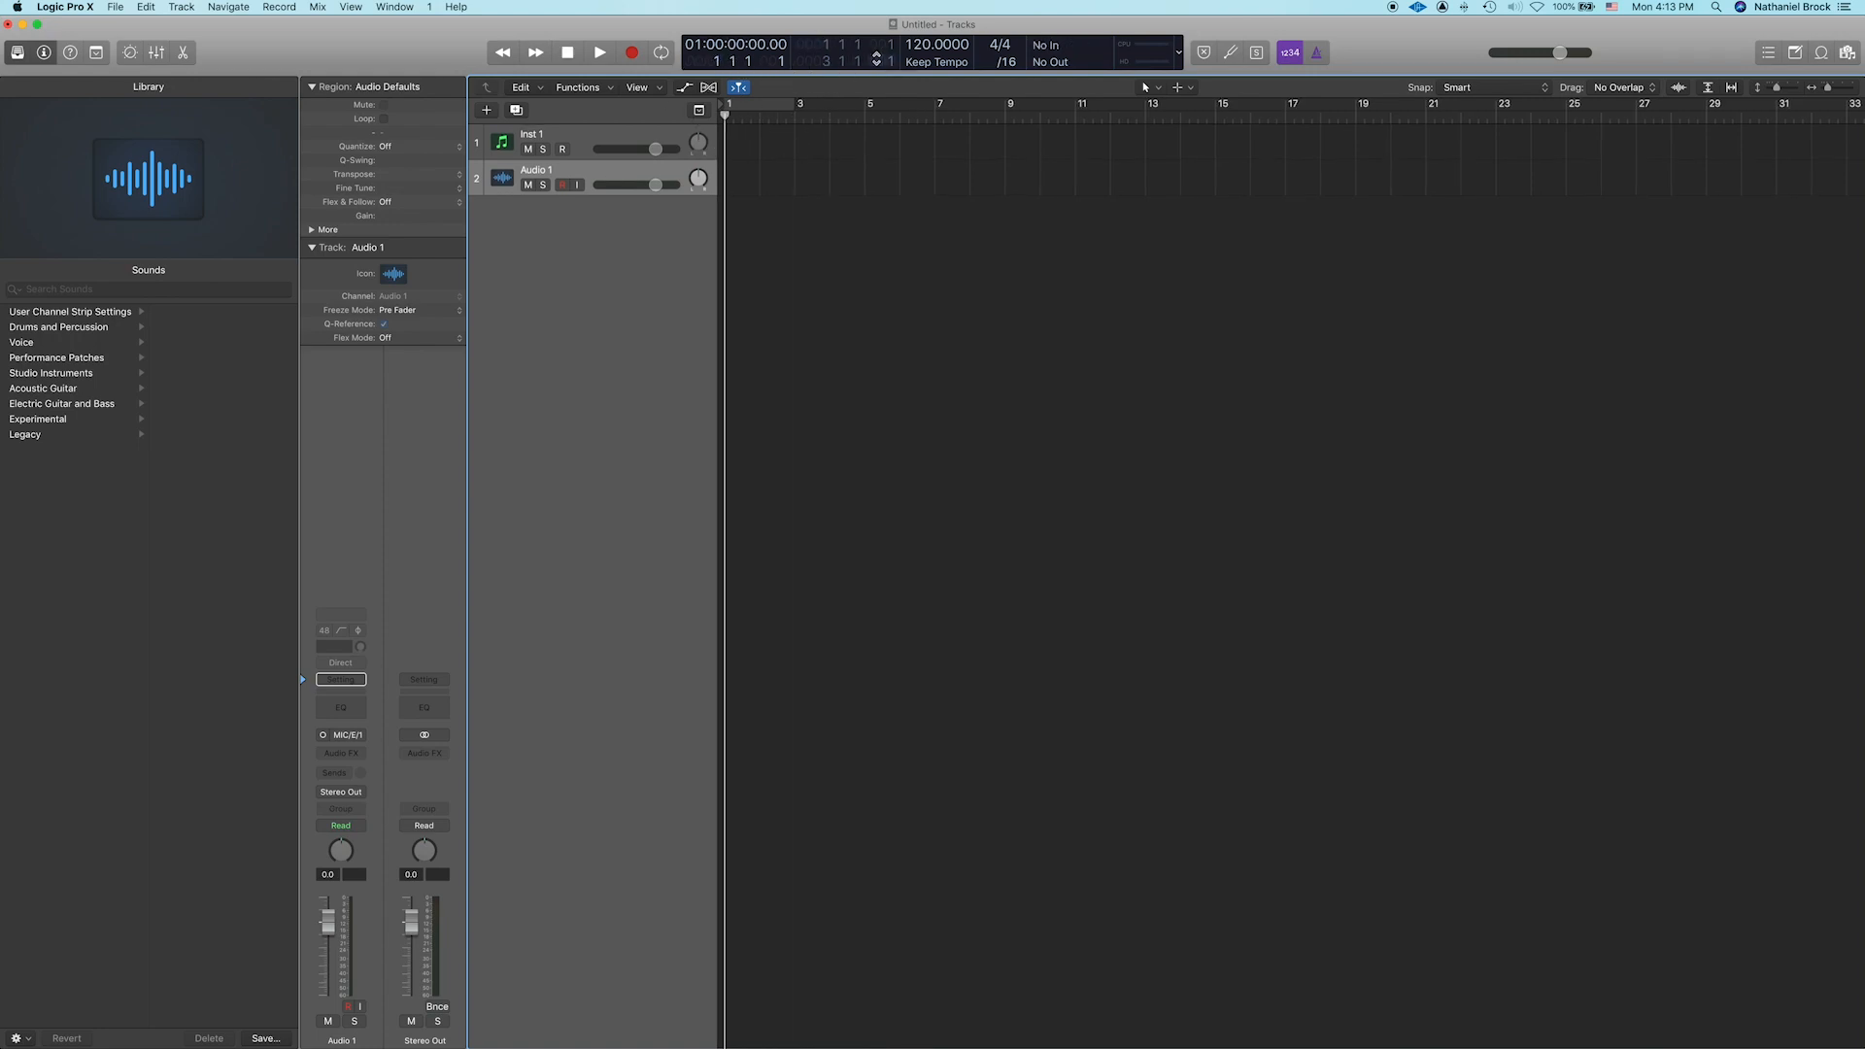
left_click(661, 51)
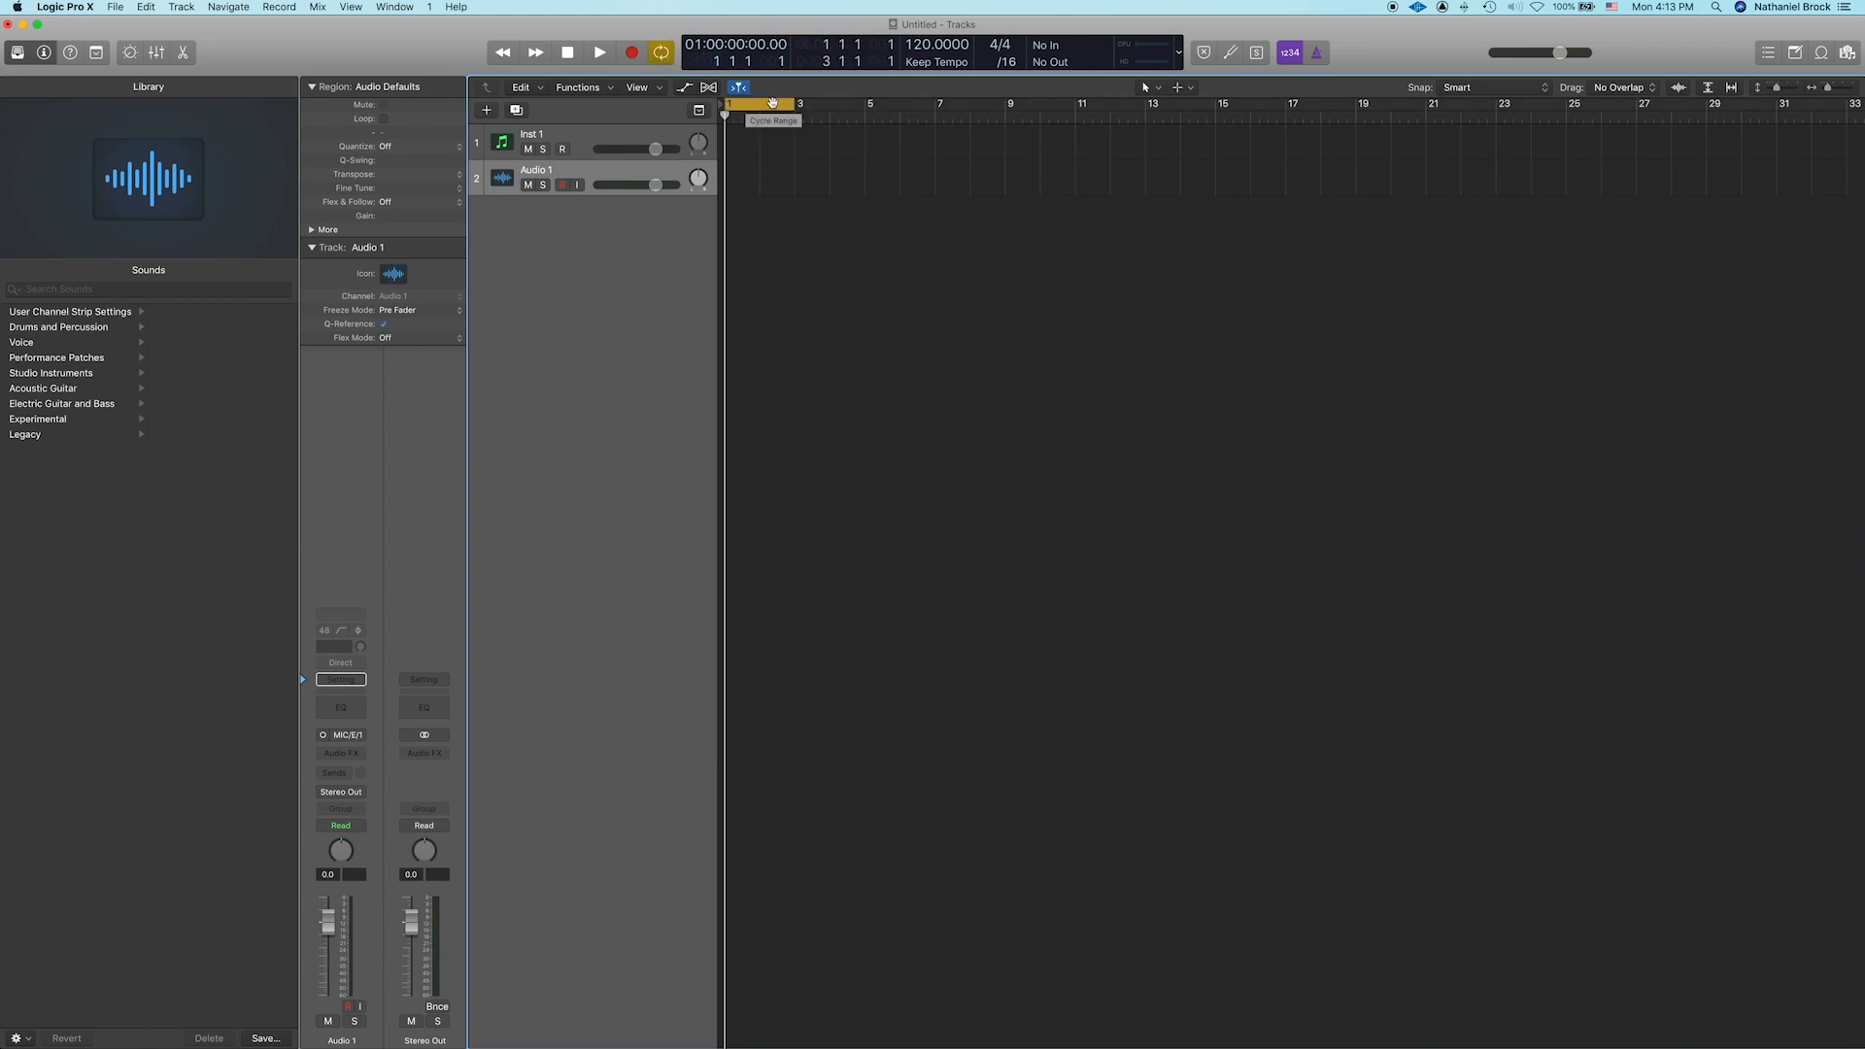
left_click_drag(779, 104, 836, 104)
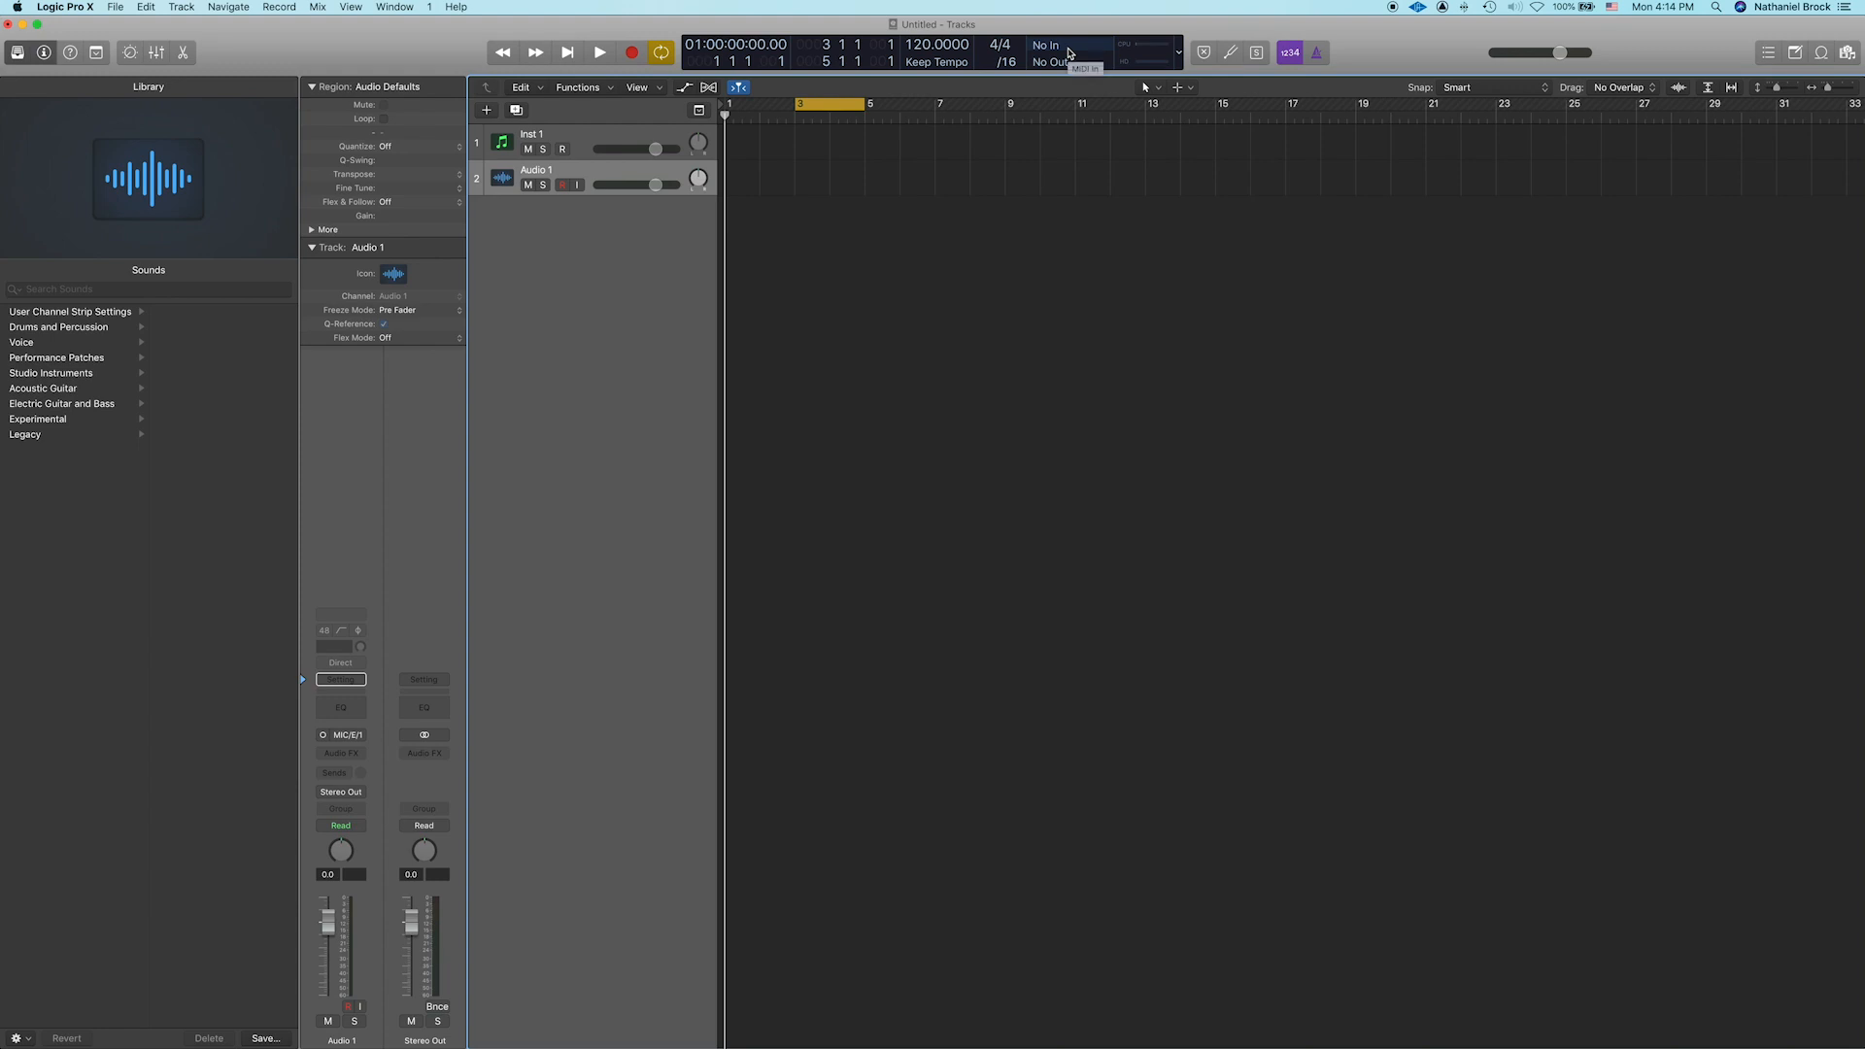
mouse_move(1168, 5)
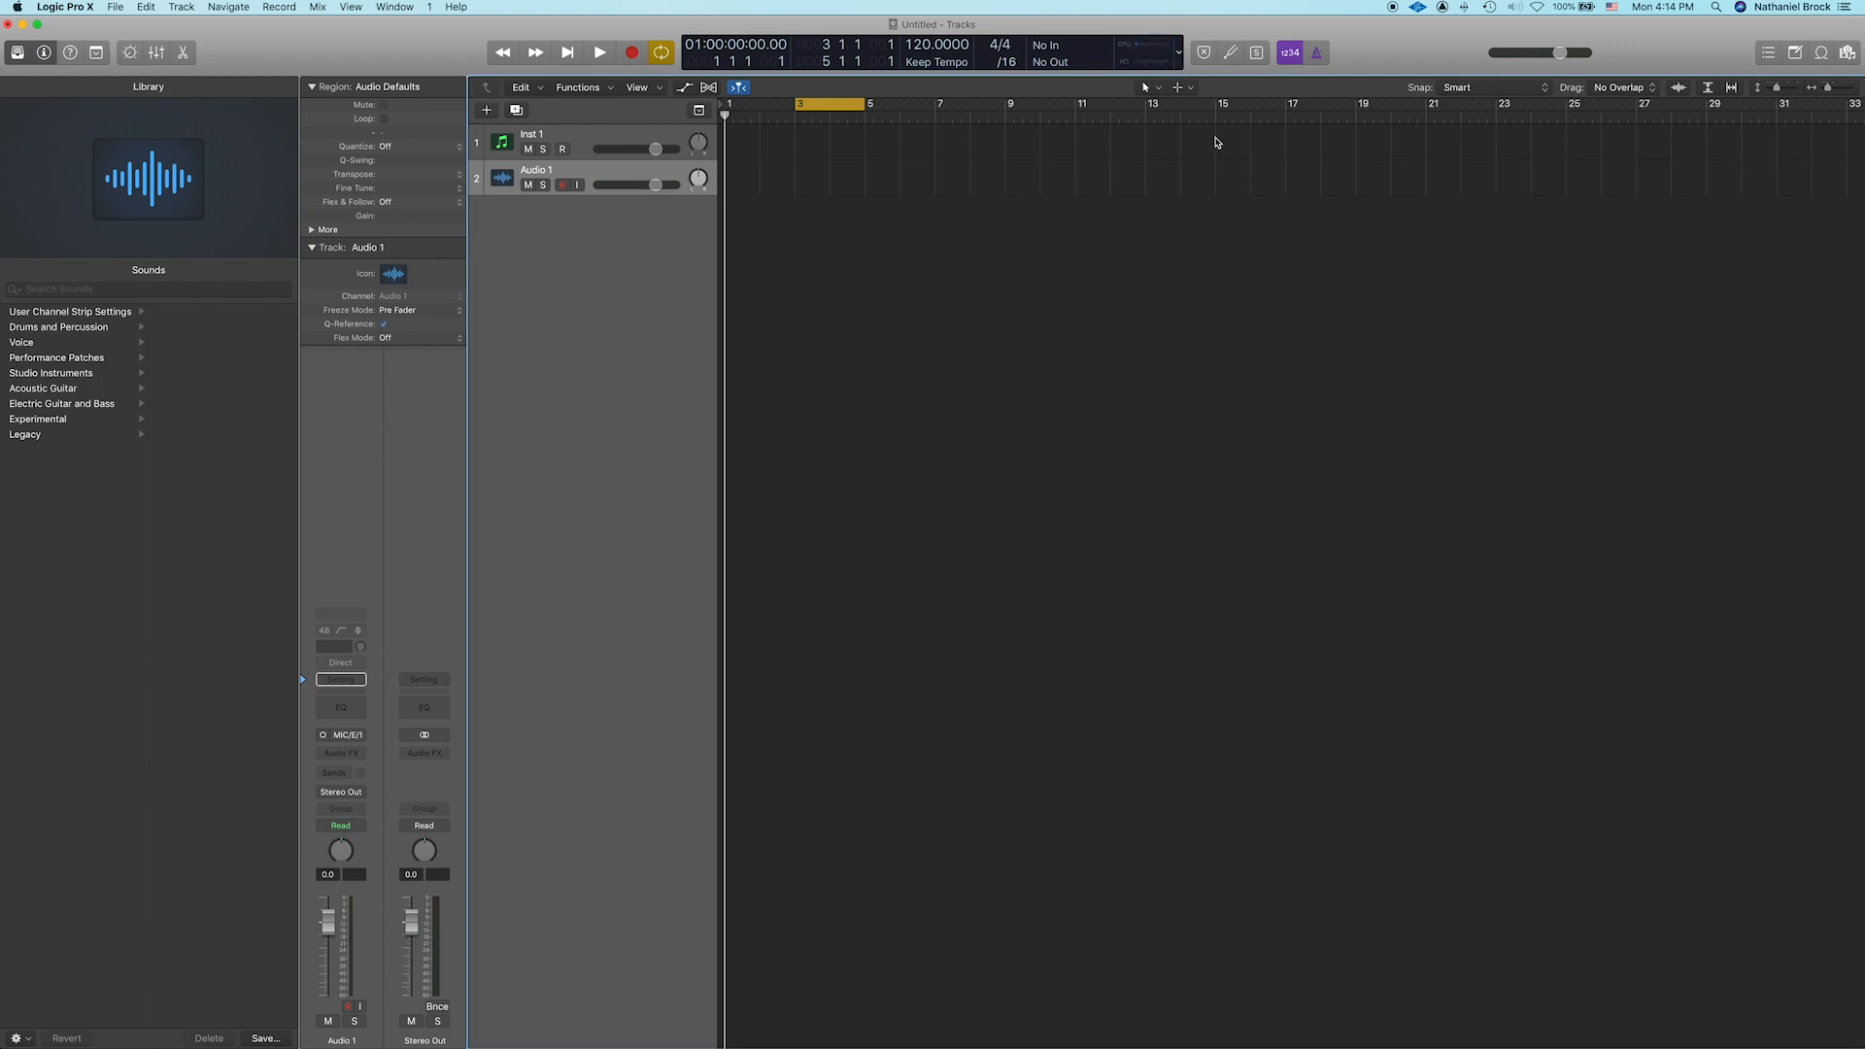
mouse_move(1176, 6)
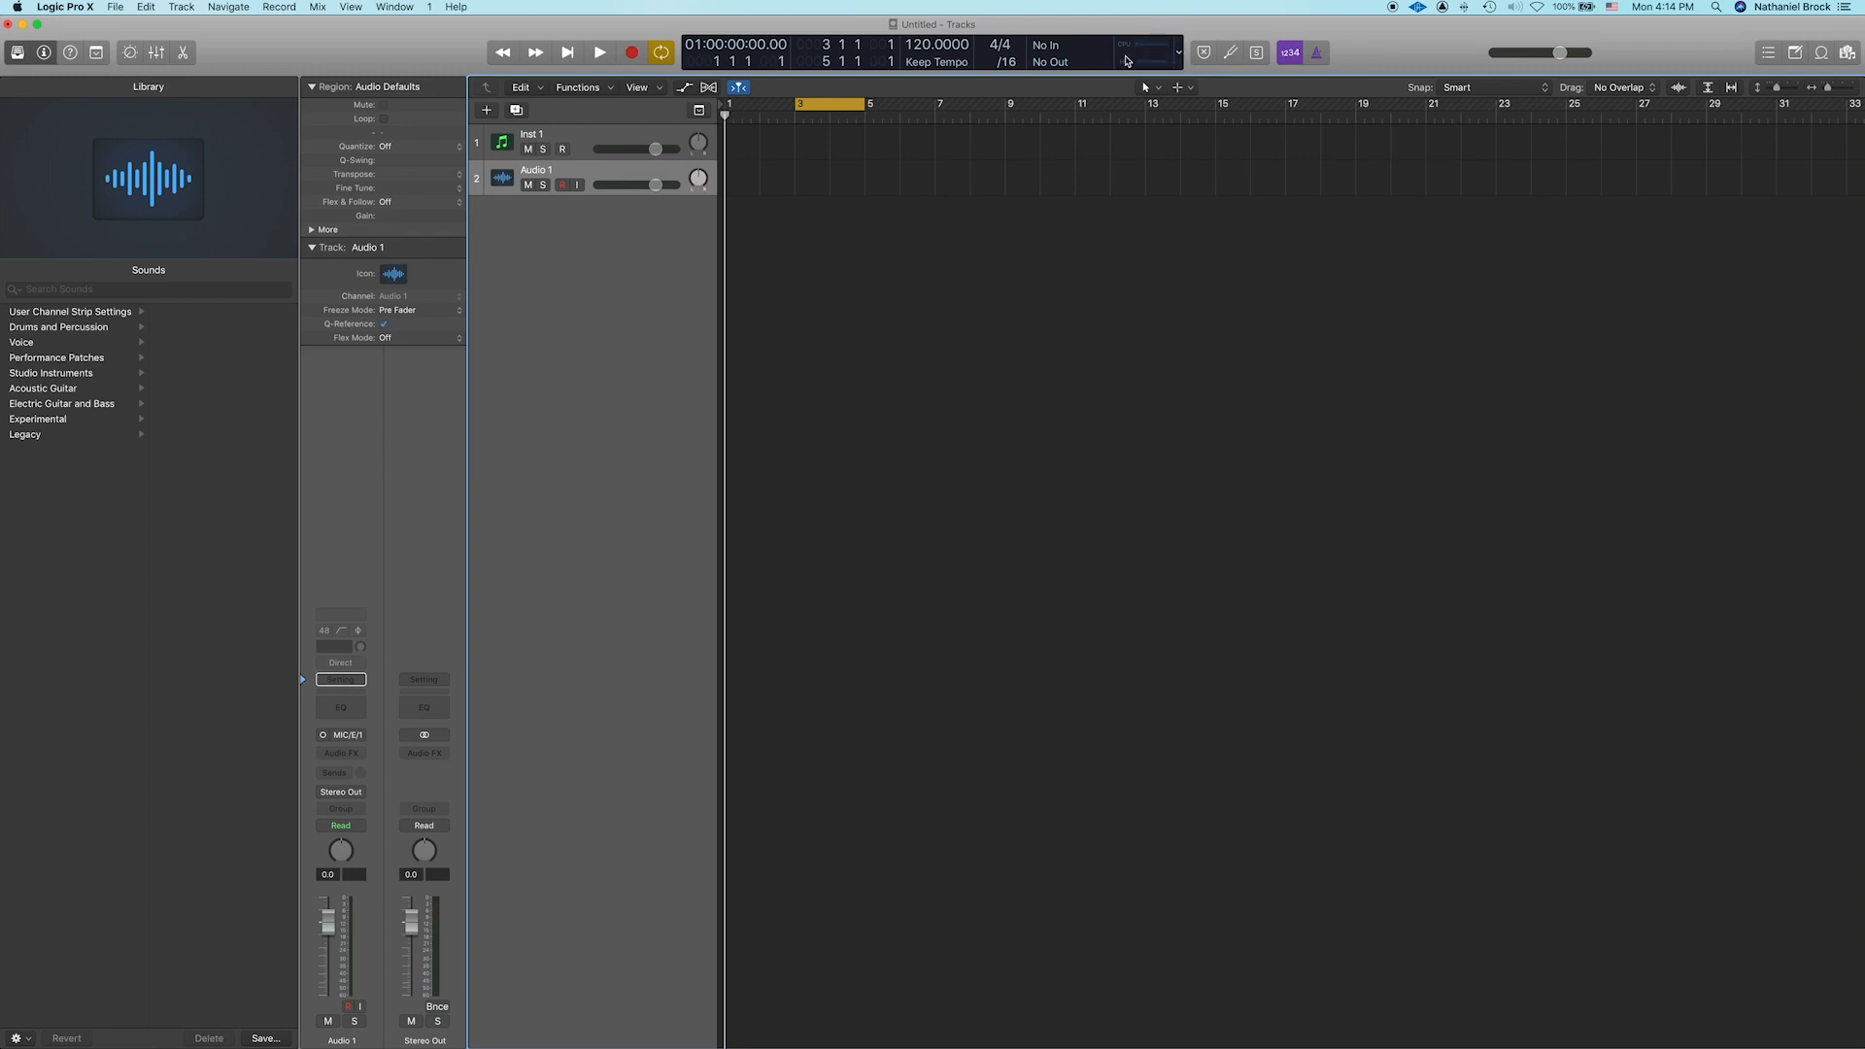
Step: Disable Cycle mode in the control bar
left_click(600, 52)
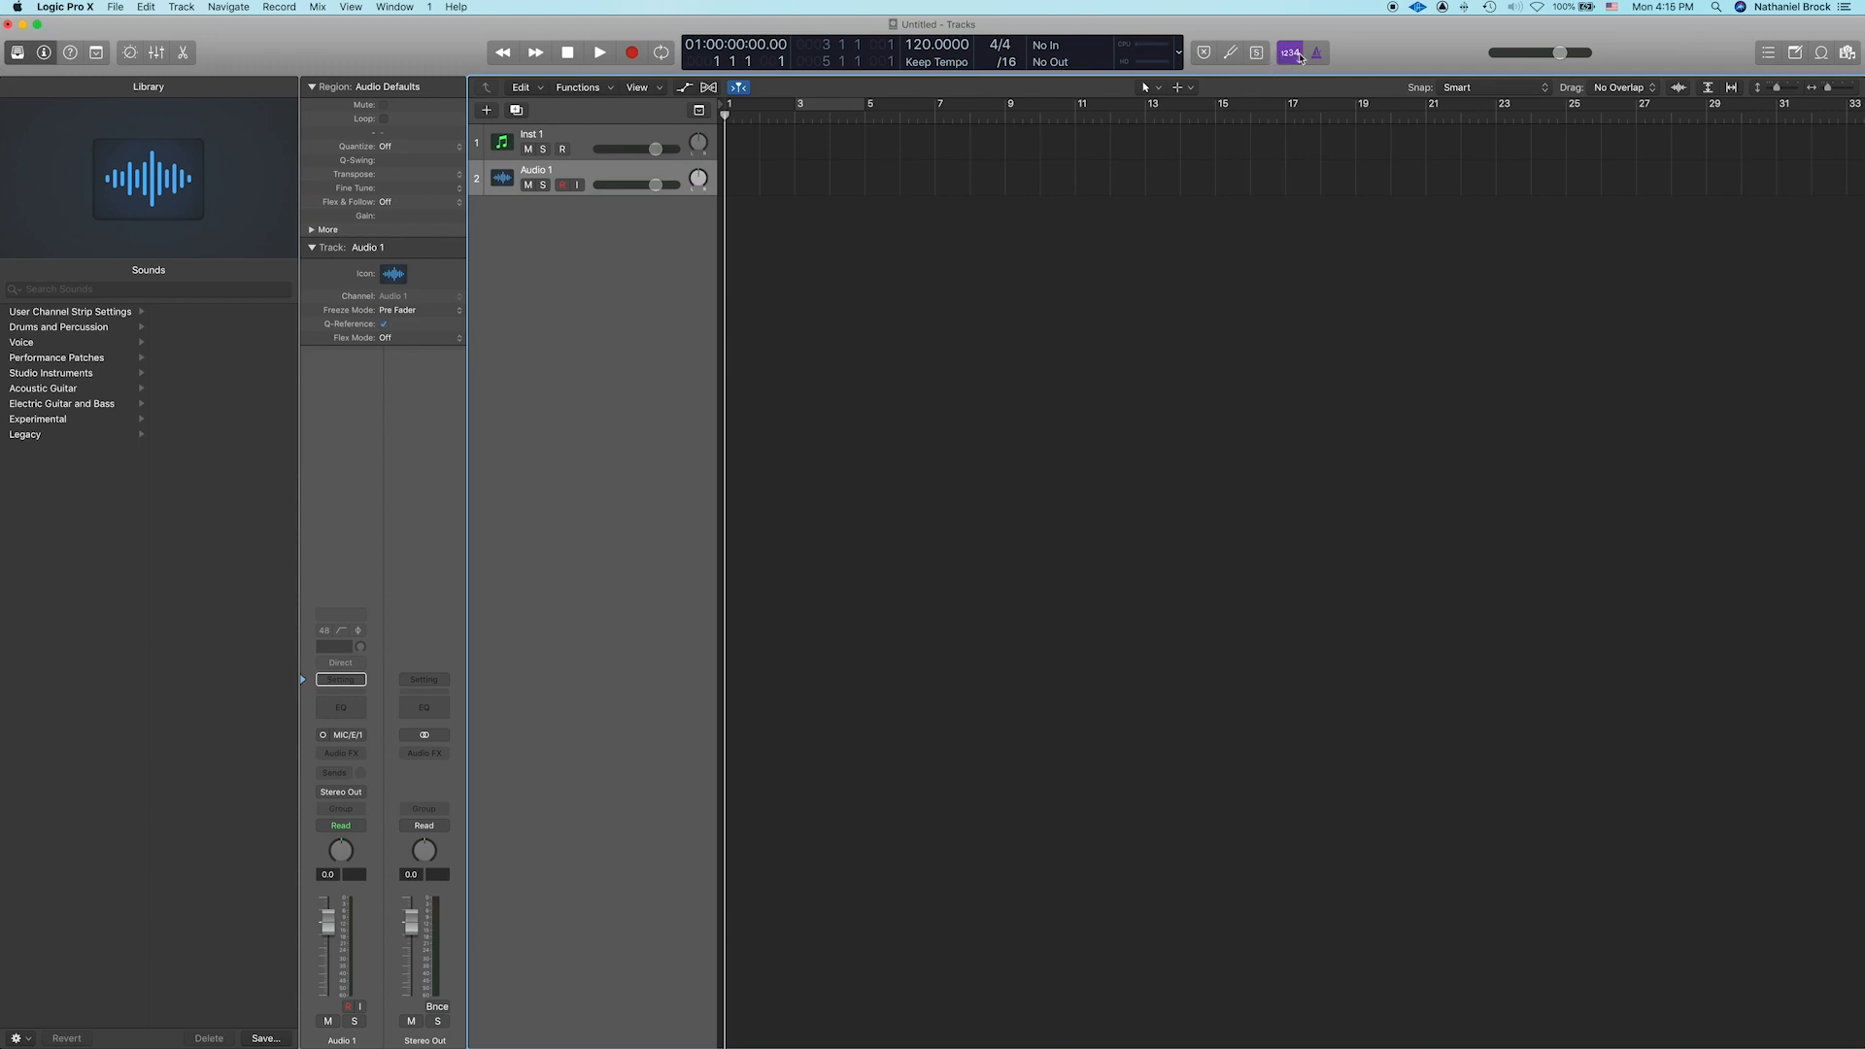
mouse_move(1292, 52)
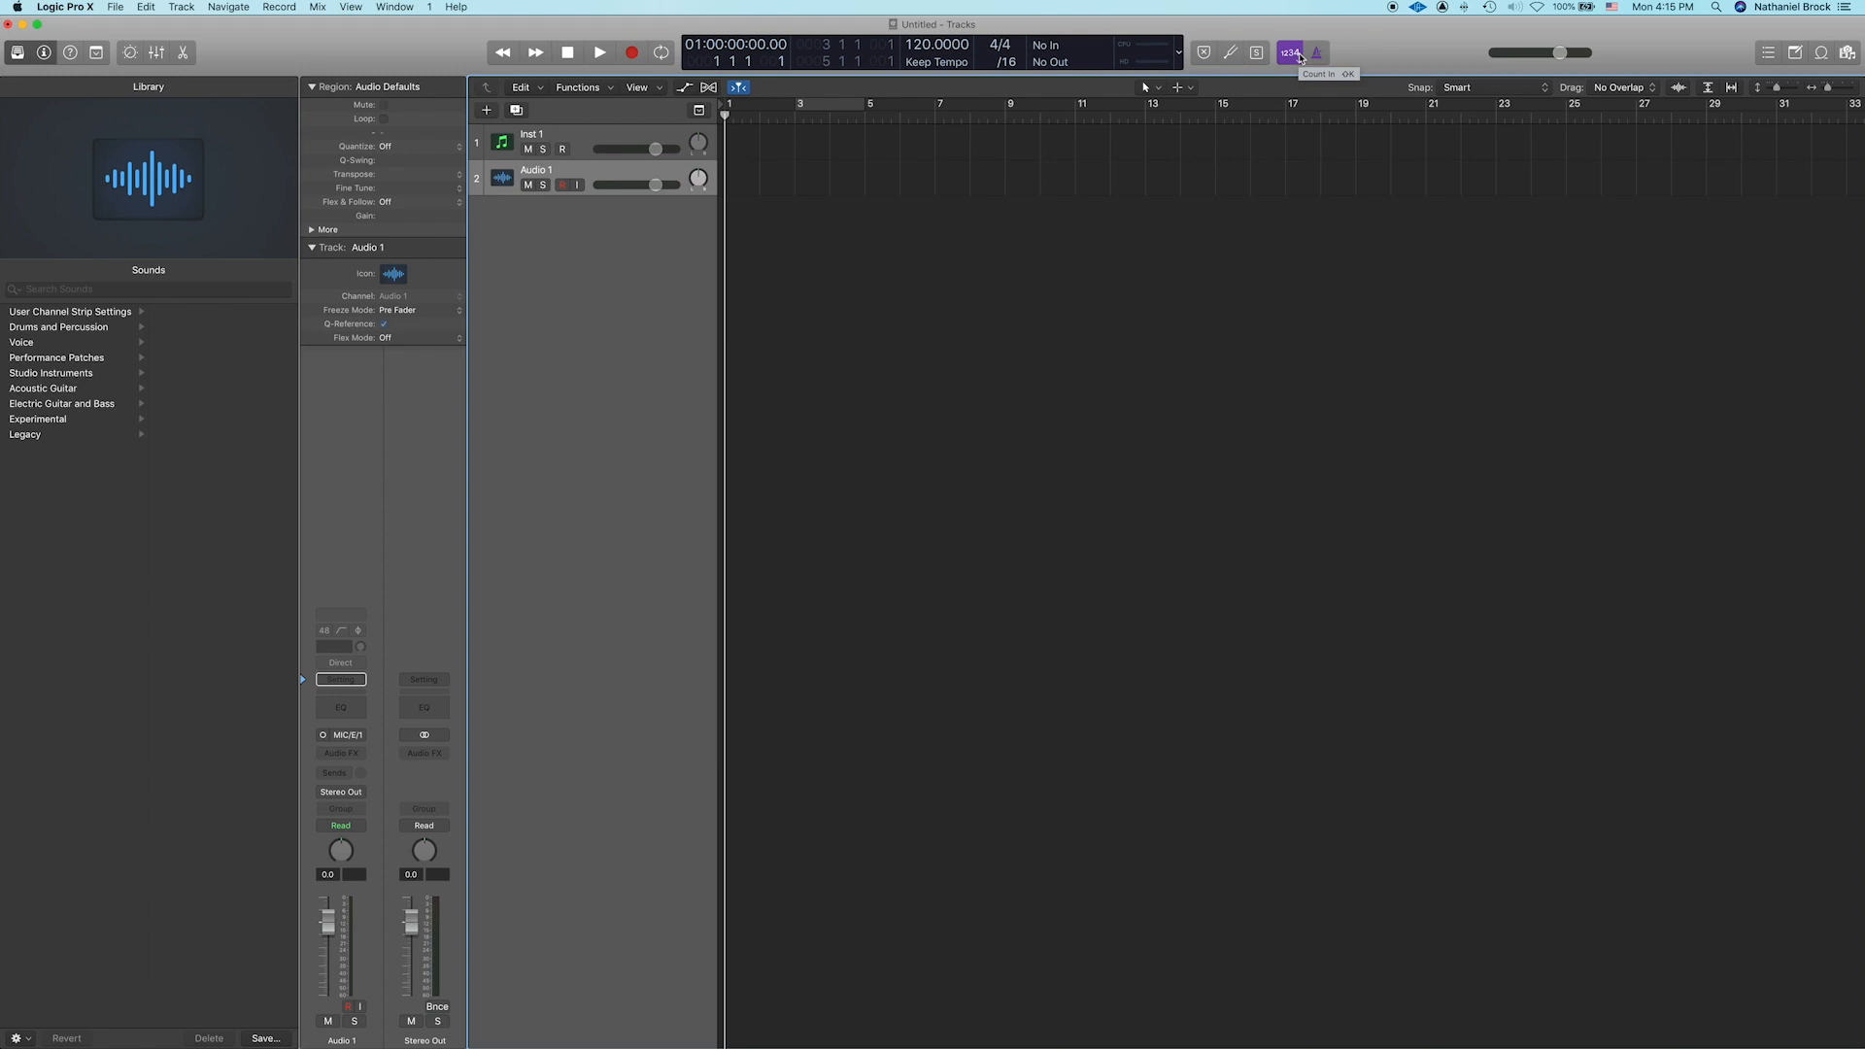
mouse_move(1351, 68)
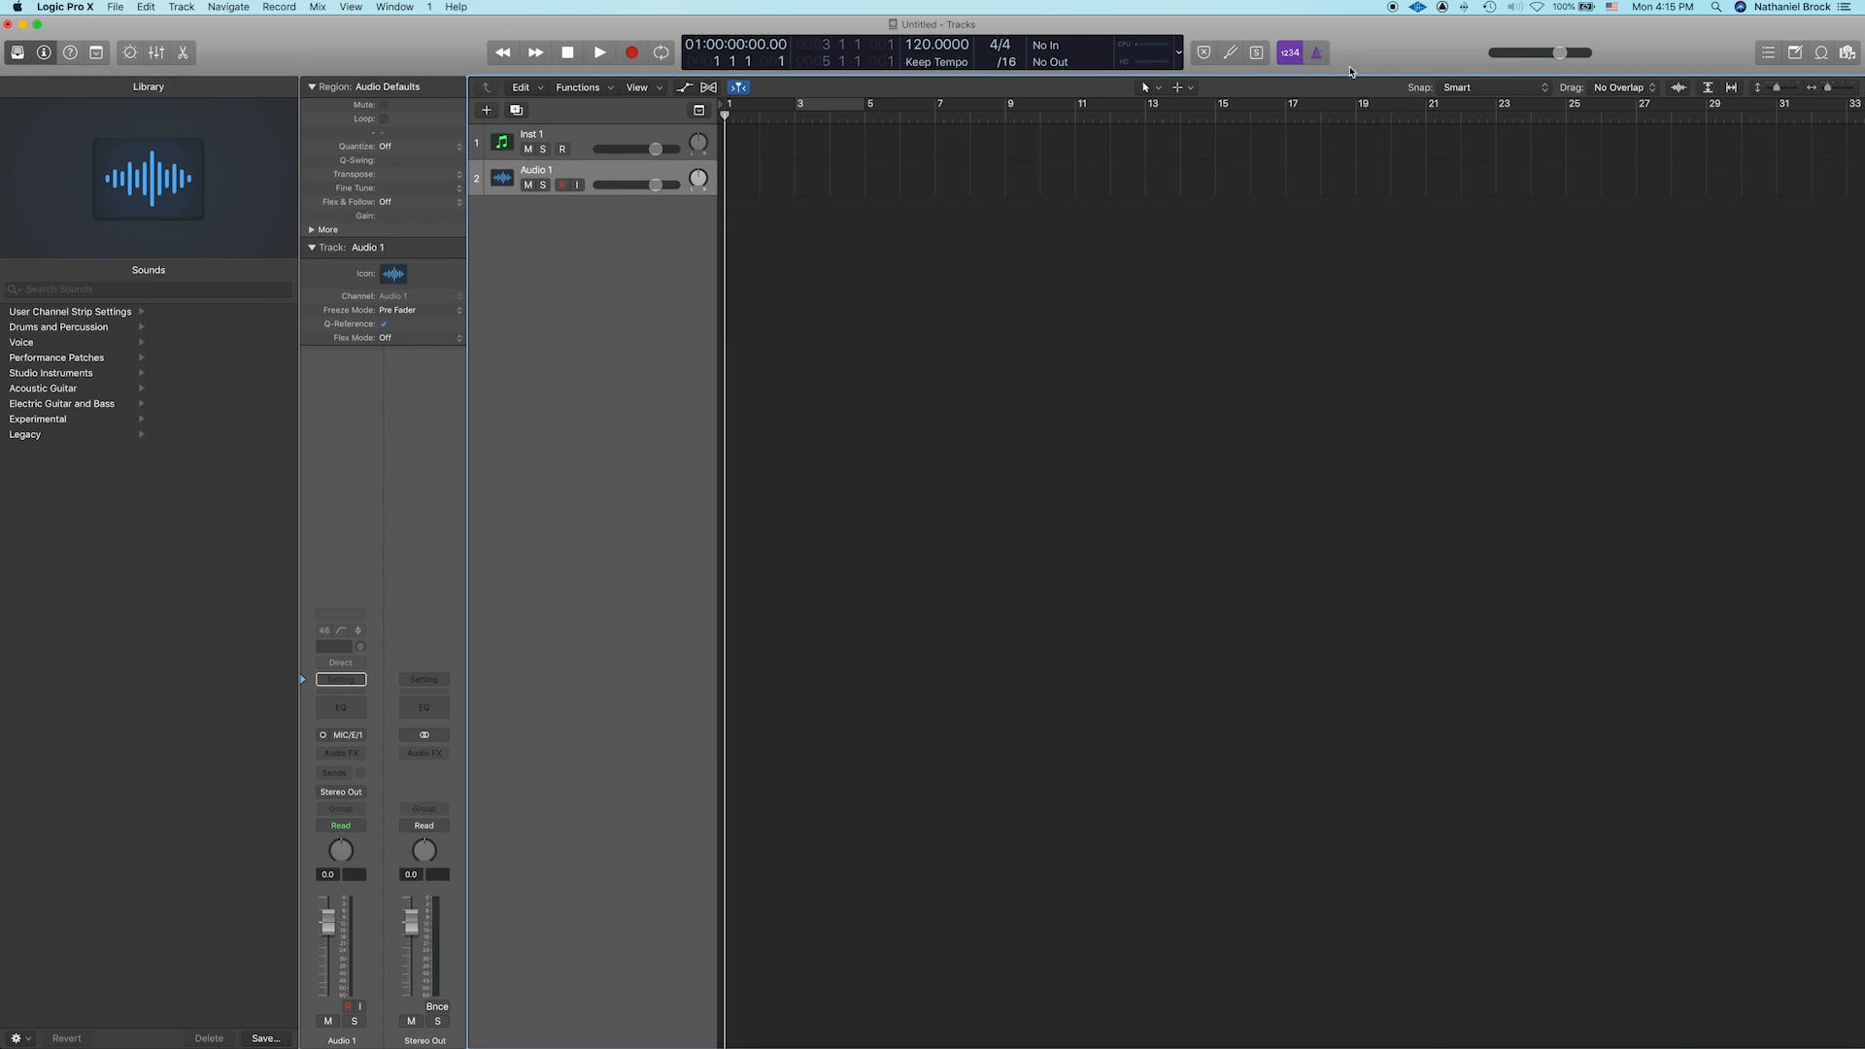
left_click(1316, 52)
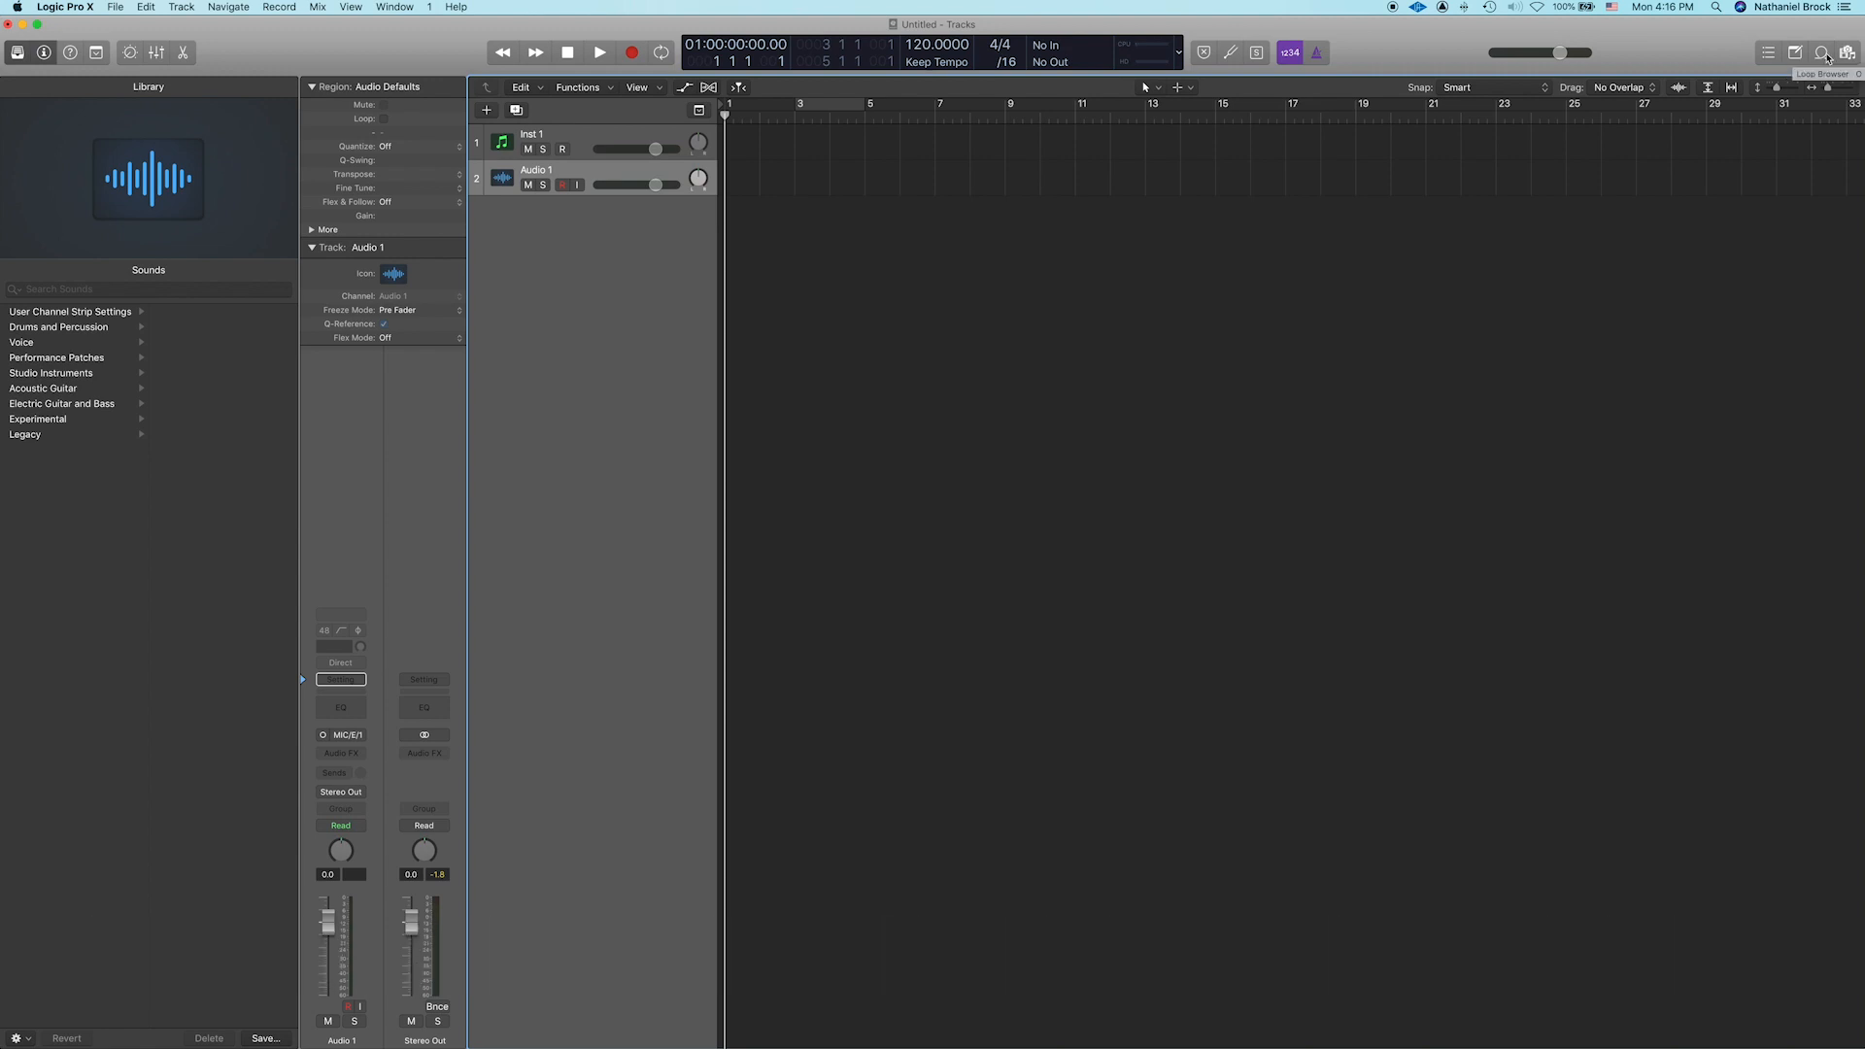
Step: Drag the 80s Back Beat 01 loop from the Loop Browser onto a new track at bar 1
left_click(1826, 53)
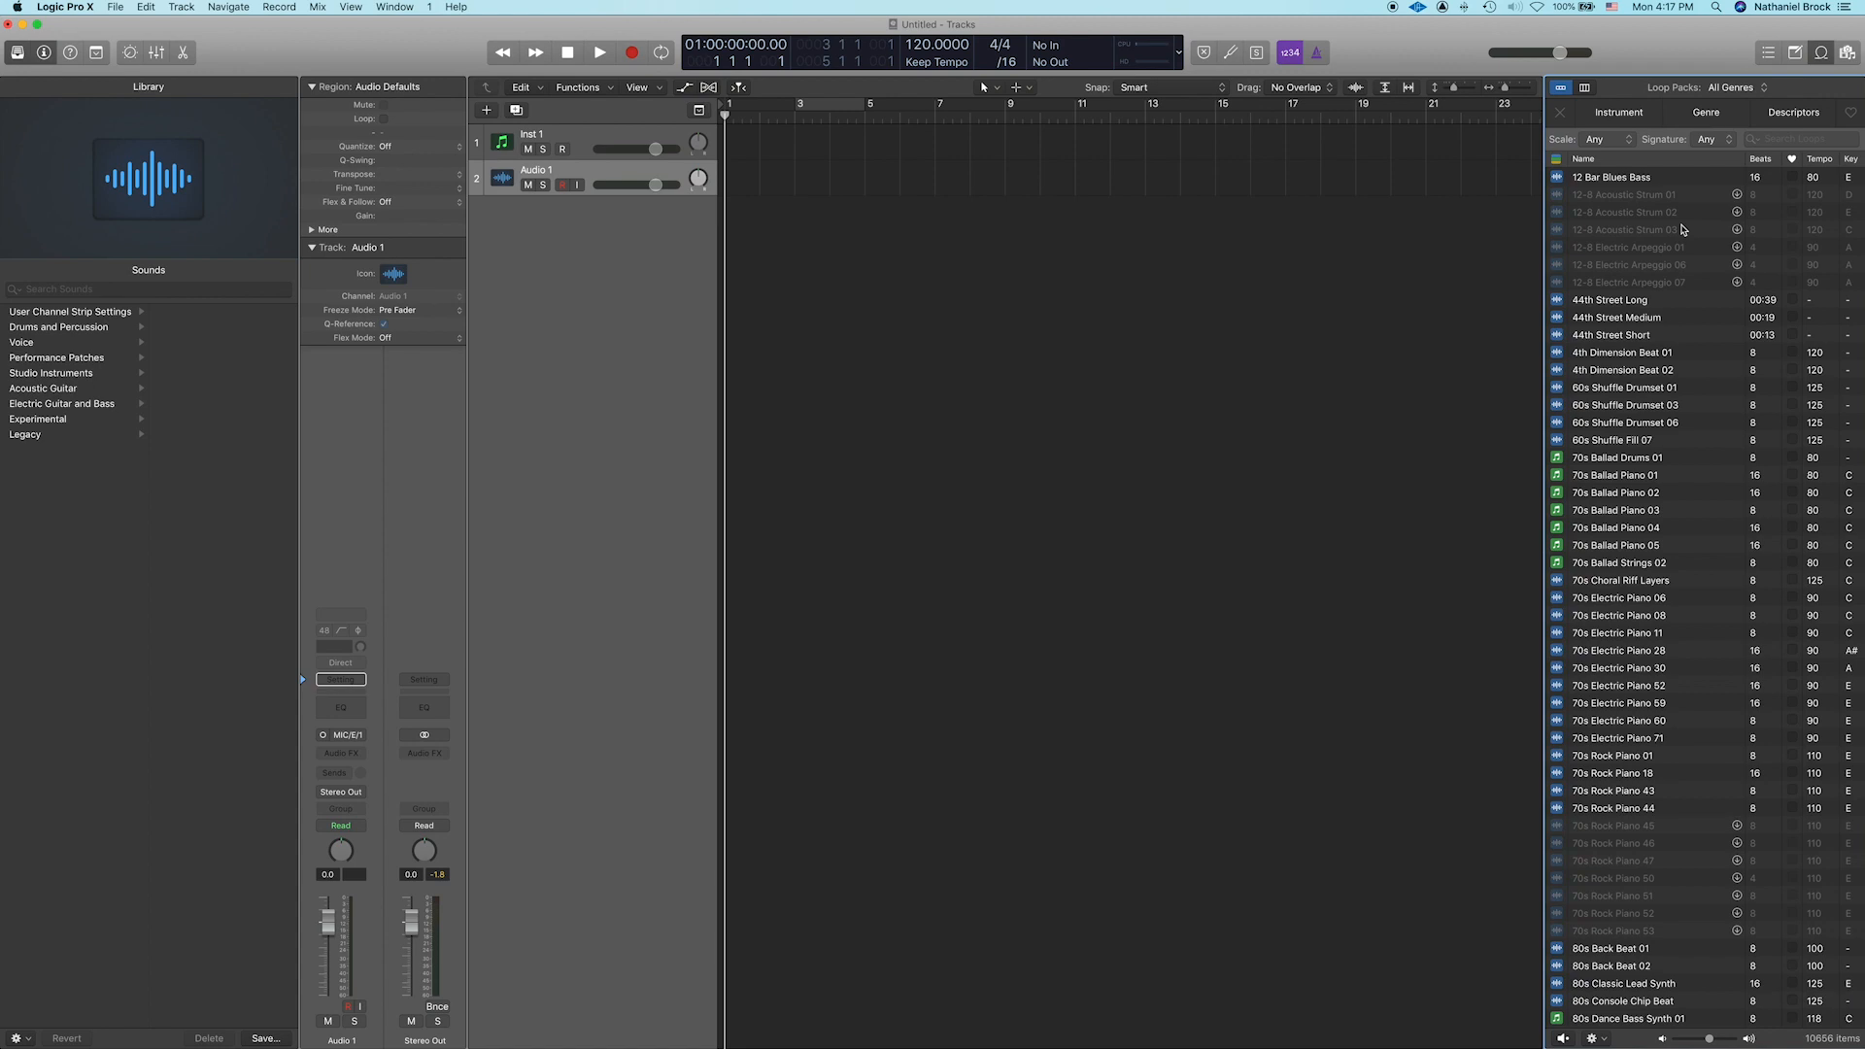
mouse_move(1636, 895)
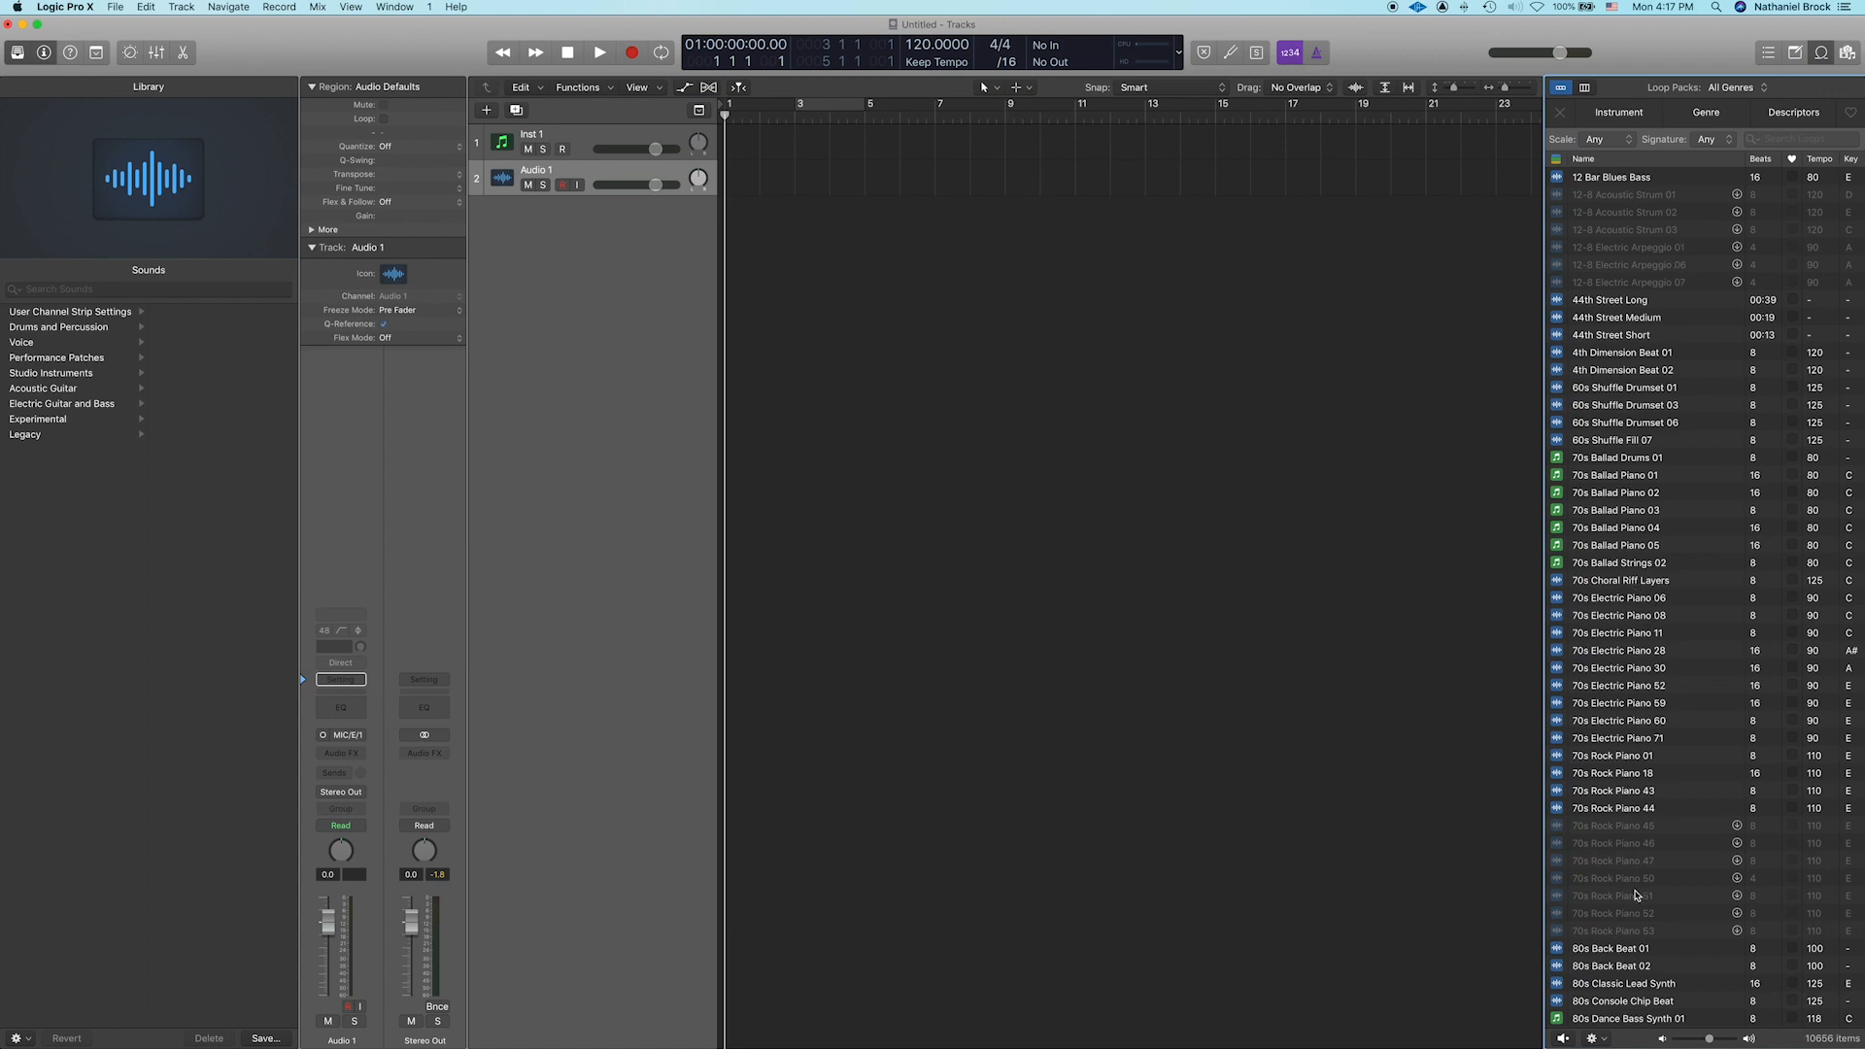
mouse_move(1591, 958)
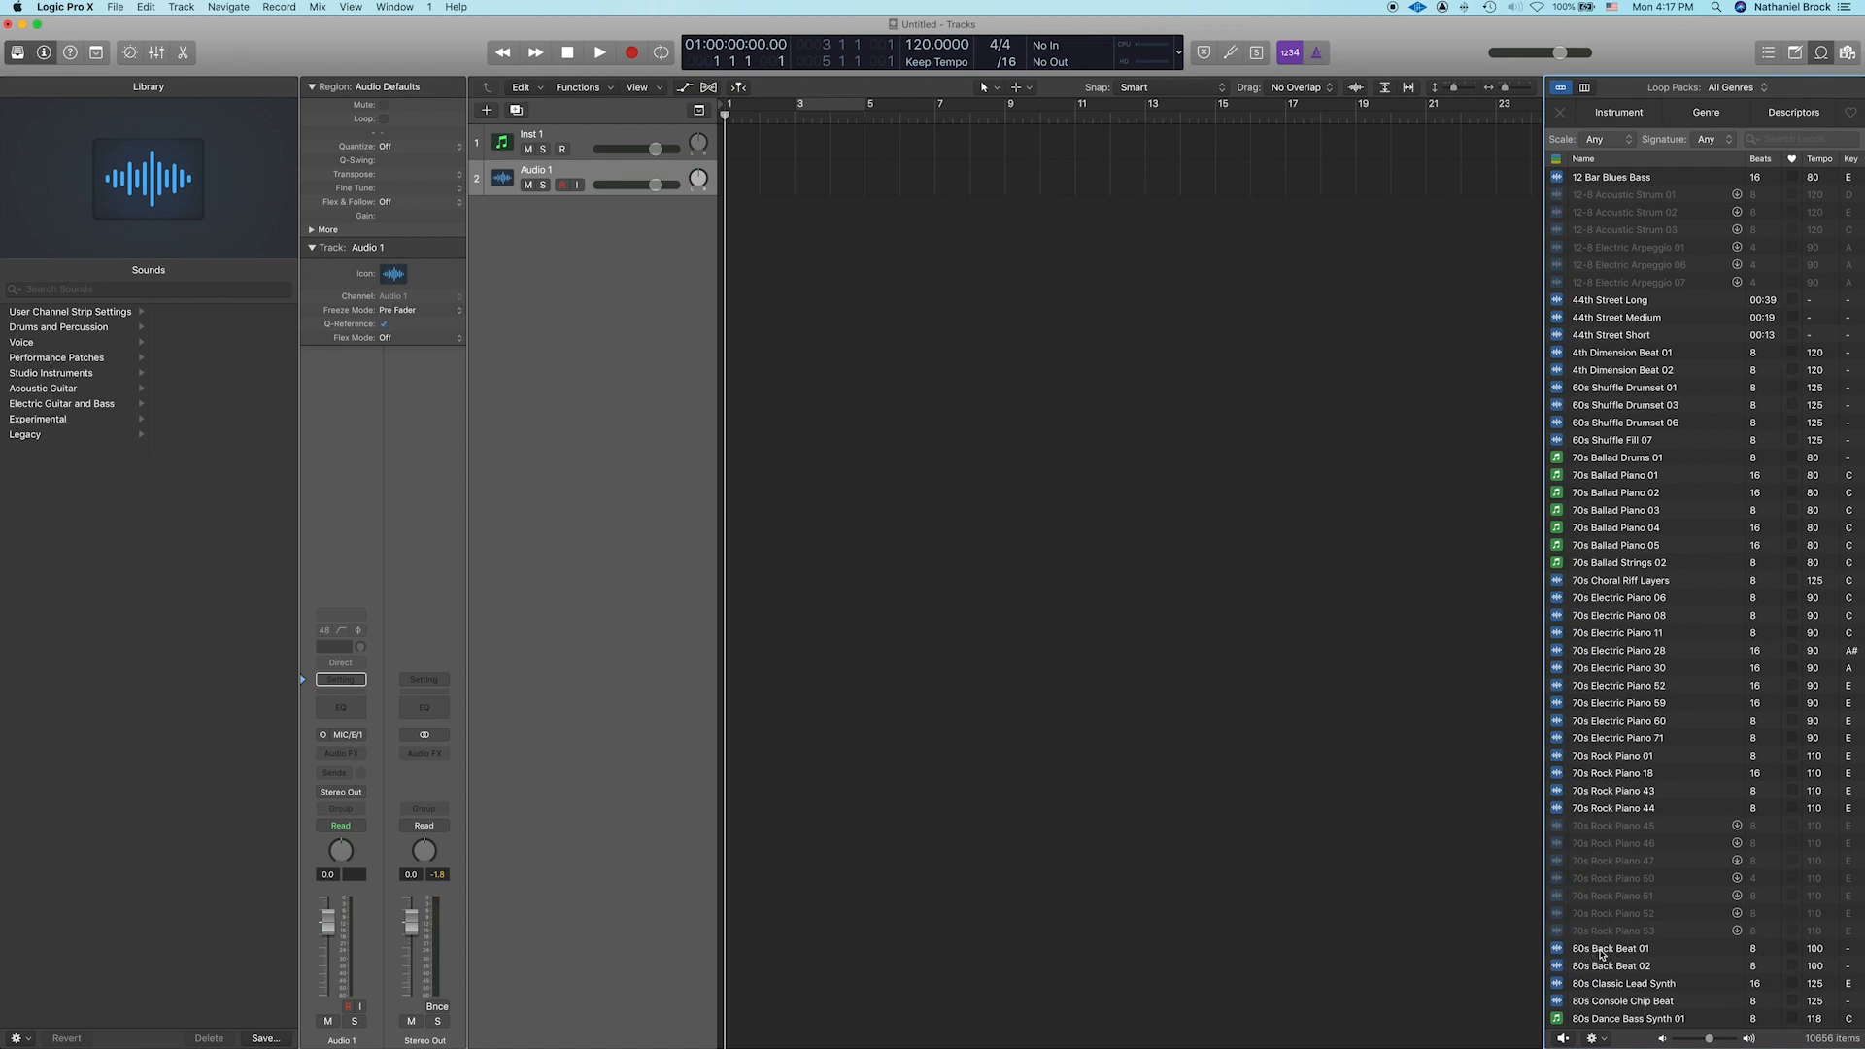
left_click(1612, 948)
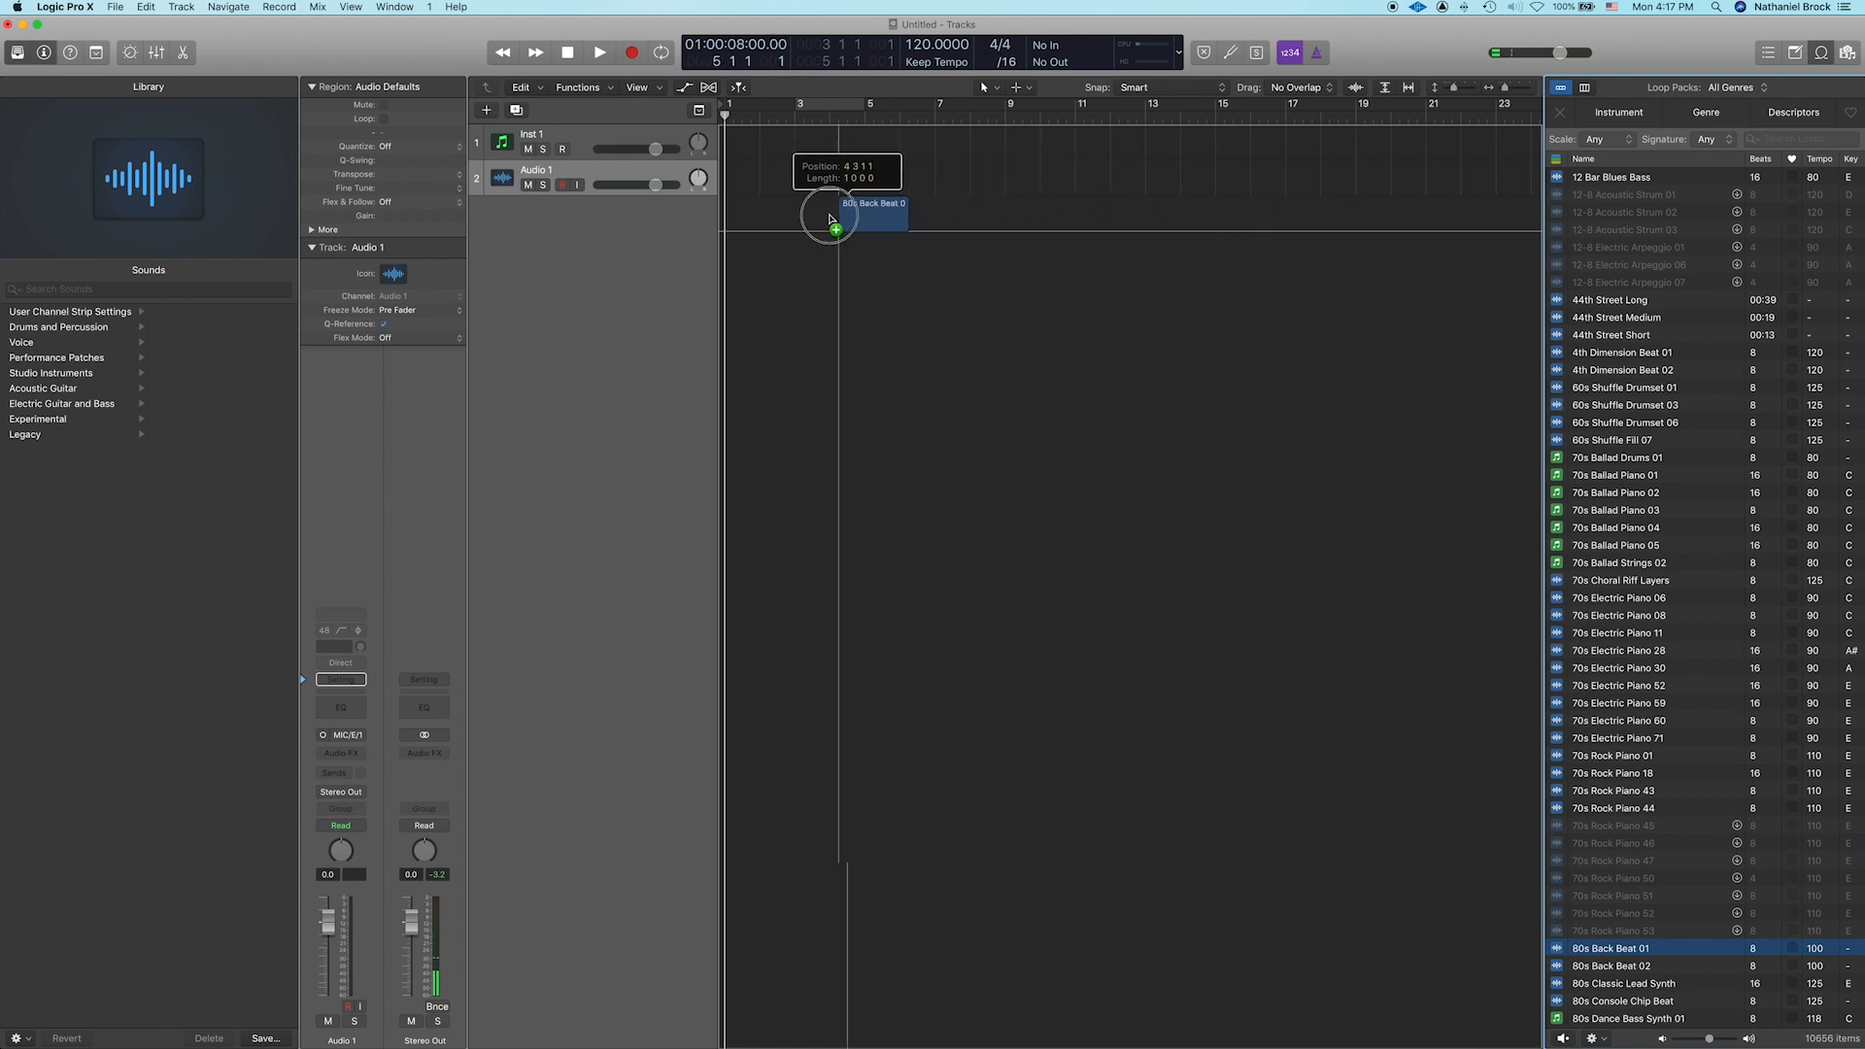
left_click_drag(833, 217, 725, 218)
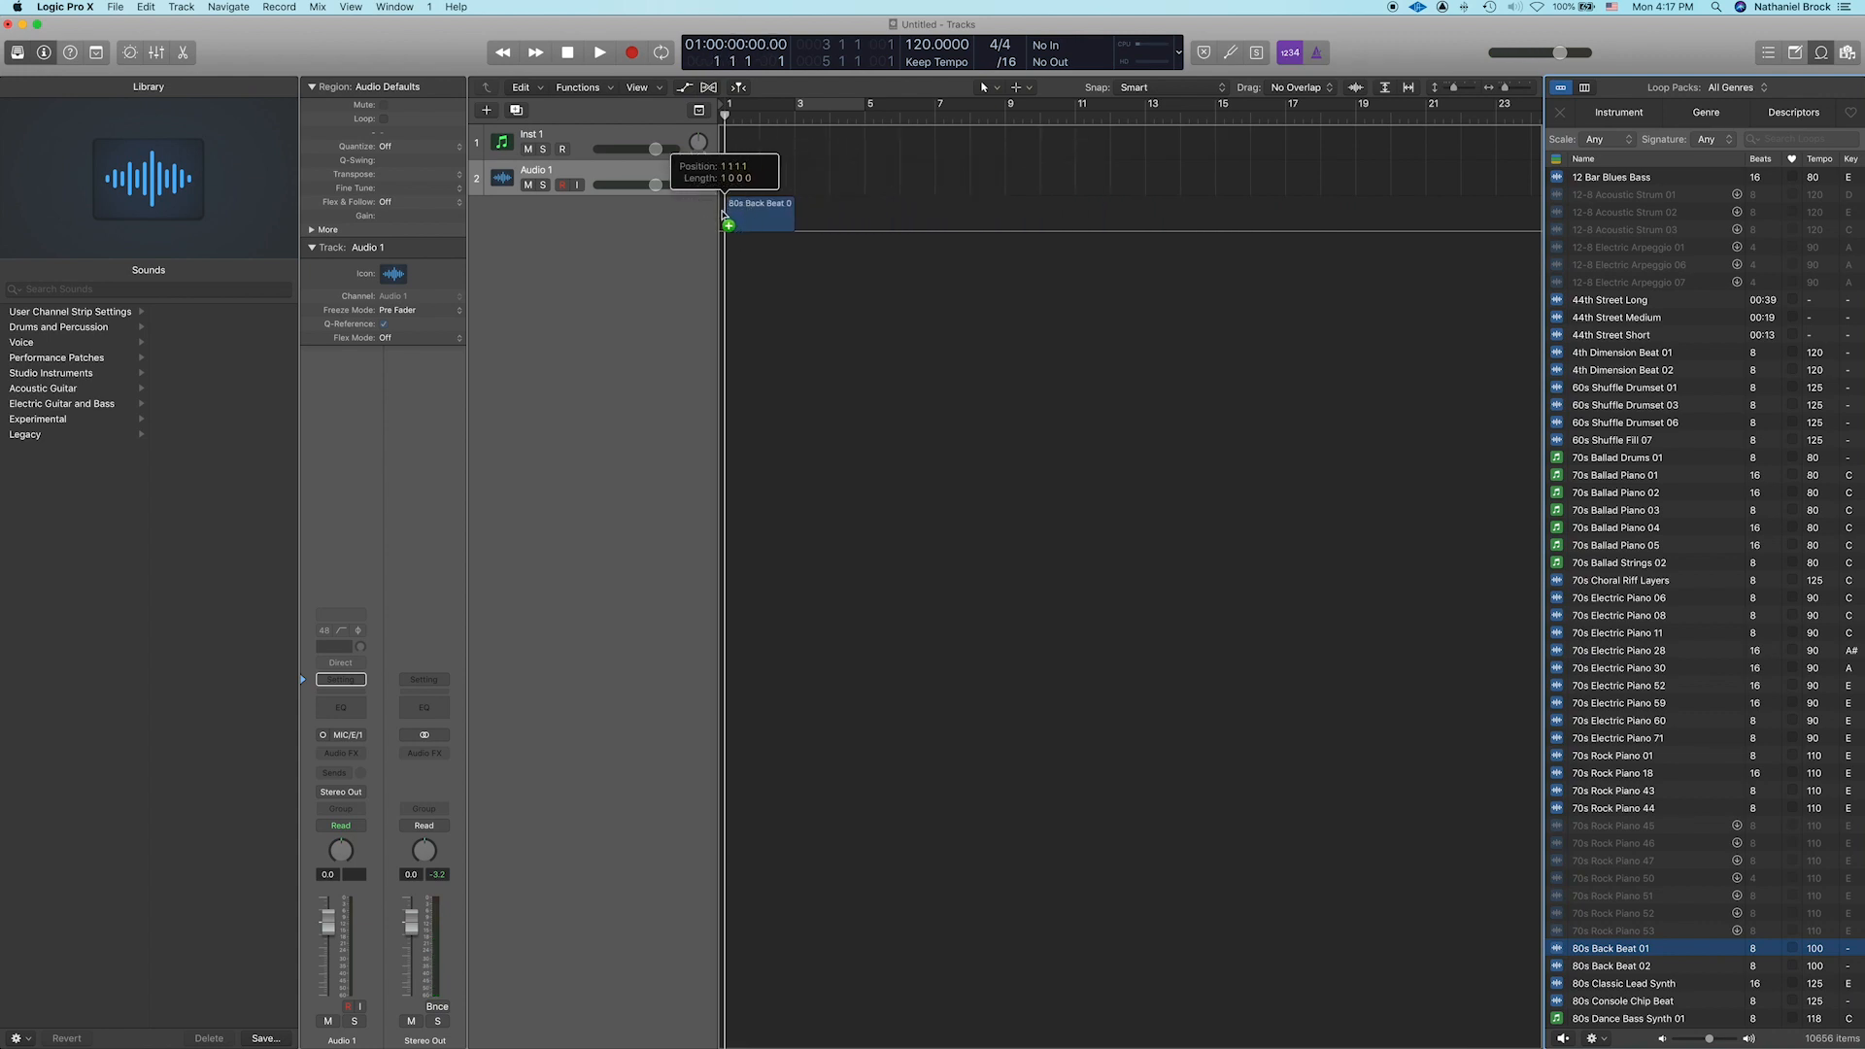
left_click_drag(1612, 948, 762, 214)
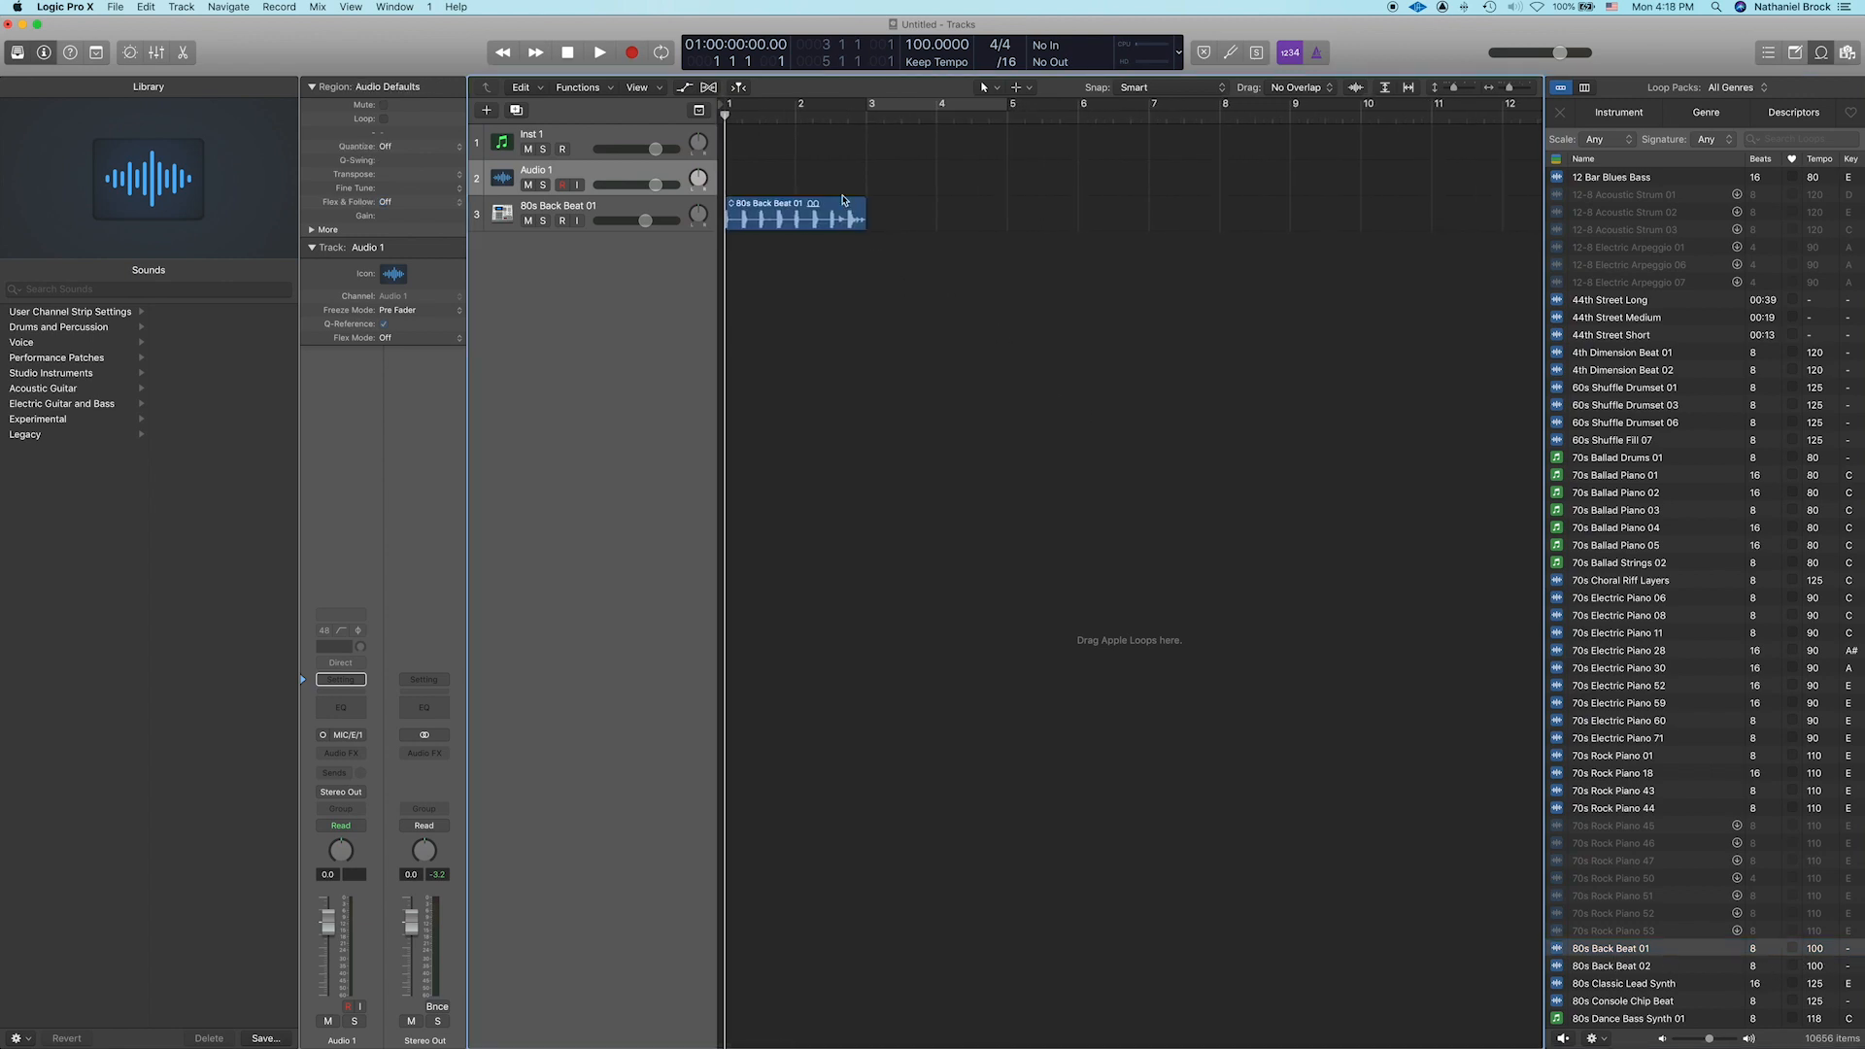
Step: Play the drum loop, then extend its loop handle out to bar 9
left_click(599, 51)
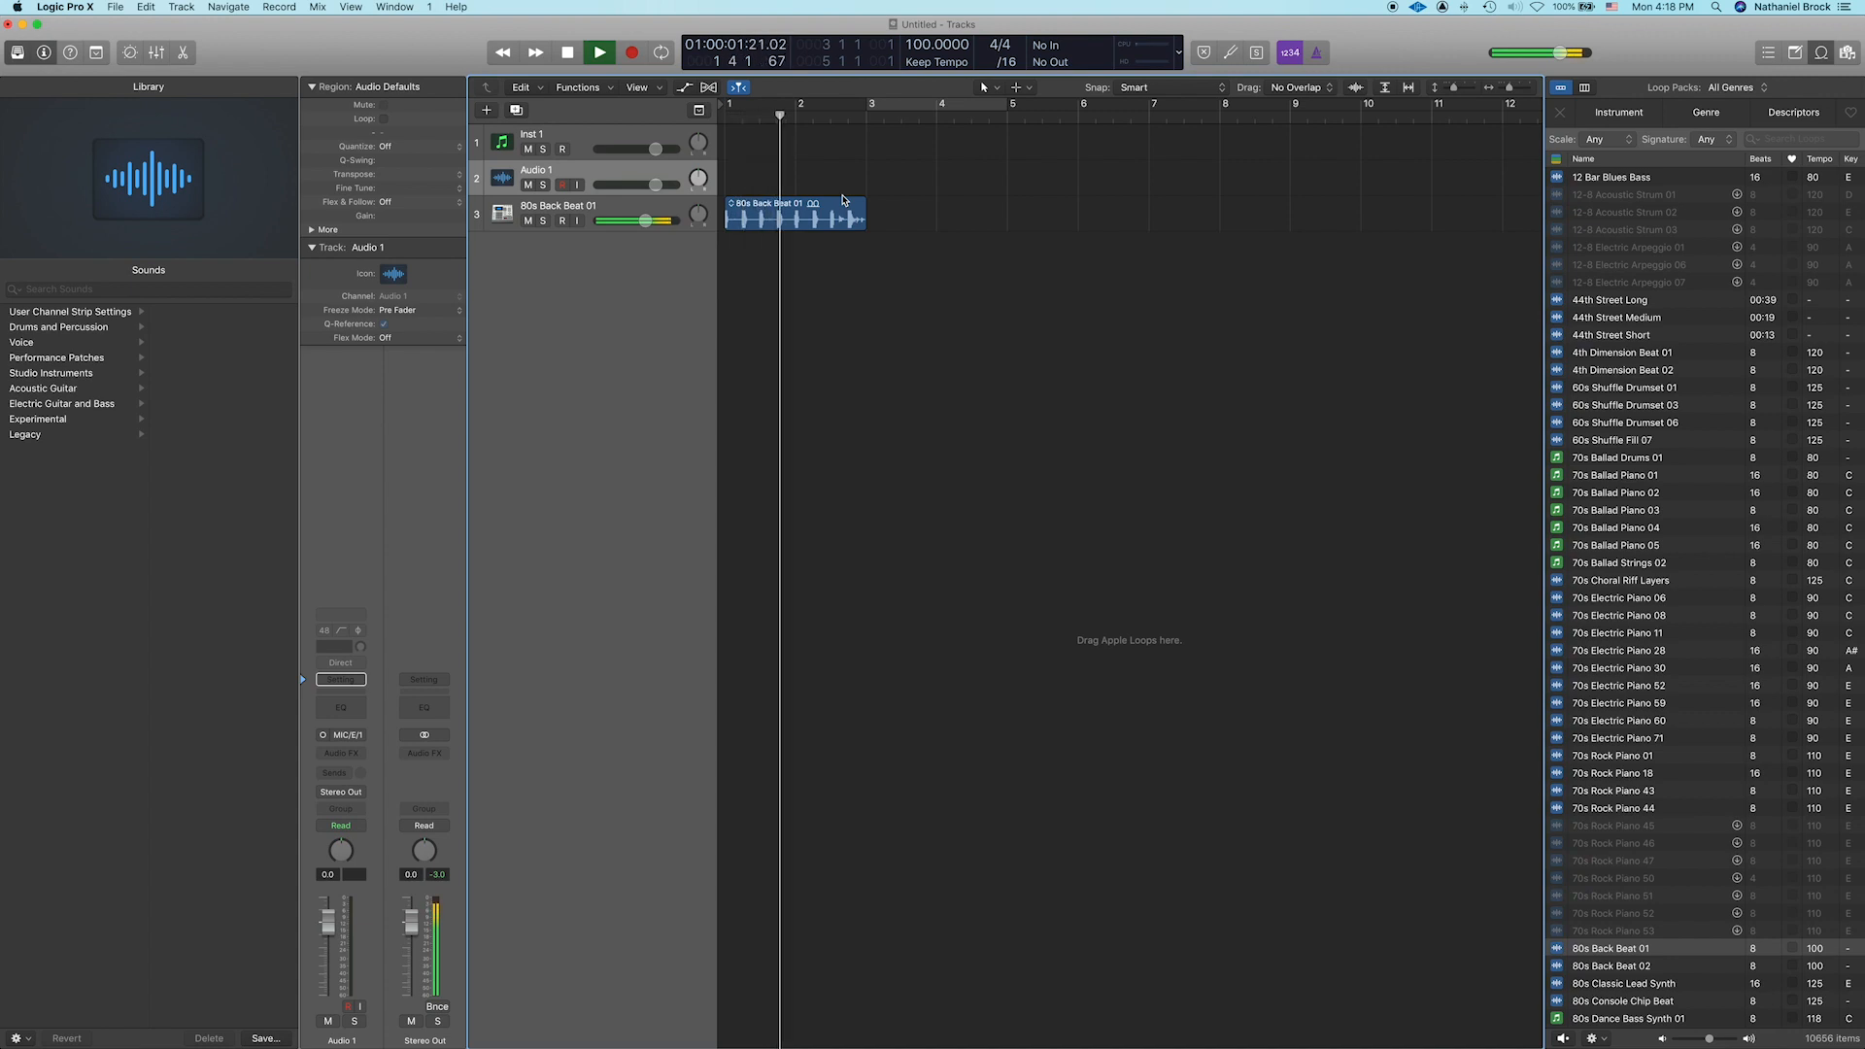
left_click(600, 51)
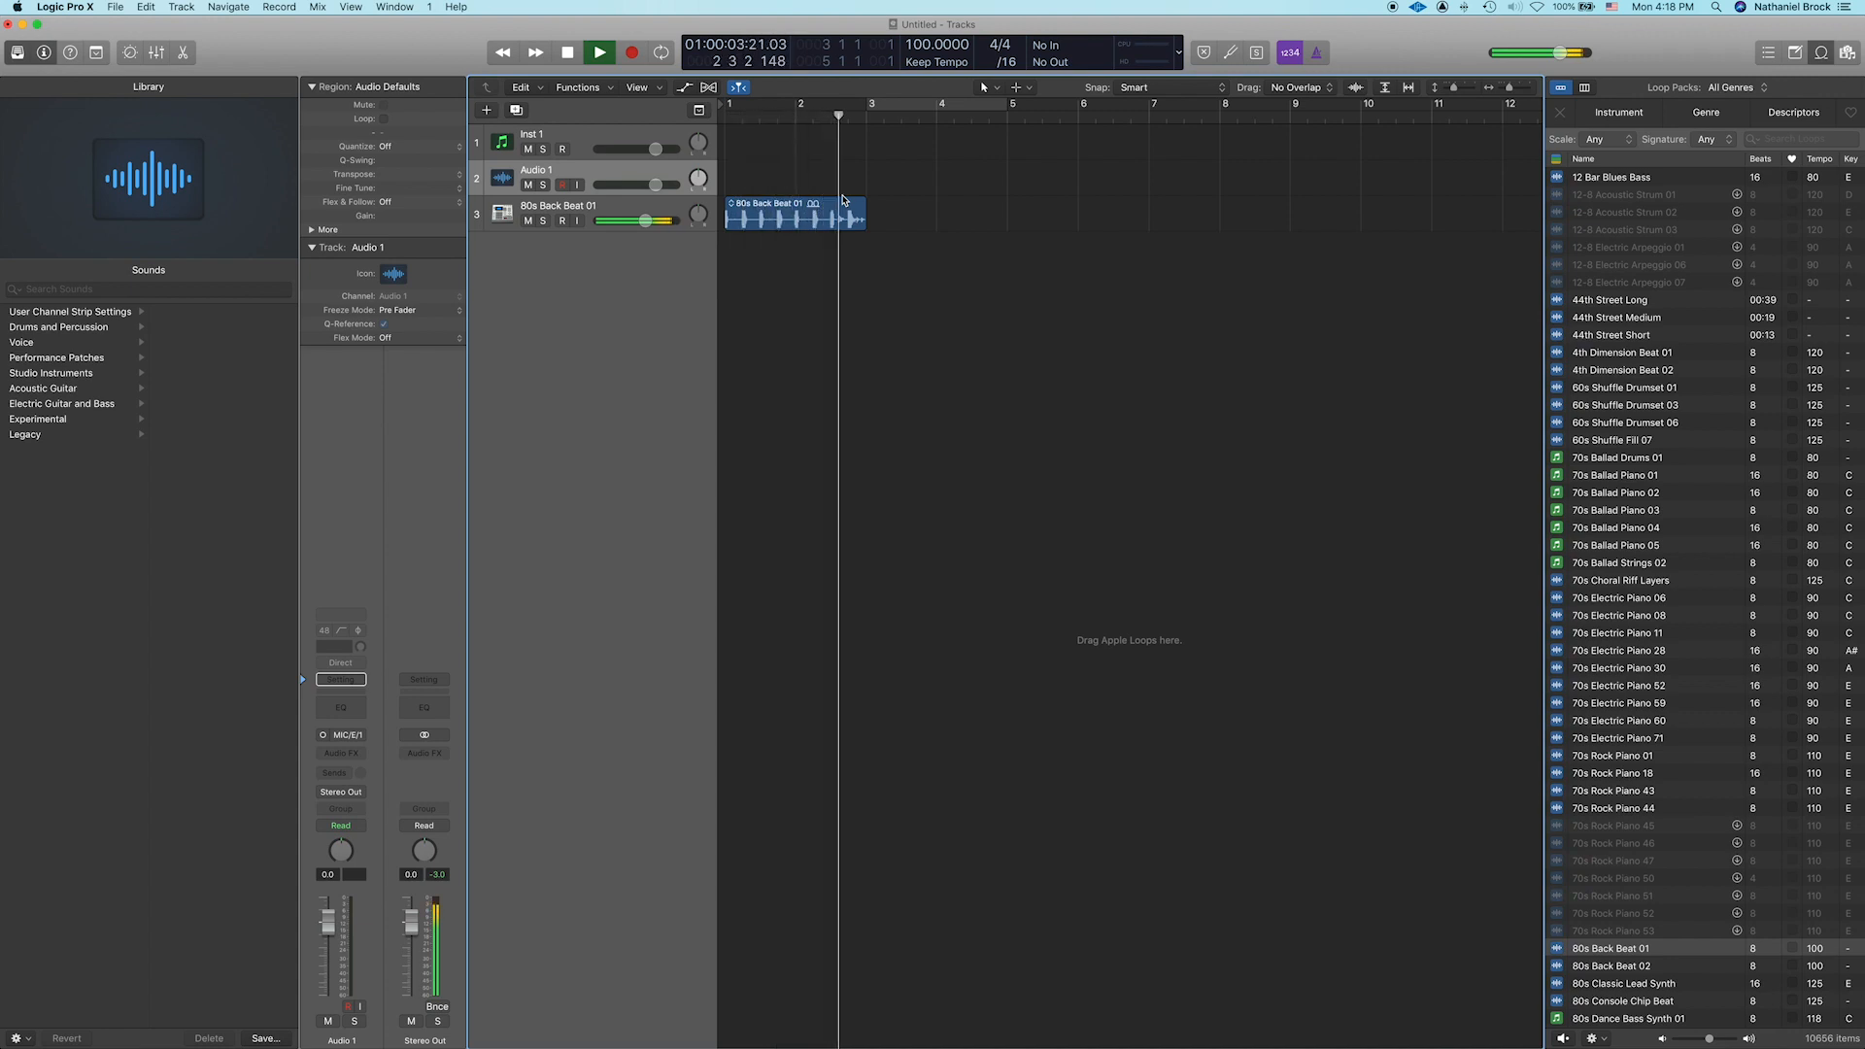
left_click(567, 52)
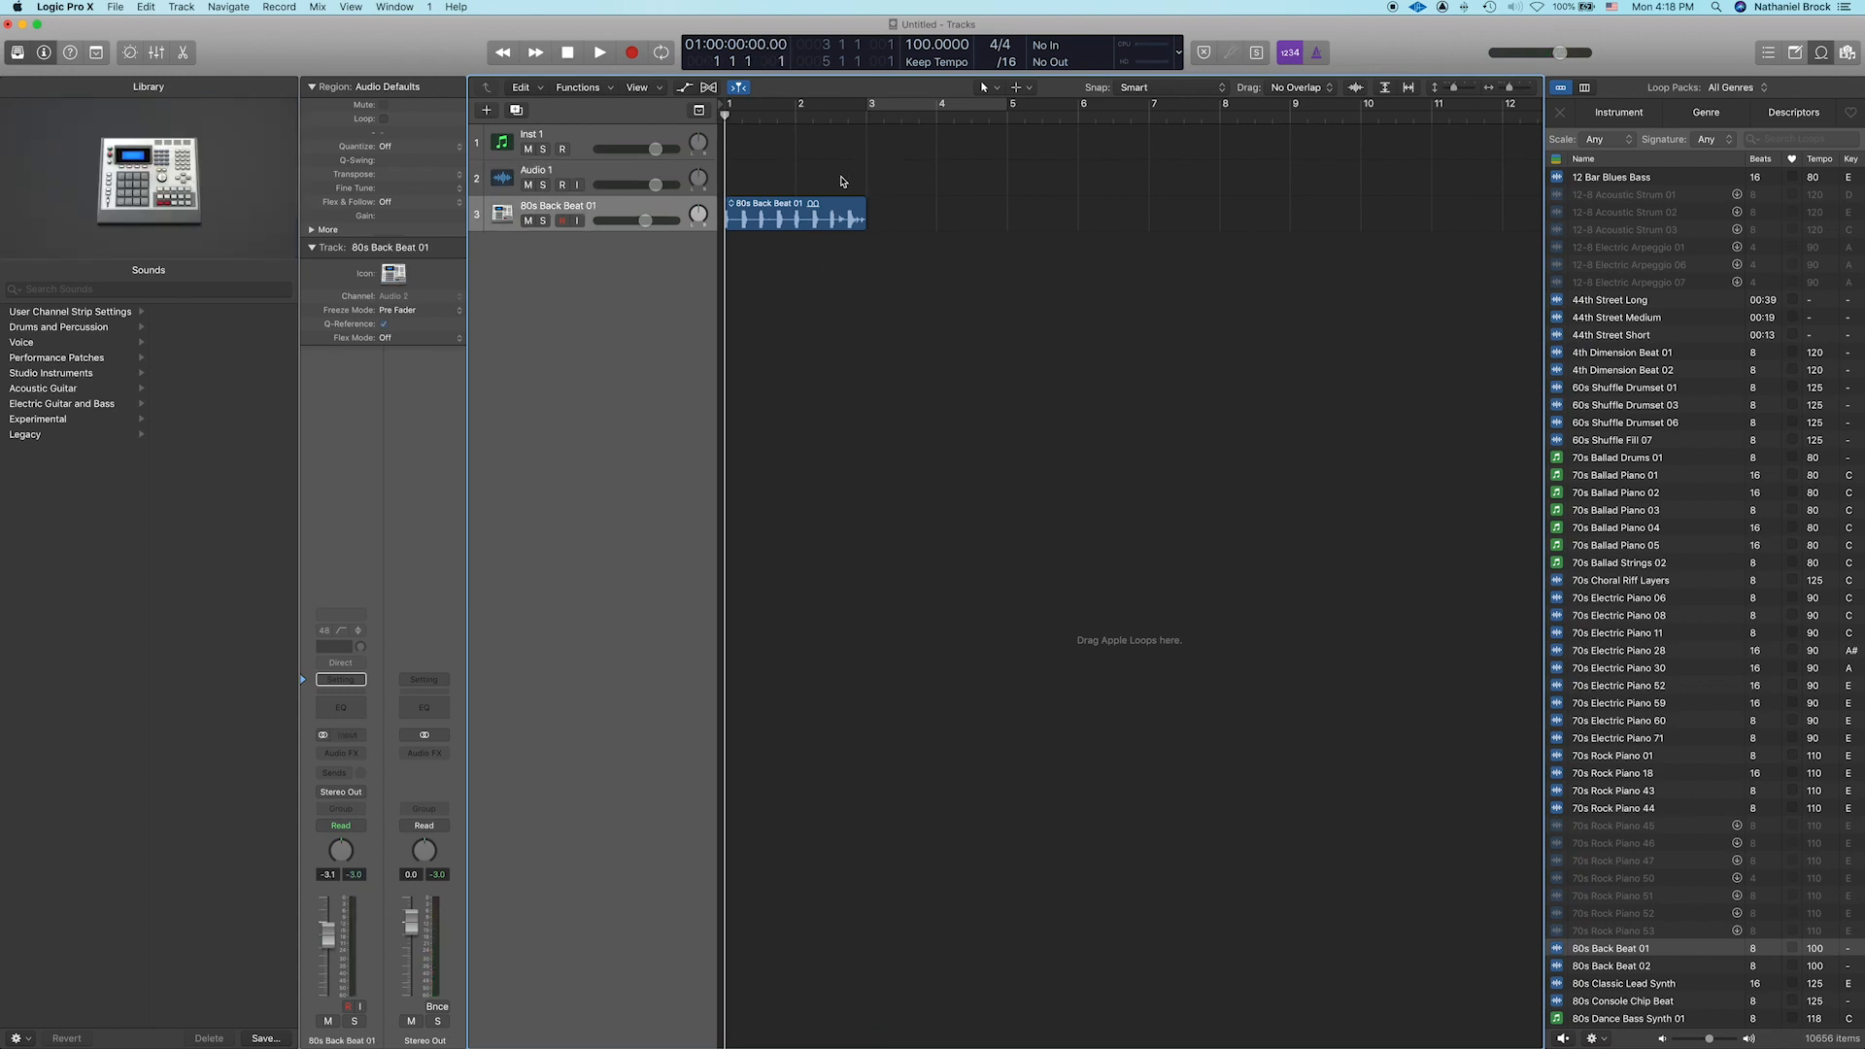
mouse_move(1352, 206)
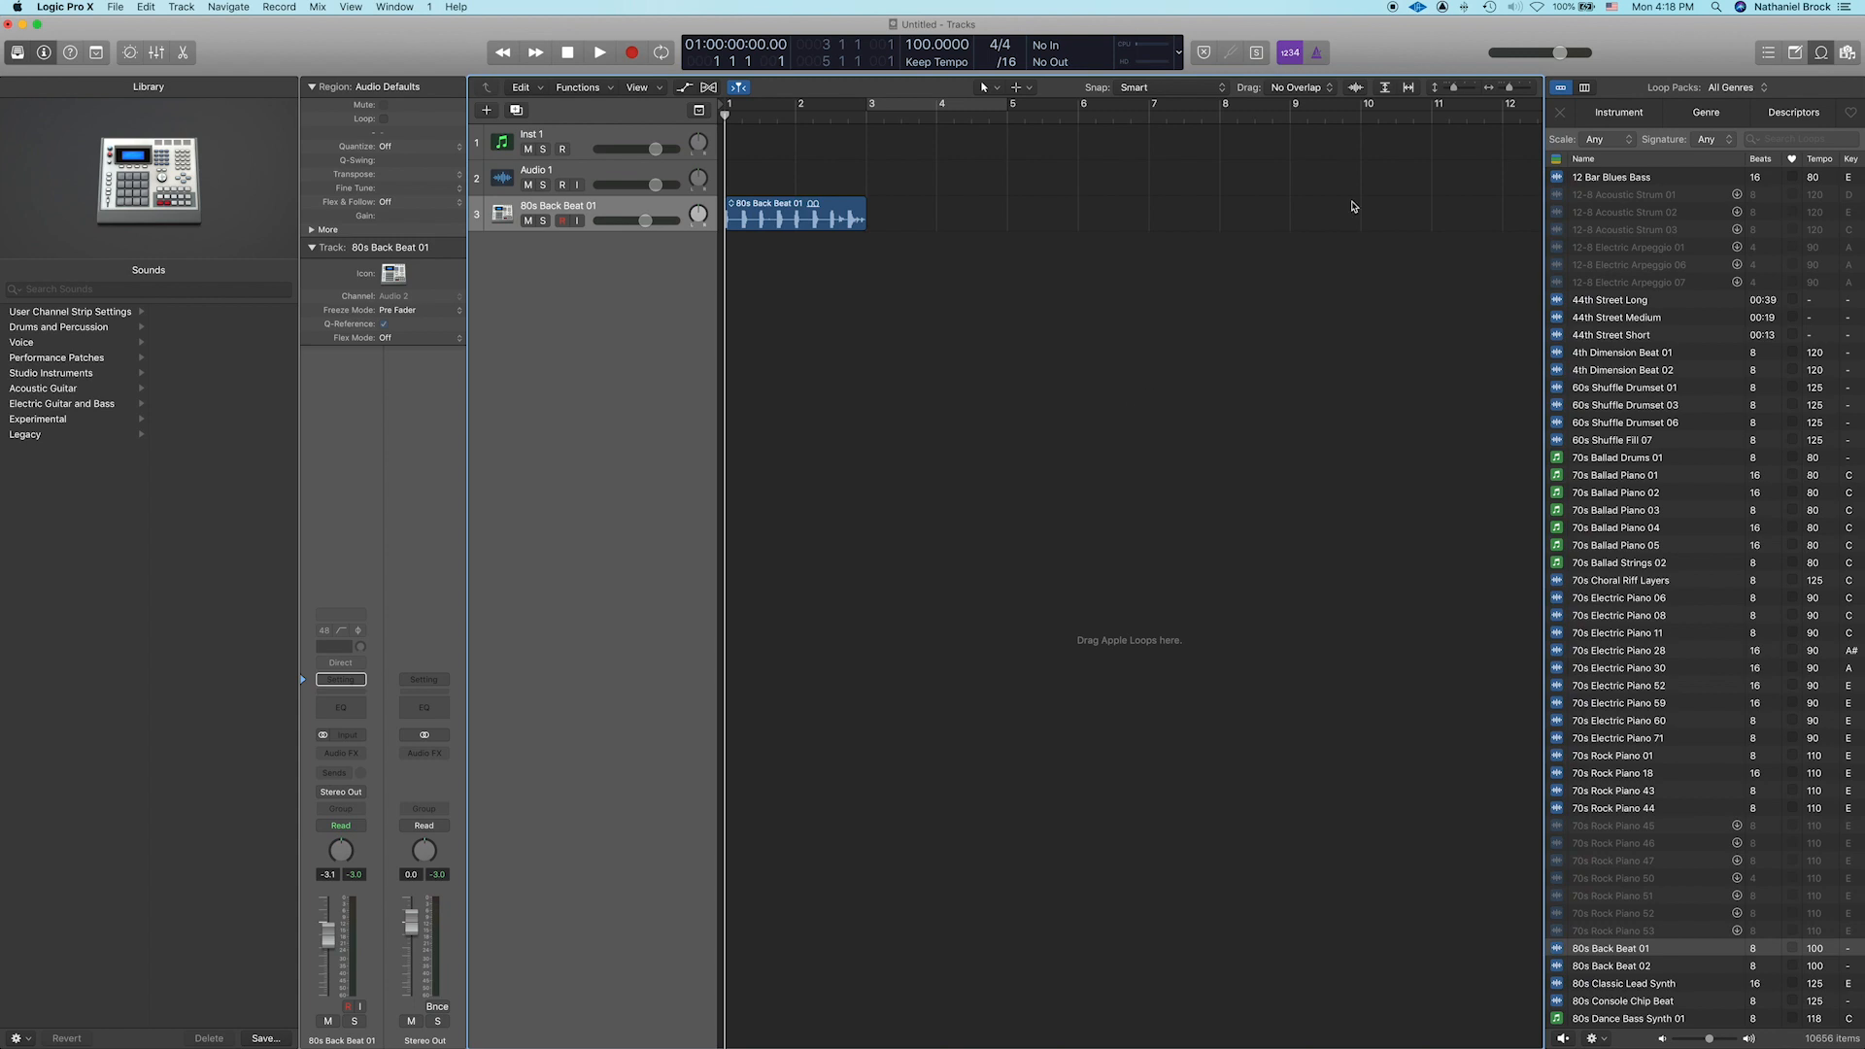
mouse_move(1451, 327)
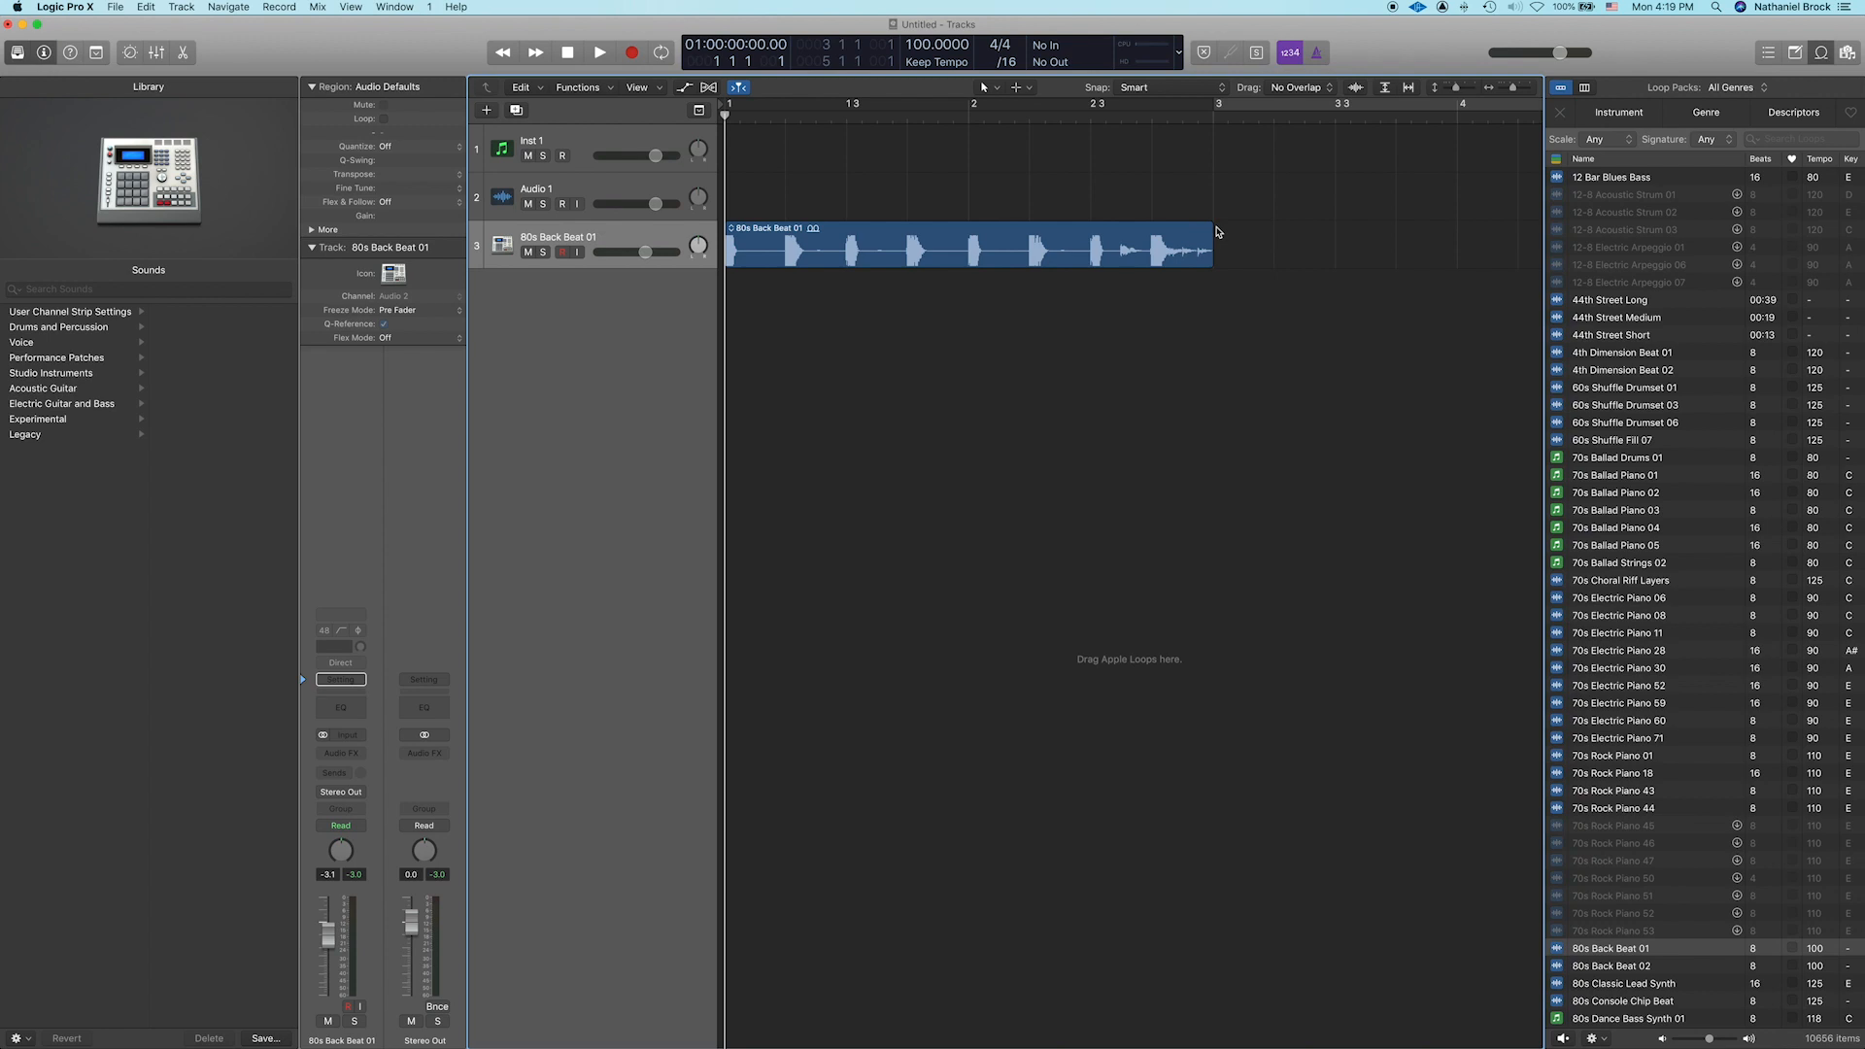
mouse_move(1250, 320)
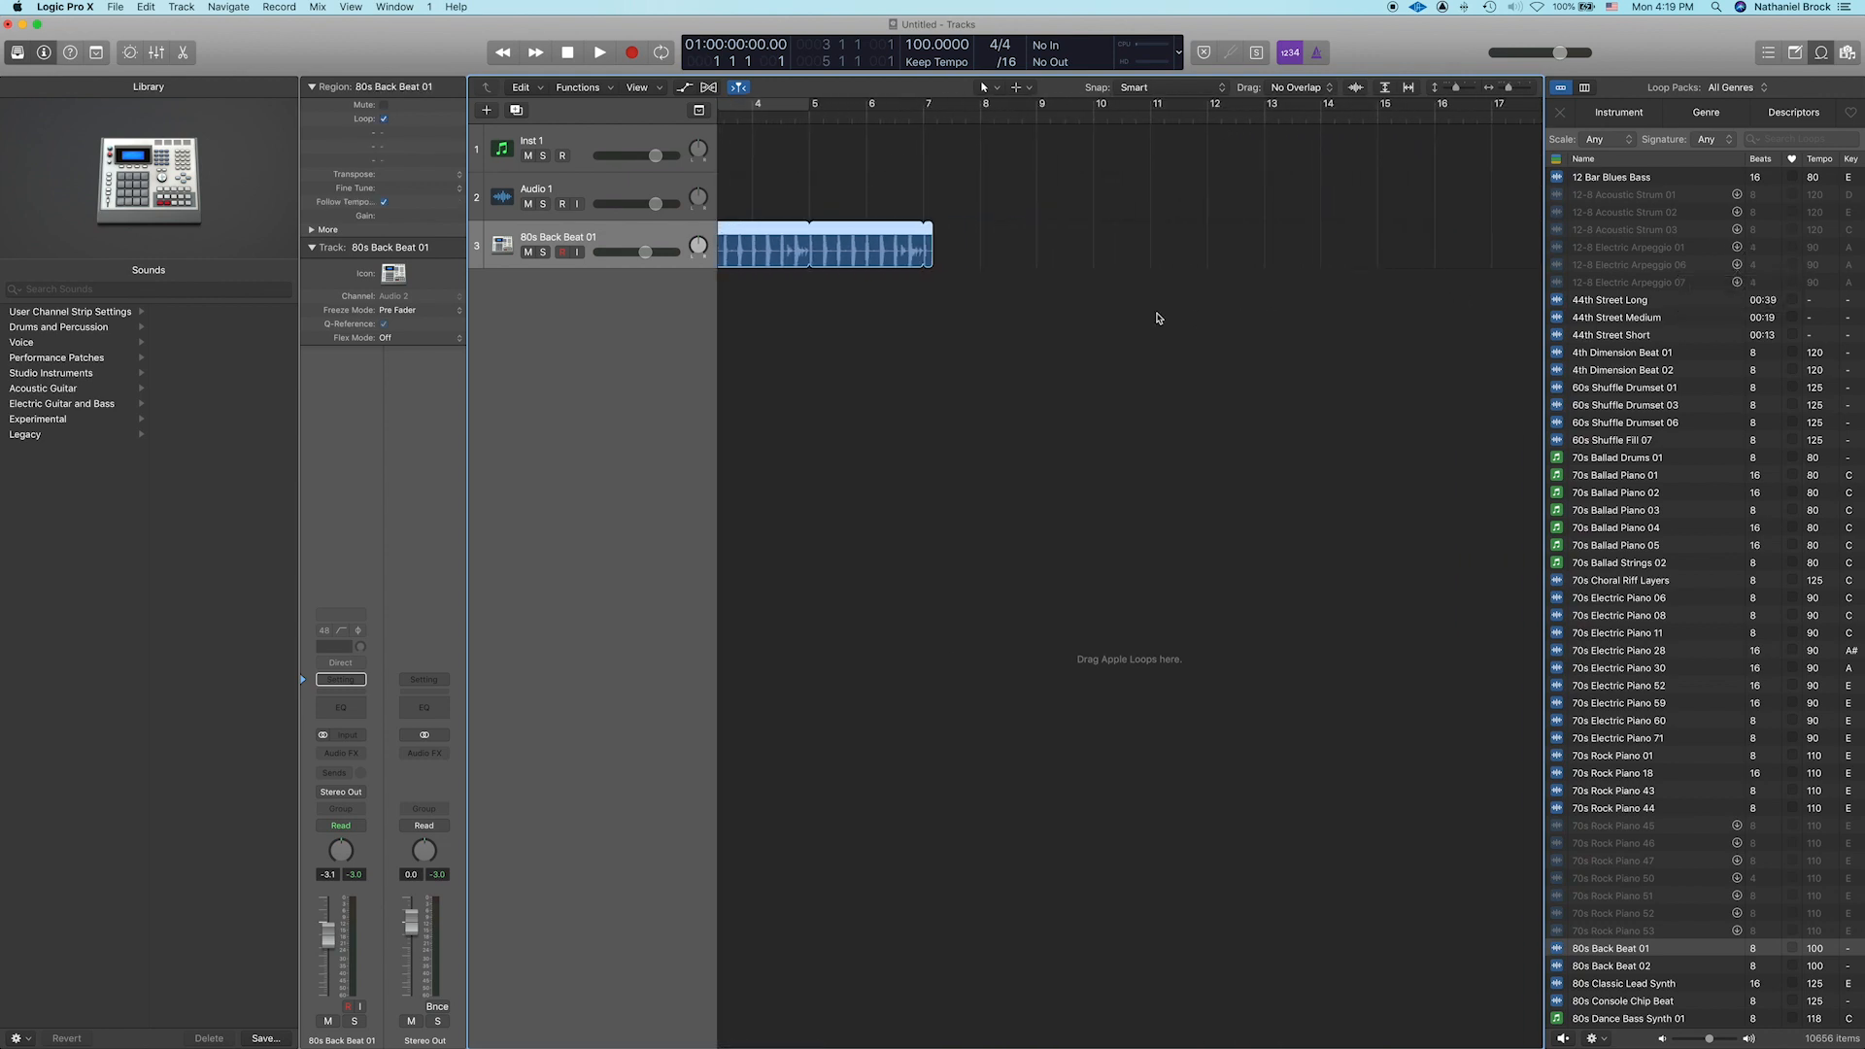
left_click_drag(932, 244, 1175, 250)
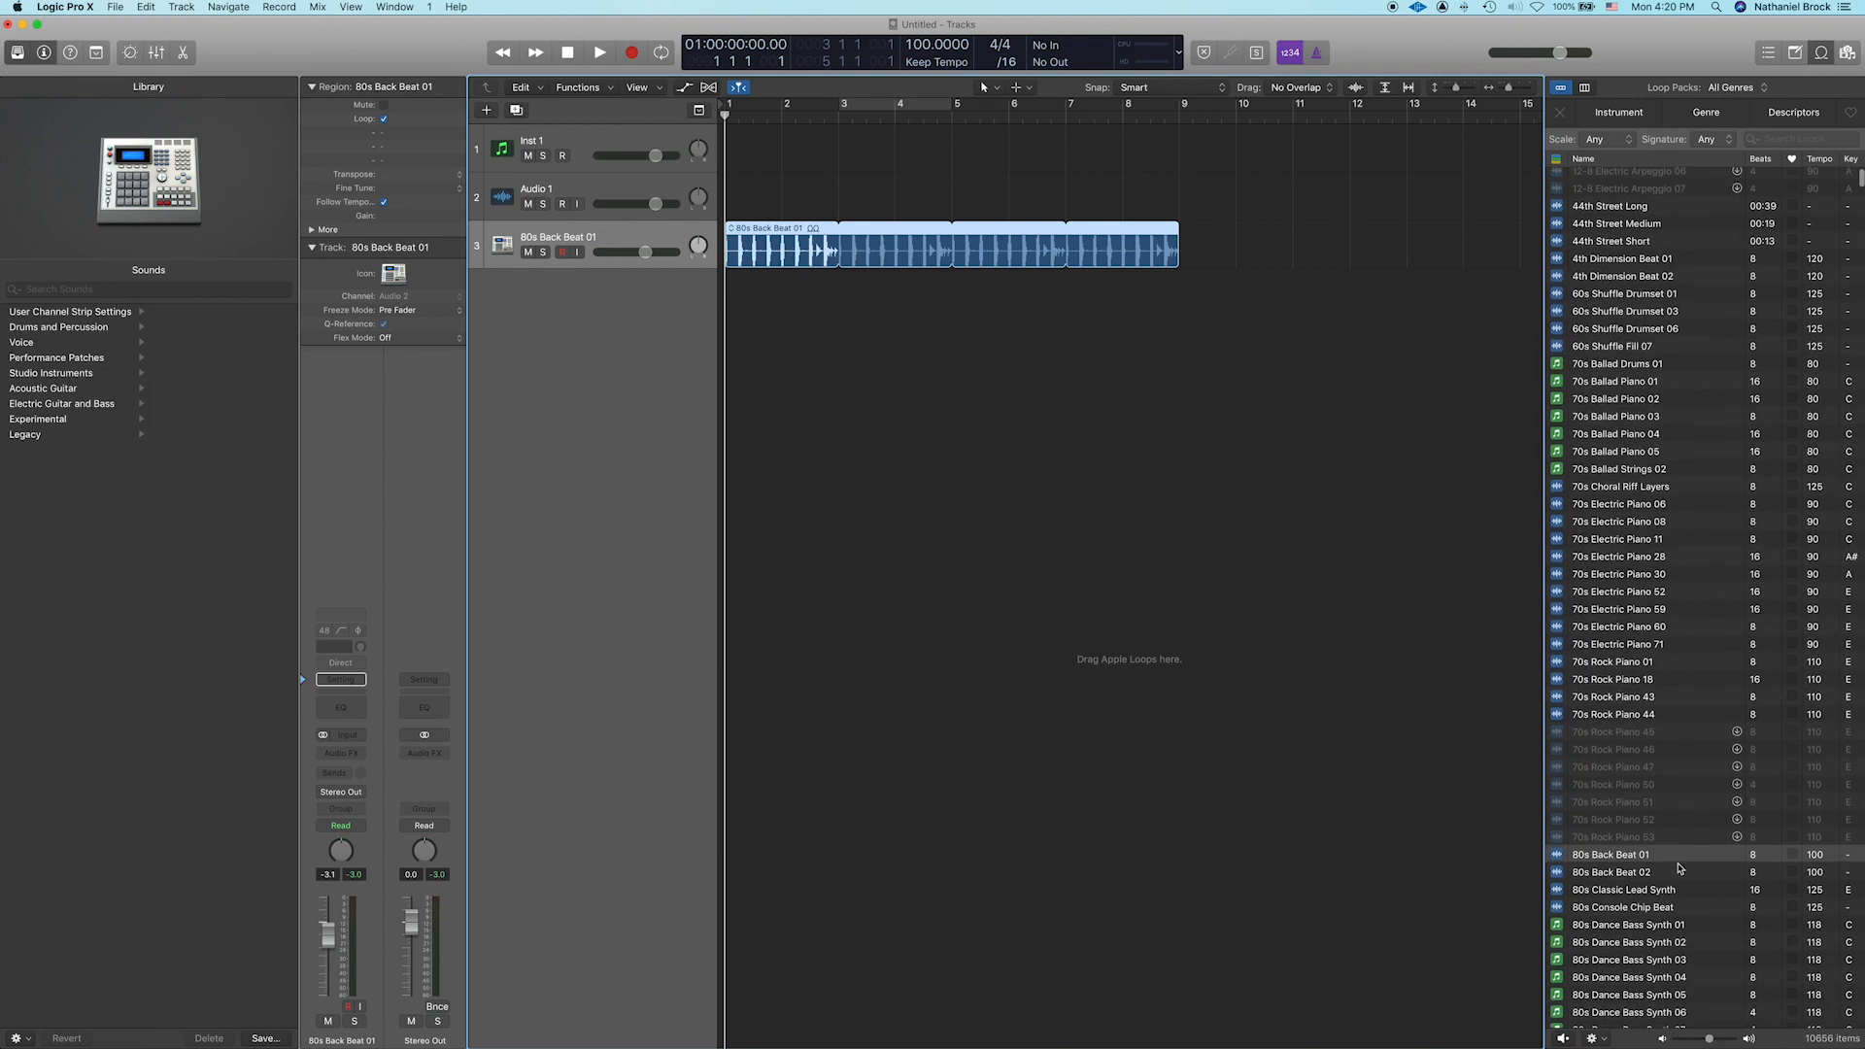
Step: Add the 80s Dance Bass Synth 01 loop on a new track and play it with the drums
left_click(1633, 923)
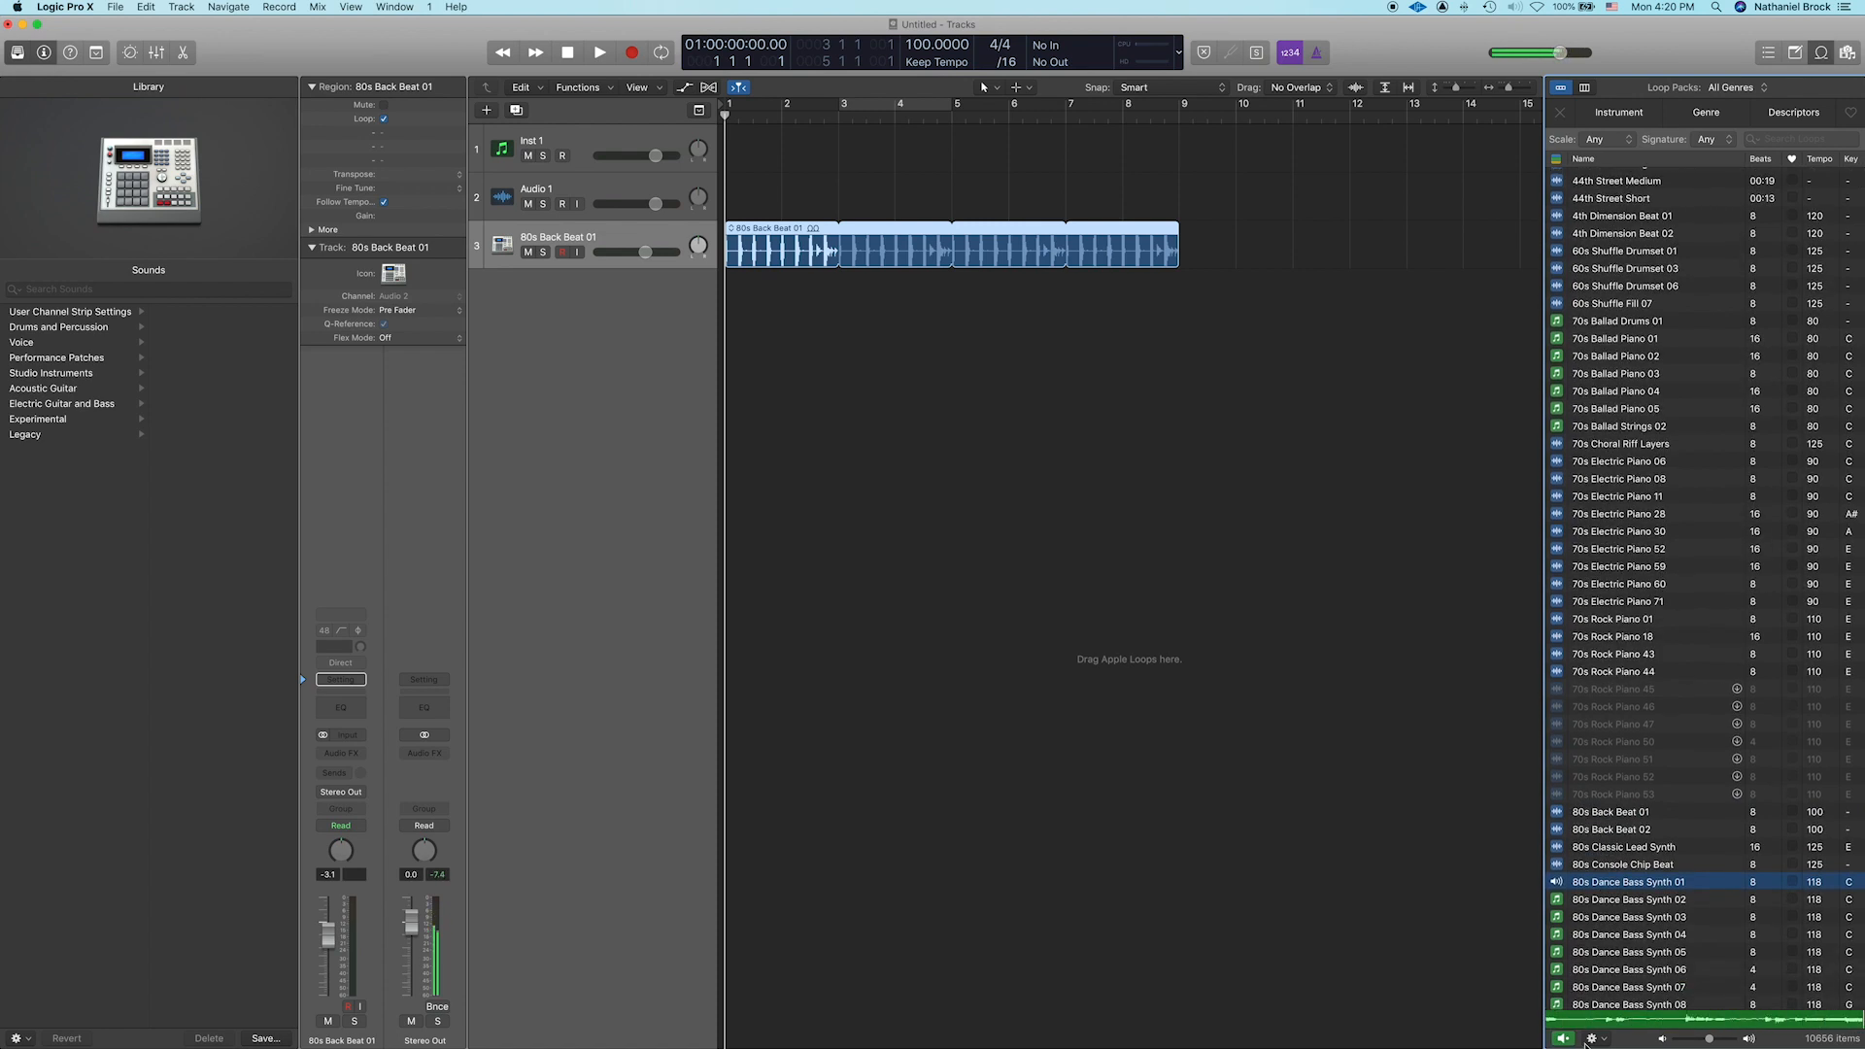
left_click_drag(1630, 881, 1244, 610)
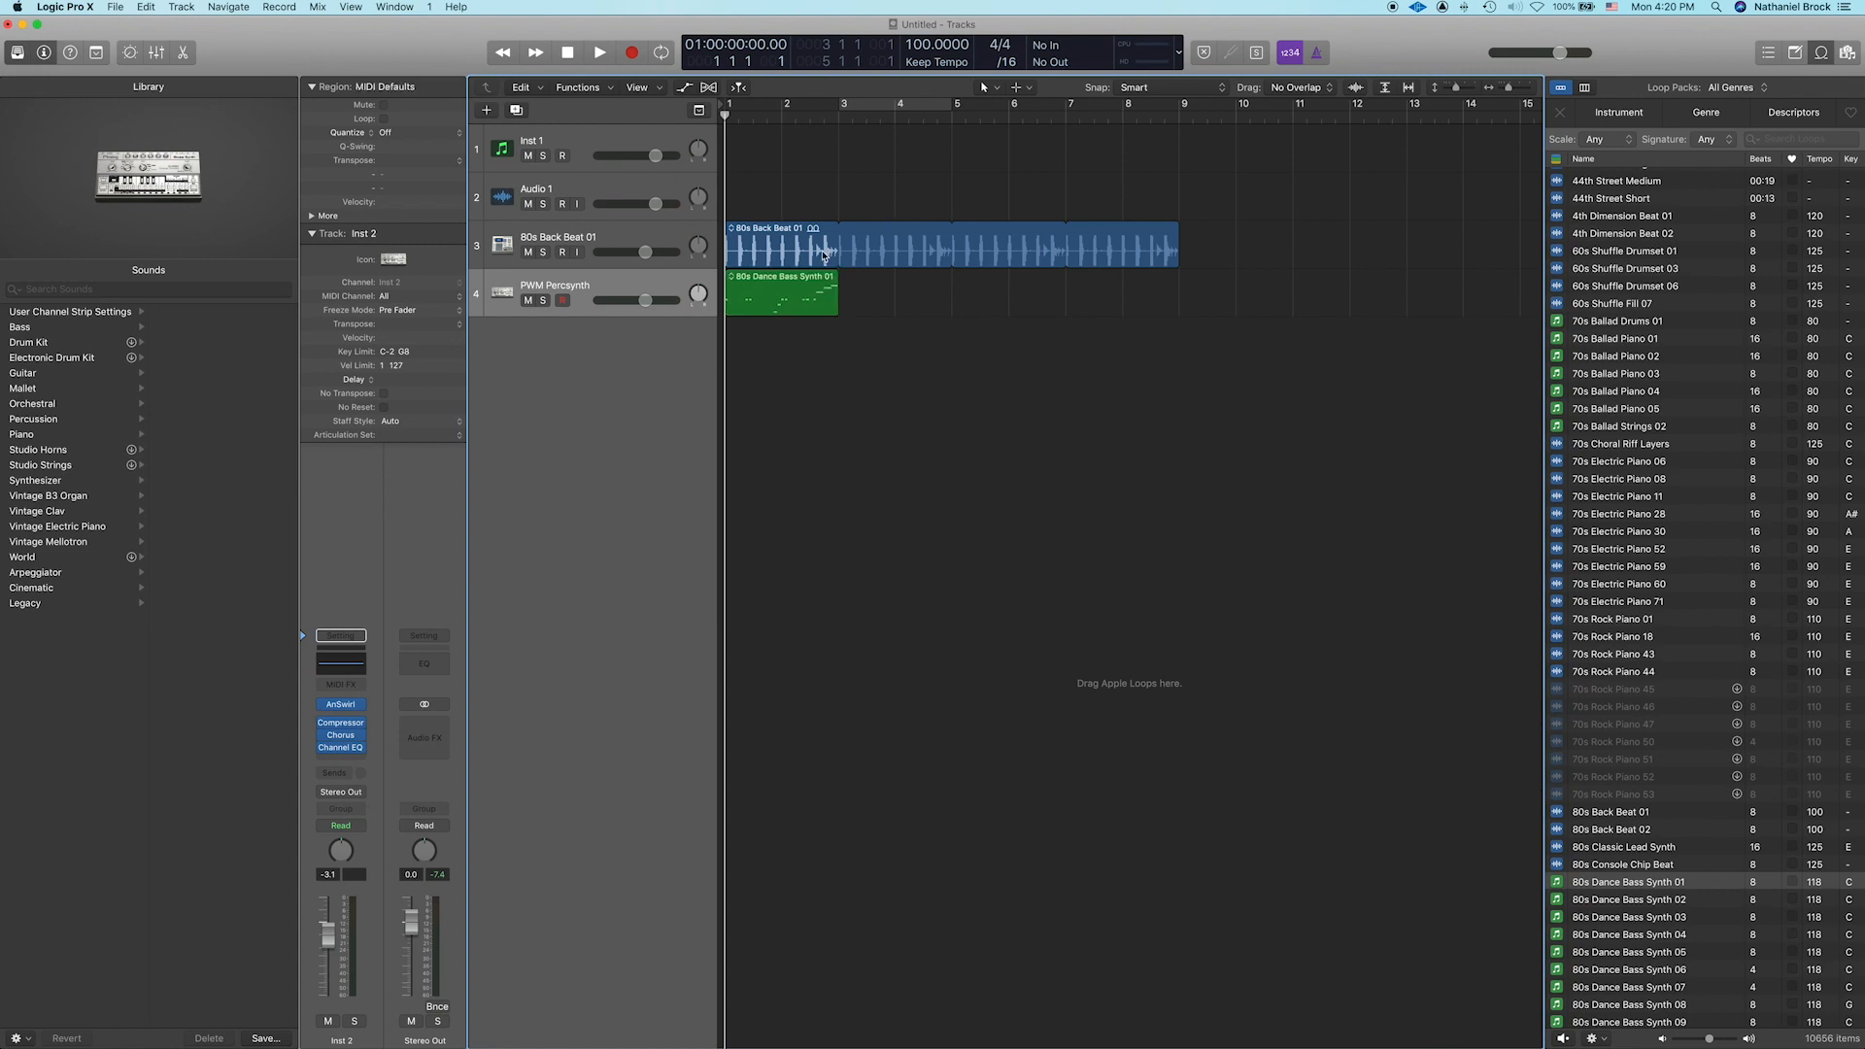
left_click(599, 52)
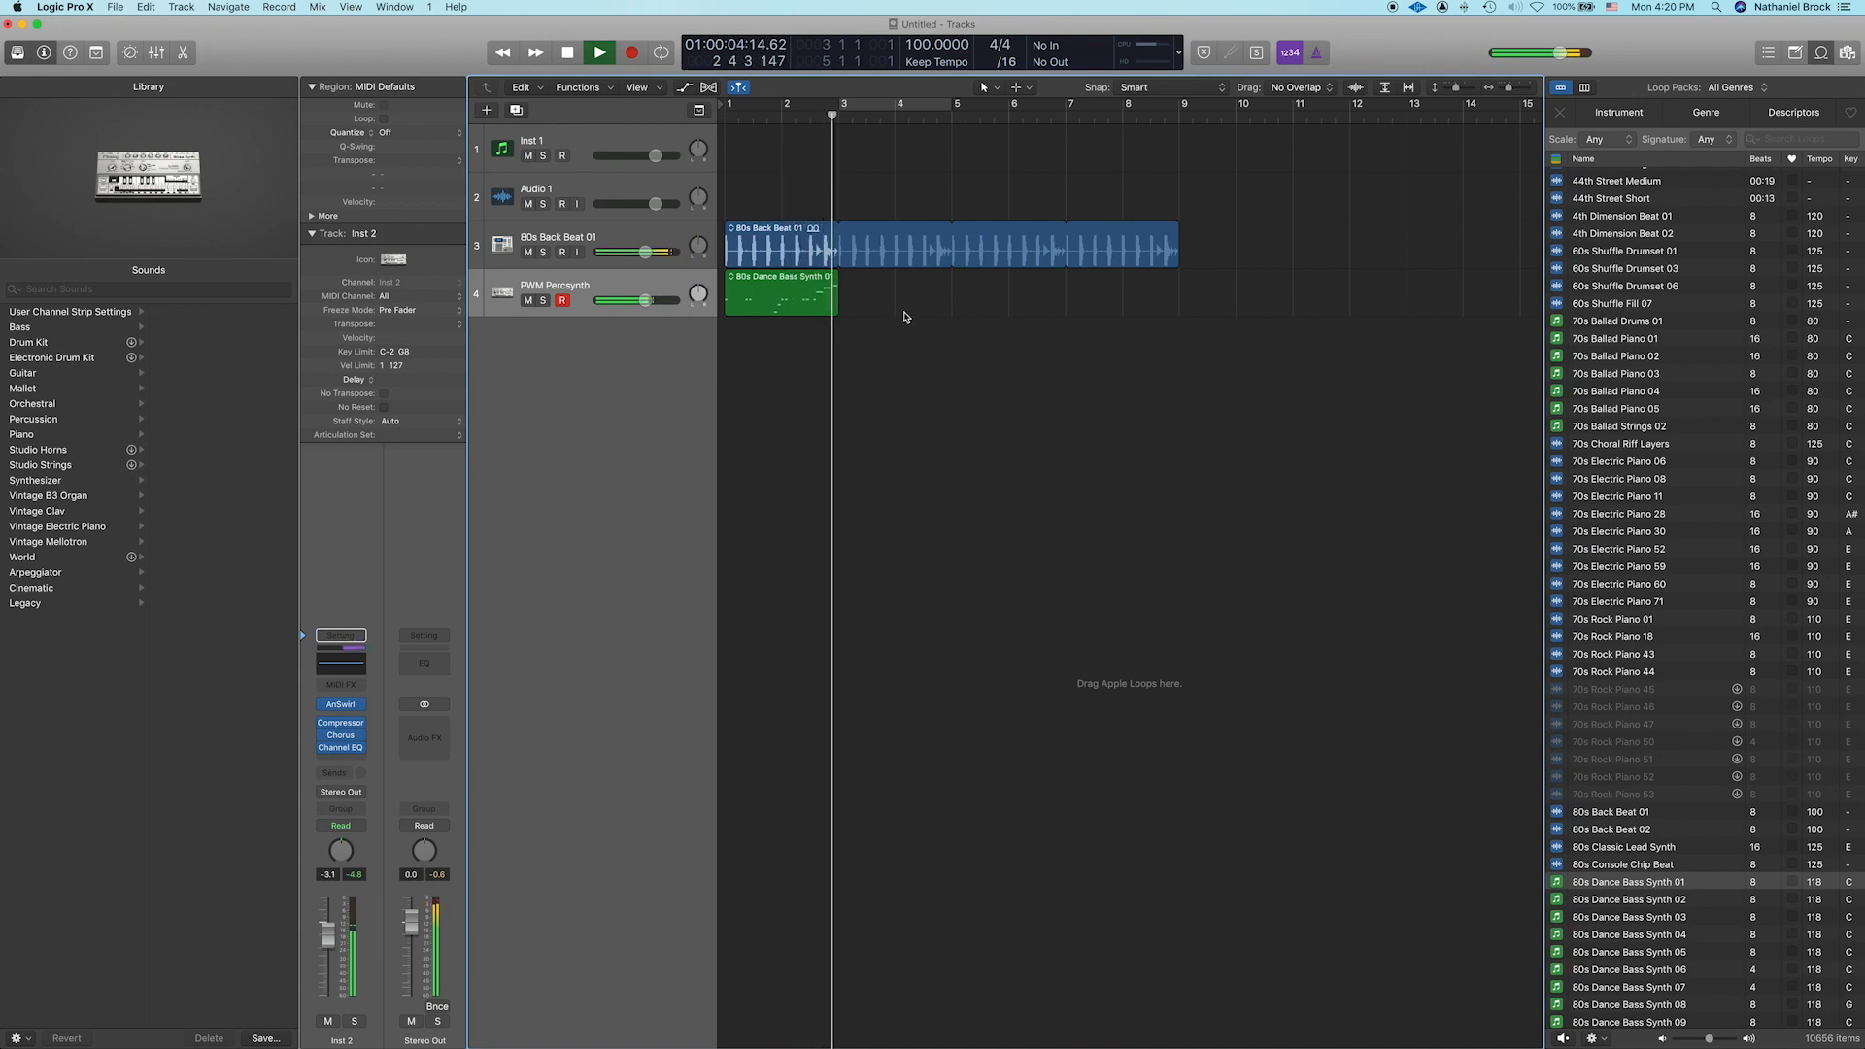
left_click(567, 51)
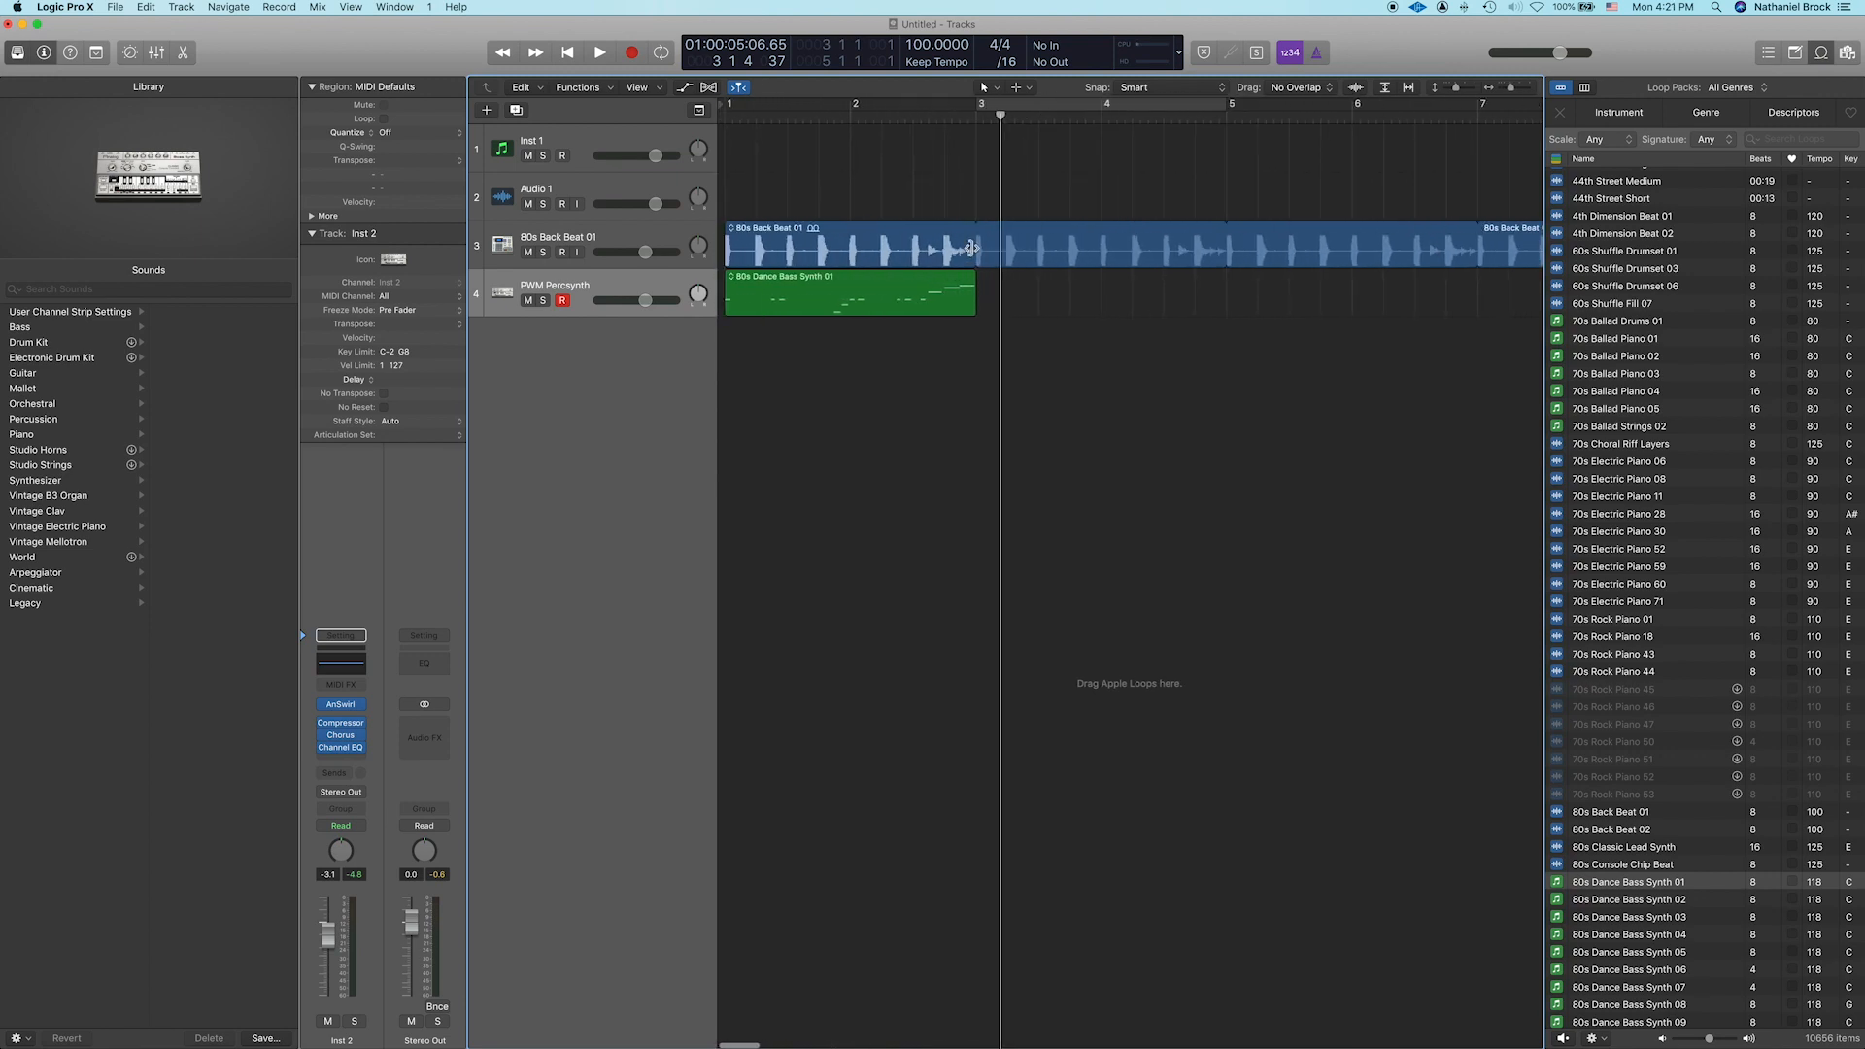
mouse_move(854, 250)
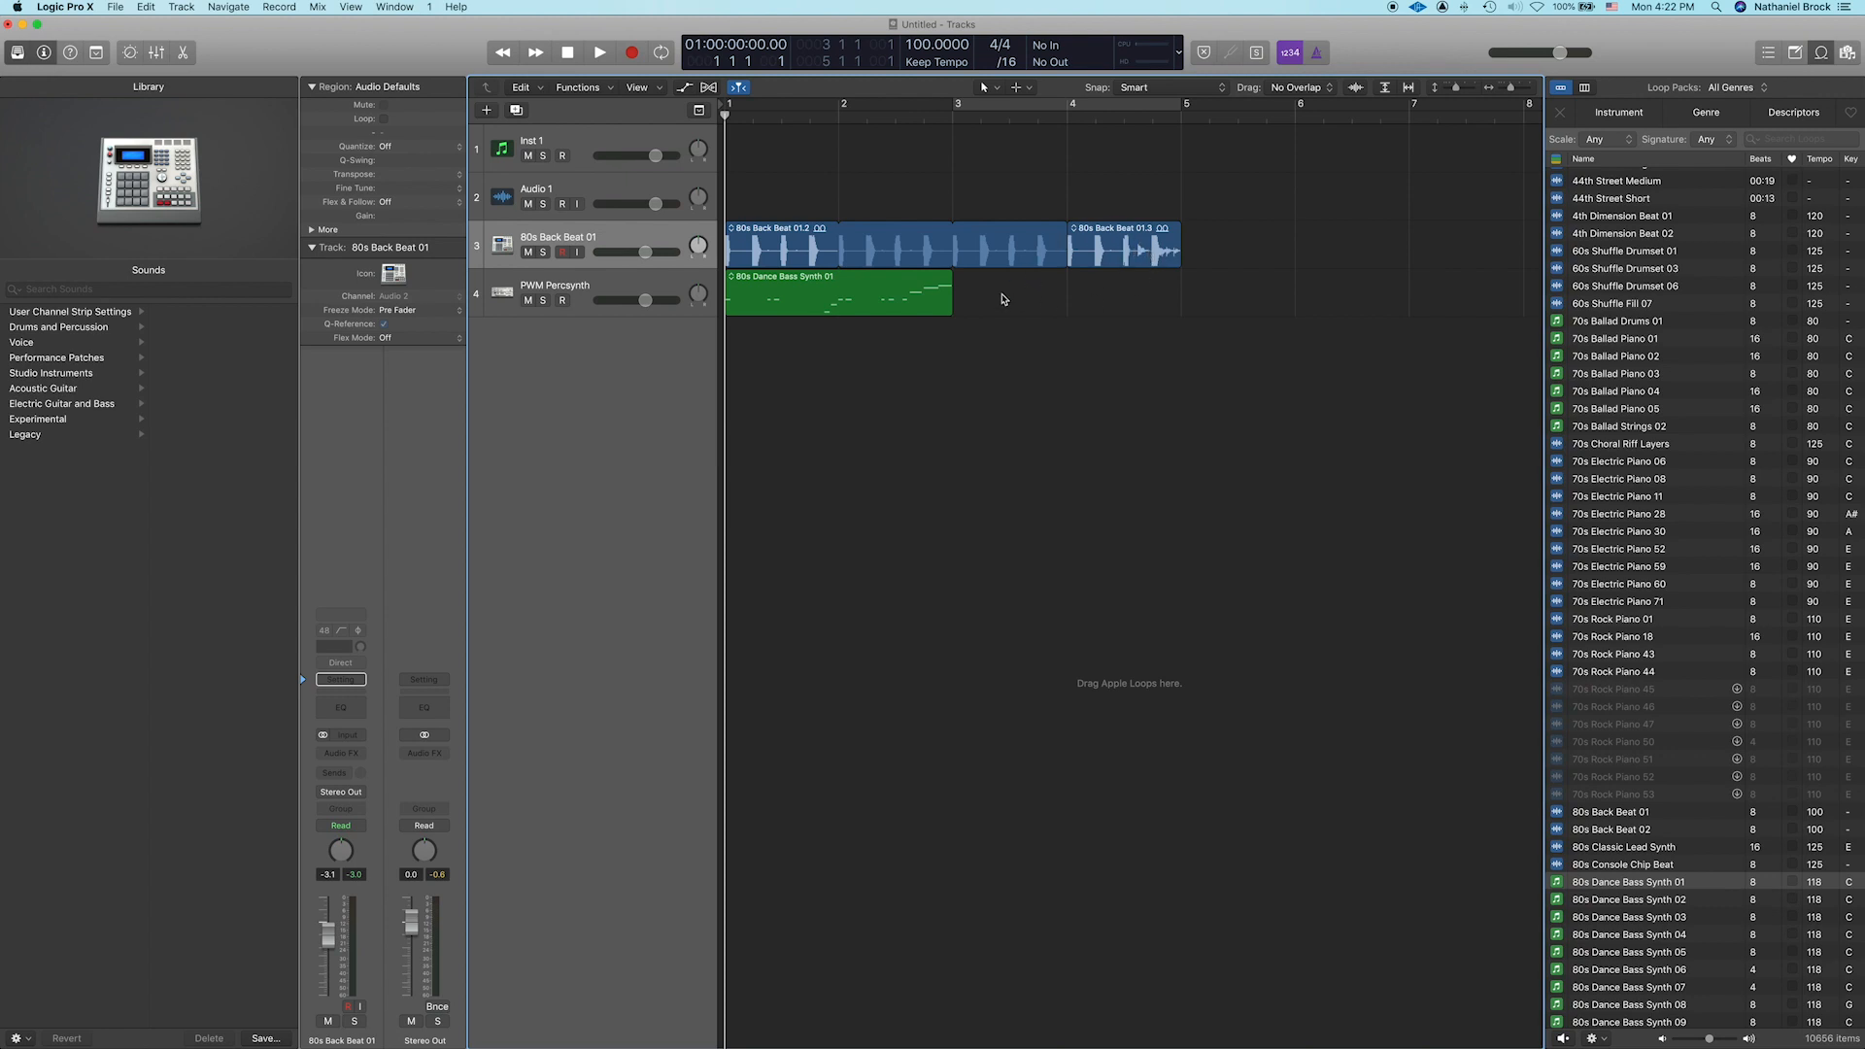
Step: Loop the bass region out to bar 5 and audition it with the drums
left_click_drag(953, 276, 1034, 276)
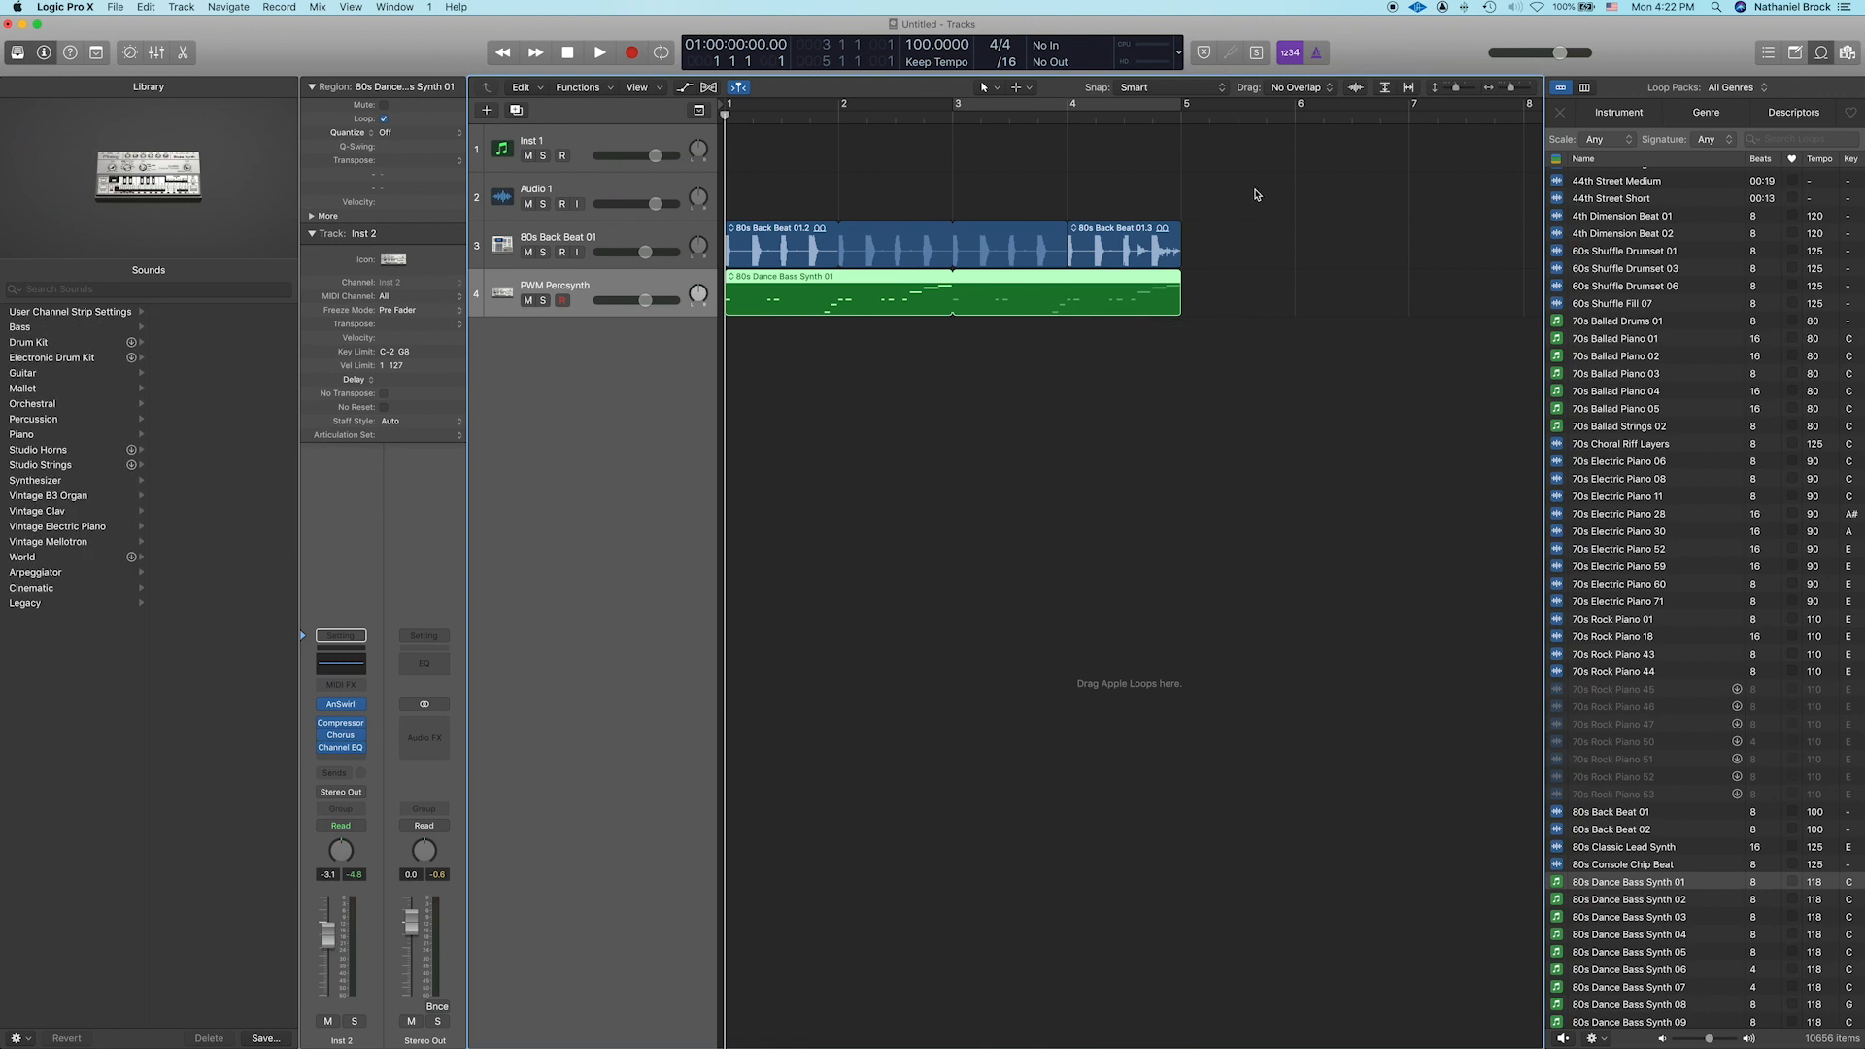
left_click(600, 52)
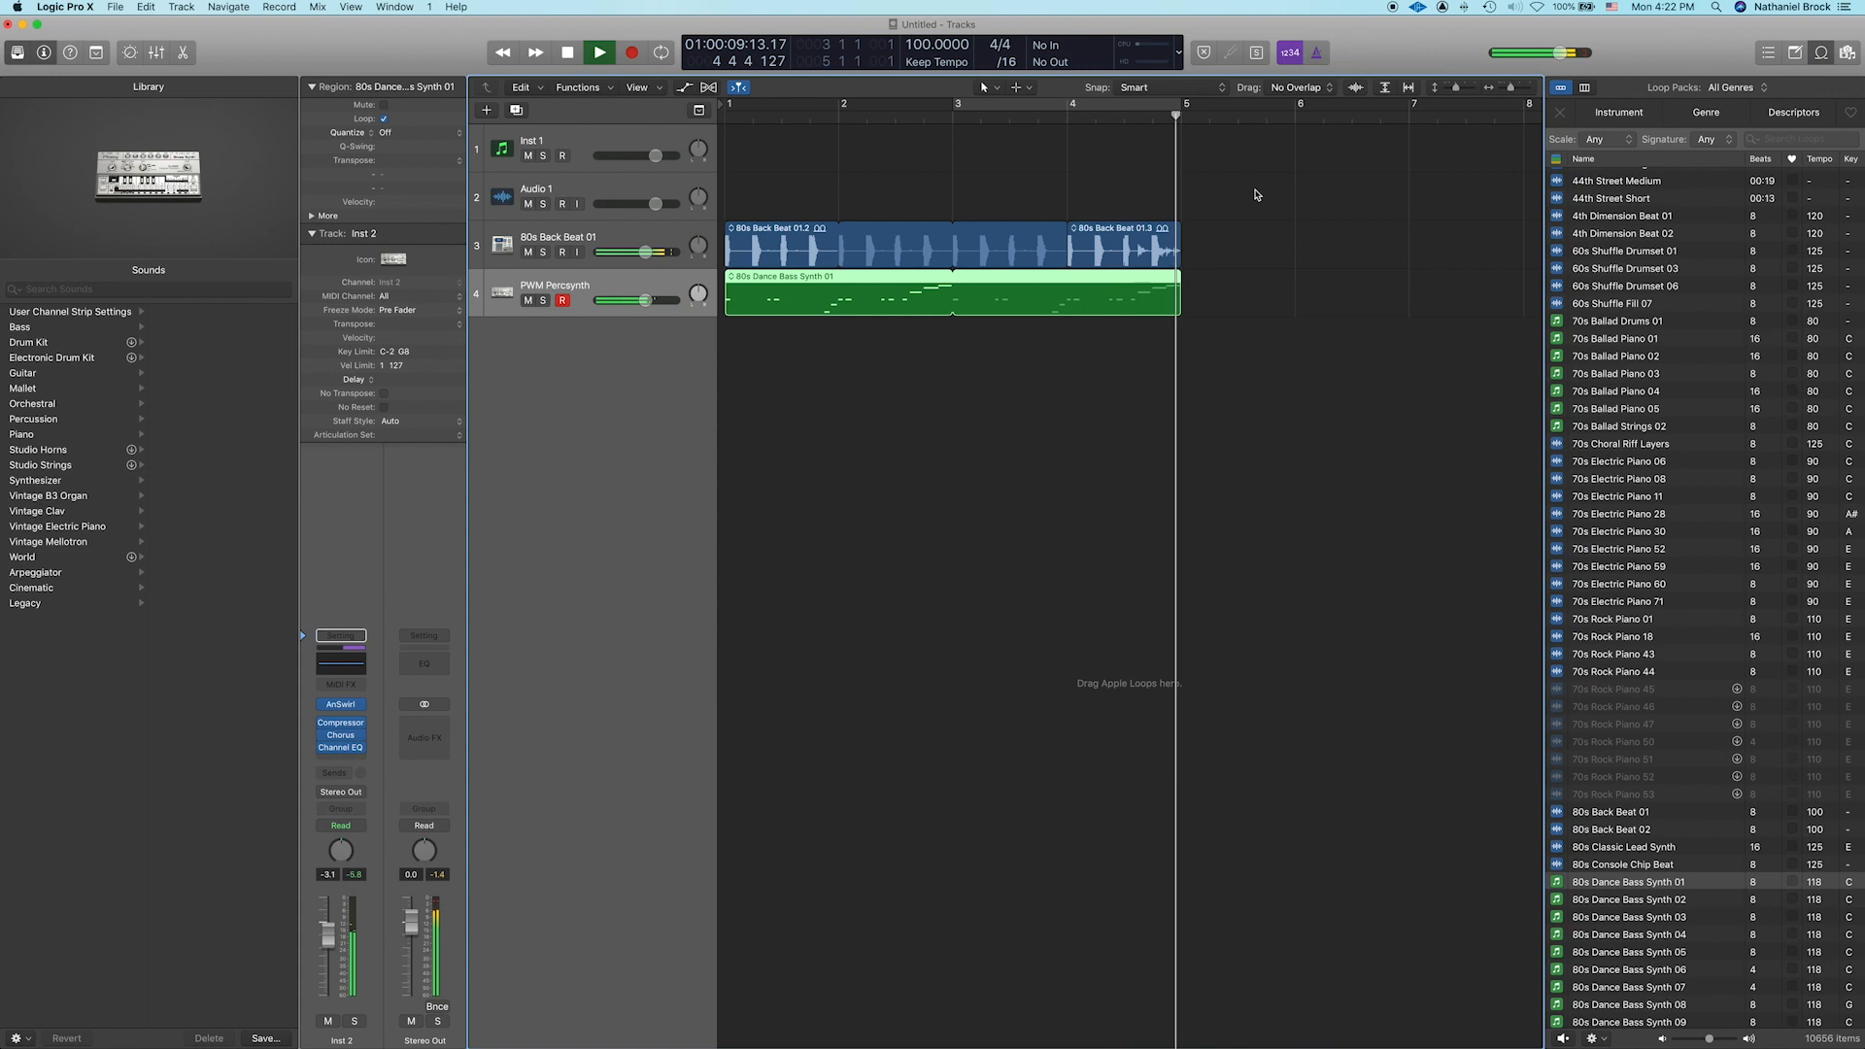
left_click(599, 51)
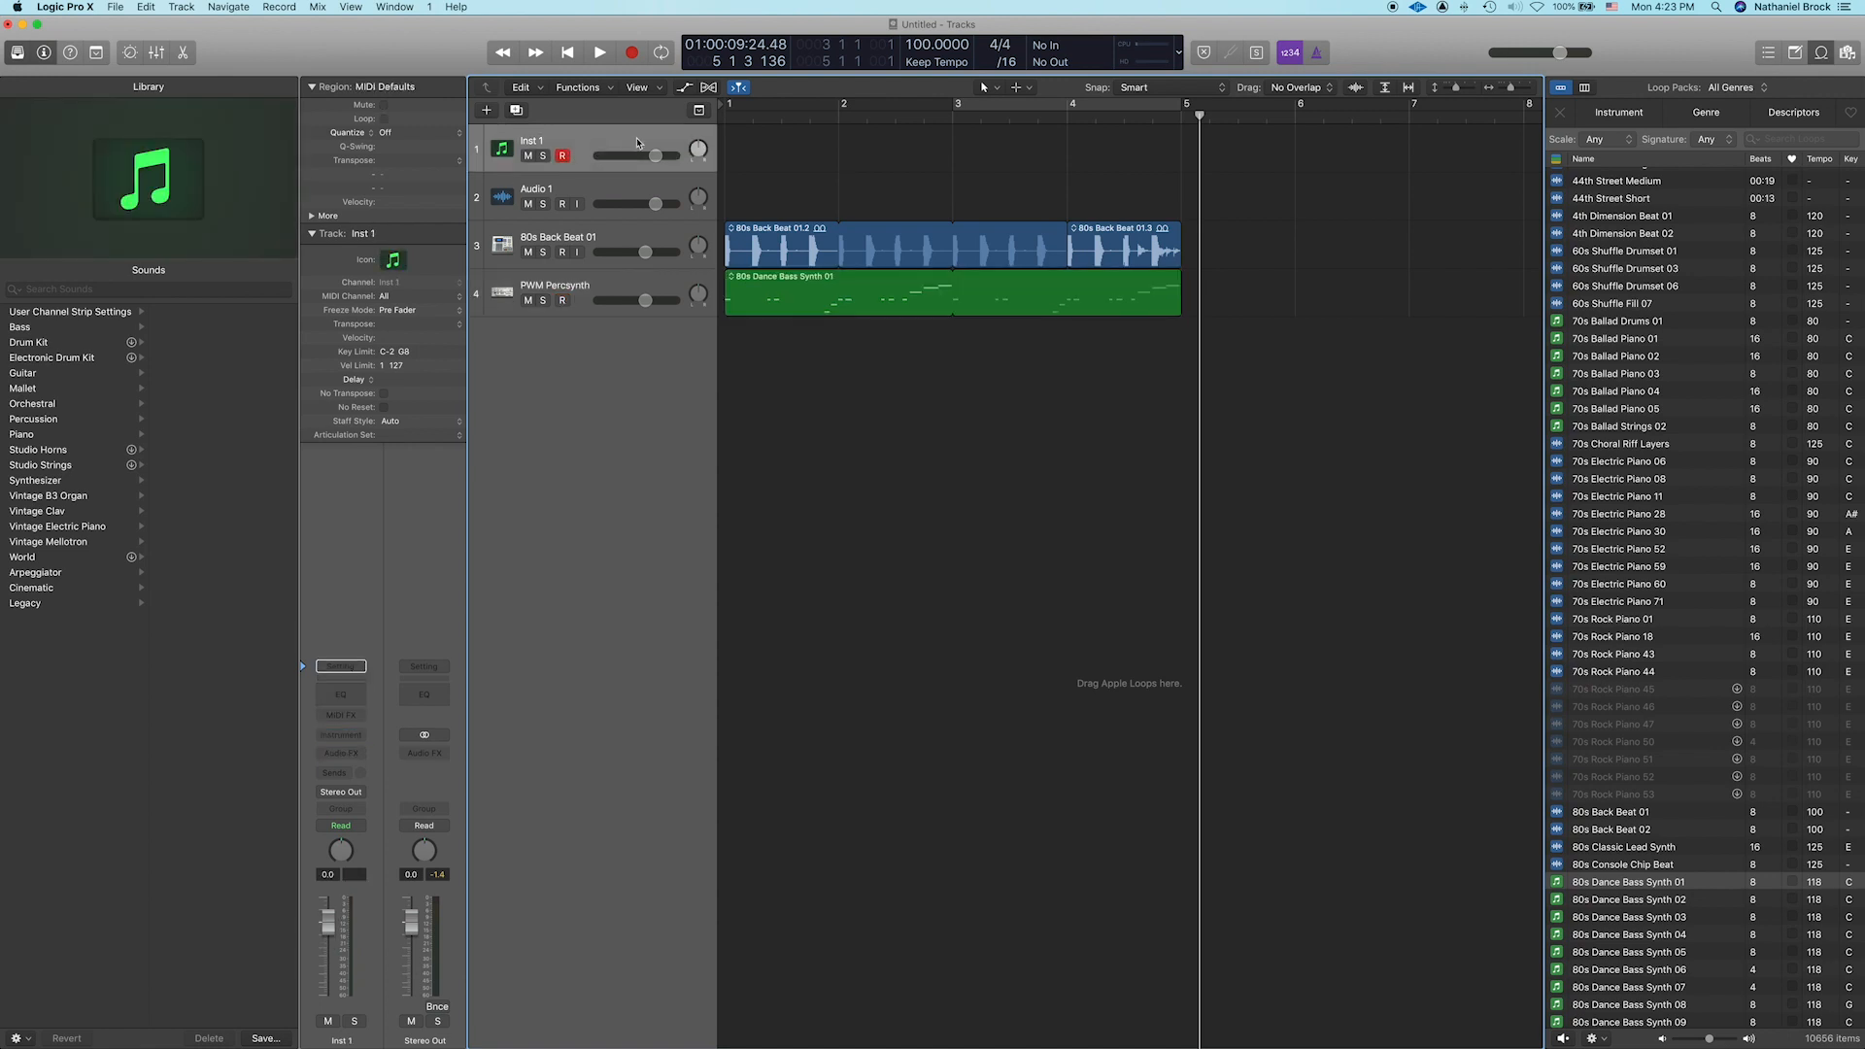
mouse_move(562, 266)
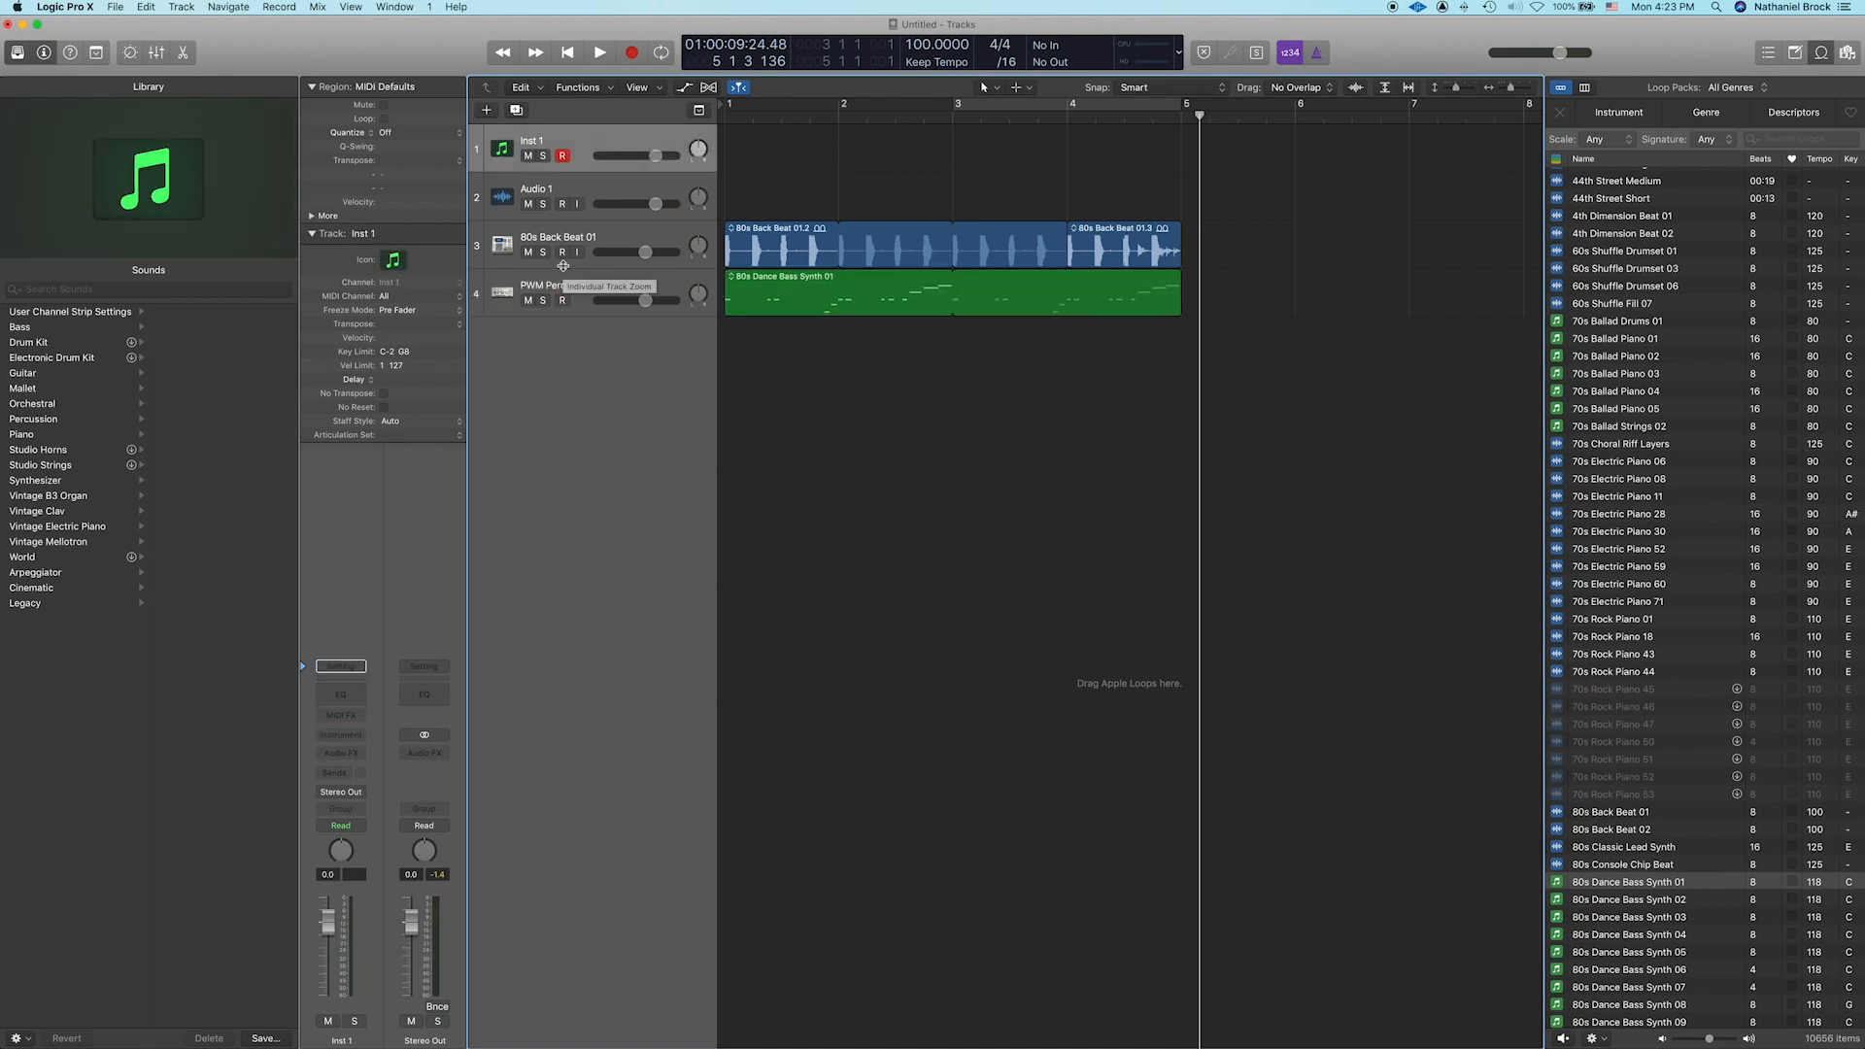
mouse_move(234, 501)
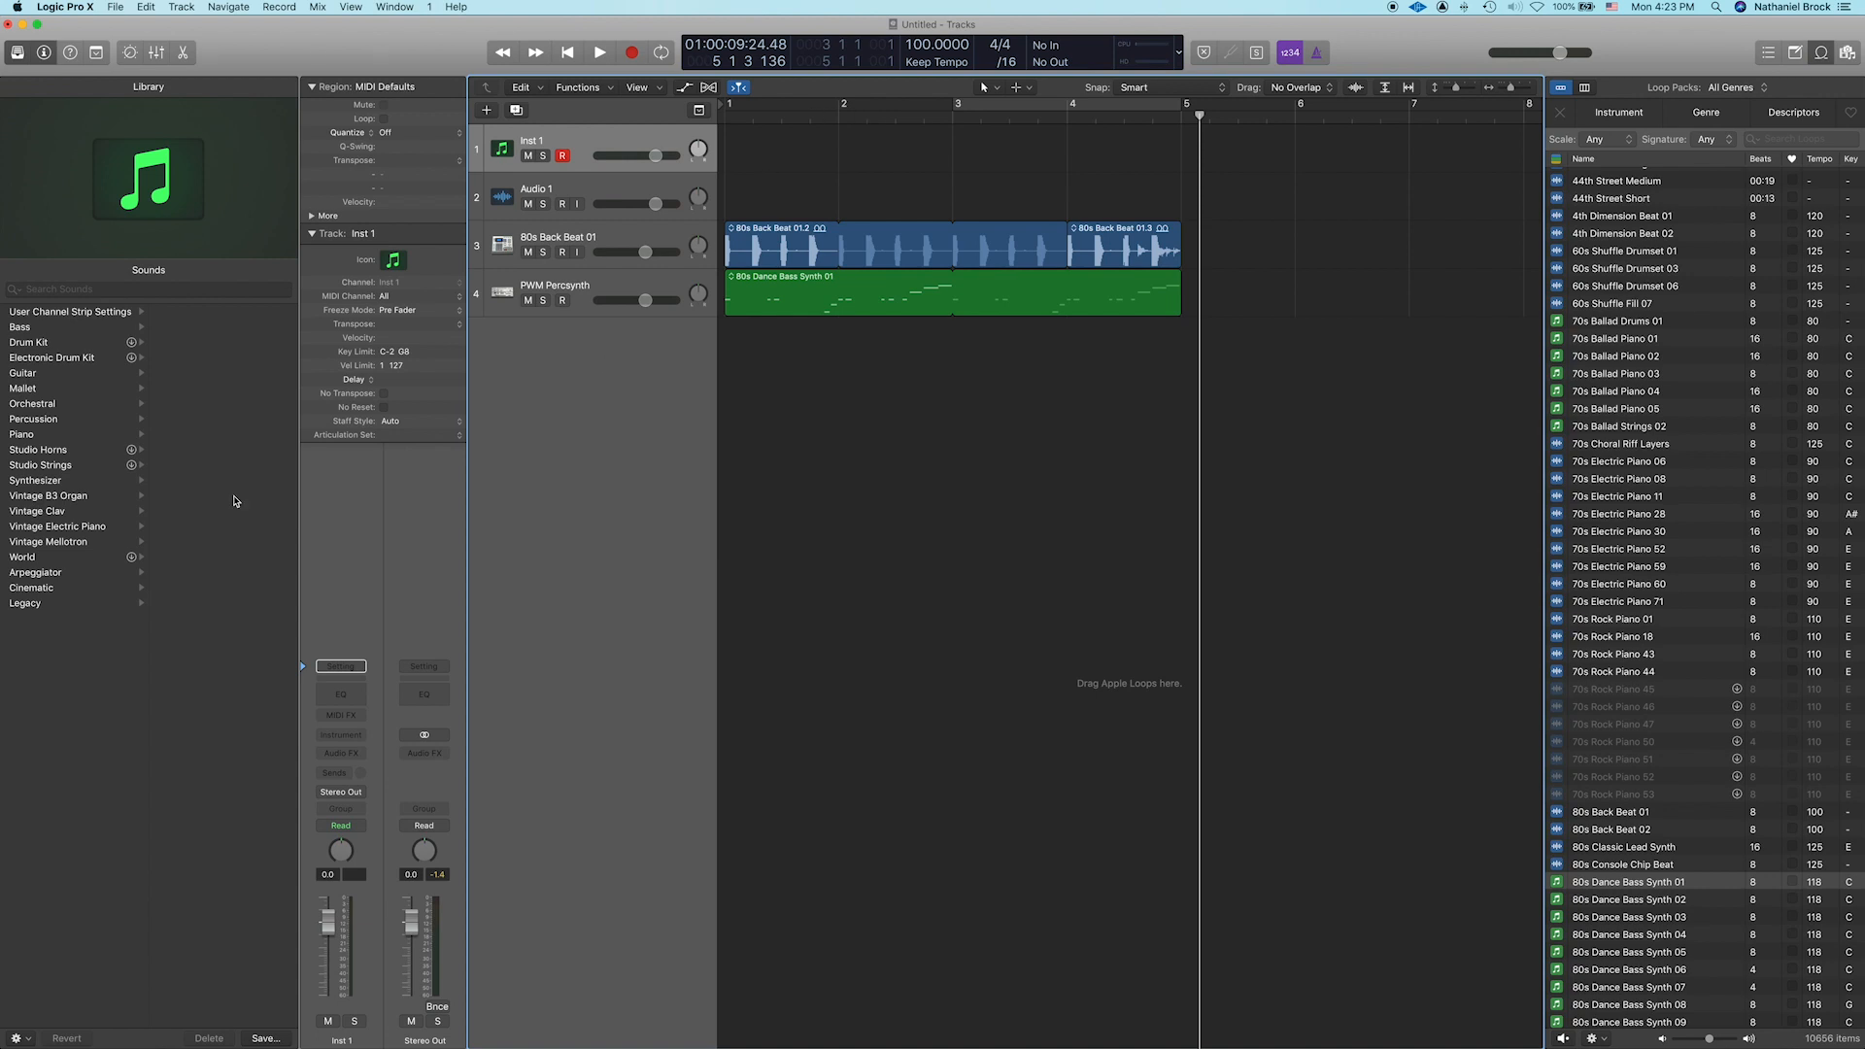
mouse_move(52, 488)
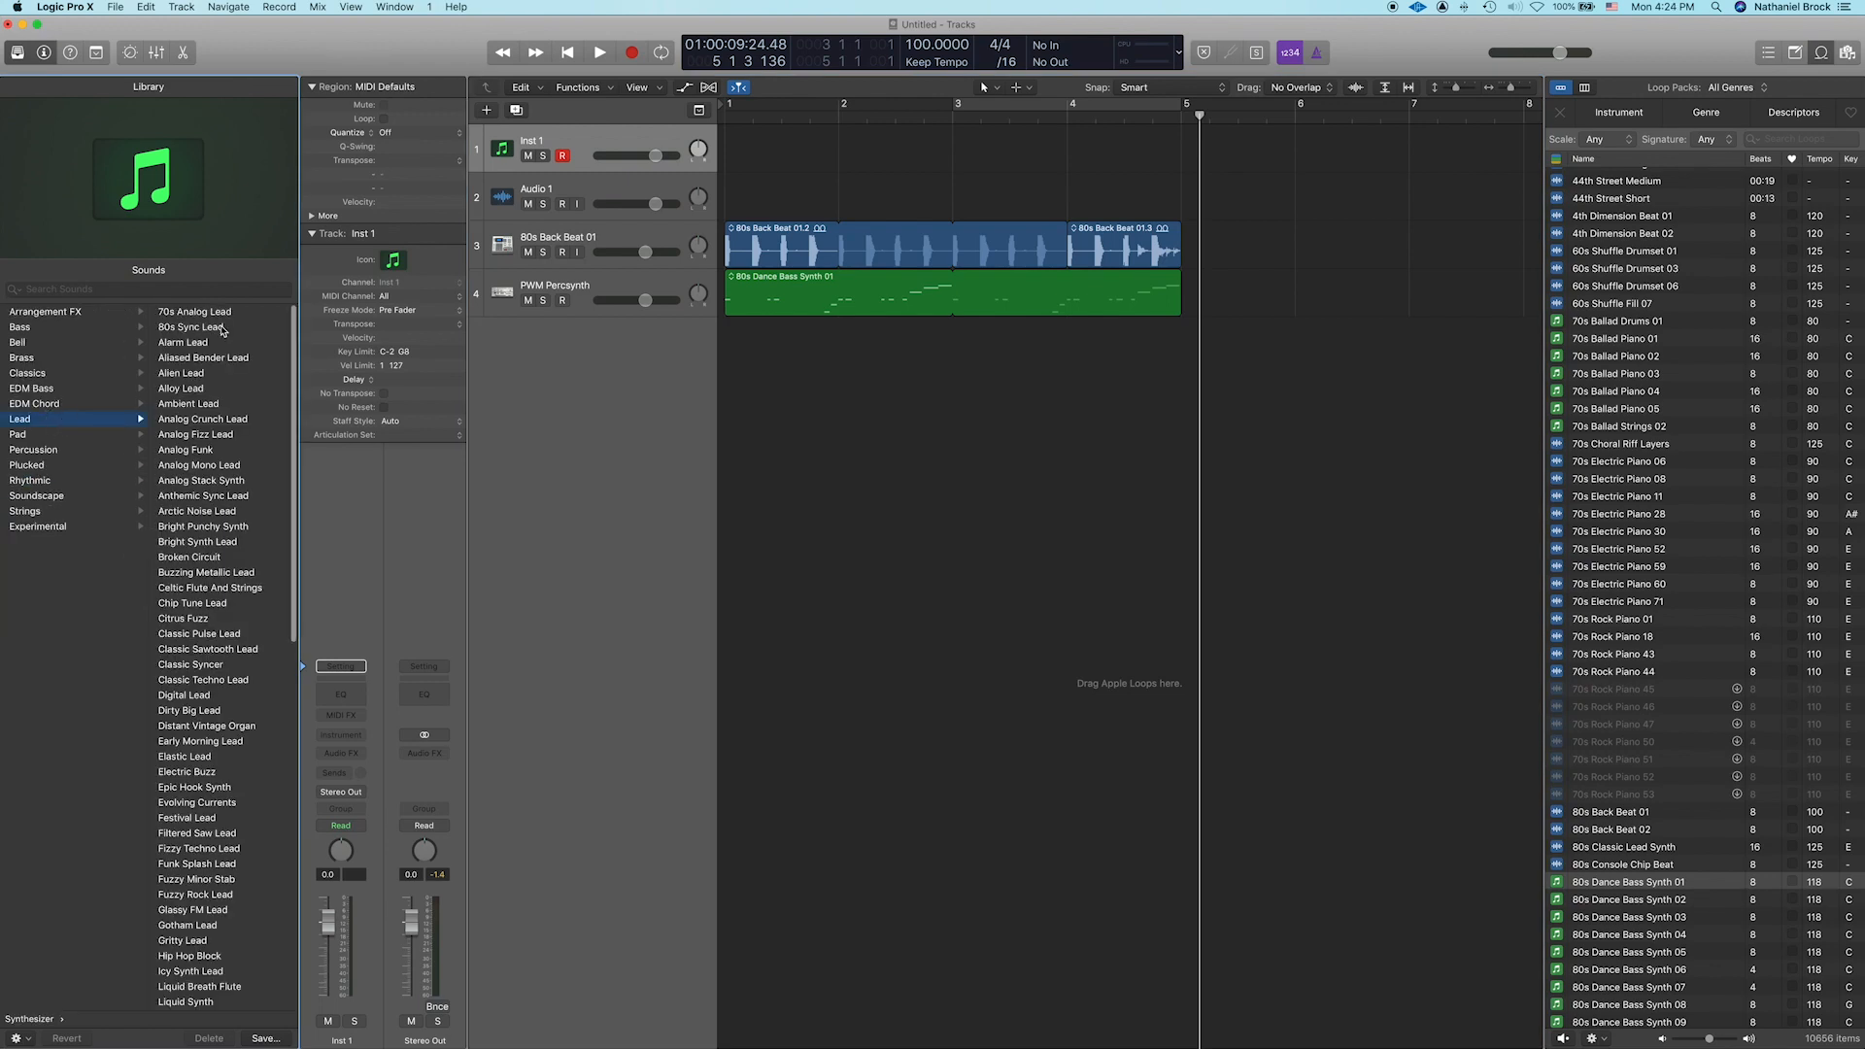
Step: Load the 80s Sync Lead patch from Synthesizer > Lead onto Inst 1
left_click(195, 312)
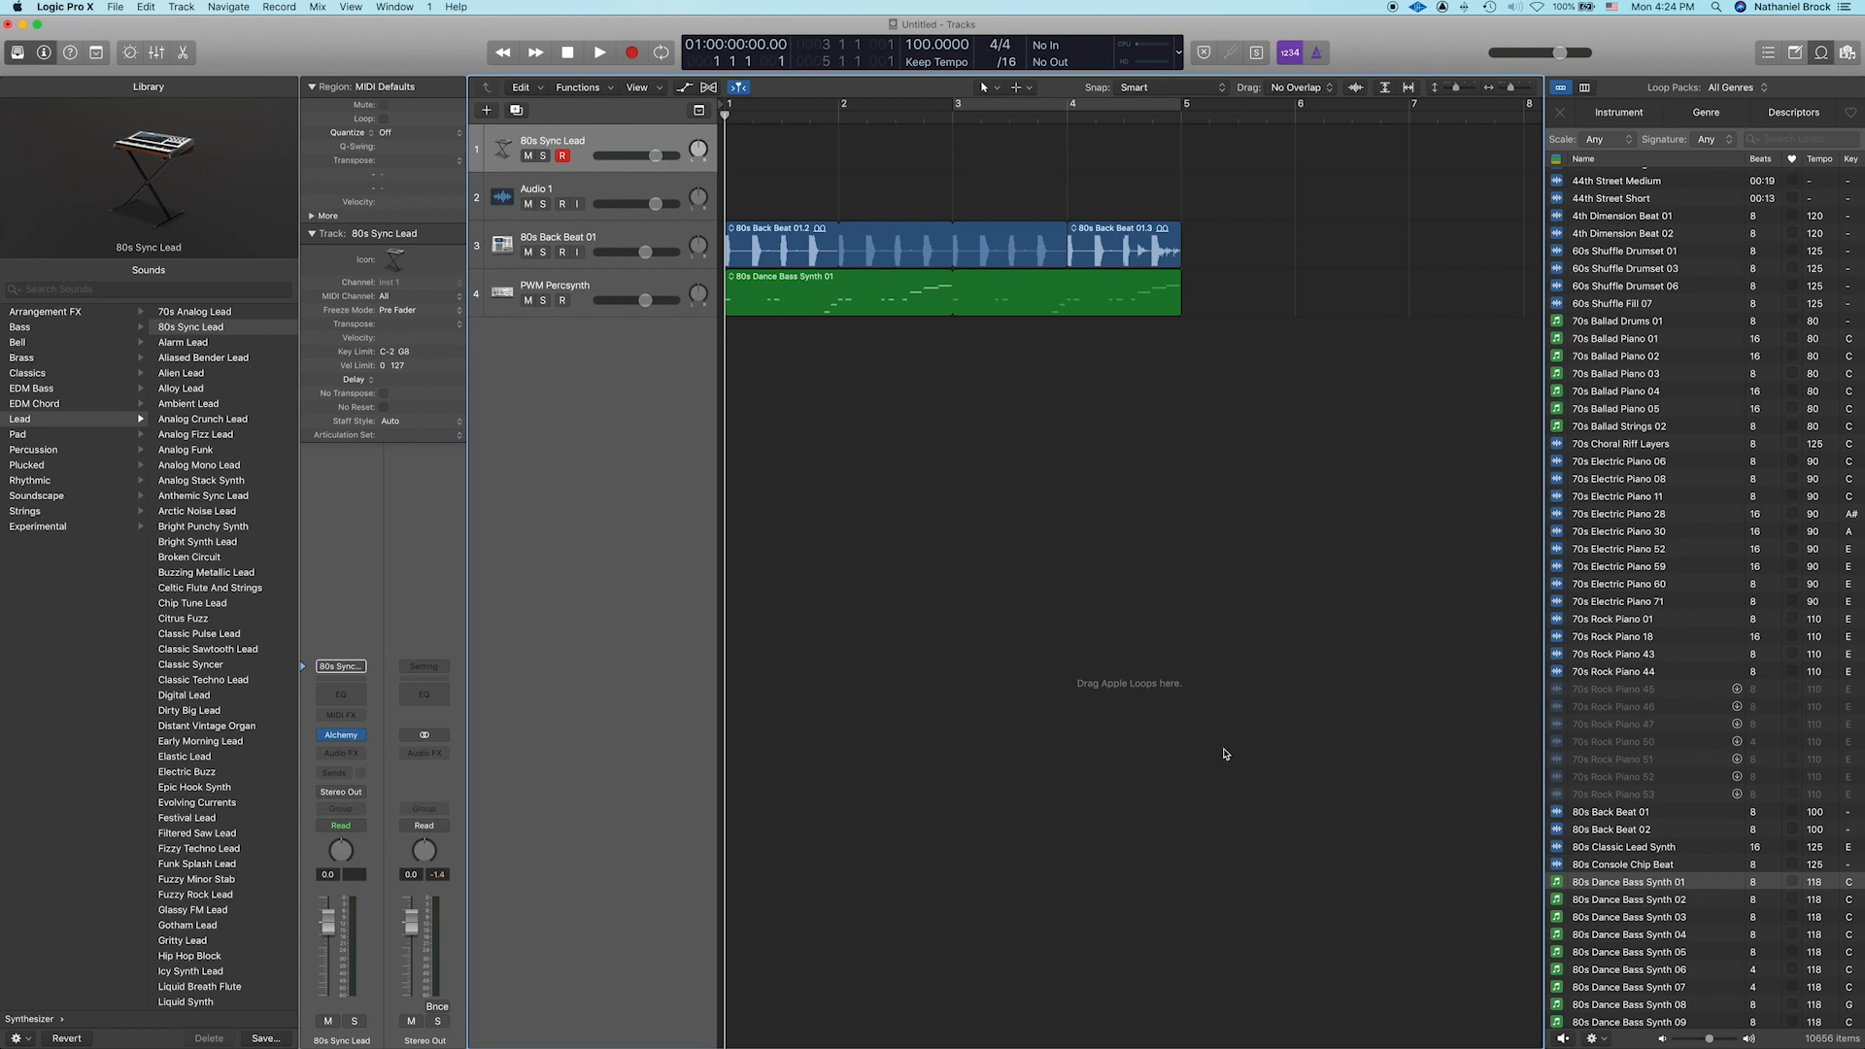
Step: Record a four-bar 80s Sync Lead melody spanning bars 1 to 5
left_click(599, 52)
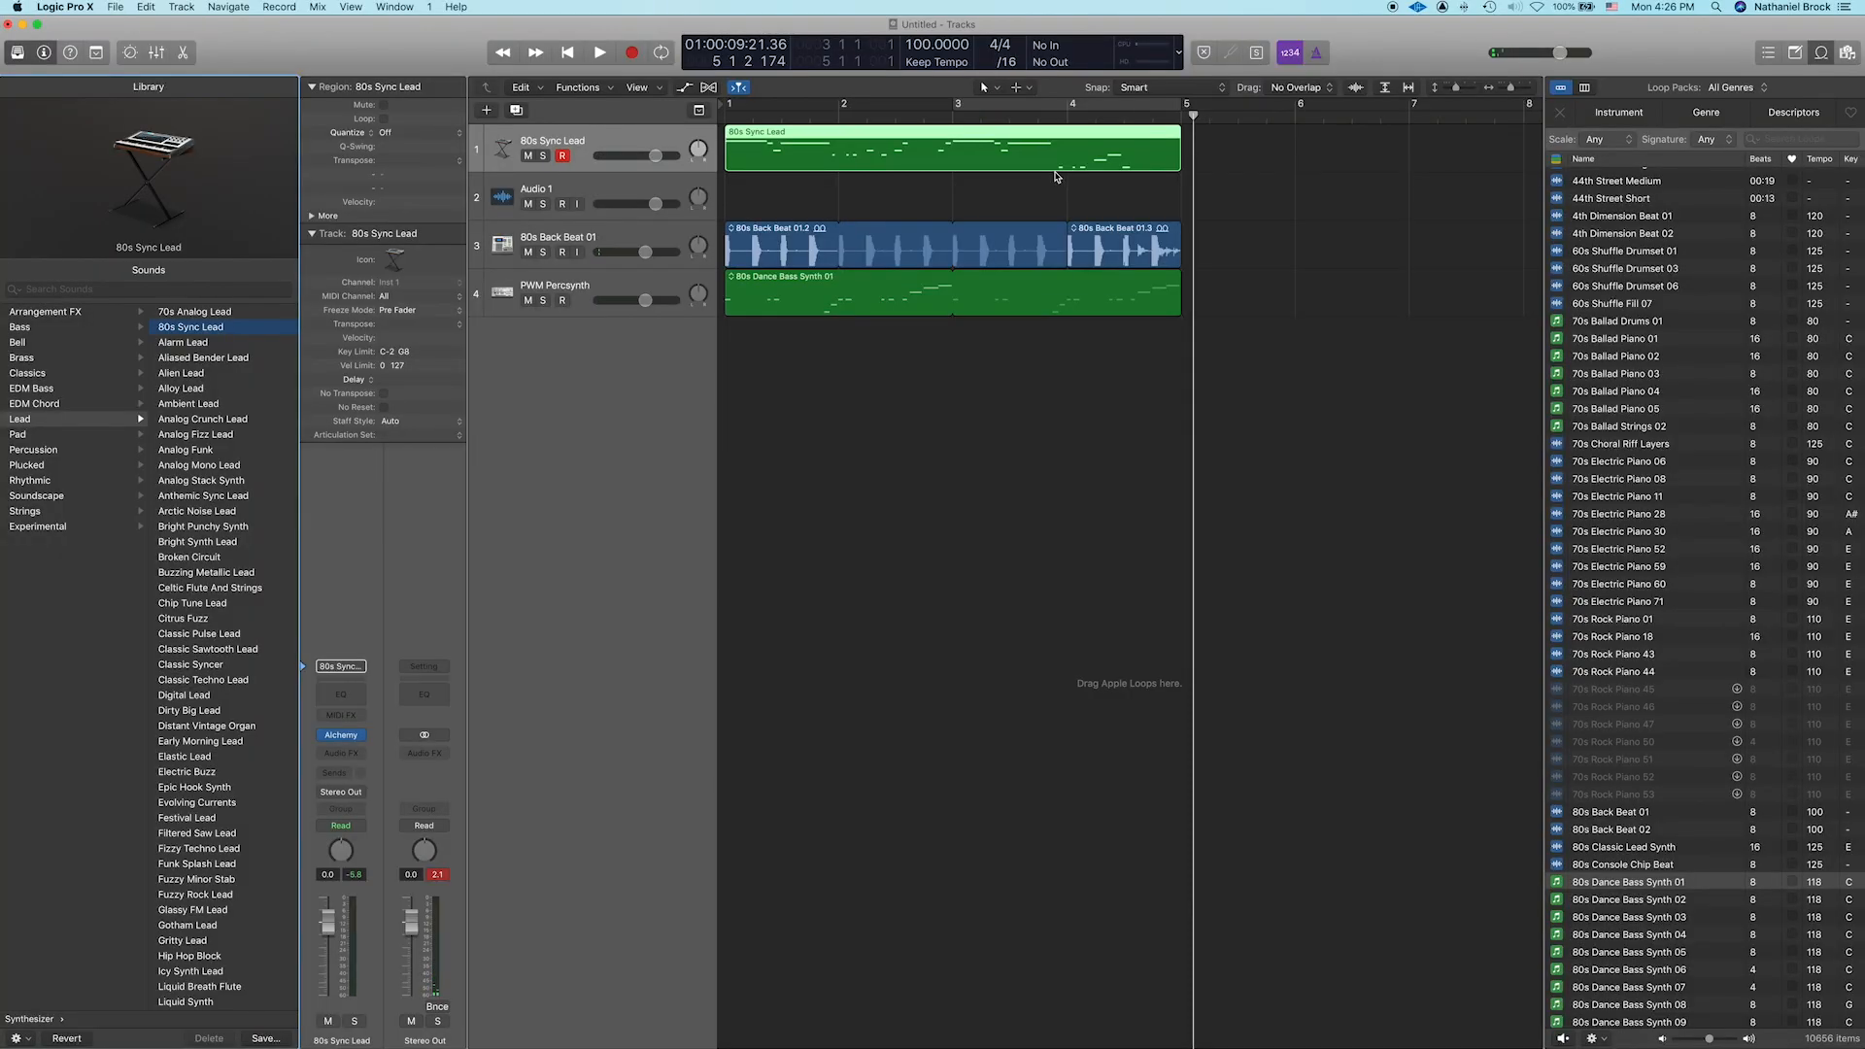
mouse_move(1023, 155)
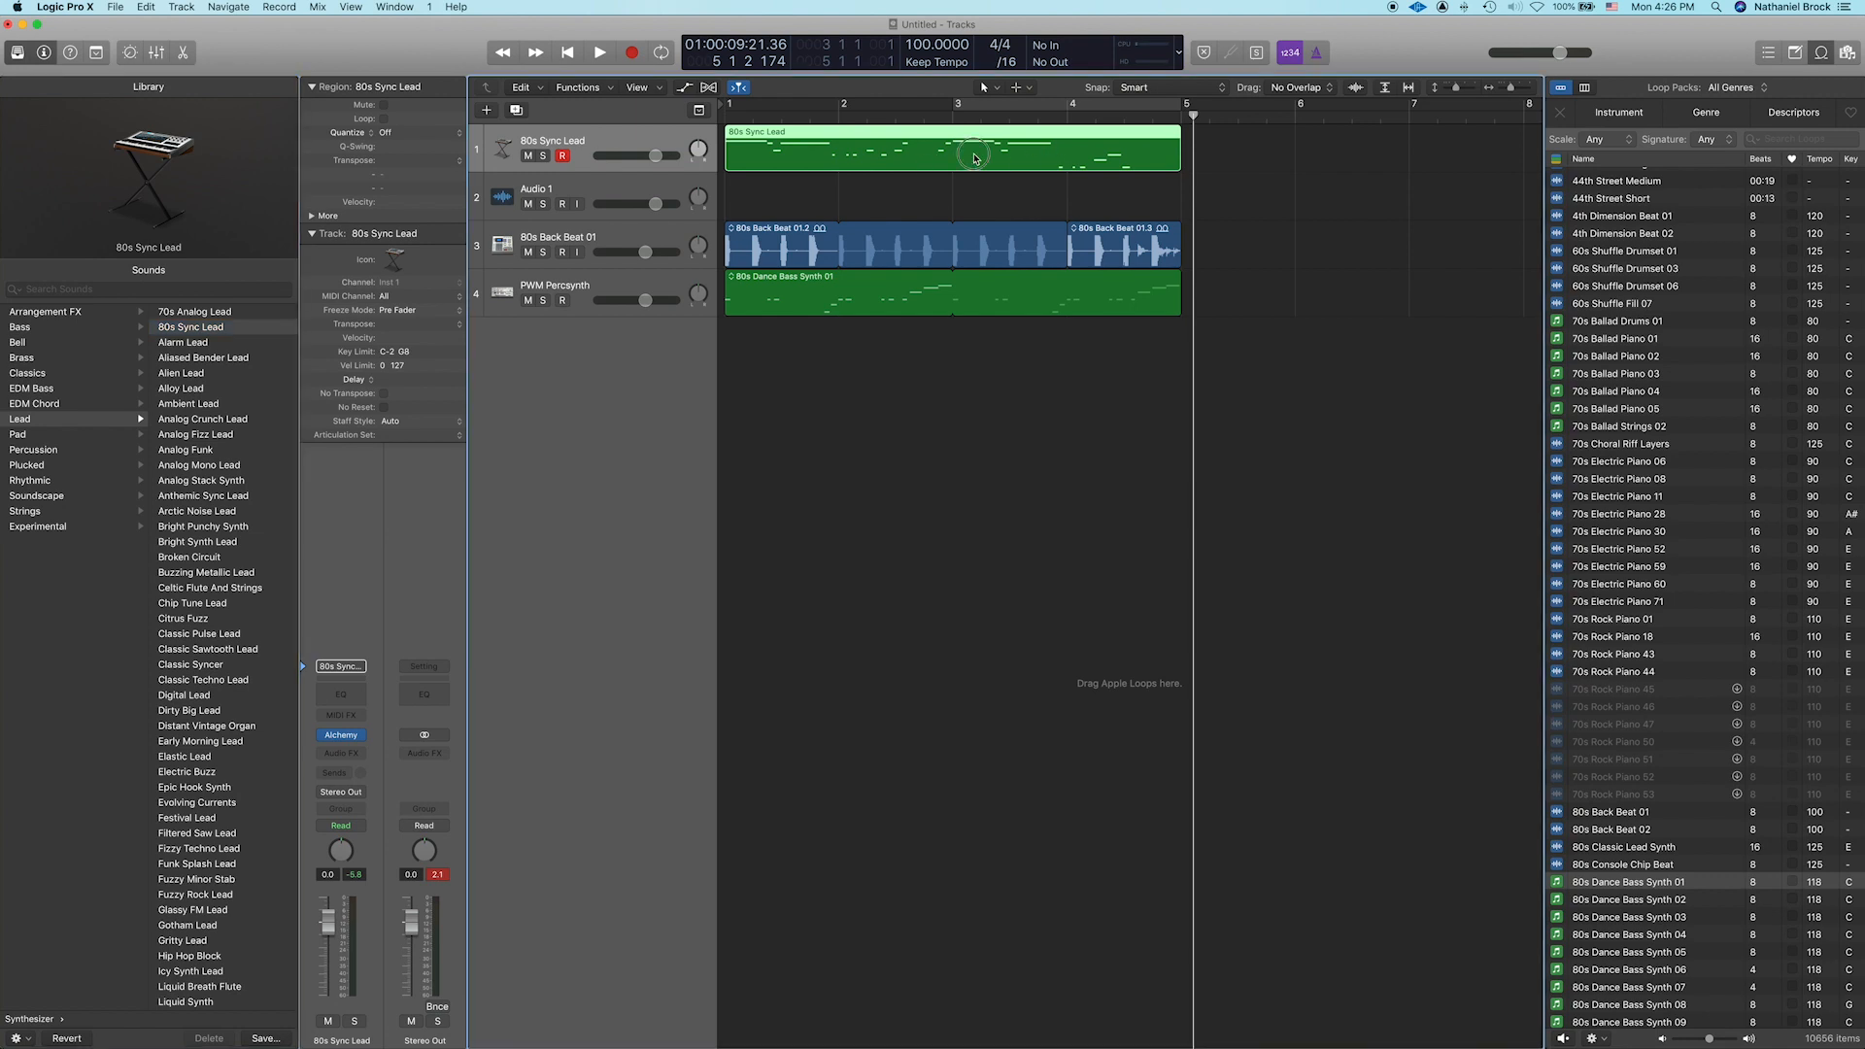
Step: Open the lead region in the Piano Roll, select all notes and quantize to 1/16 Note
double_click(952, 149)
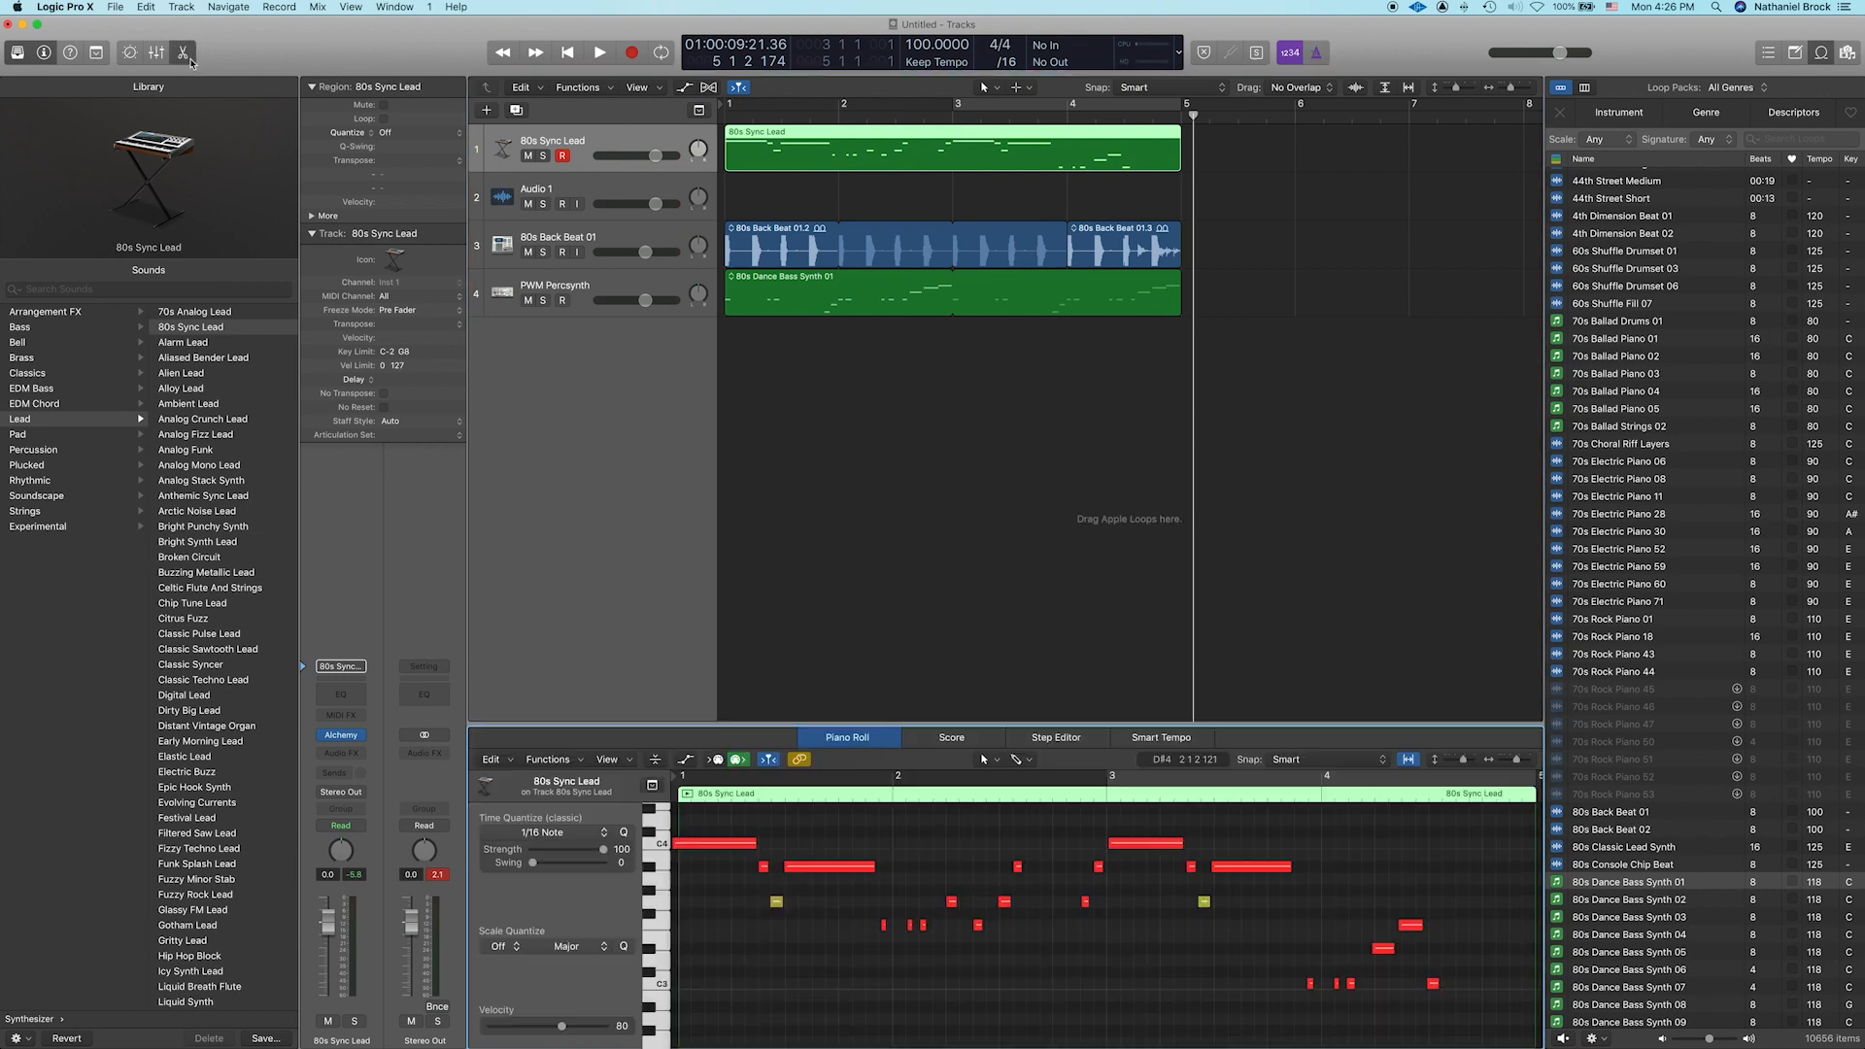
mouse_move(768, 843)
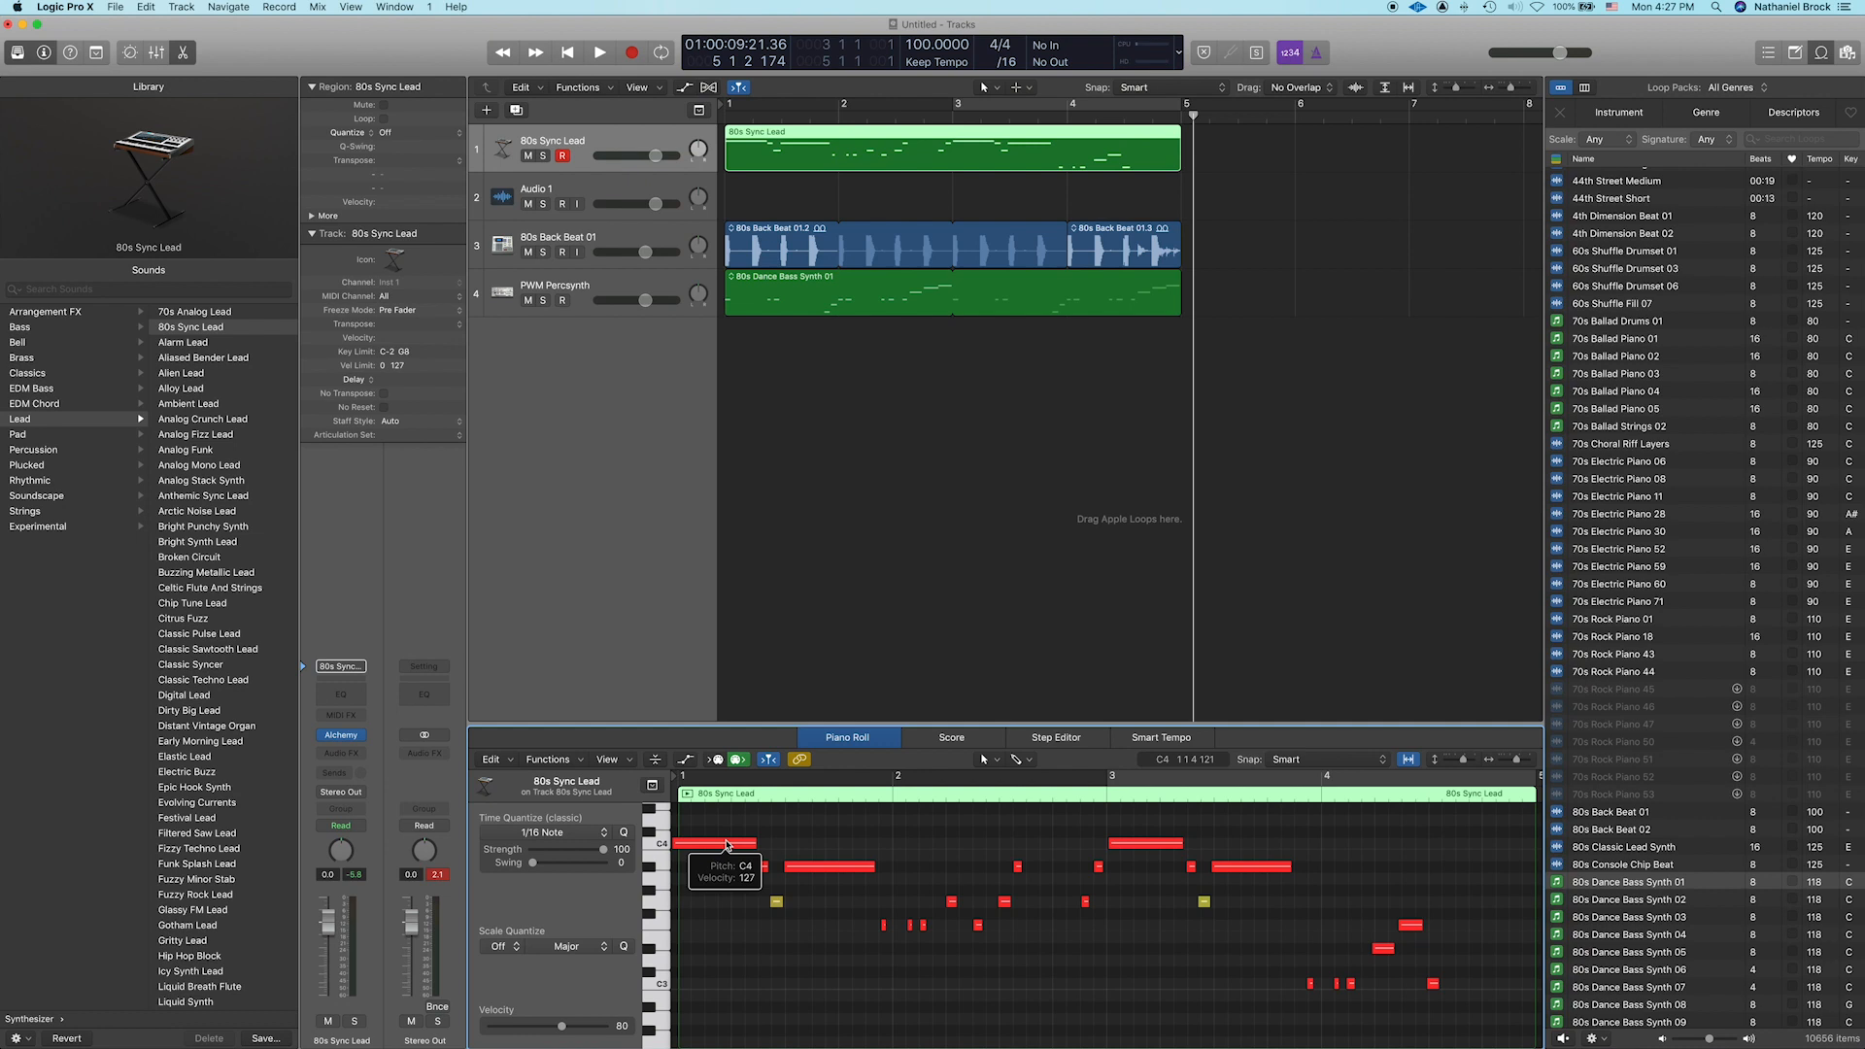
mouse_move(985, 854)
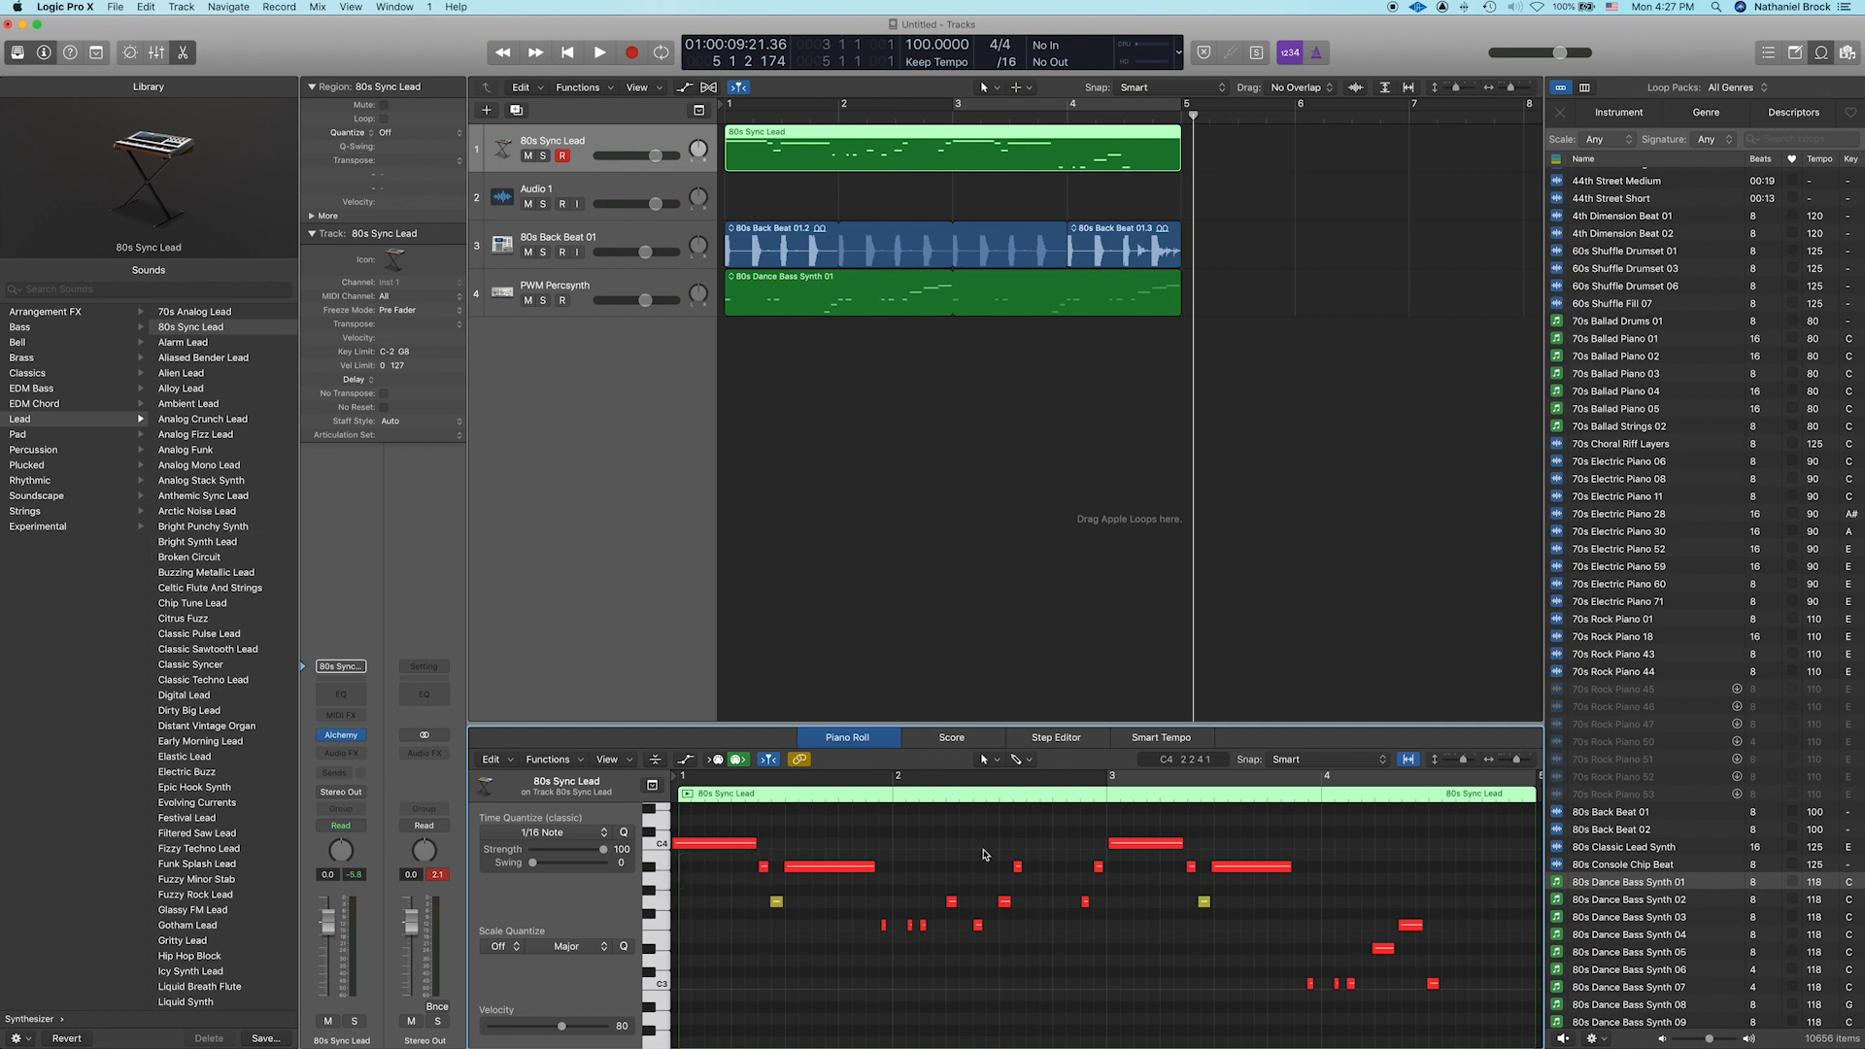
mouse_move(783, 863)
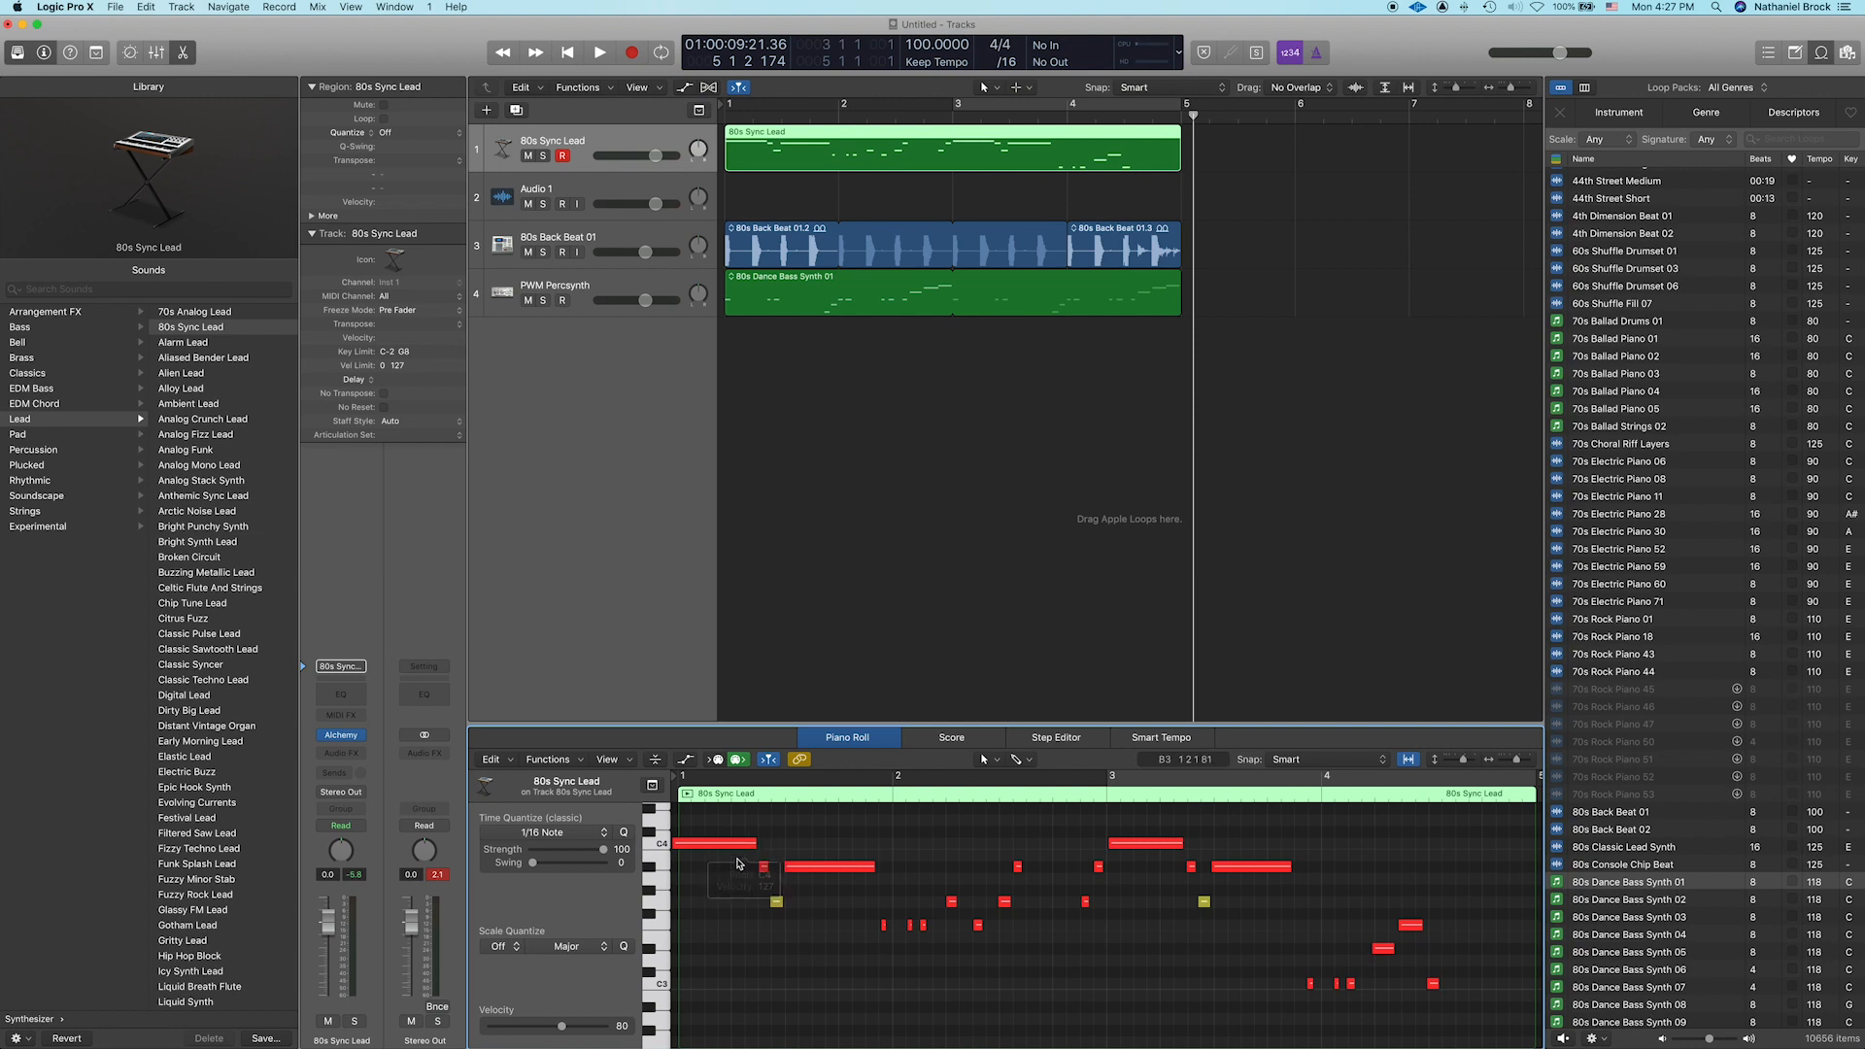
left_click(774, 901)
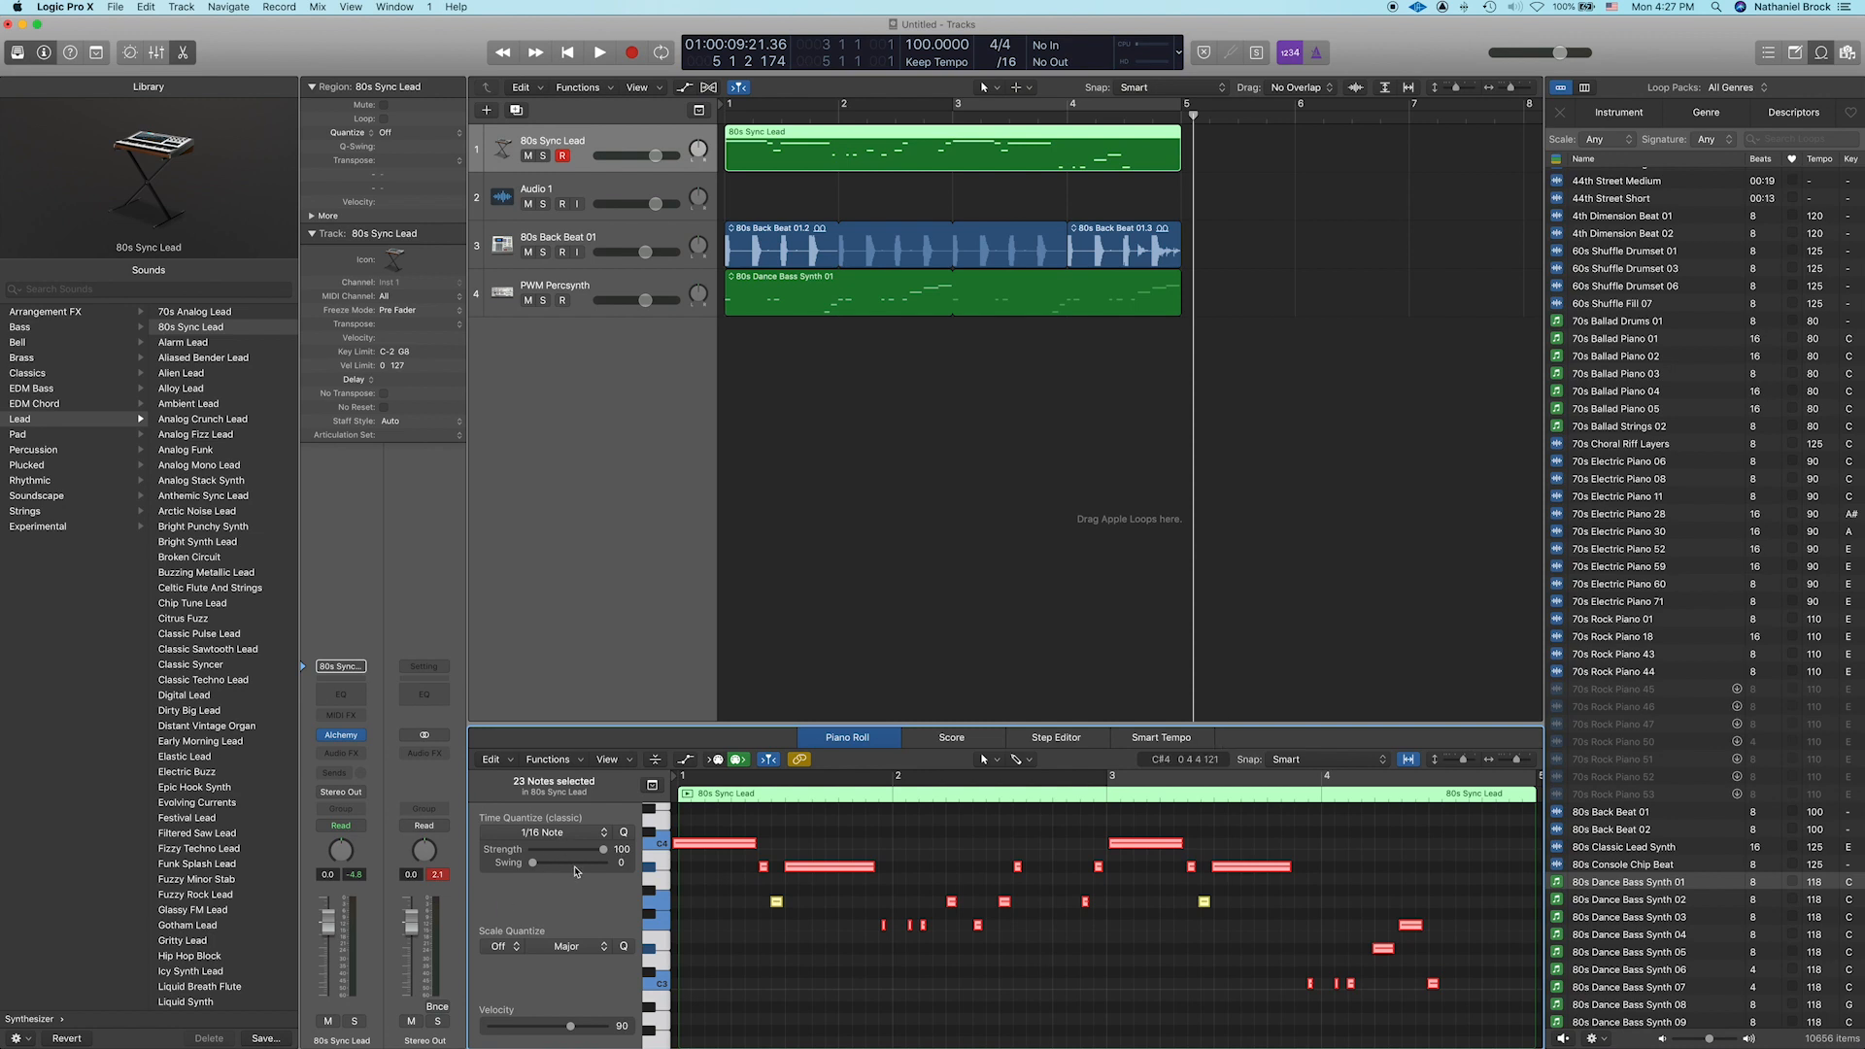
mouse_move(569, 844)
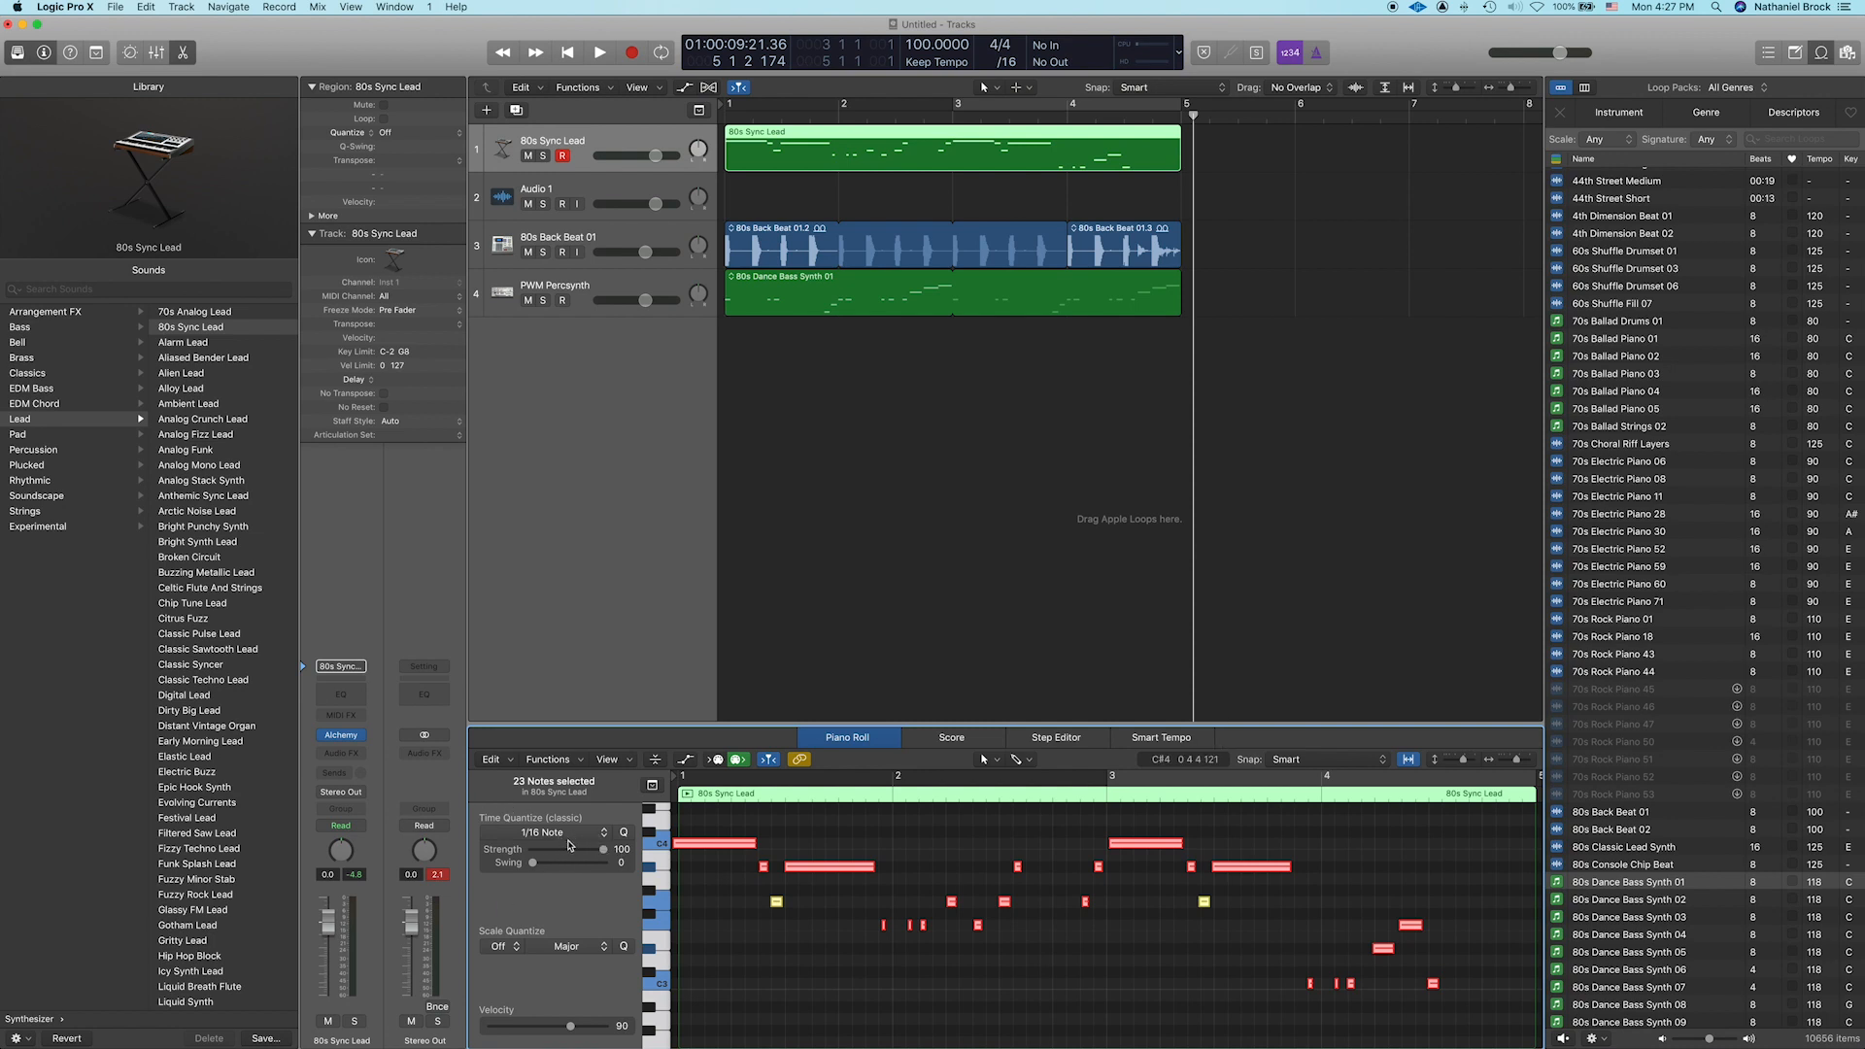
left_click(553, 832)
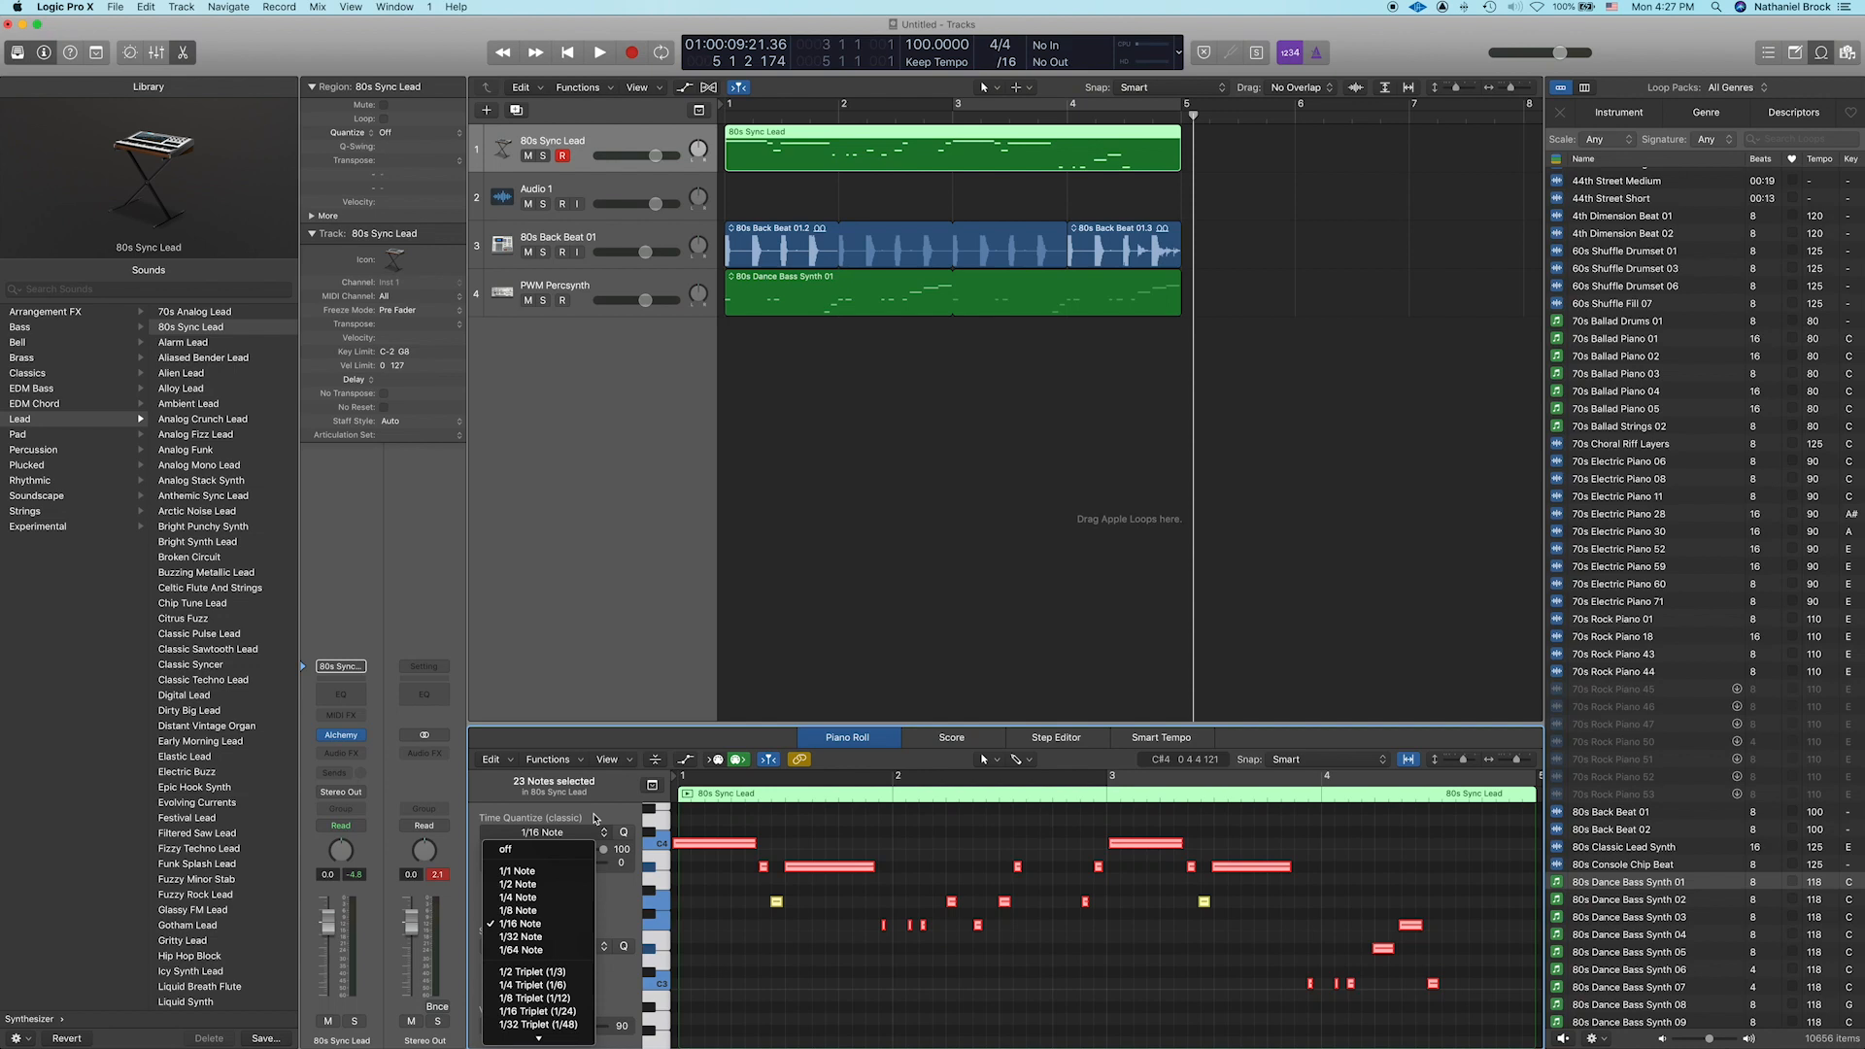
left_click(520, 923)
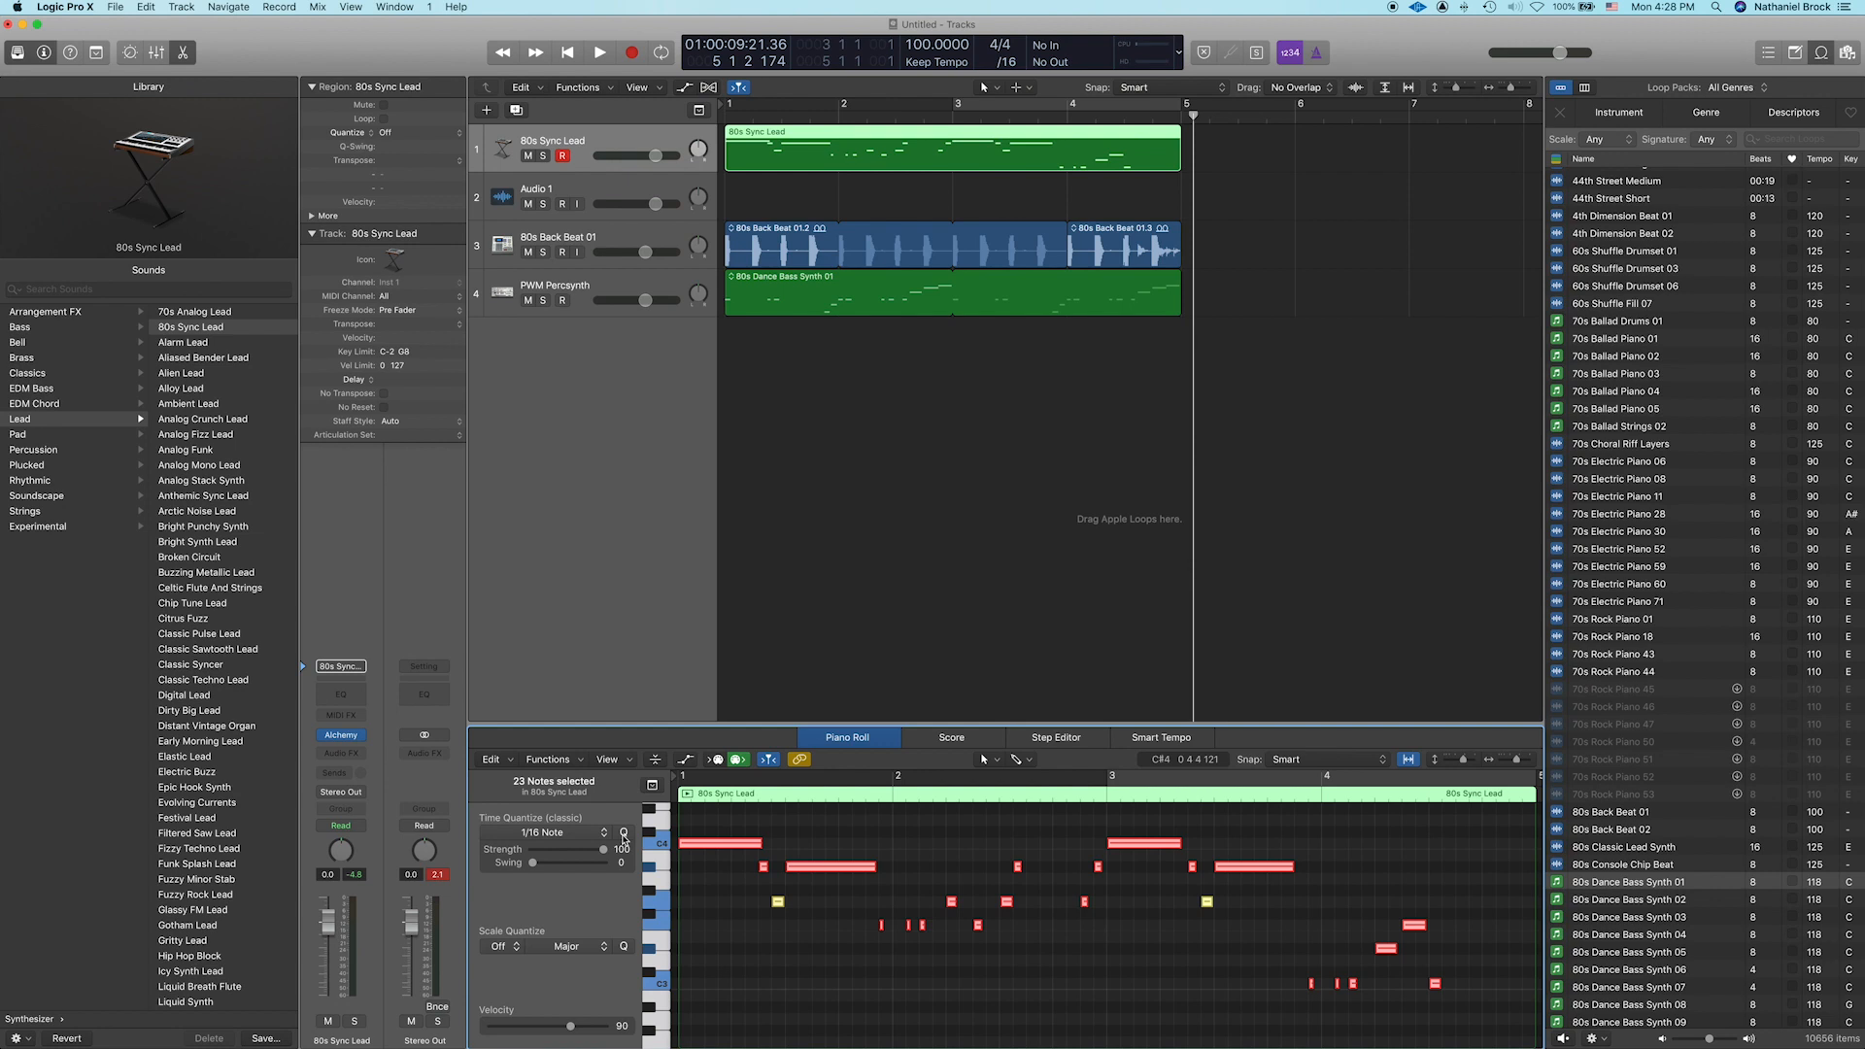
Step: Close the Piano Roll and select the Audio 1 track
left_click(600, 52)
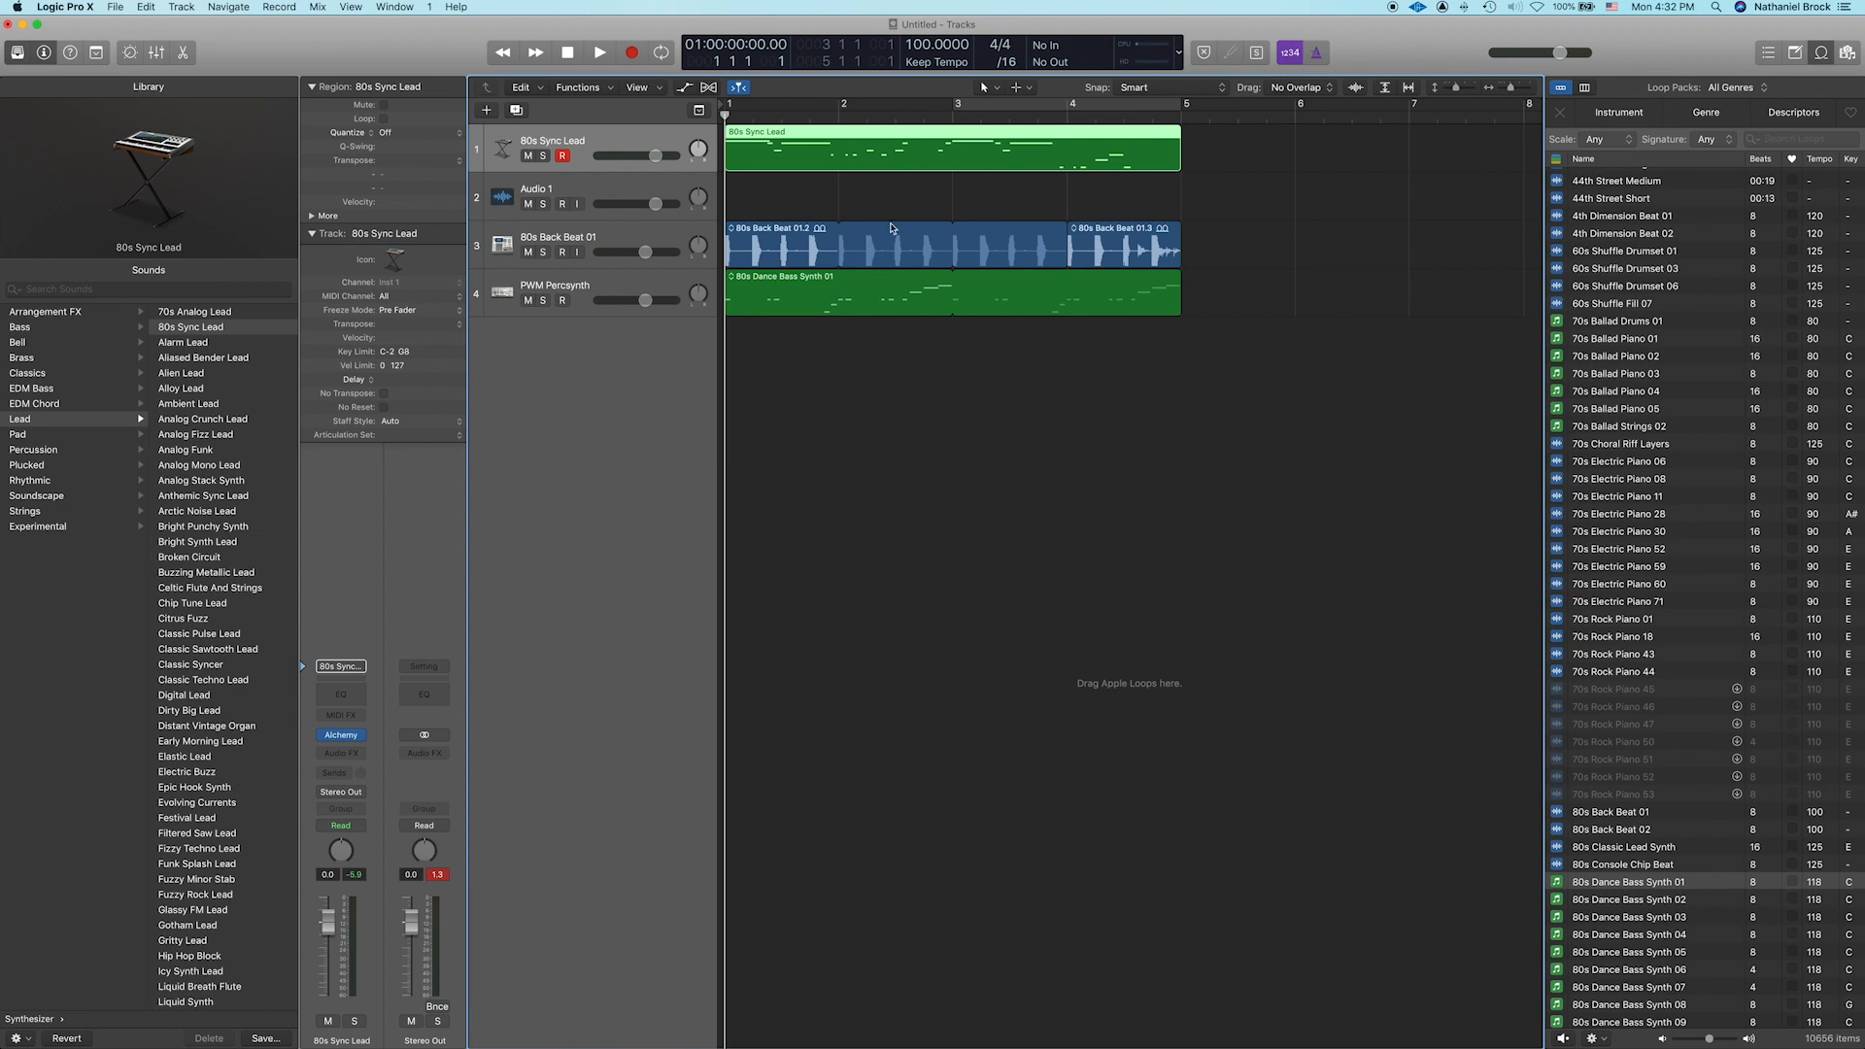
mouse_move(880, 329)
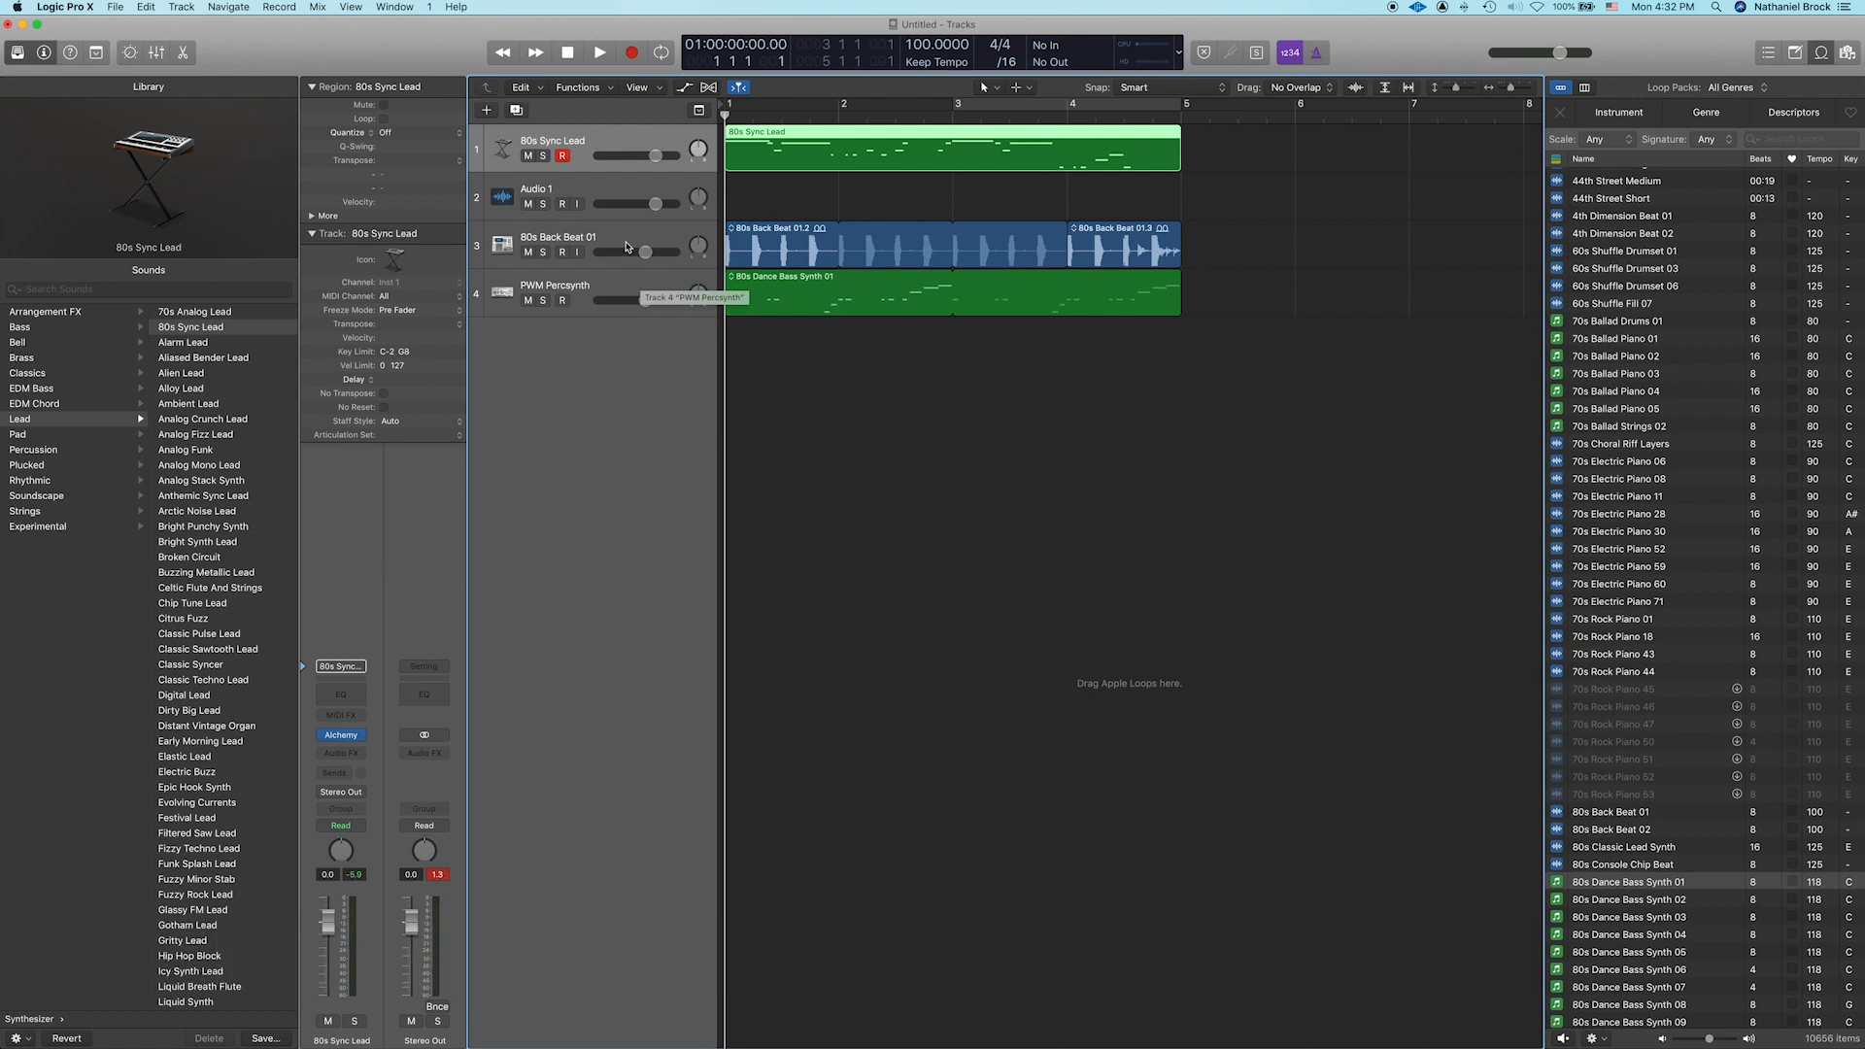
left_click(547, 196)
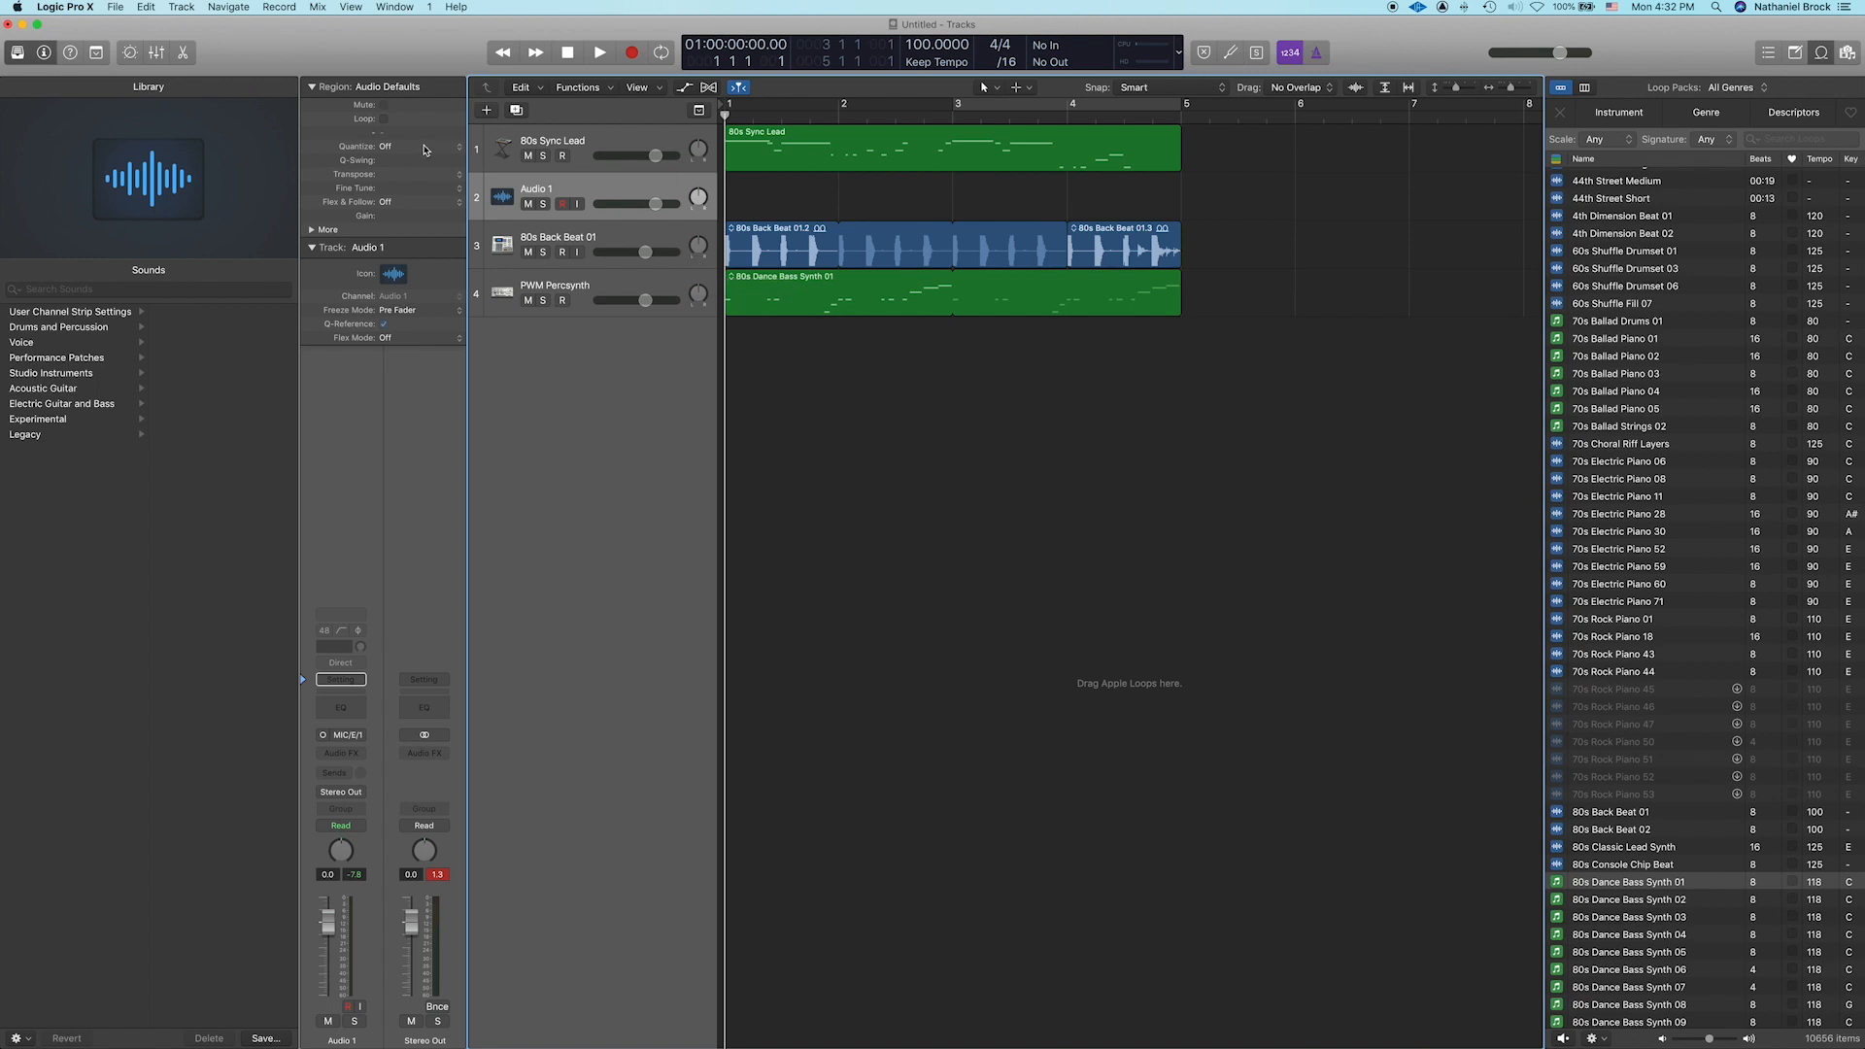
Step: Review the General audio preferences, then close the Preferences window
left_click(65, 7)
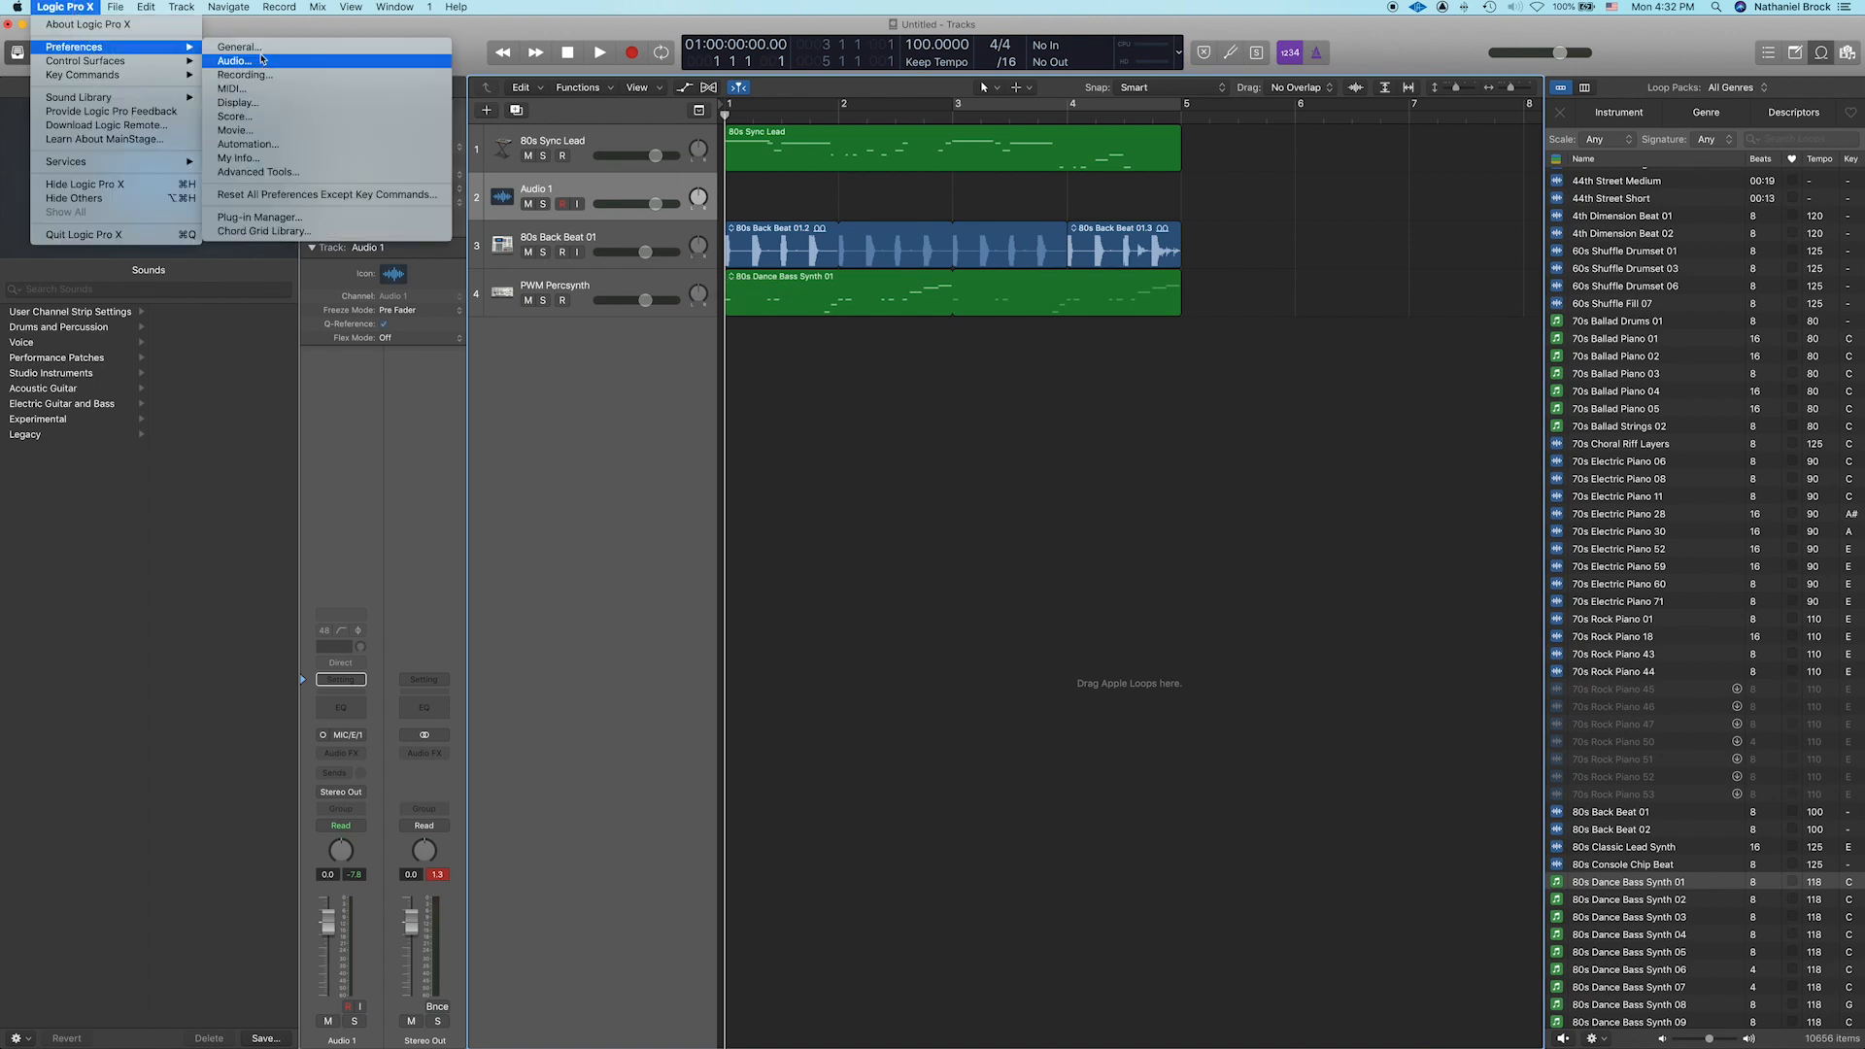
left_click(235, 61)
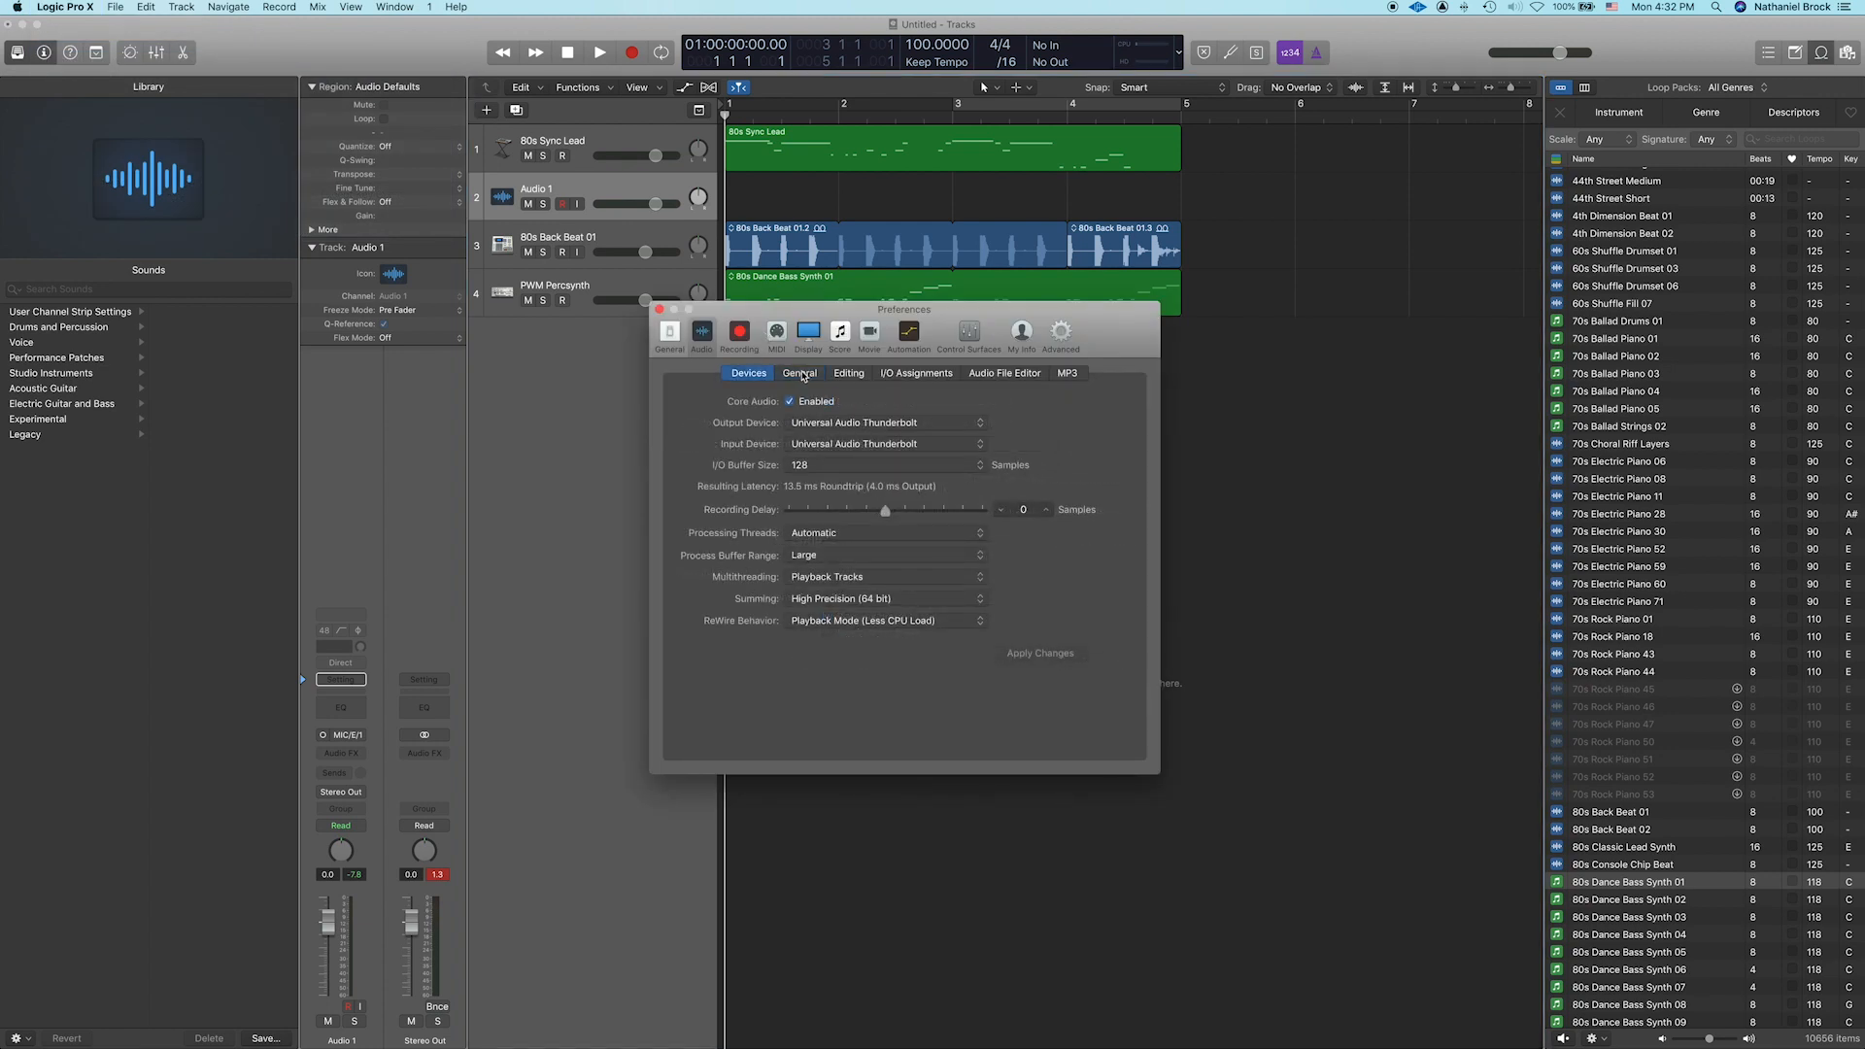
left_click(800, 372)
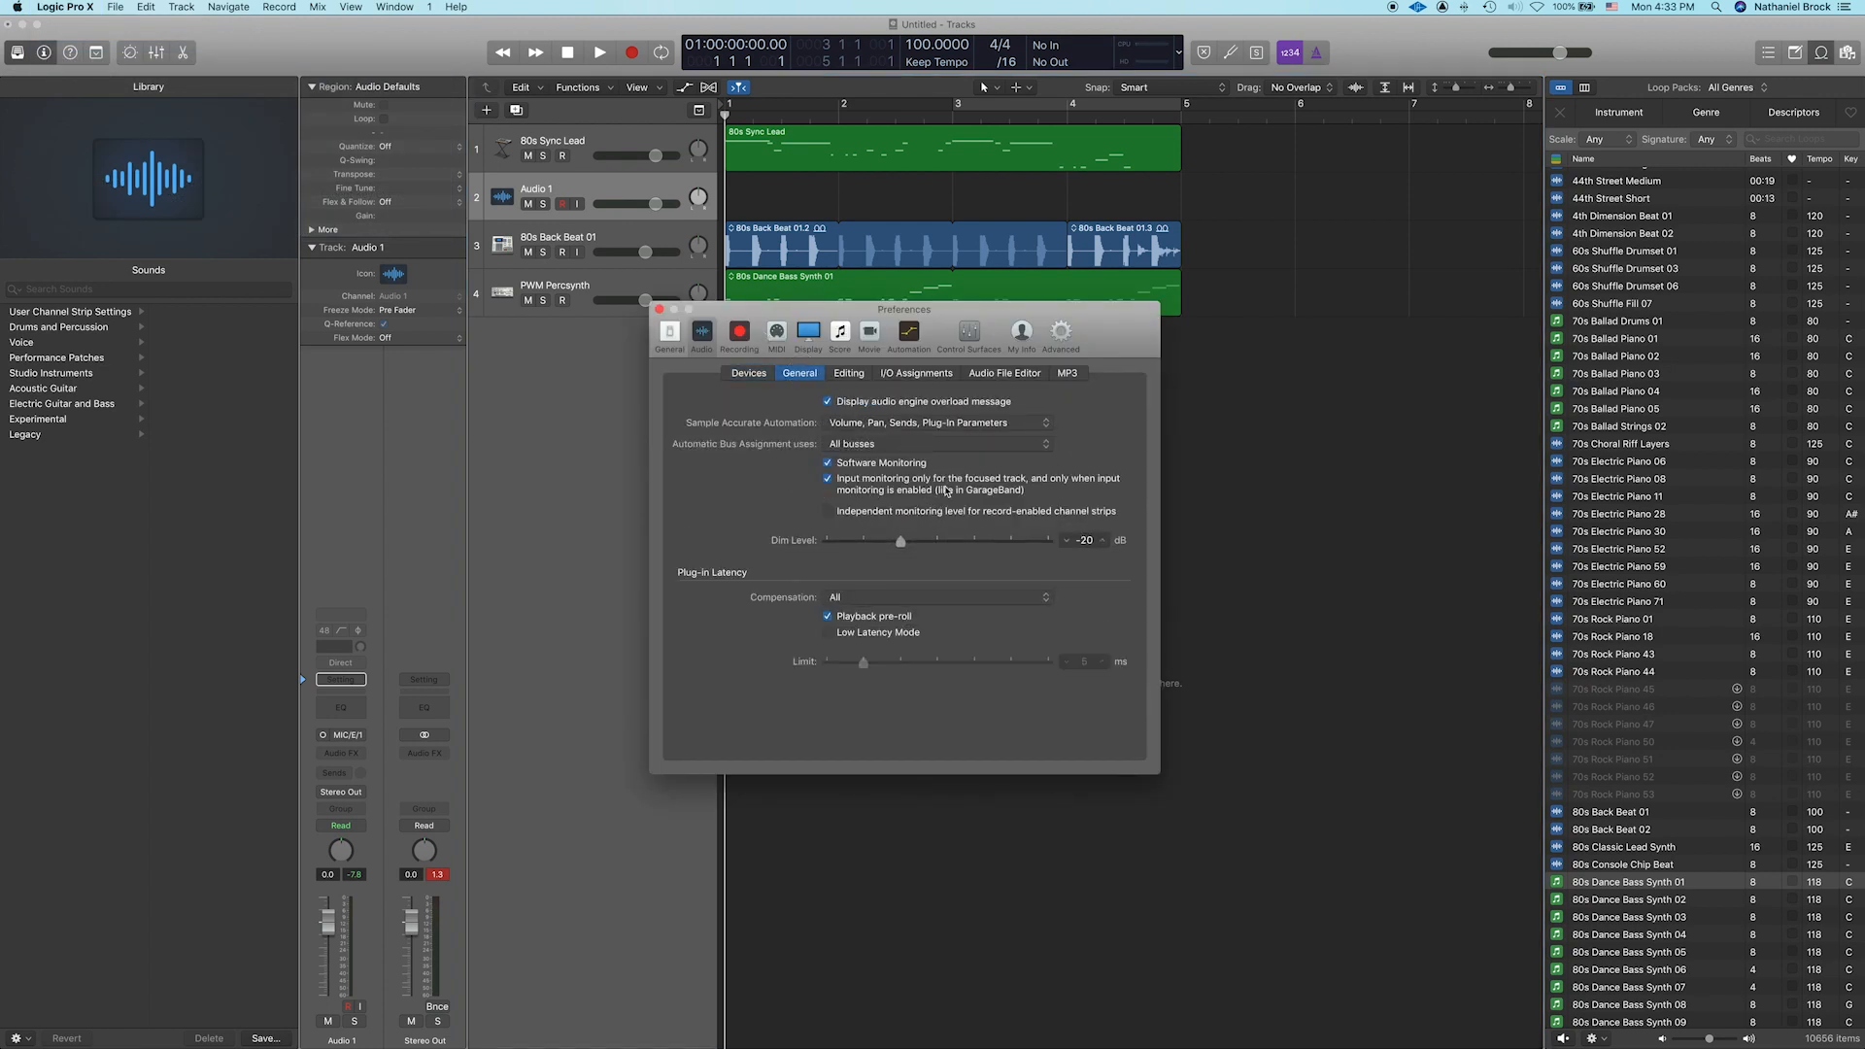
left_click(662, 309)
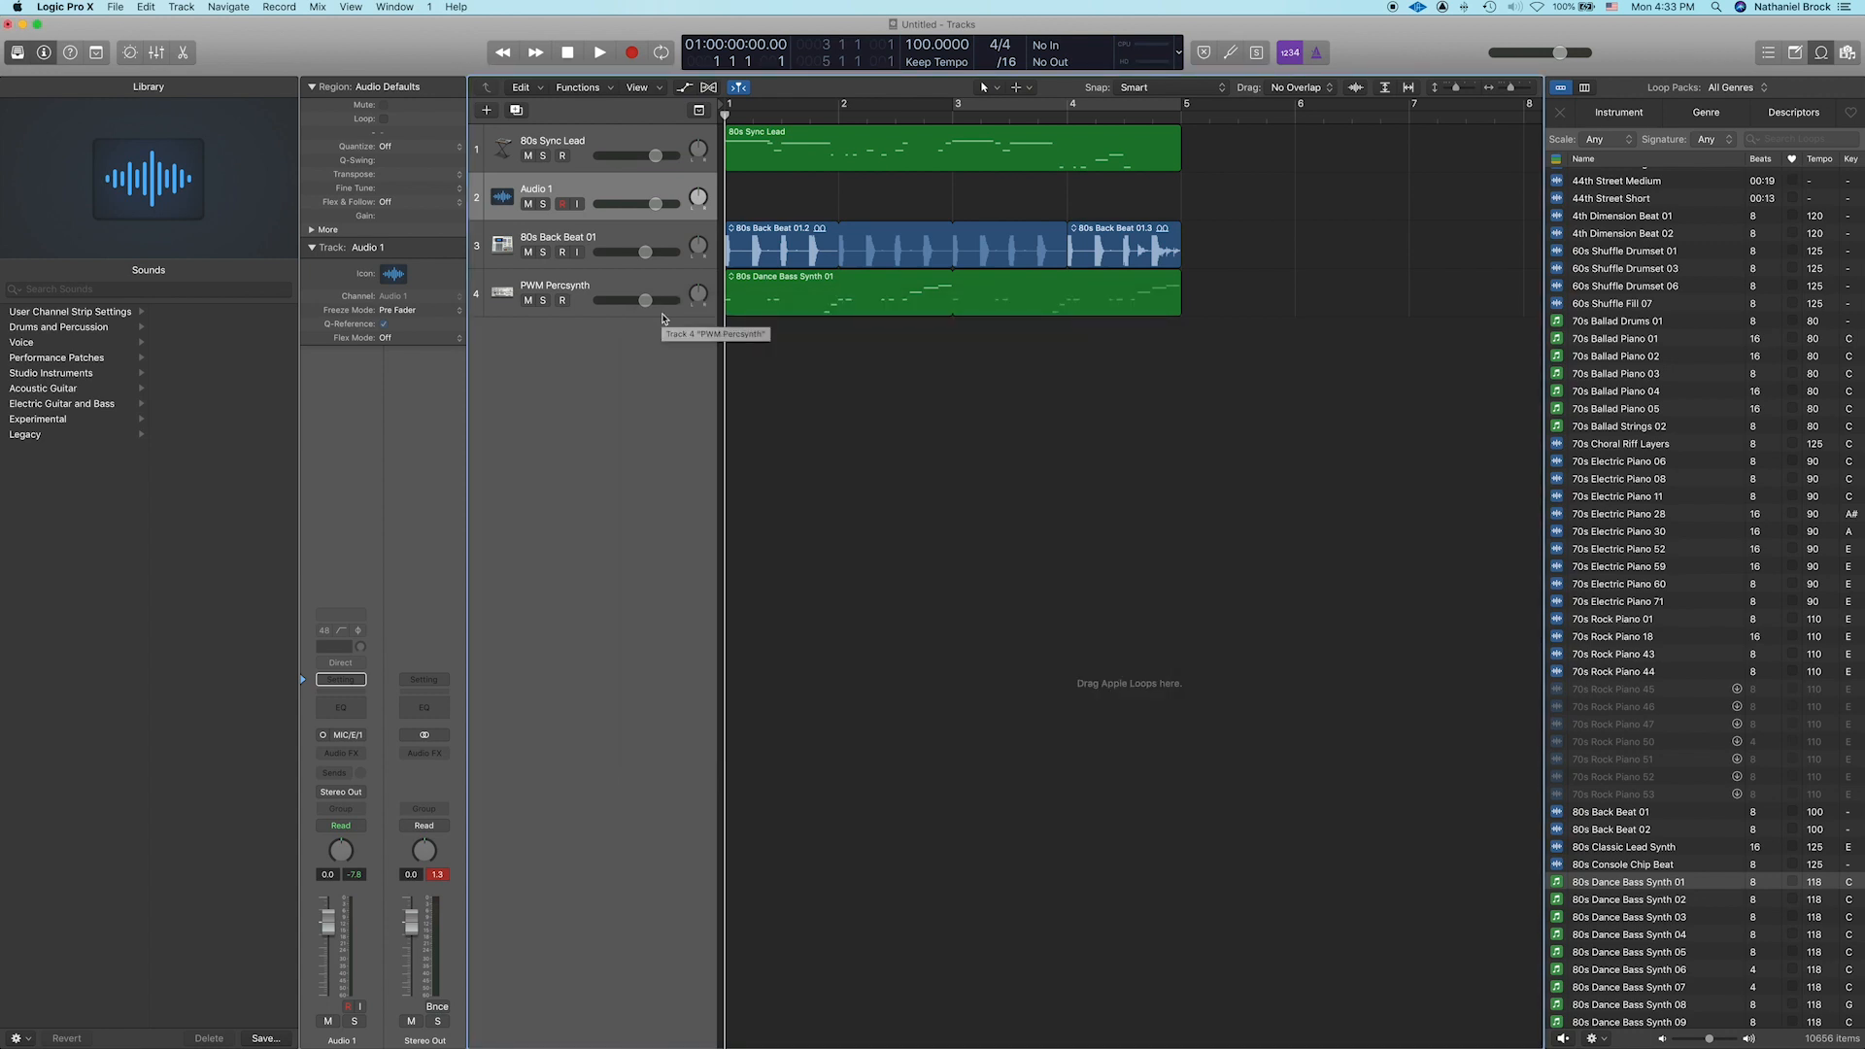
mouse_move(590, 182)
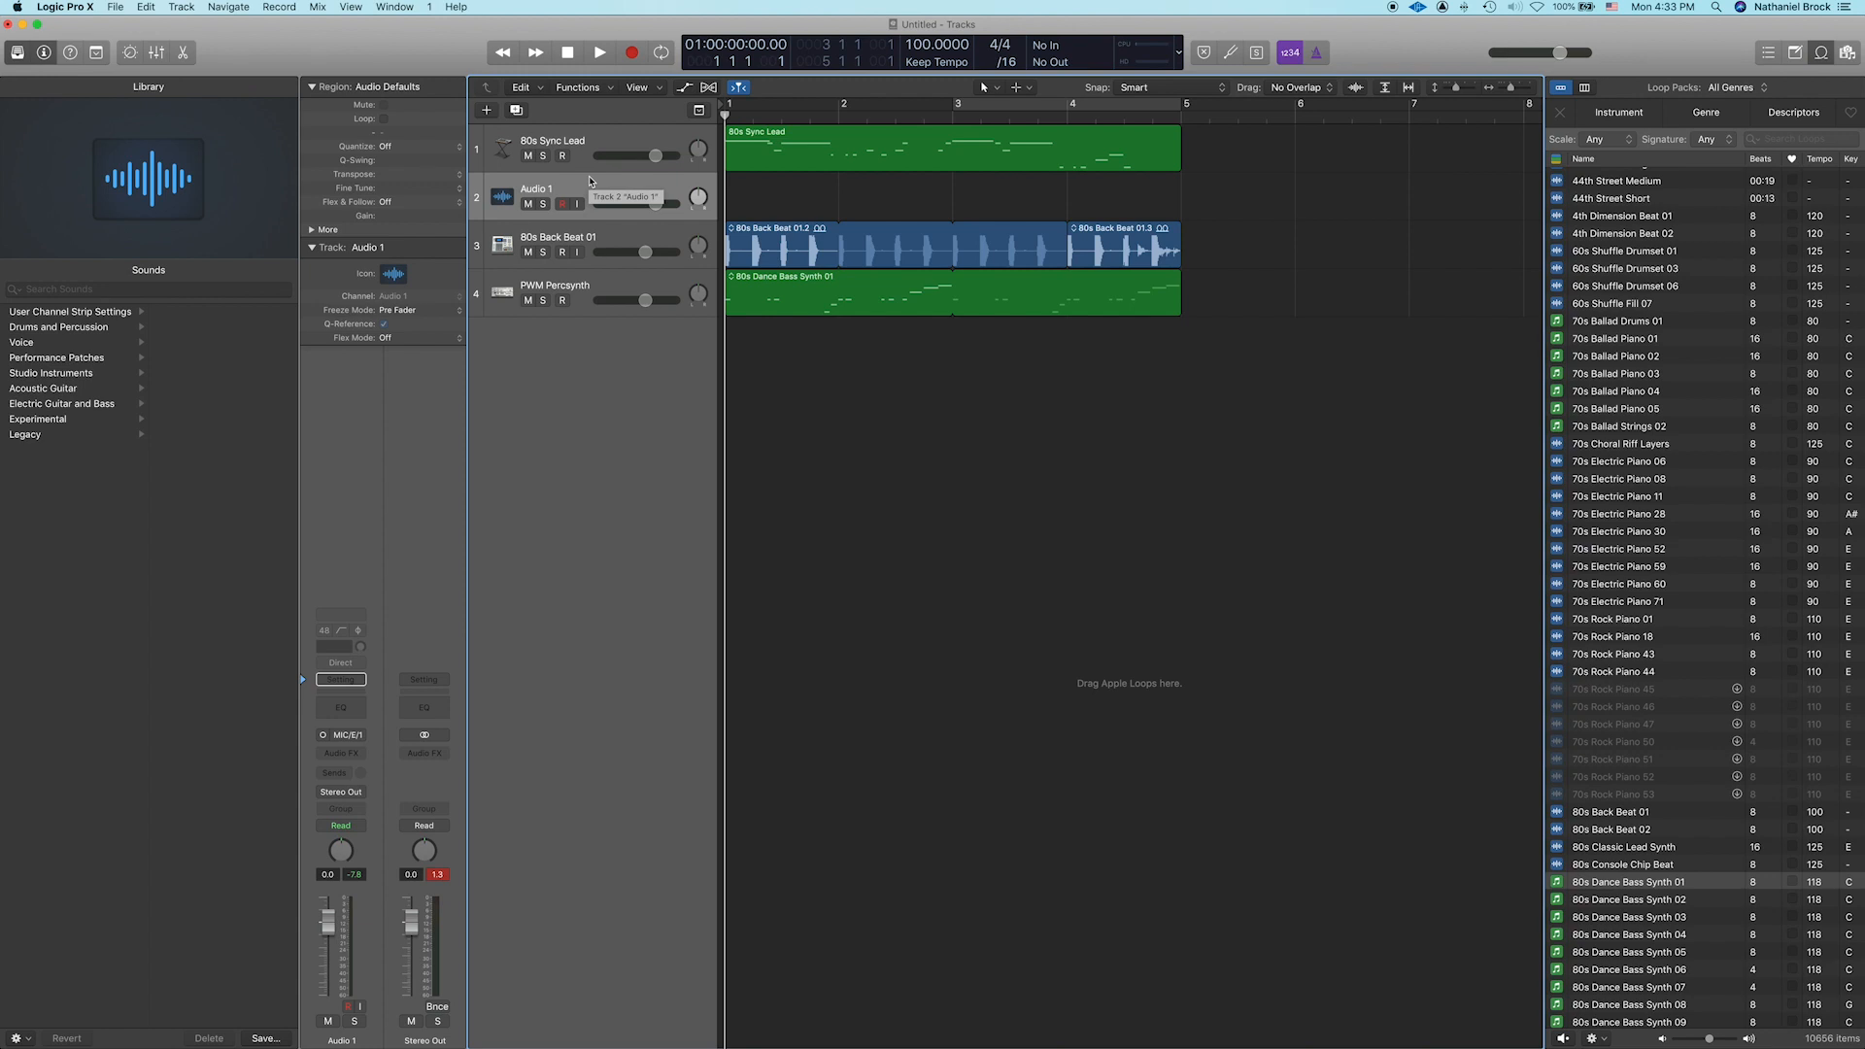
mouse_move(599, 371)
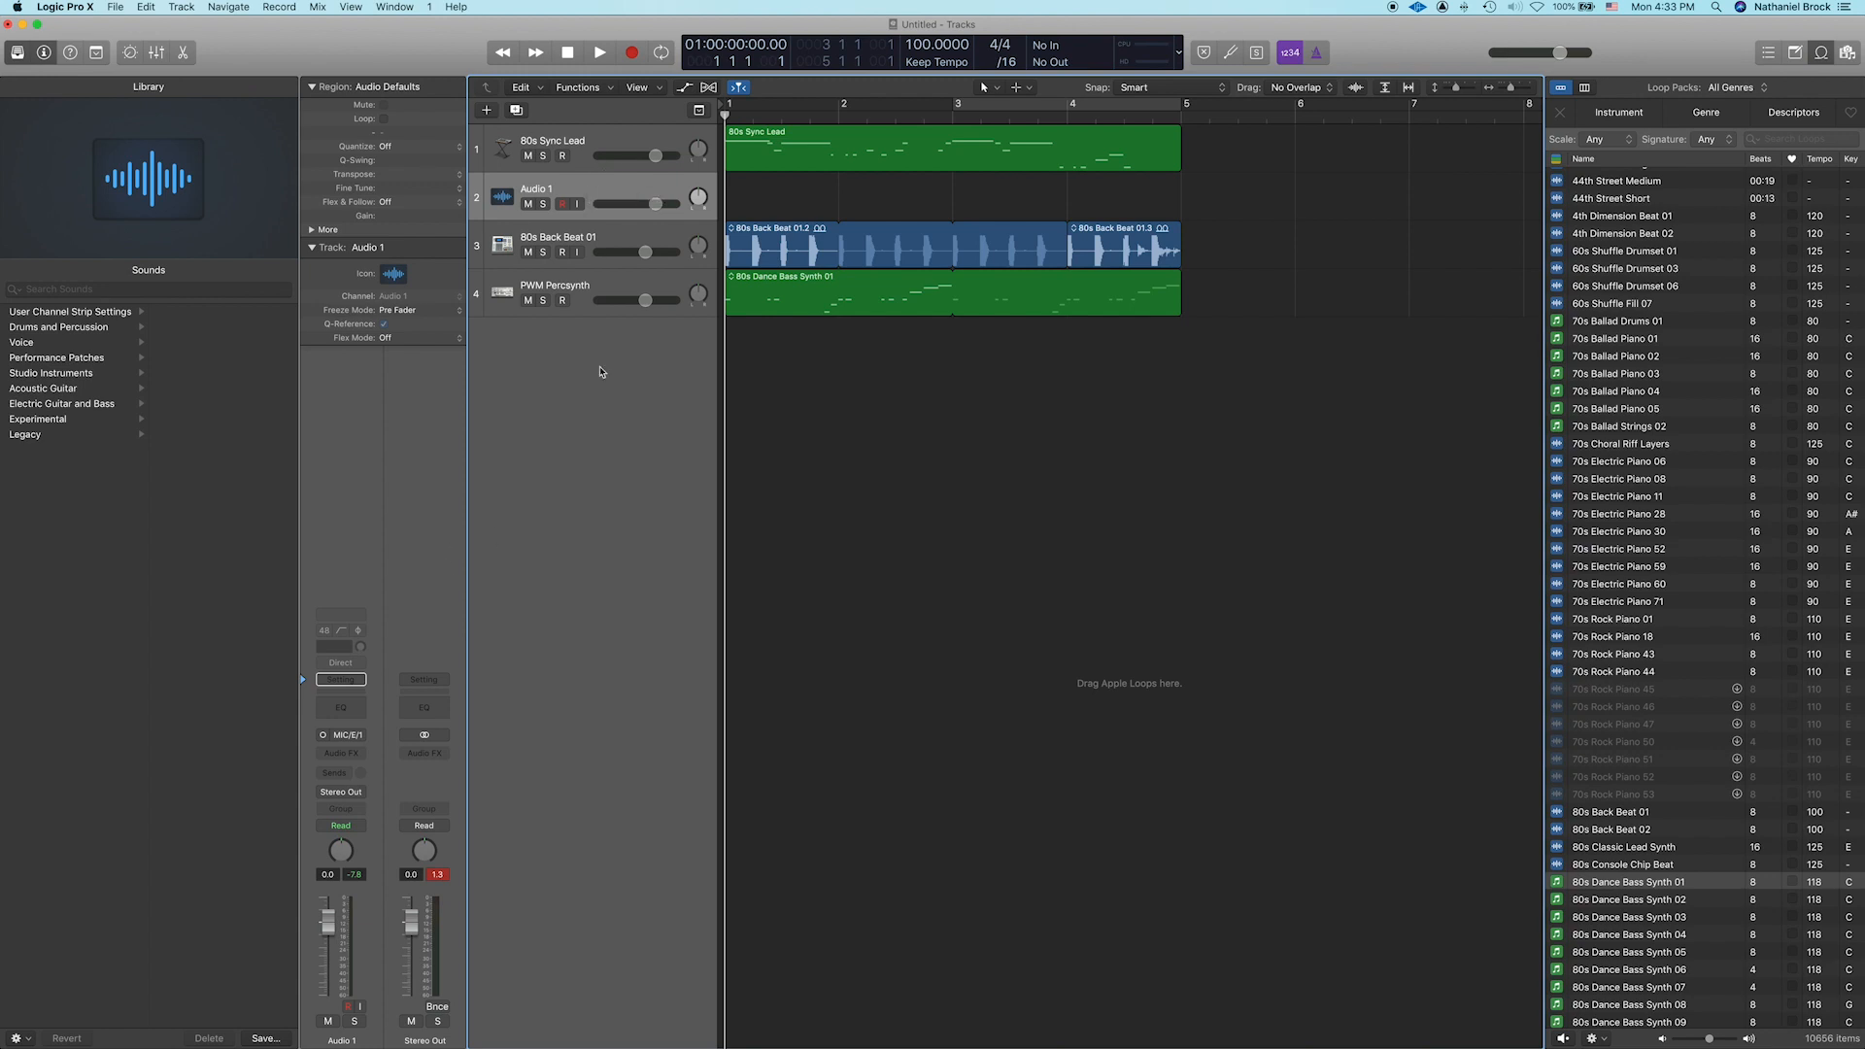
Step: Record-enable the Audio 1 track and switch on its input monitoring
left_click(341, 735)
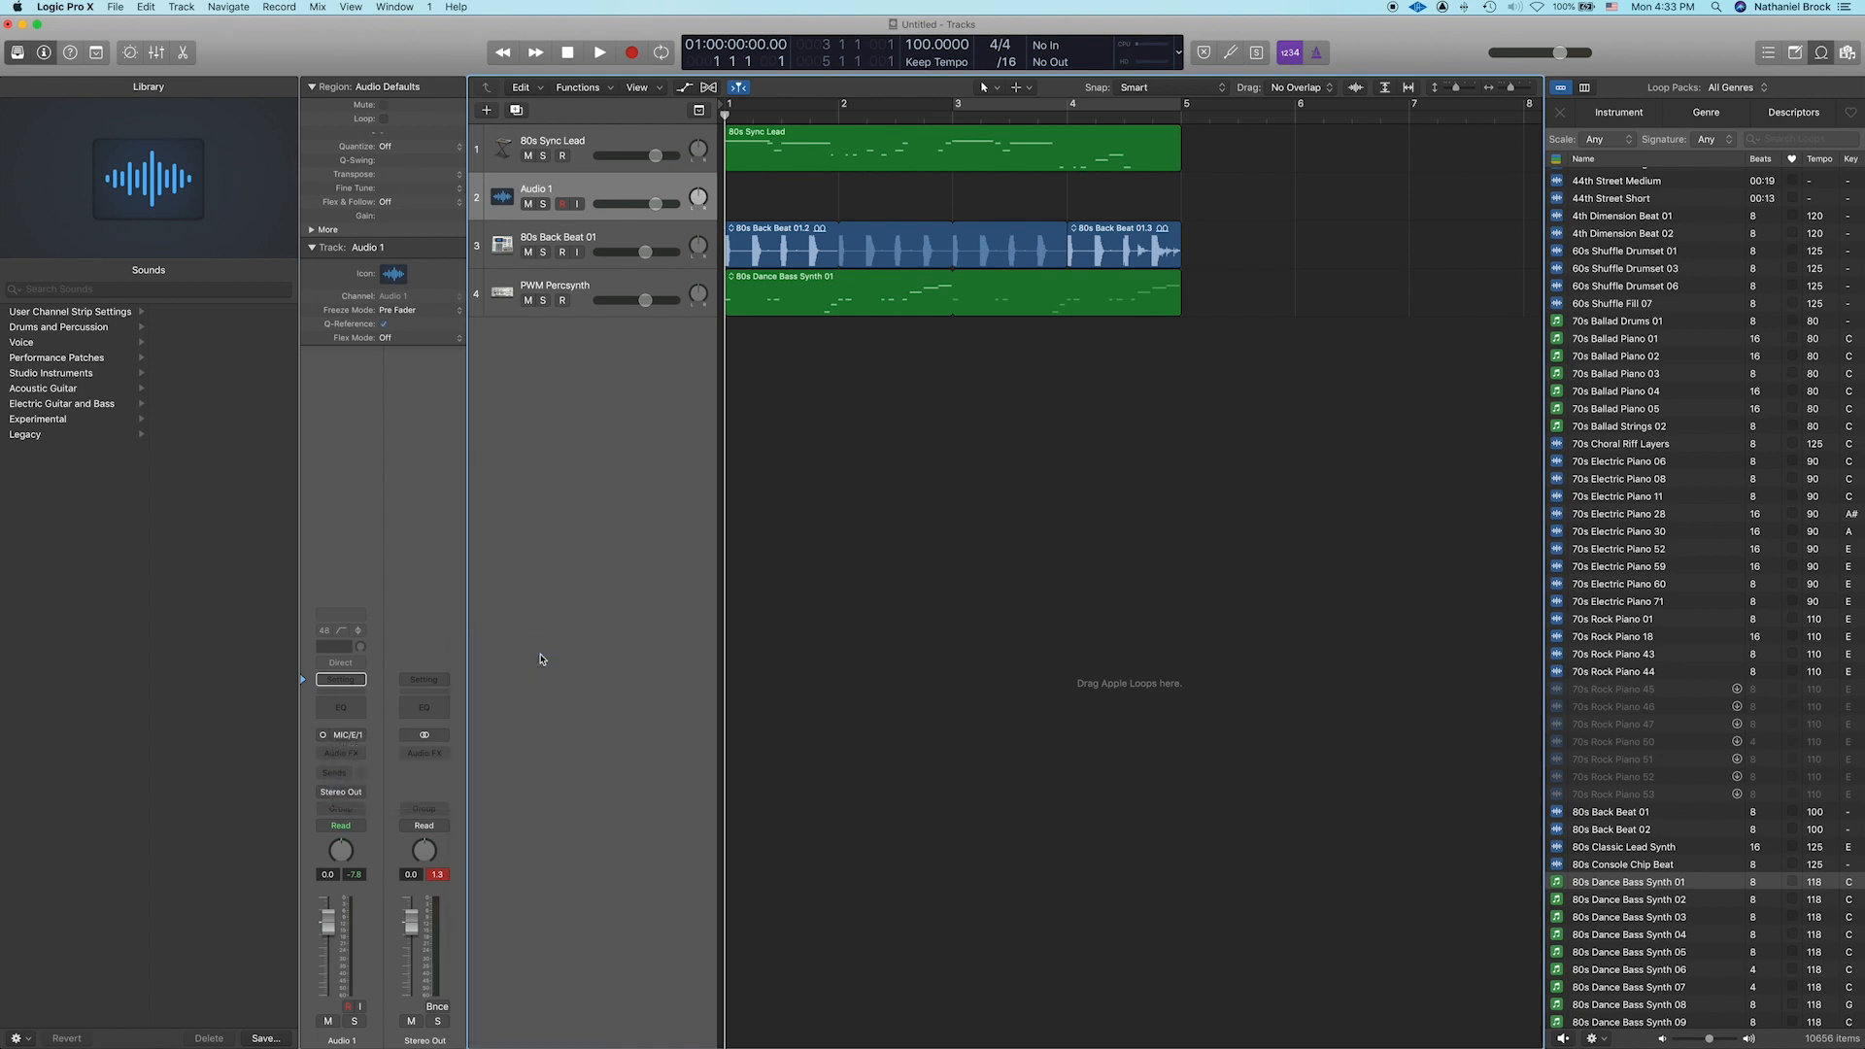
mouse_move(616, 312)
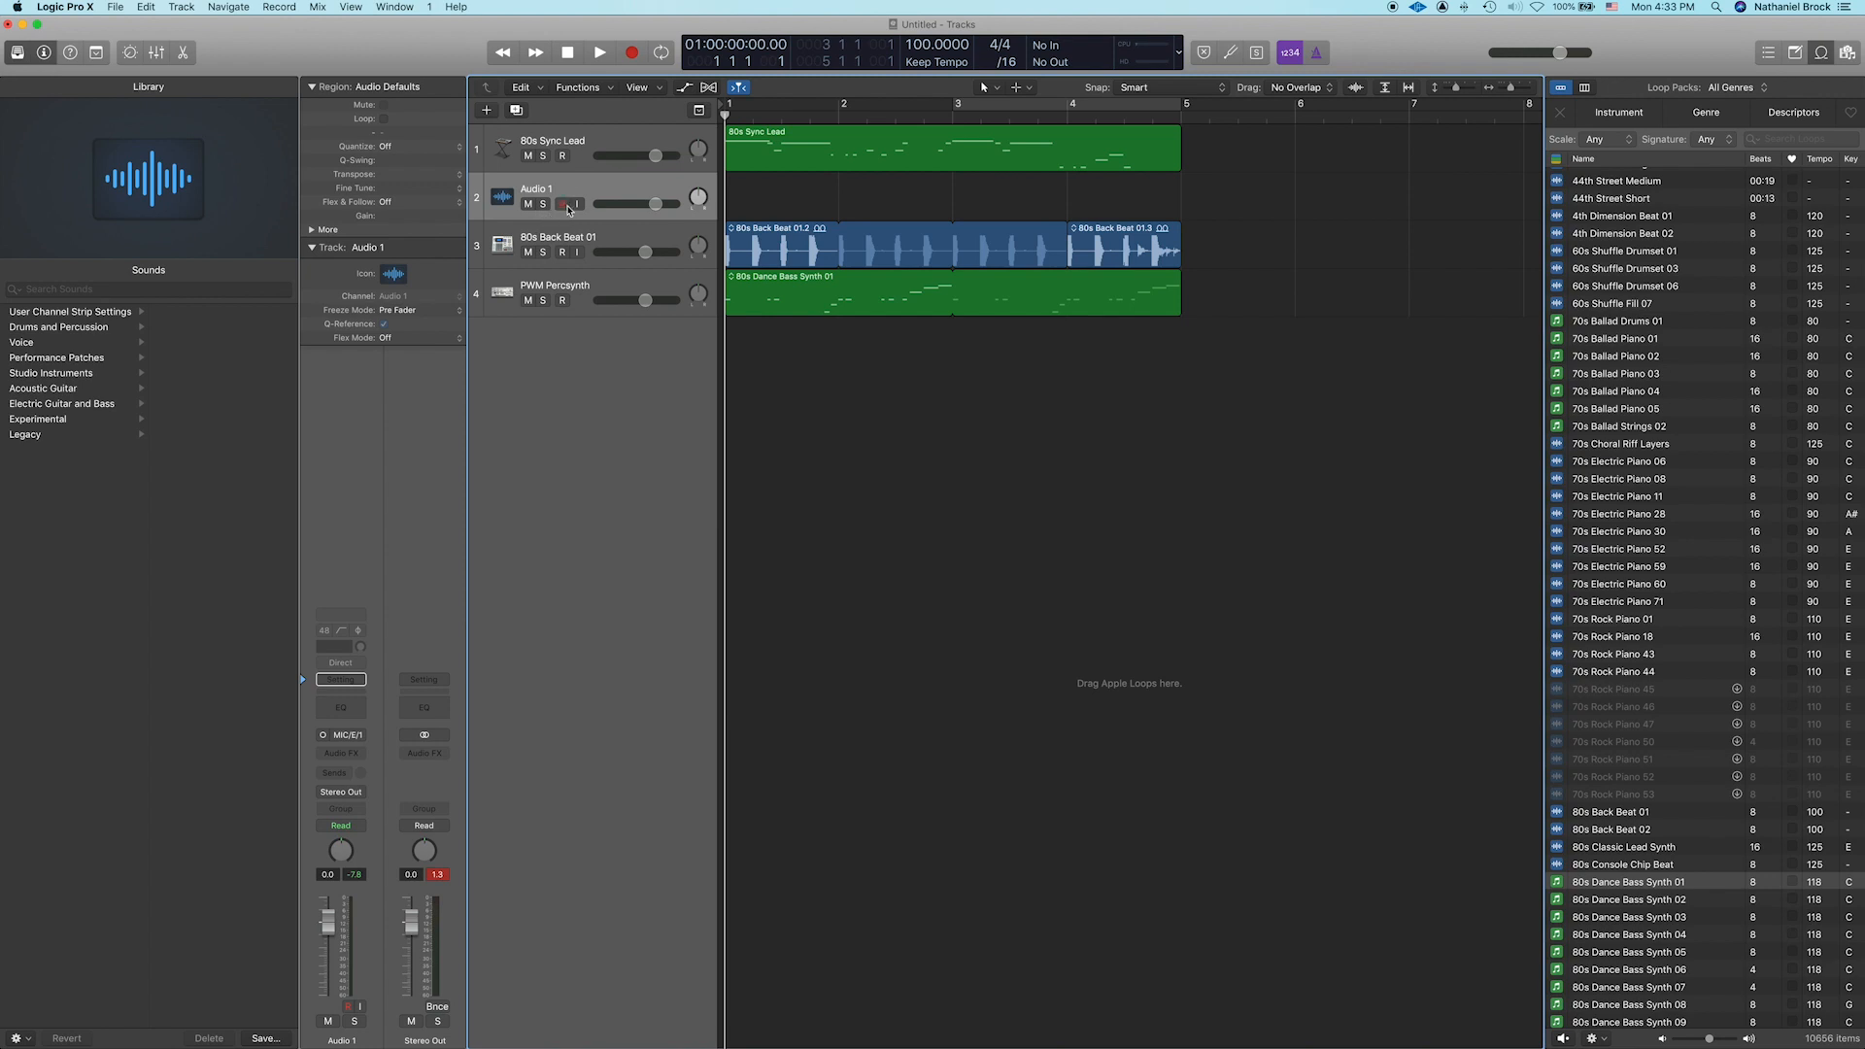
left_click(563, 203)
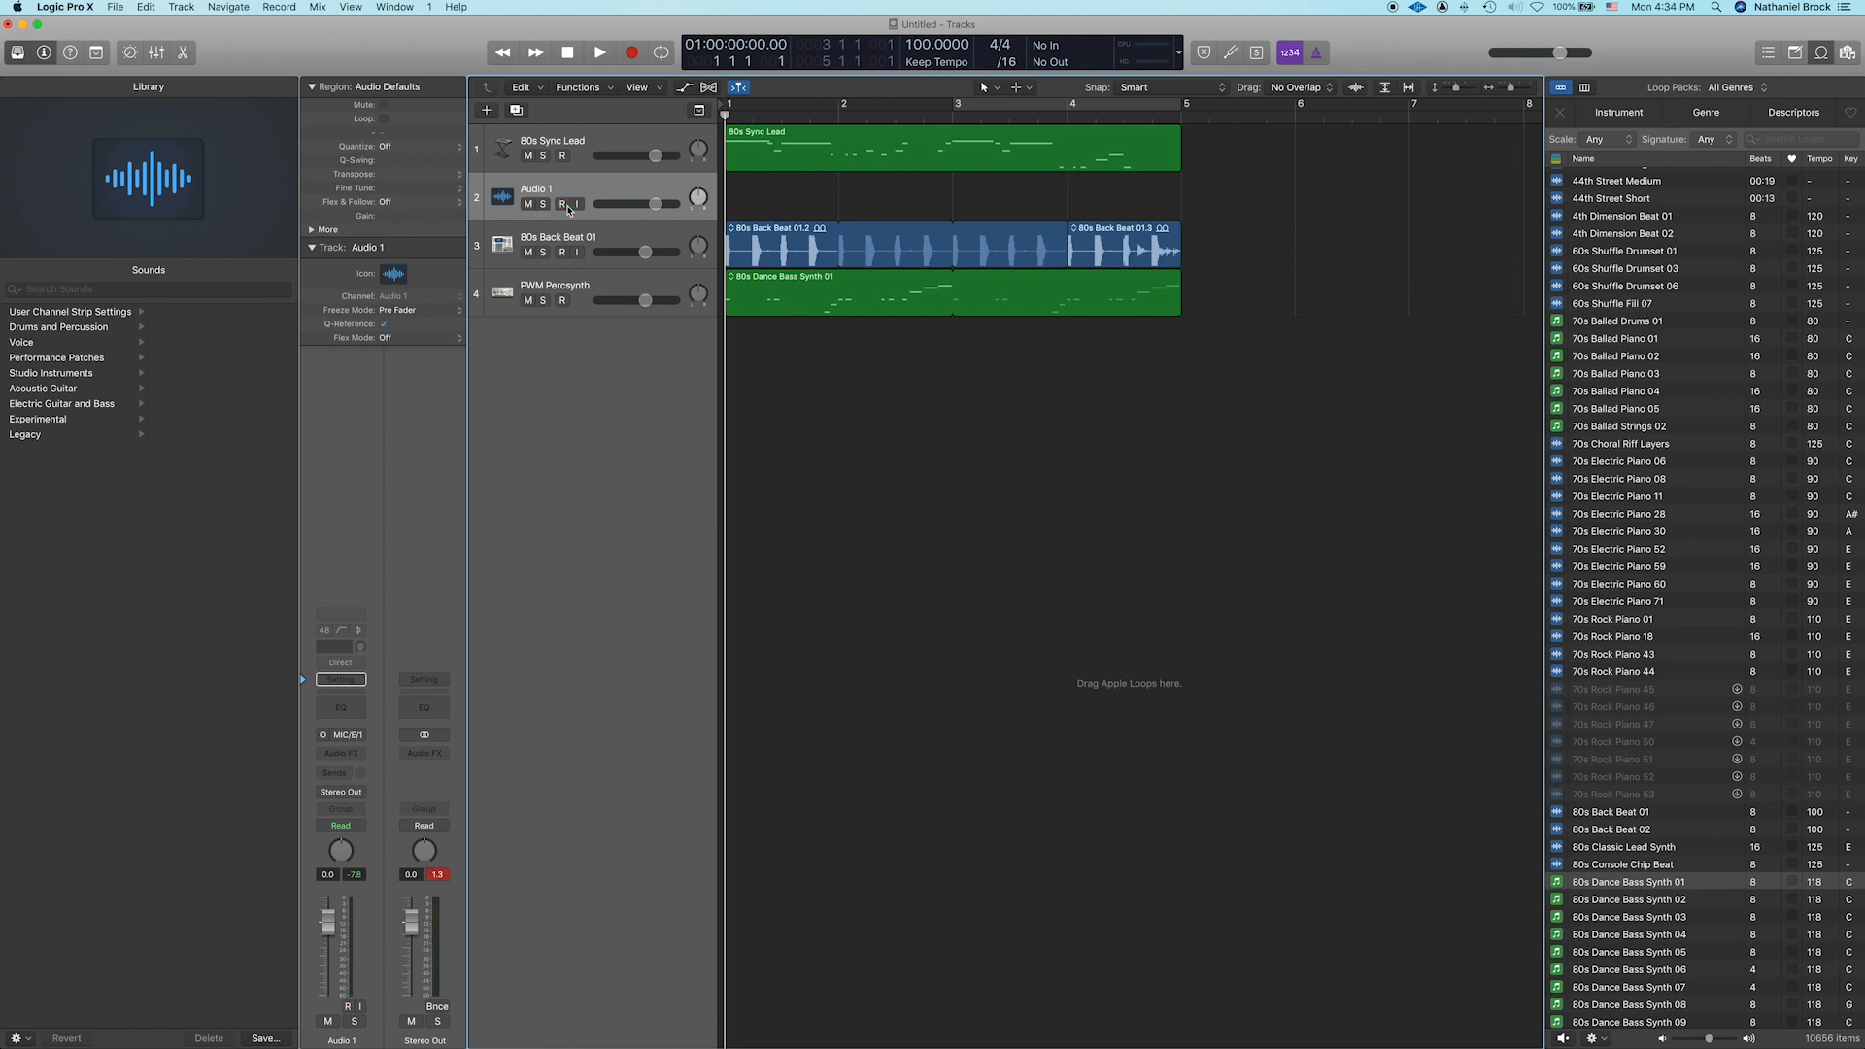
left_click(563, 203)
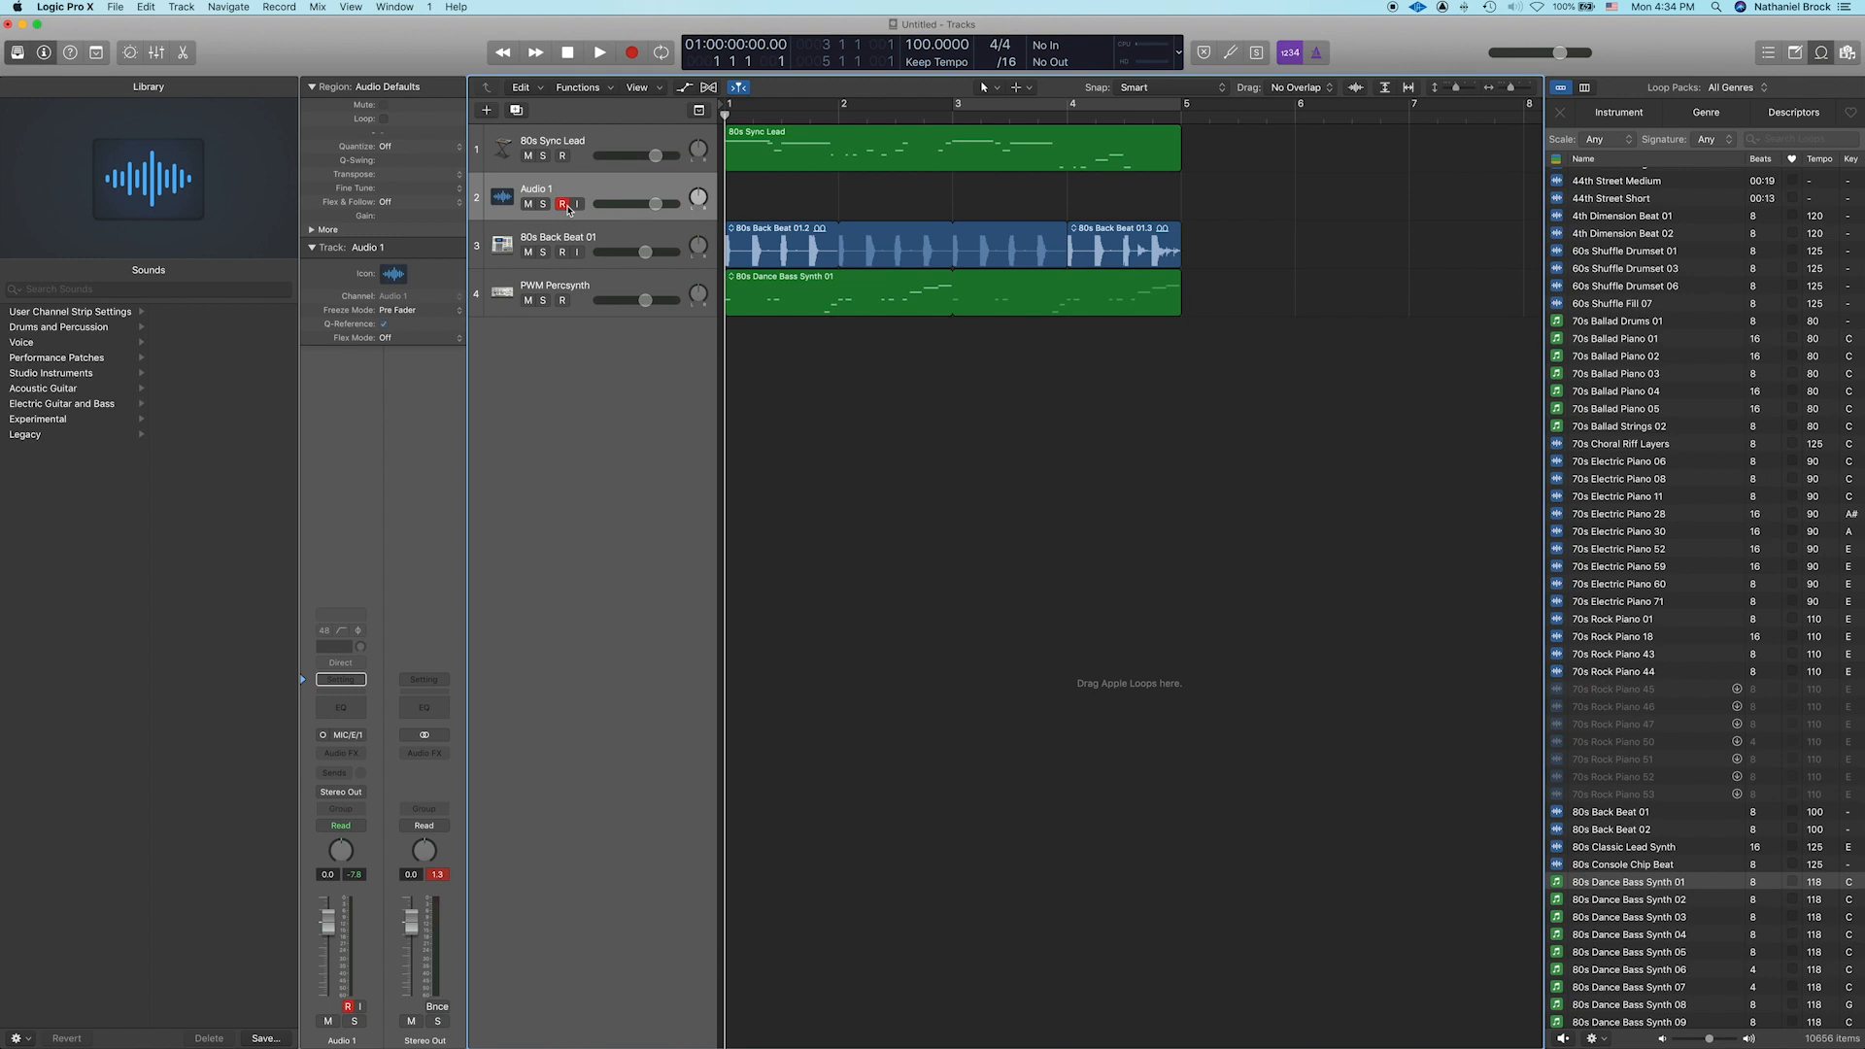
left_click(563, 204)
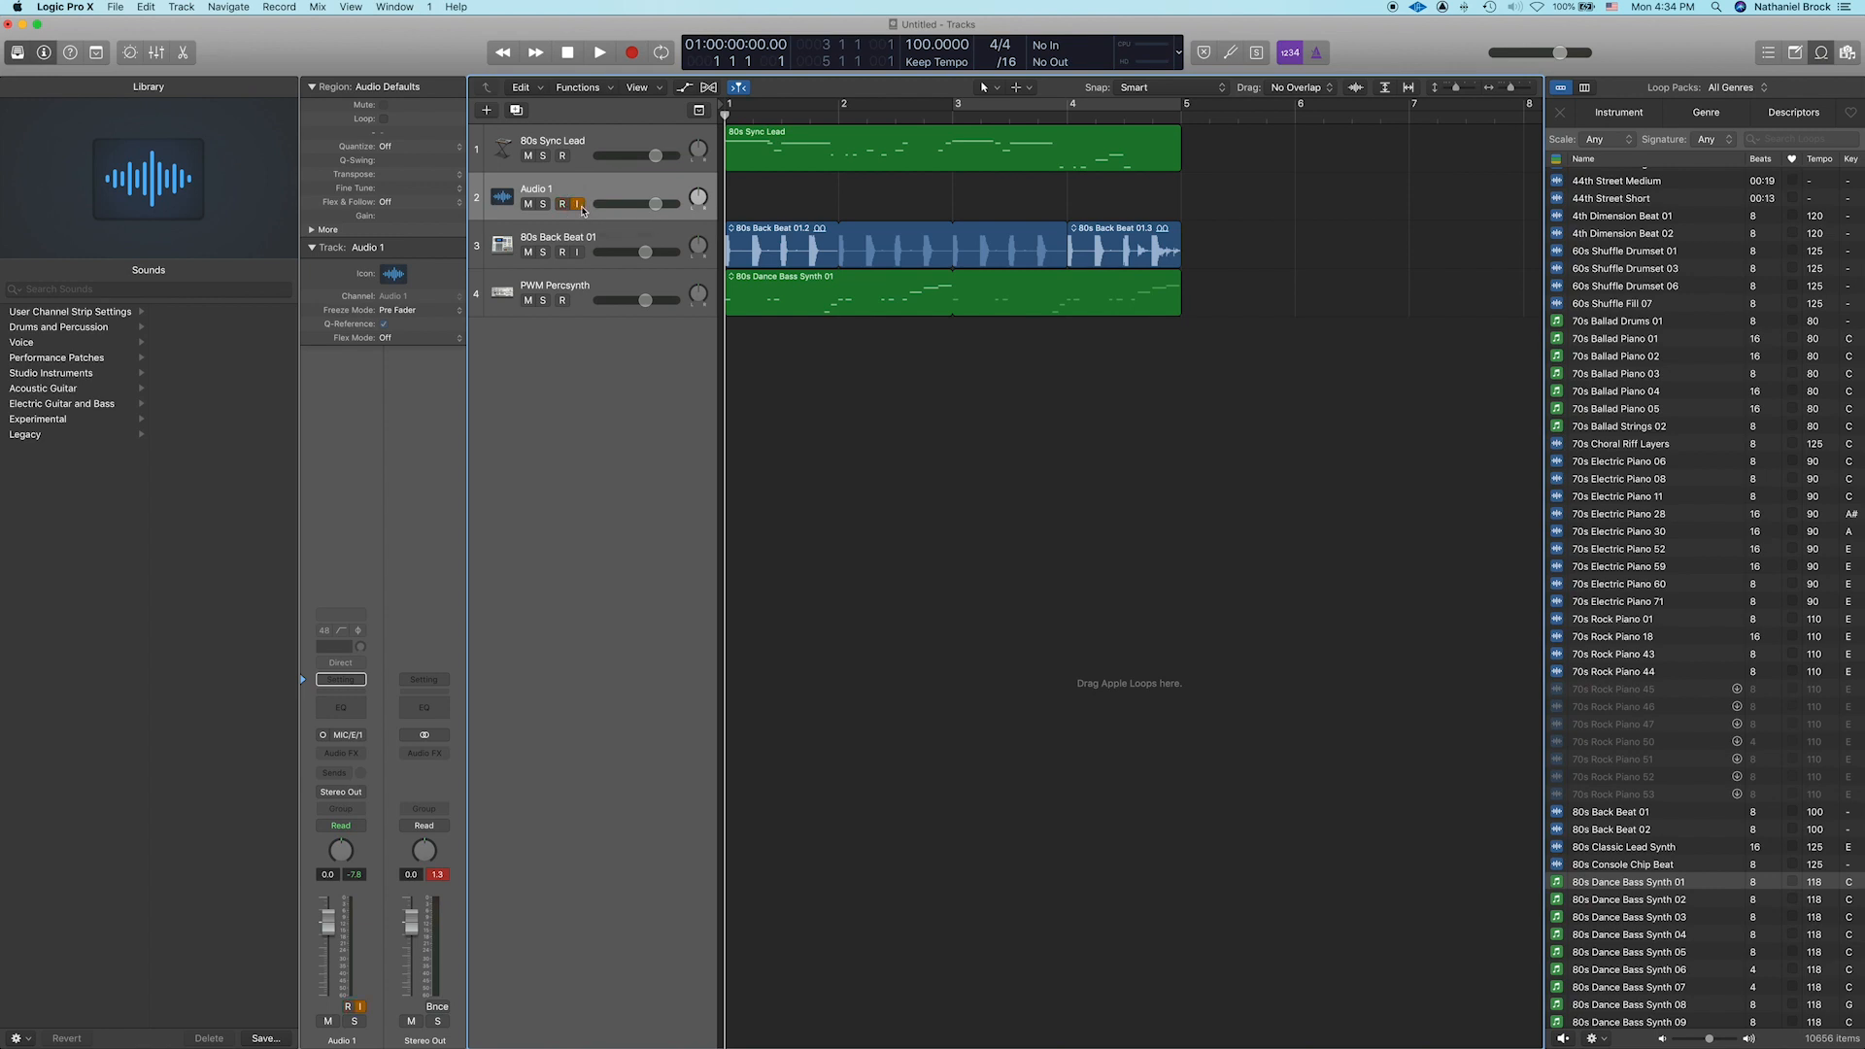
left_click(562, 203)
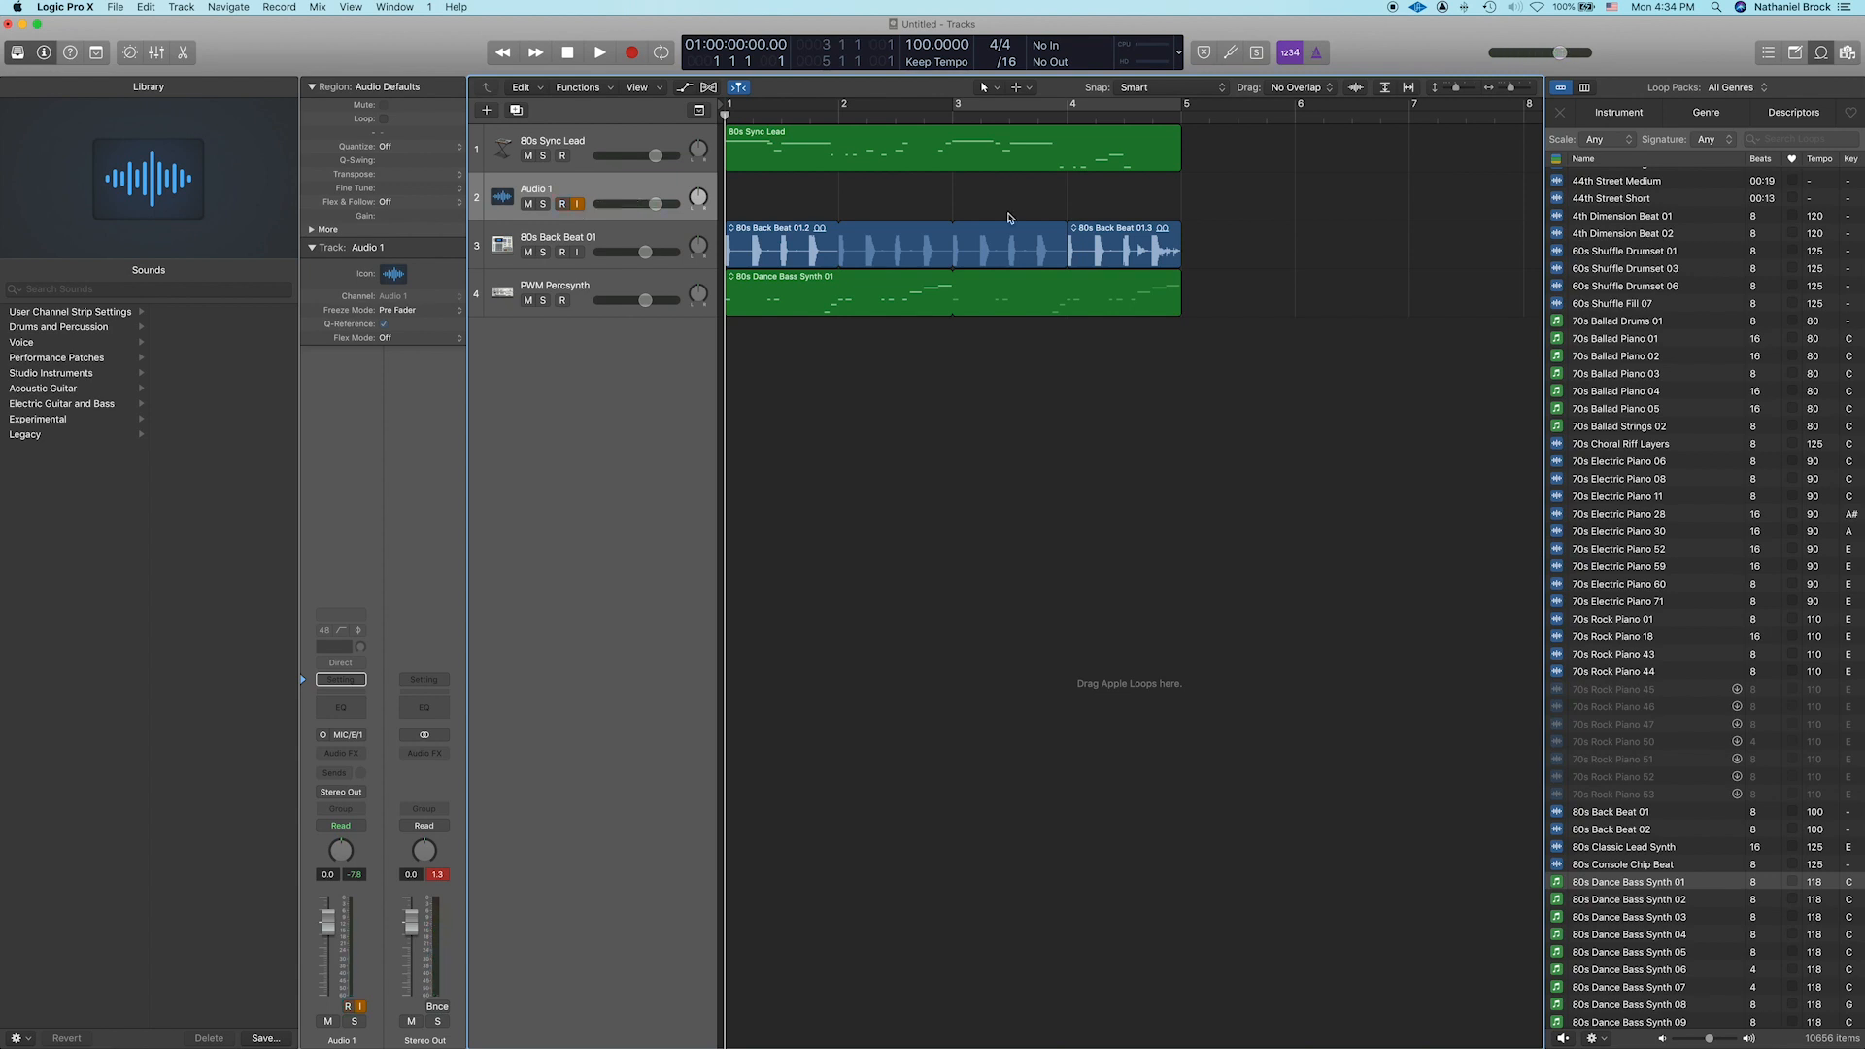
mouse_move(1344, 80)
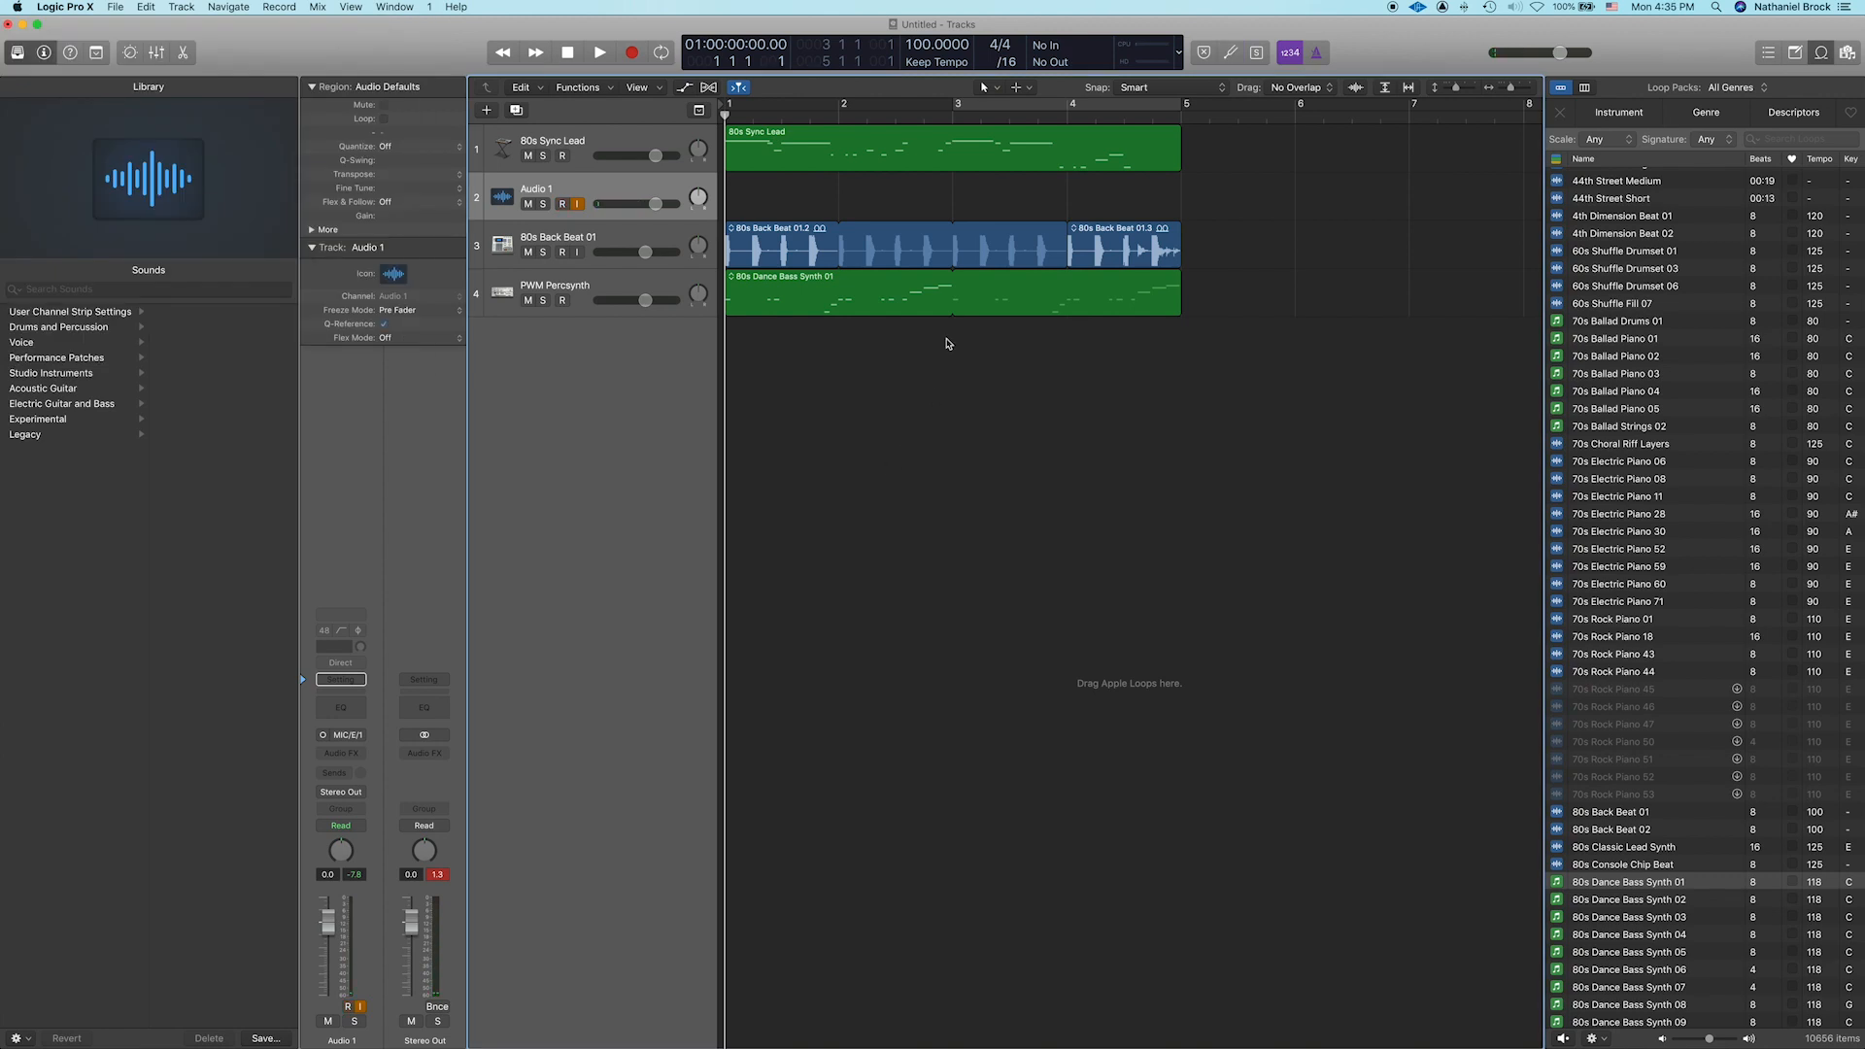
mouse_move(783, 143)
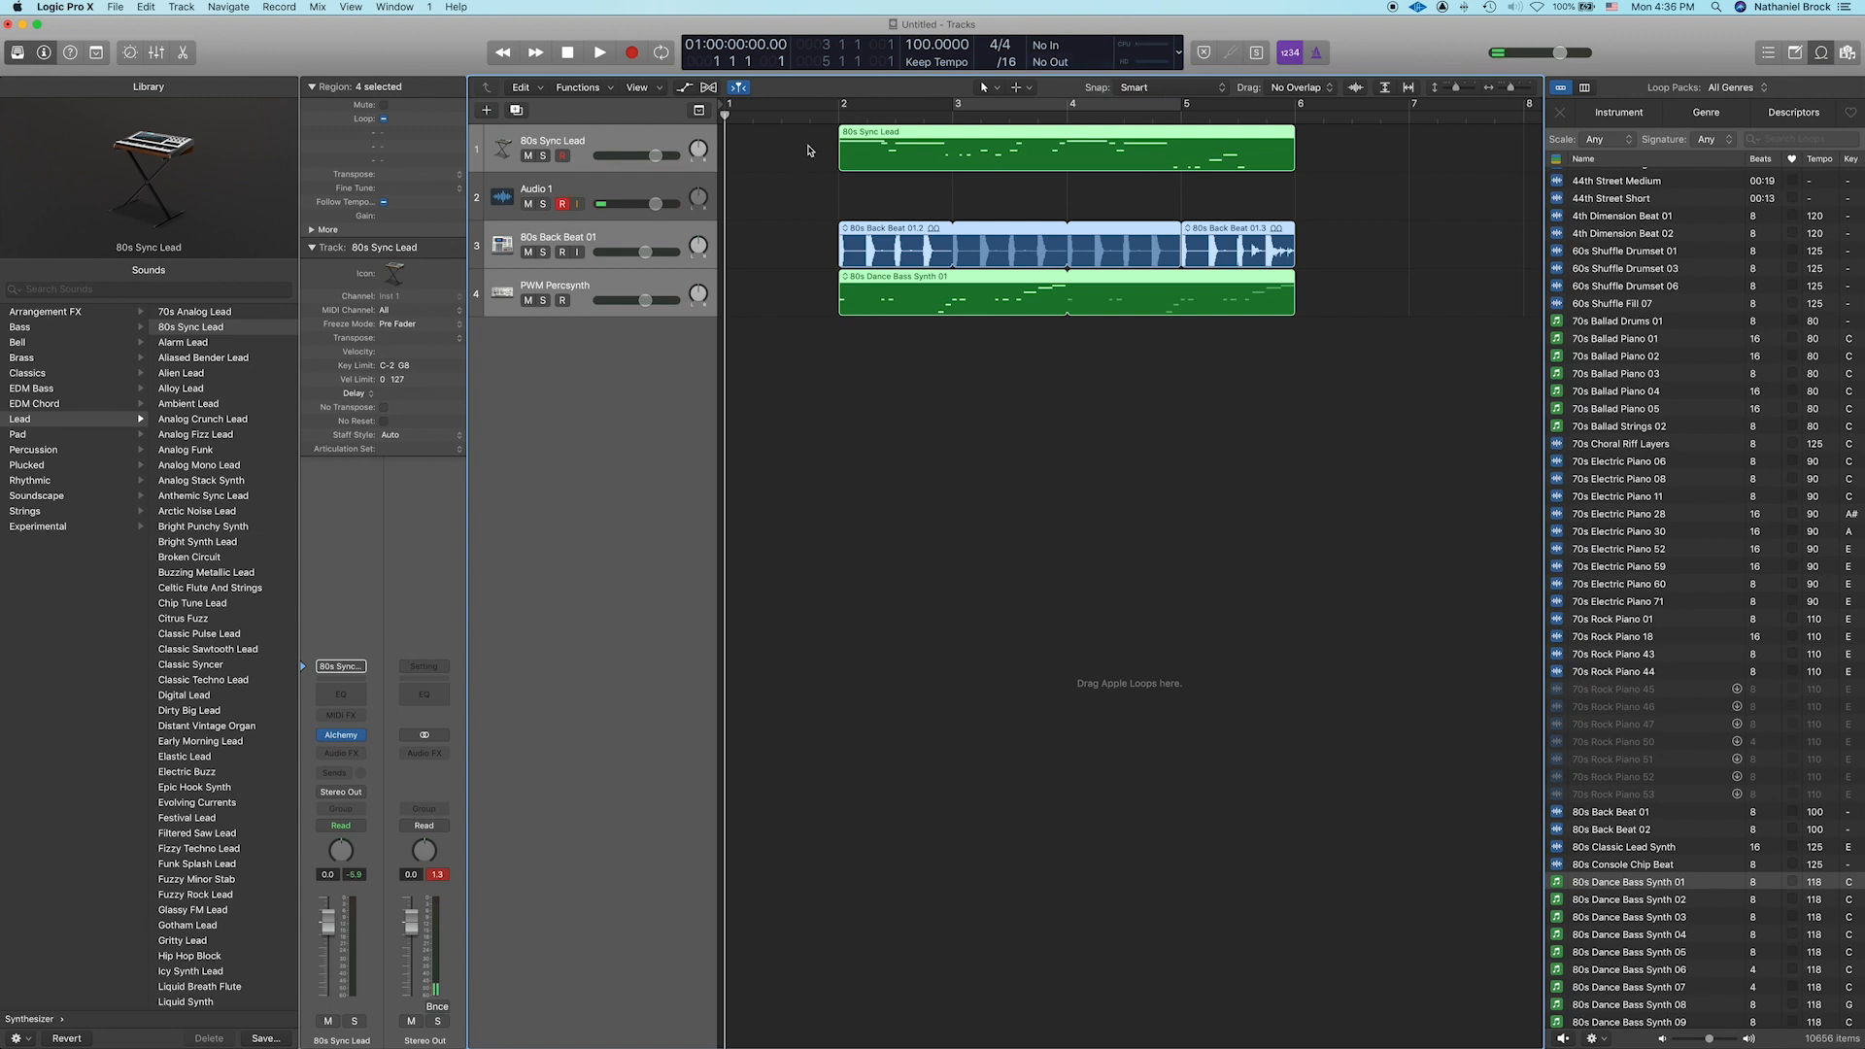
Step: Record a guitar take onto Audio 1 with all regions moved to bar 2
left_click(537, 187)
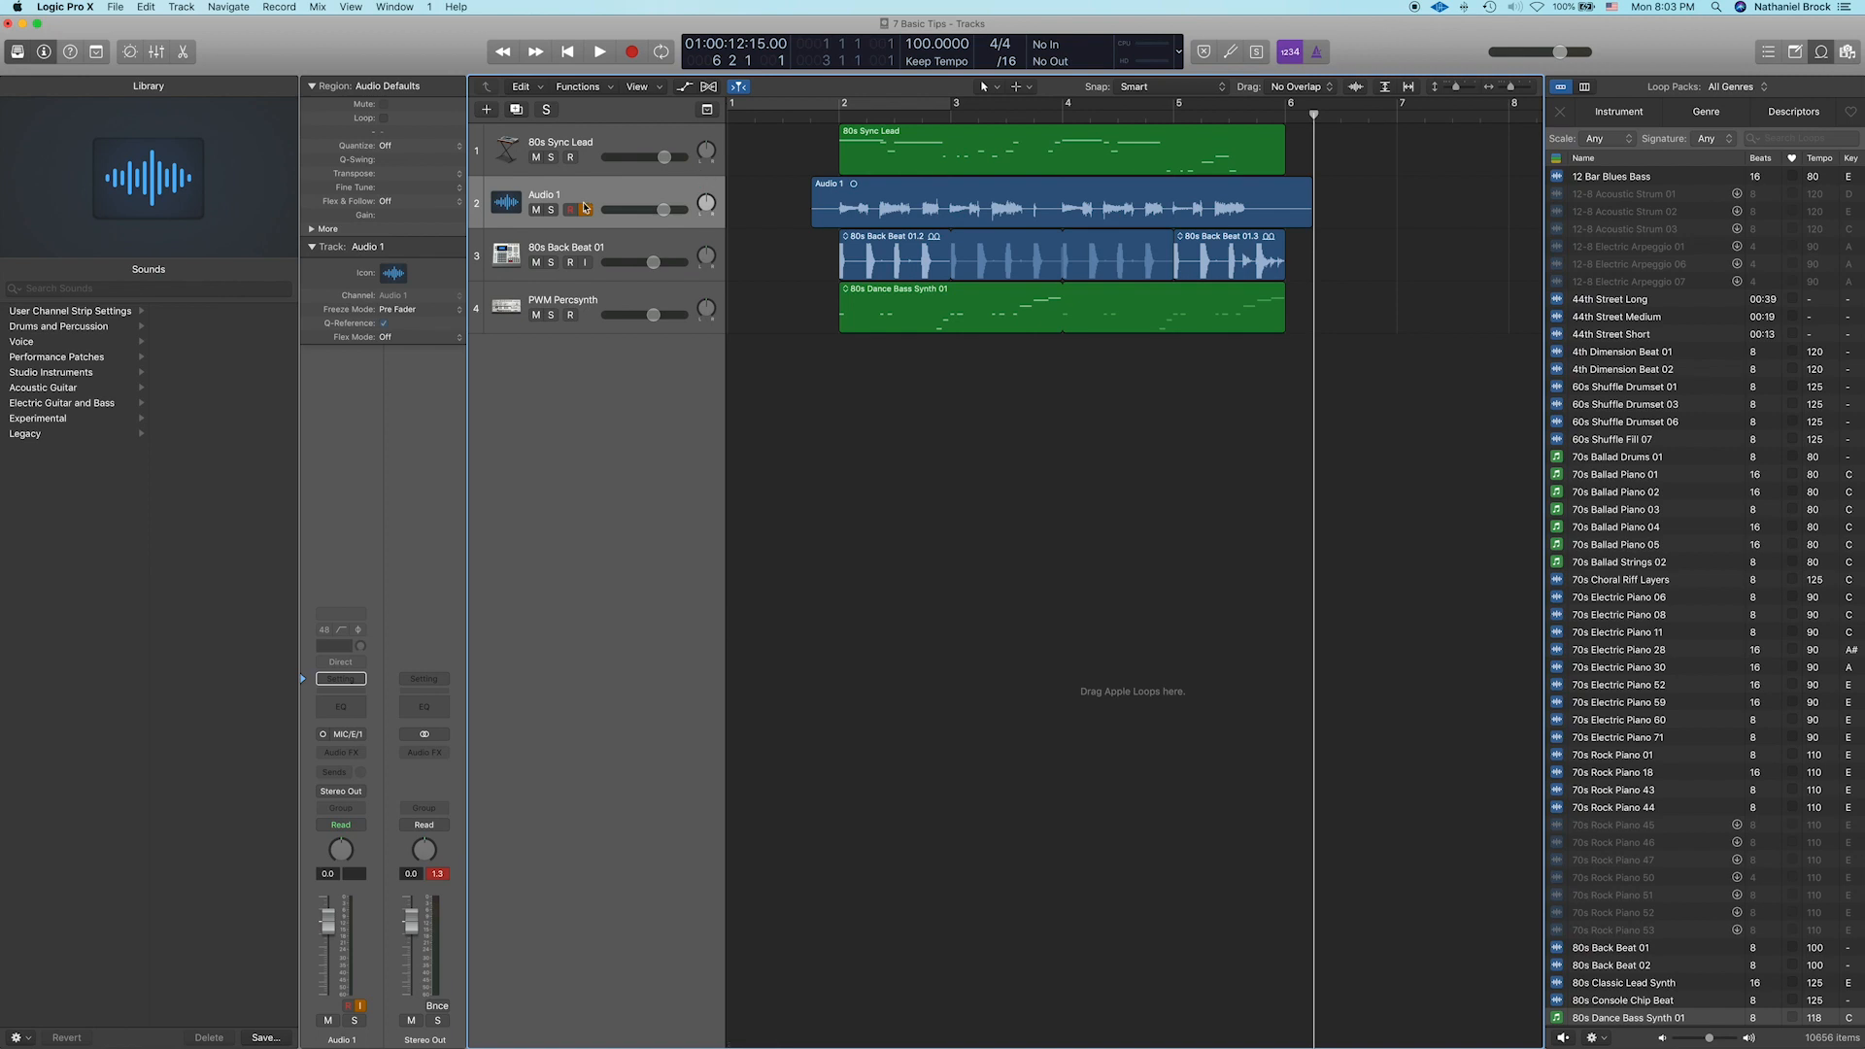
Step: Rename the Audio 1 track to 'Rhythm Guitar'
double_click(560, 194)
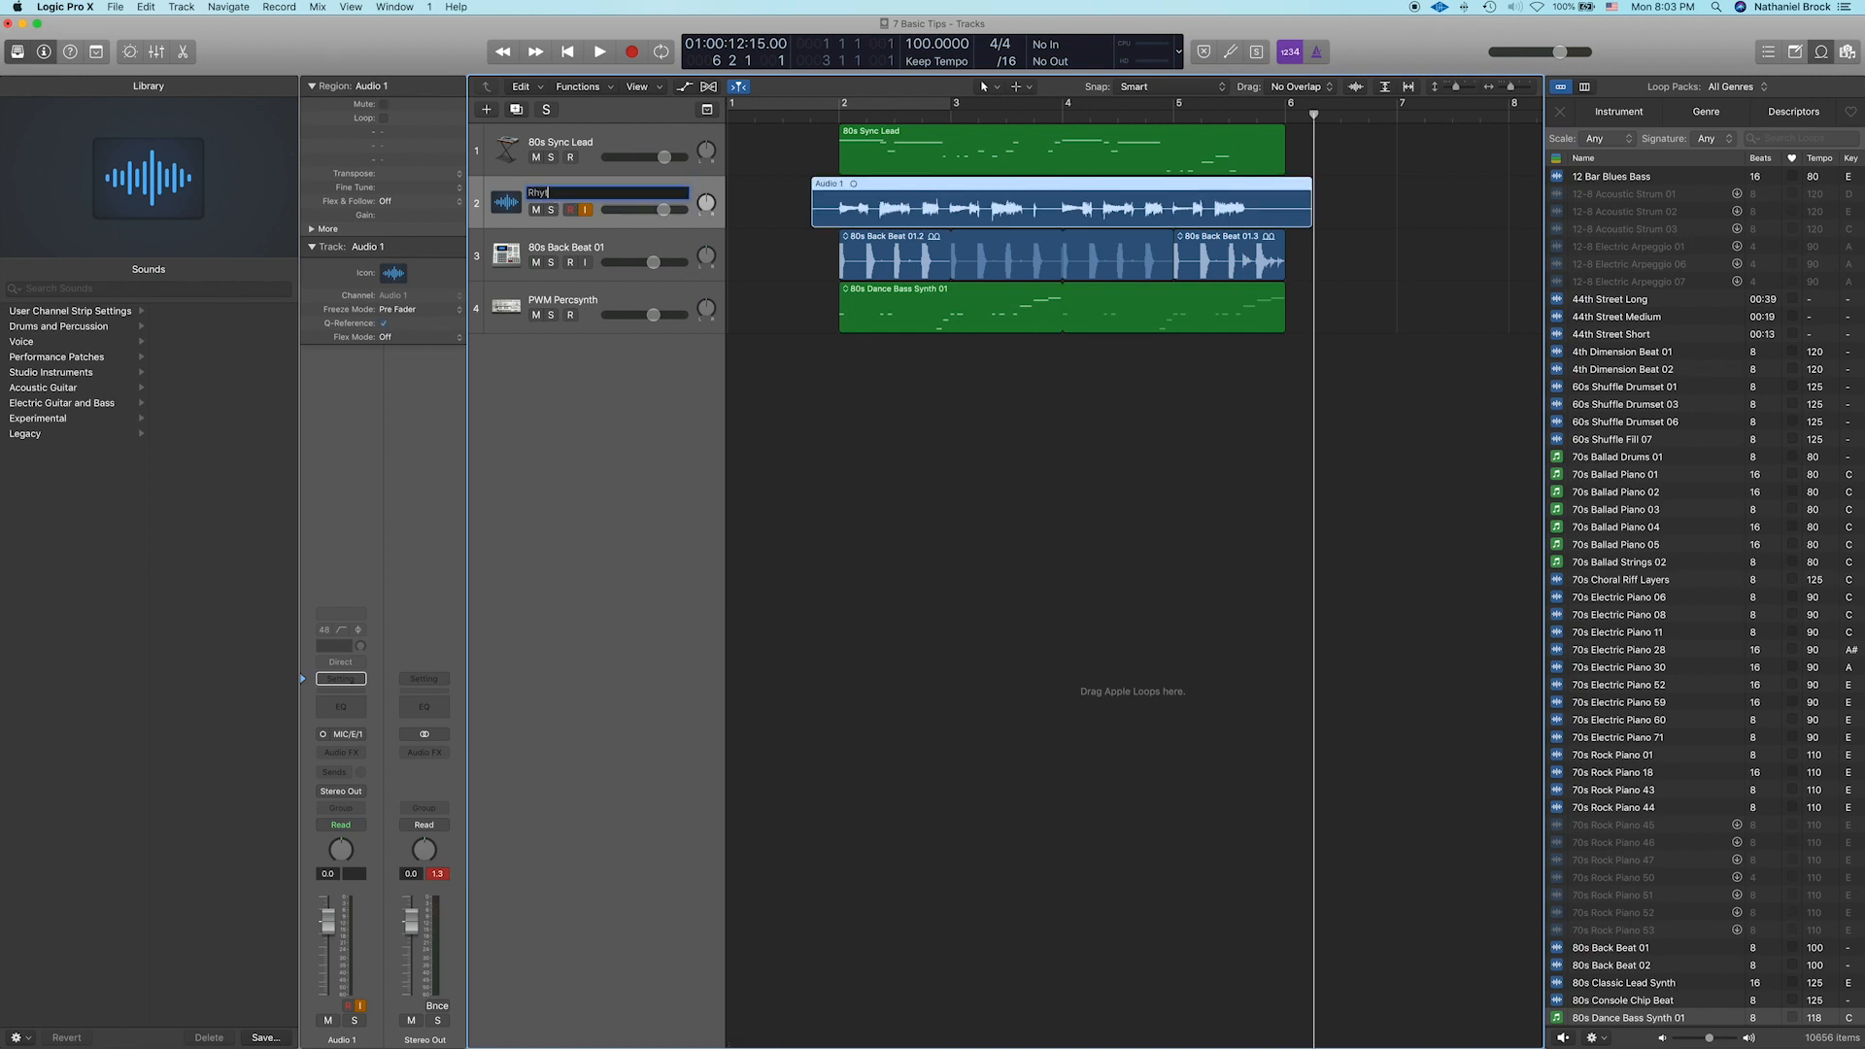
type("Rhythm Guitar")
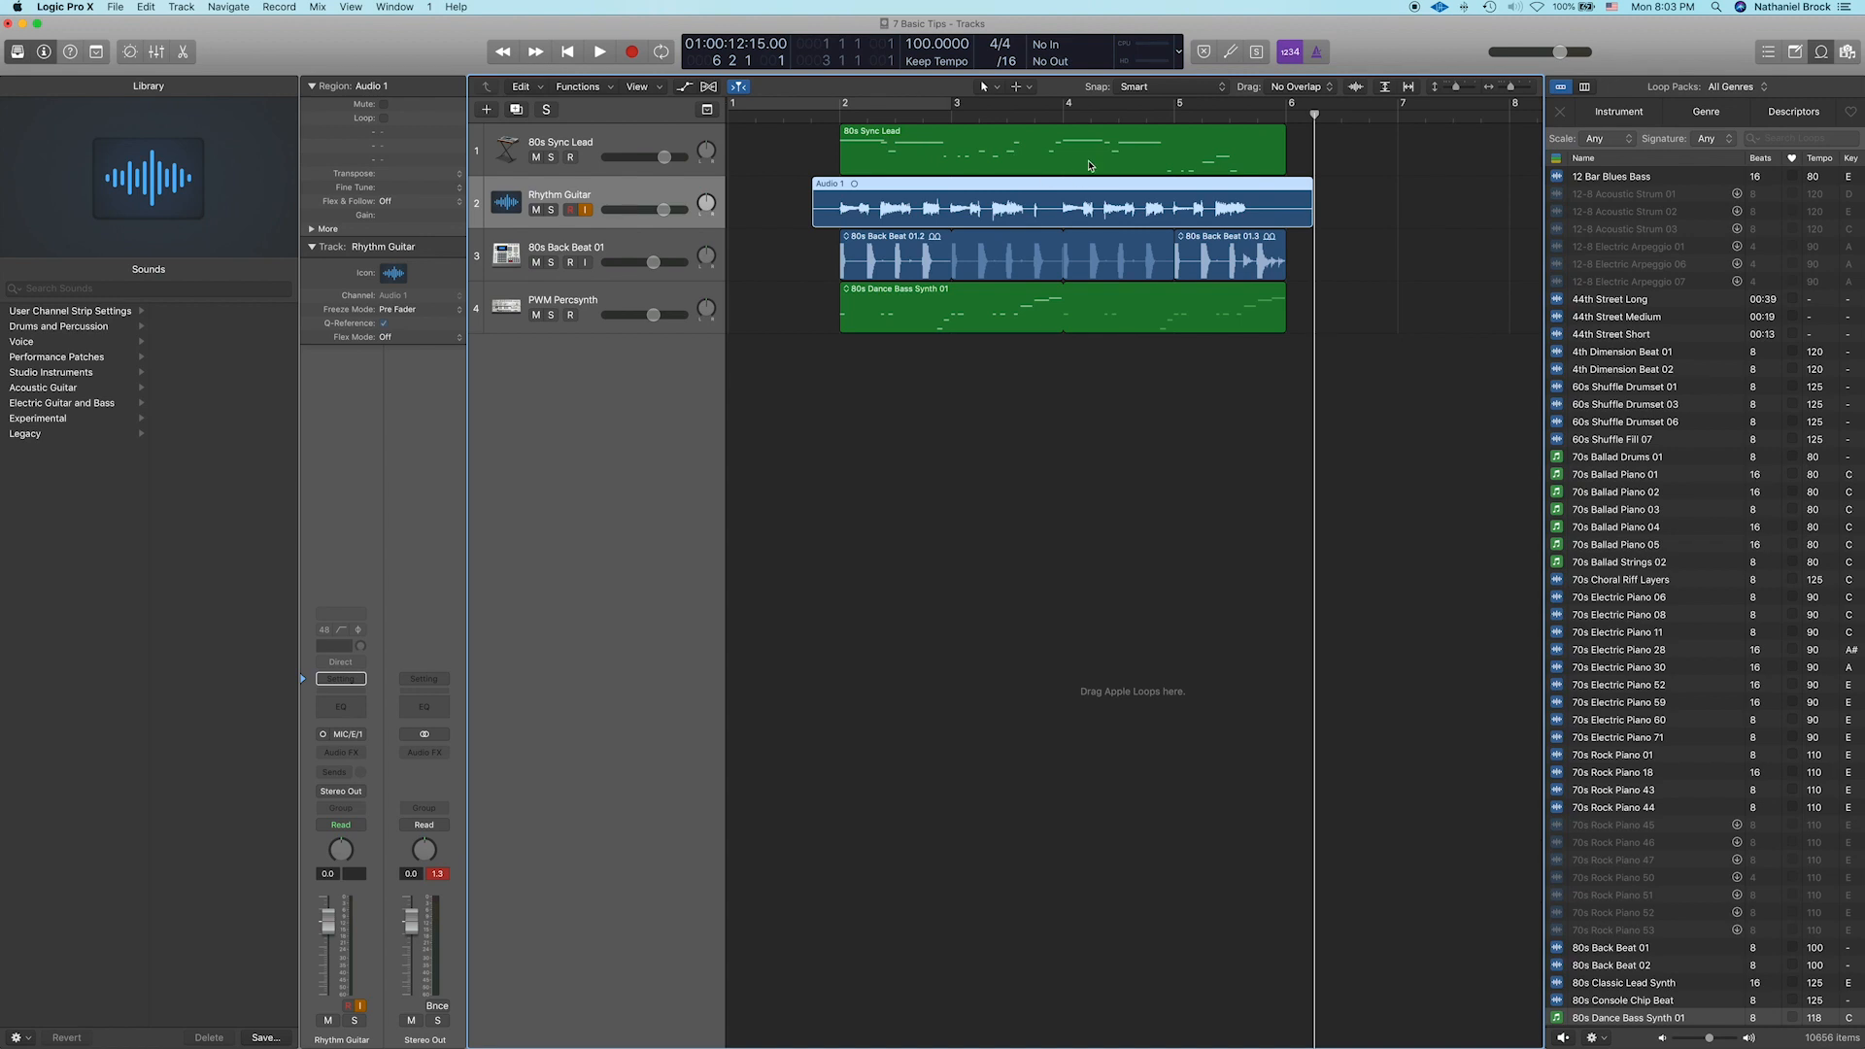
mouse_move(1239, 168)
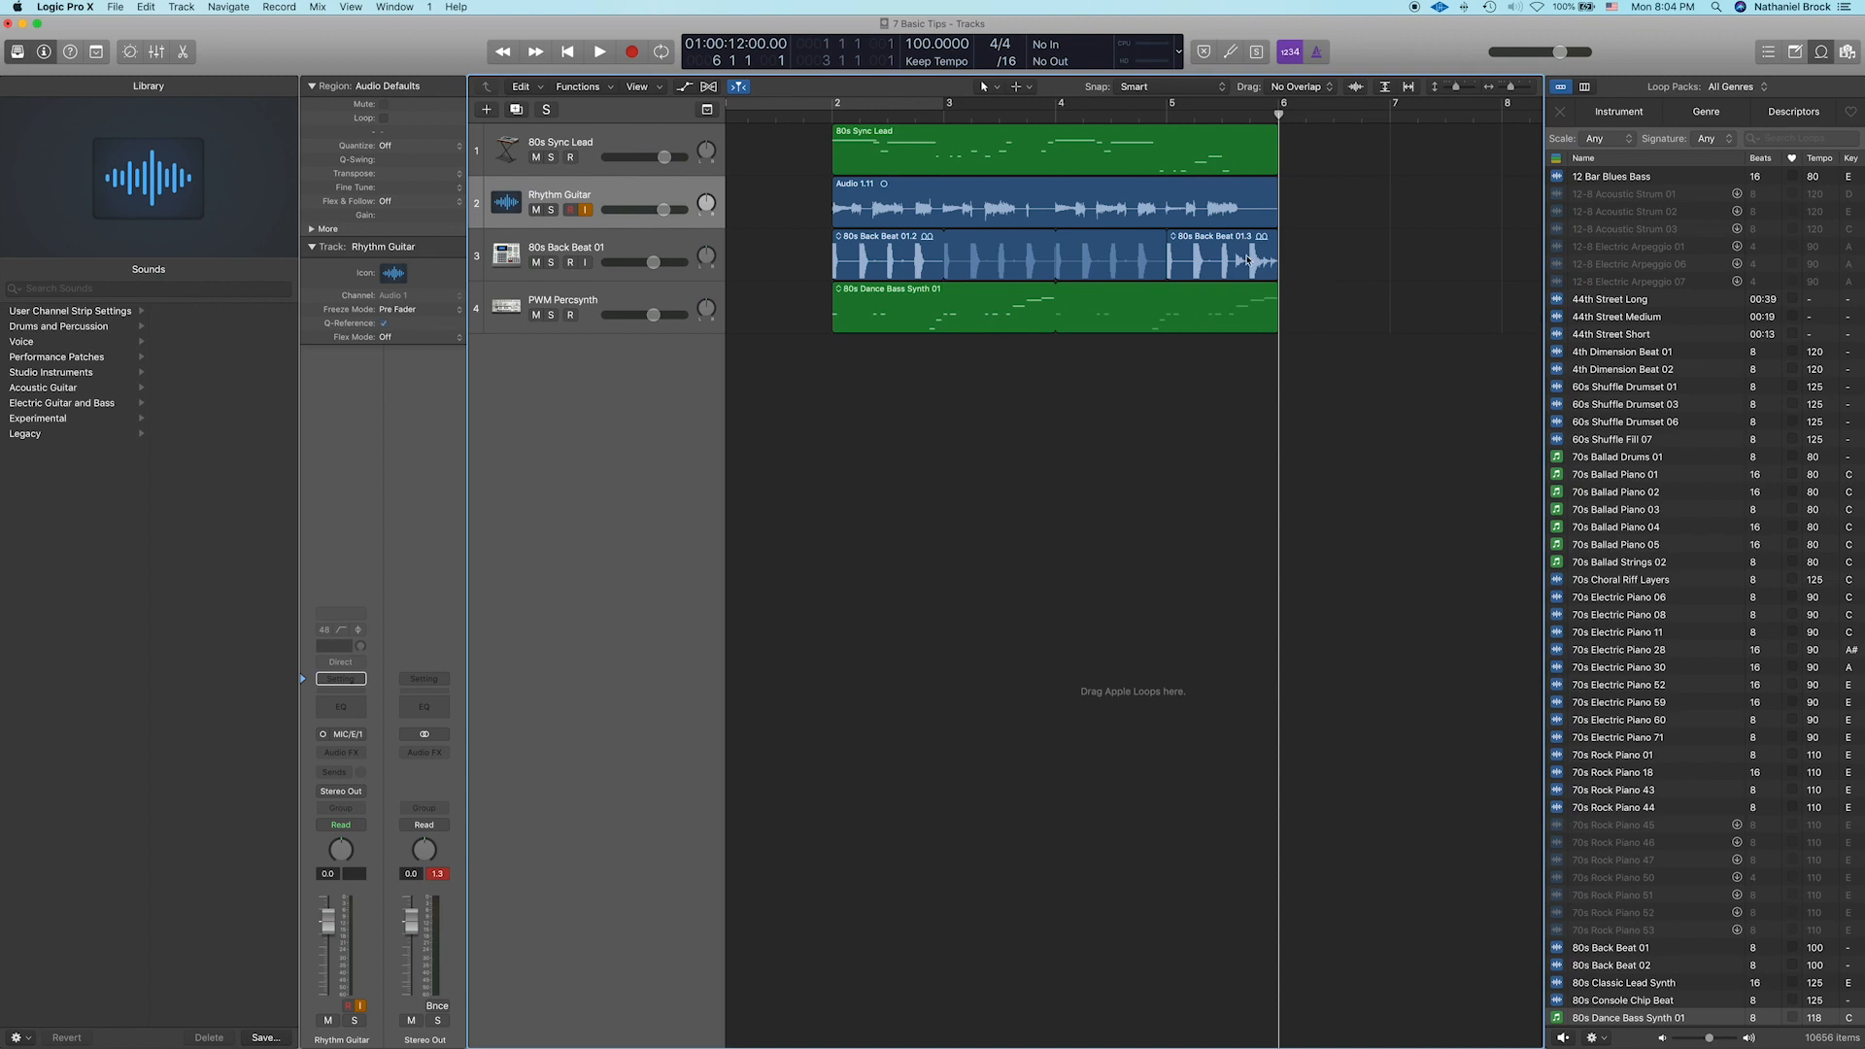
Step: Join the drum regions, loop all regions out to bar 10, and play from the start
left_click(569, 253)
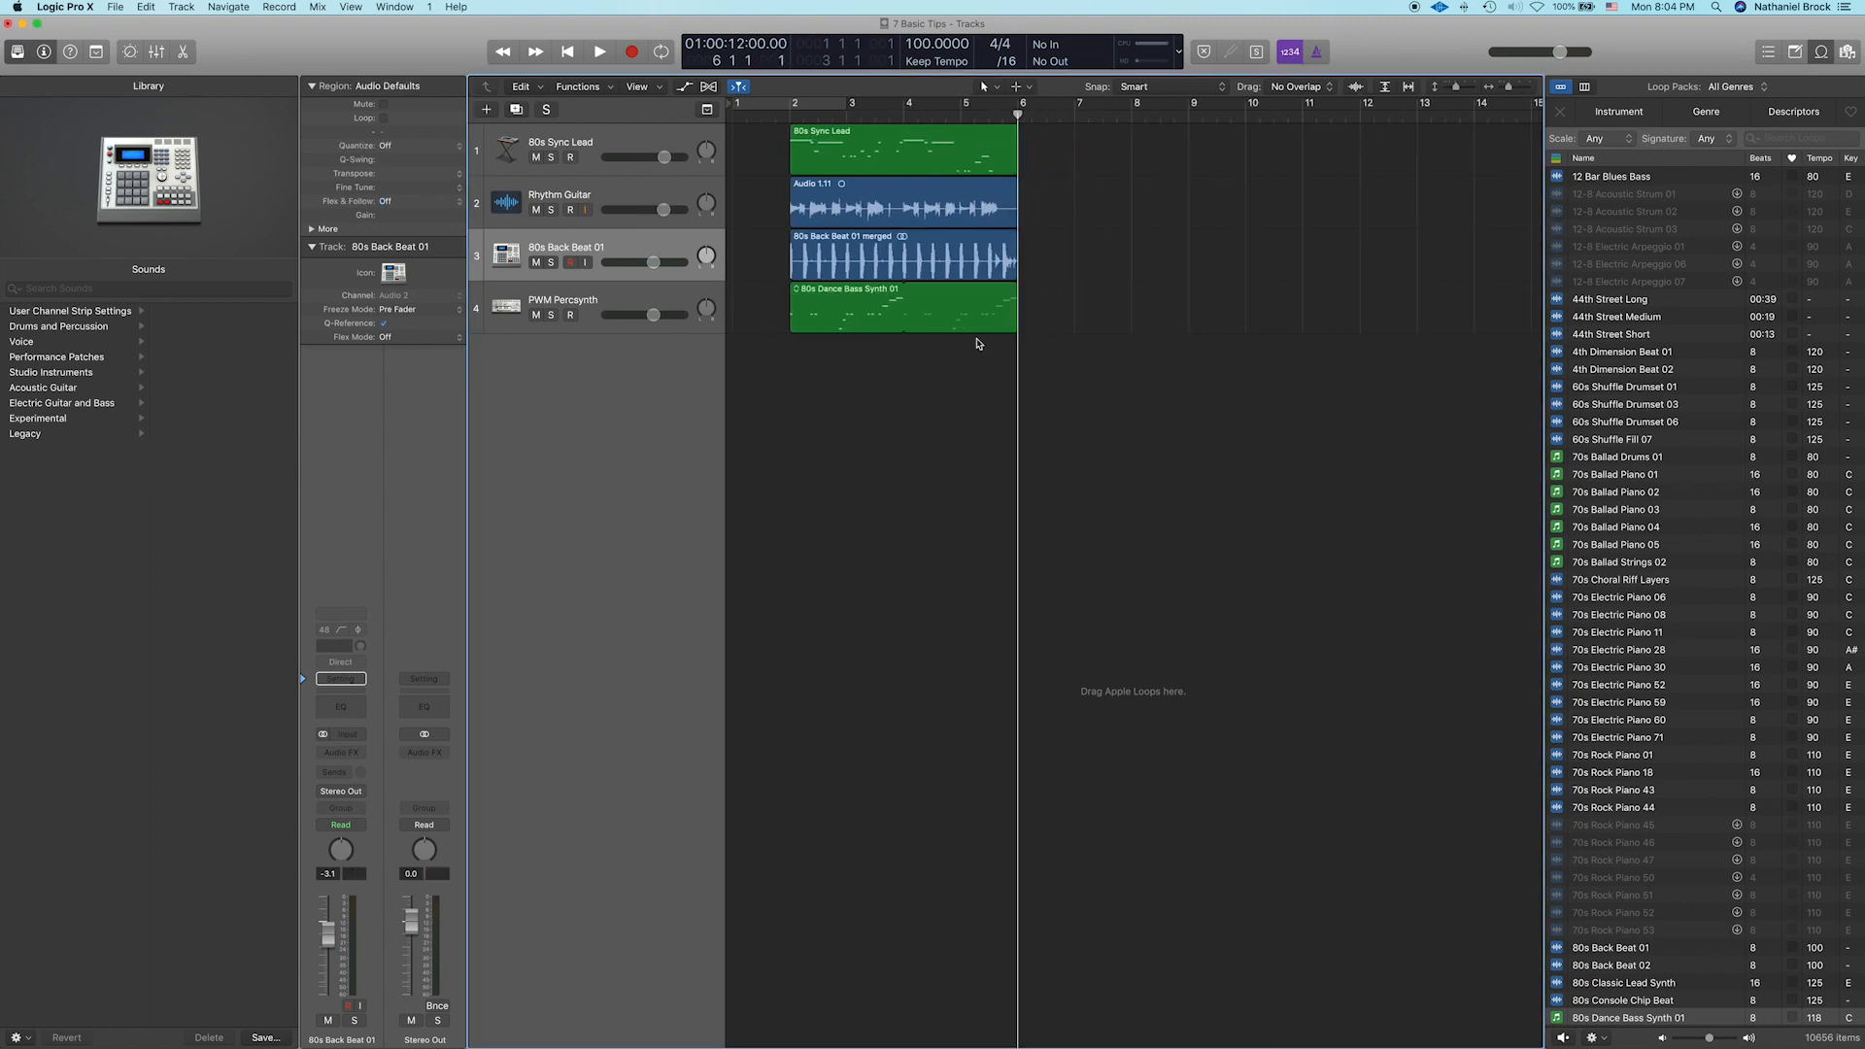
mouse_move(1101, 415)
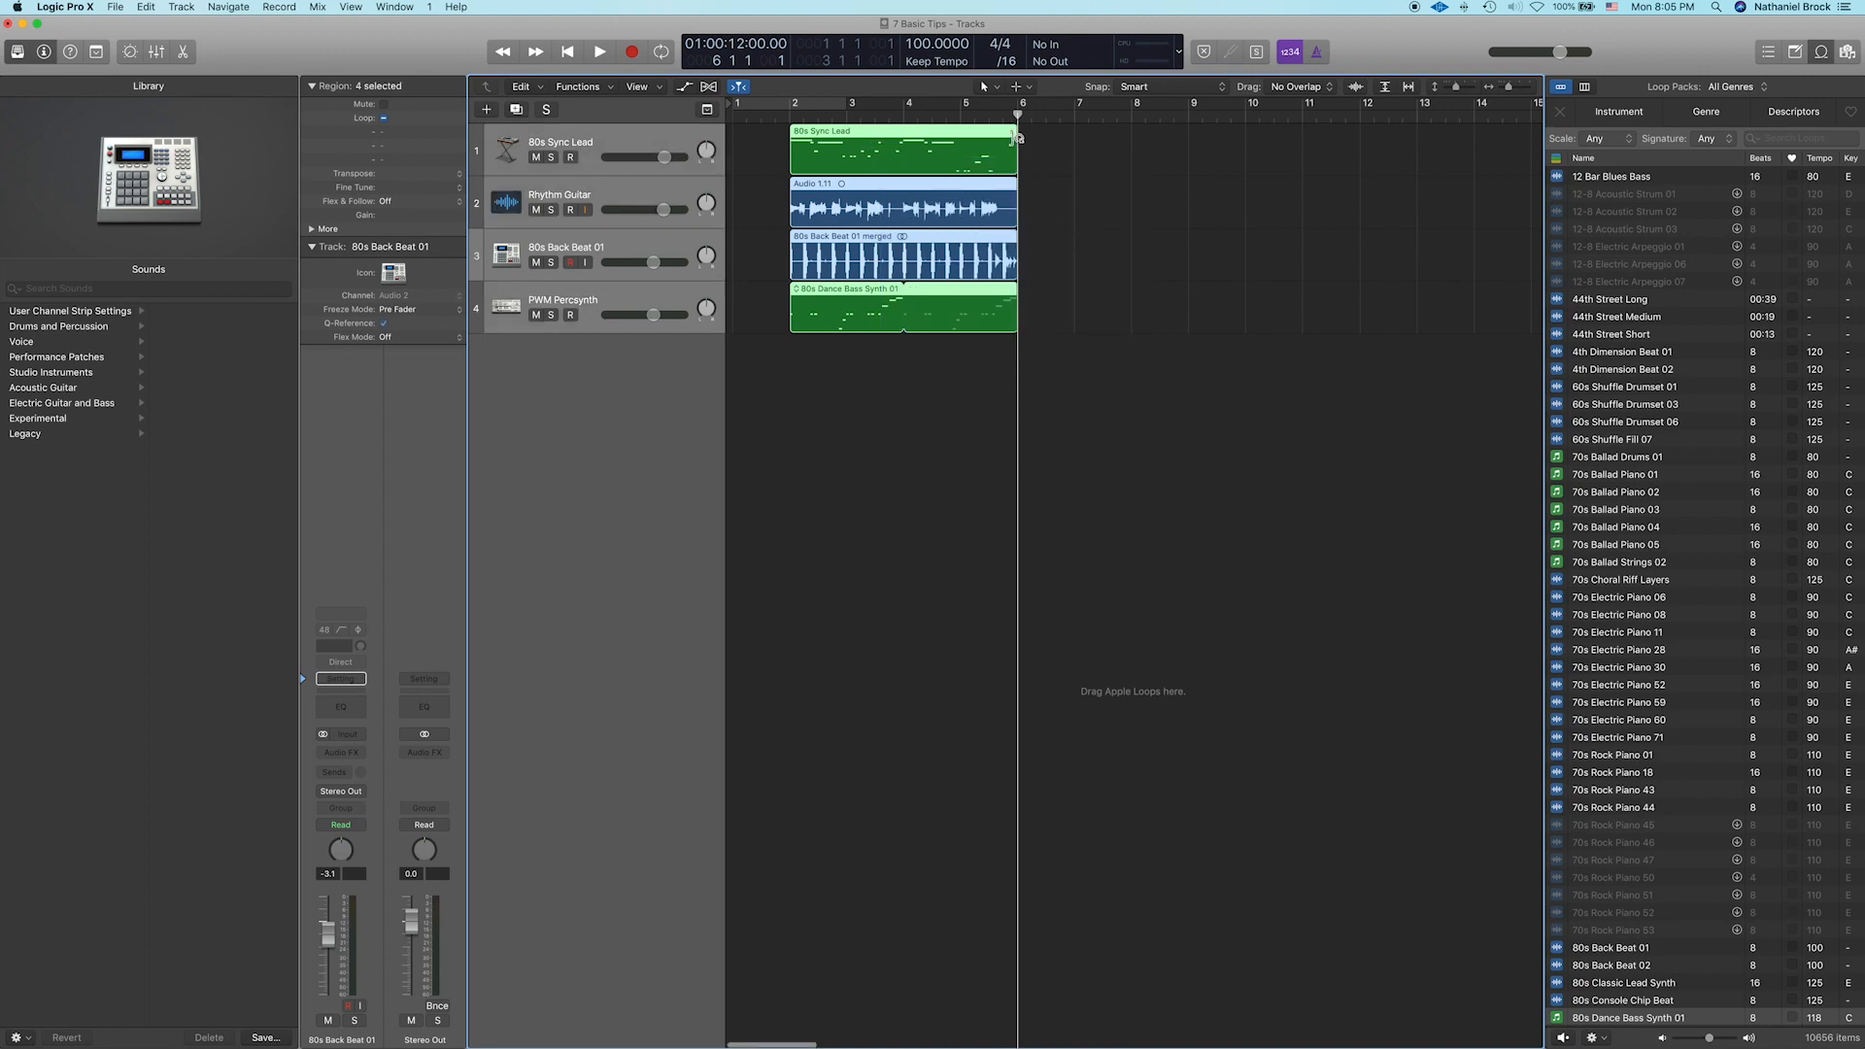
left_click_drag(1018, 140, 1053, 139)
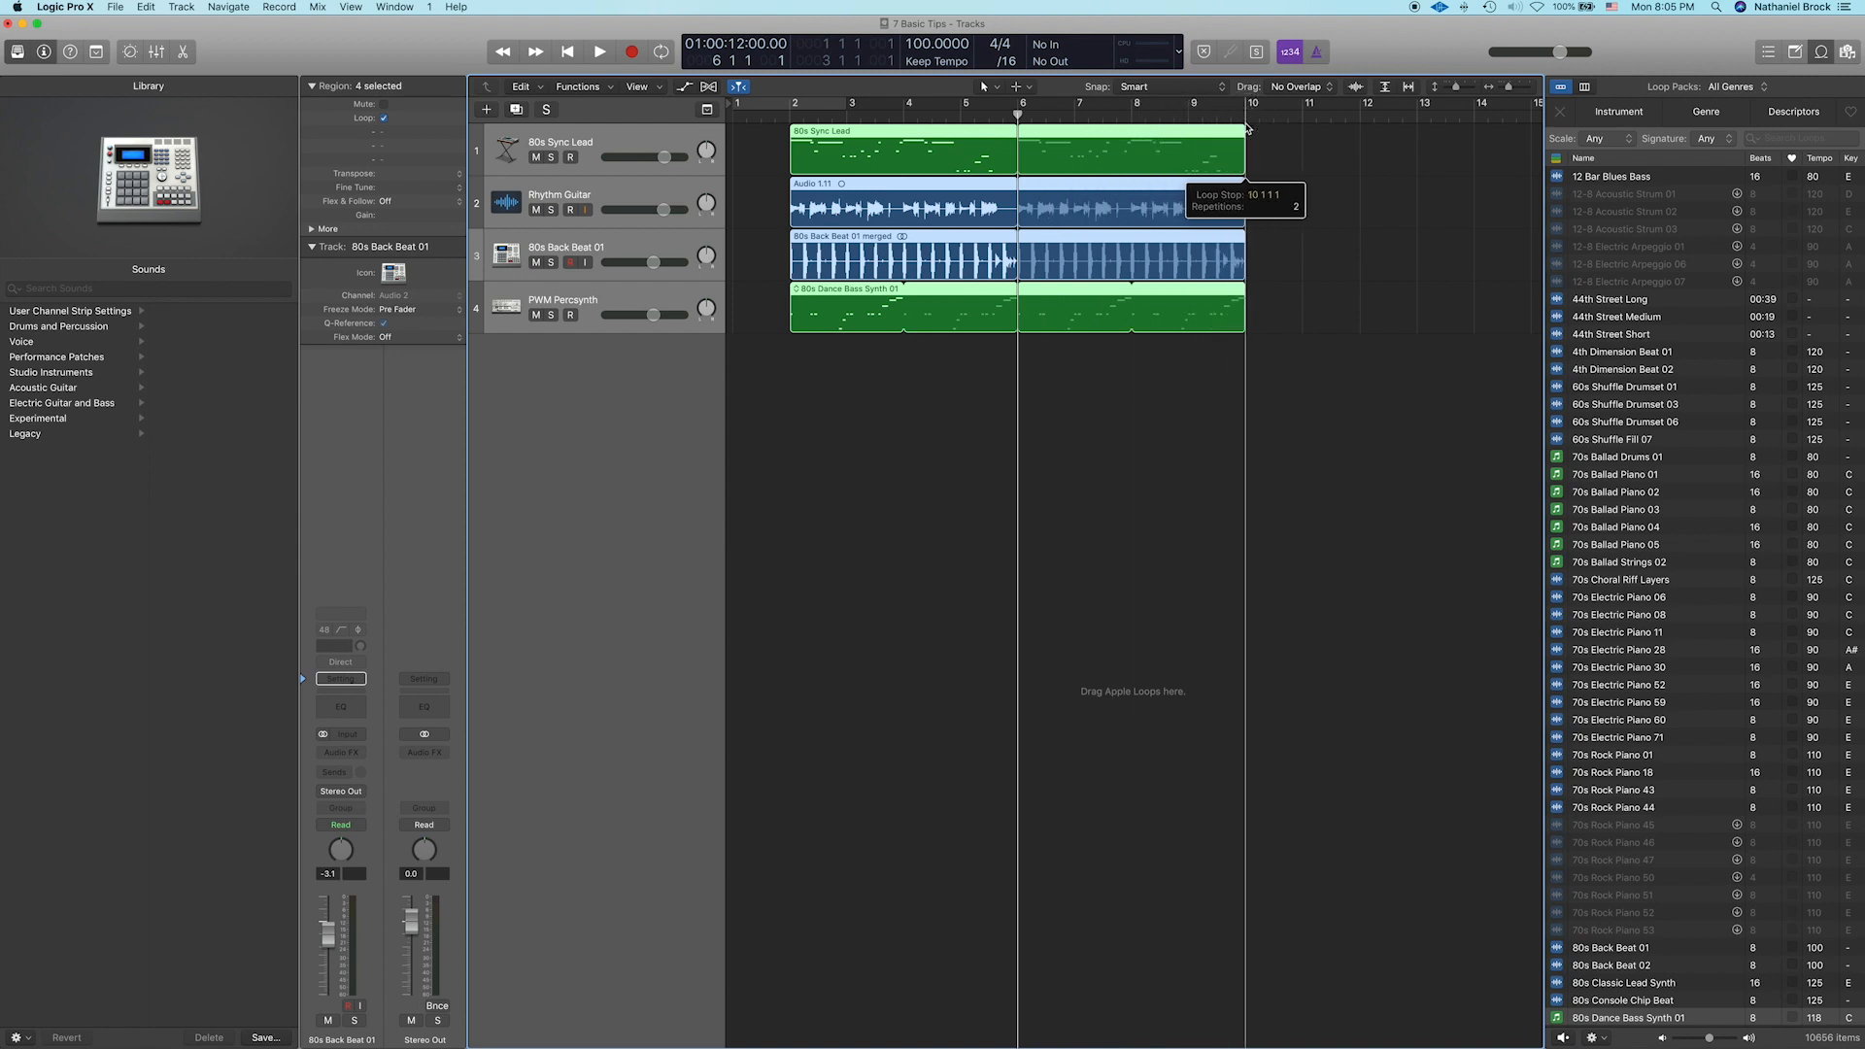
mouse_move(958, 140)
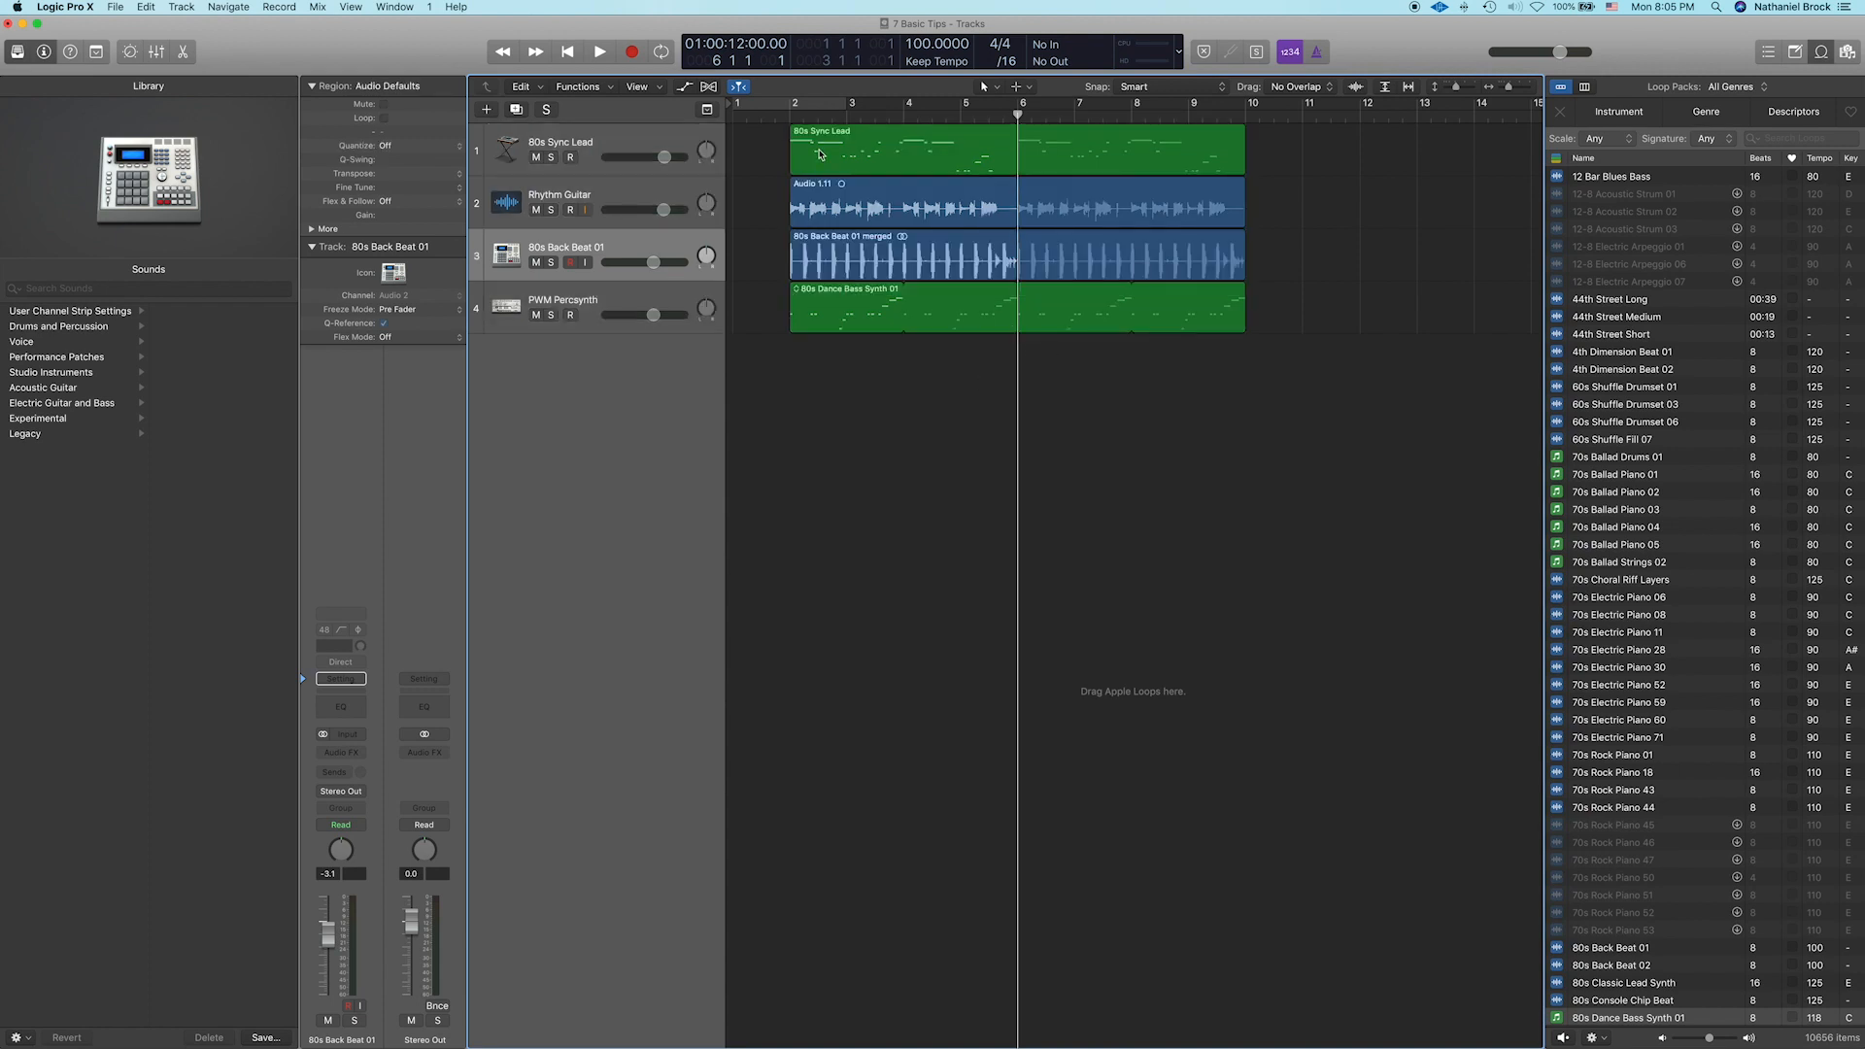
left_click(600, 52)
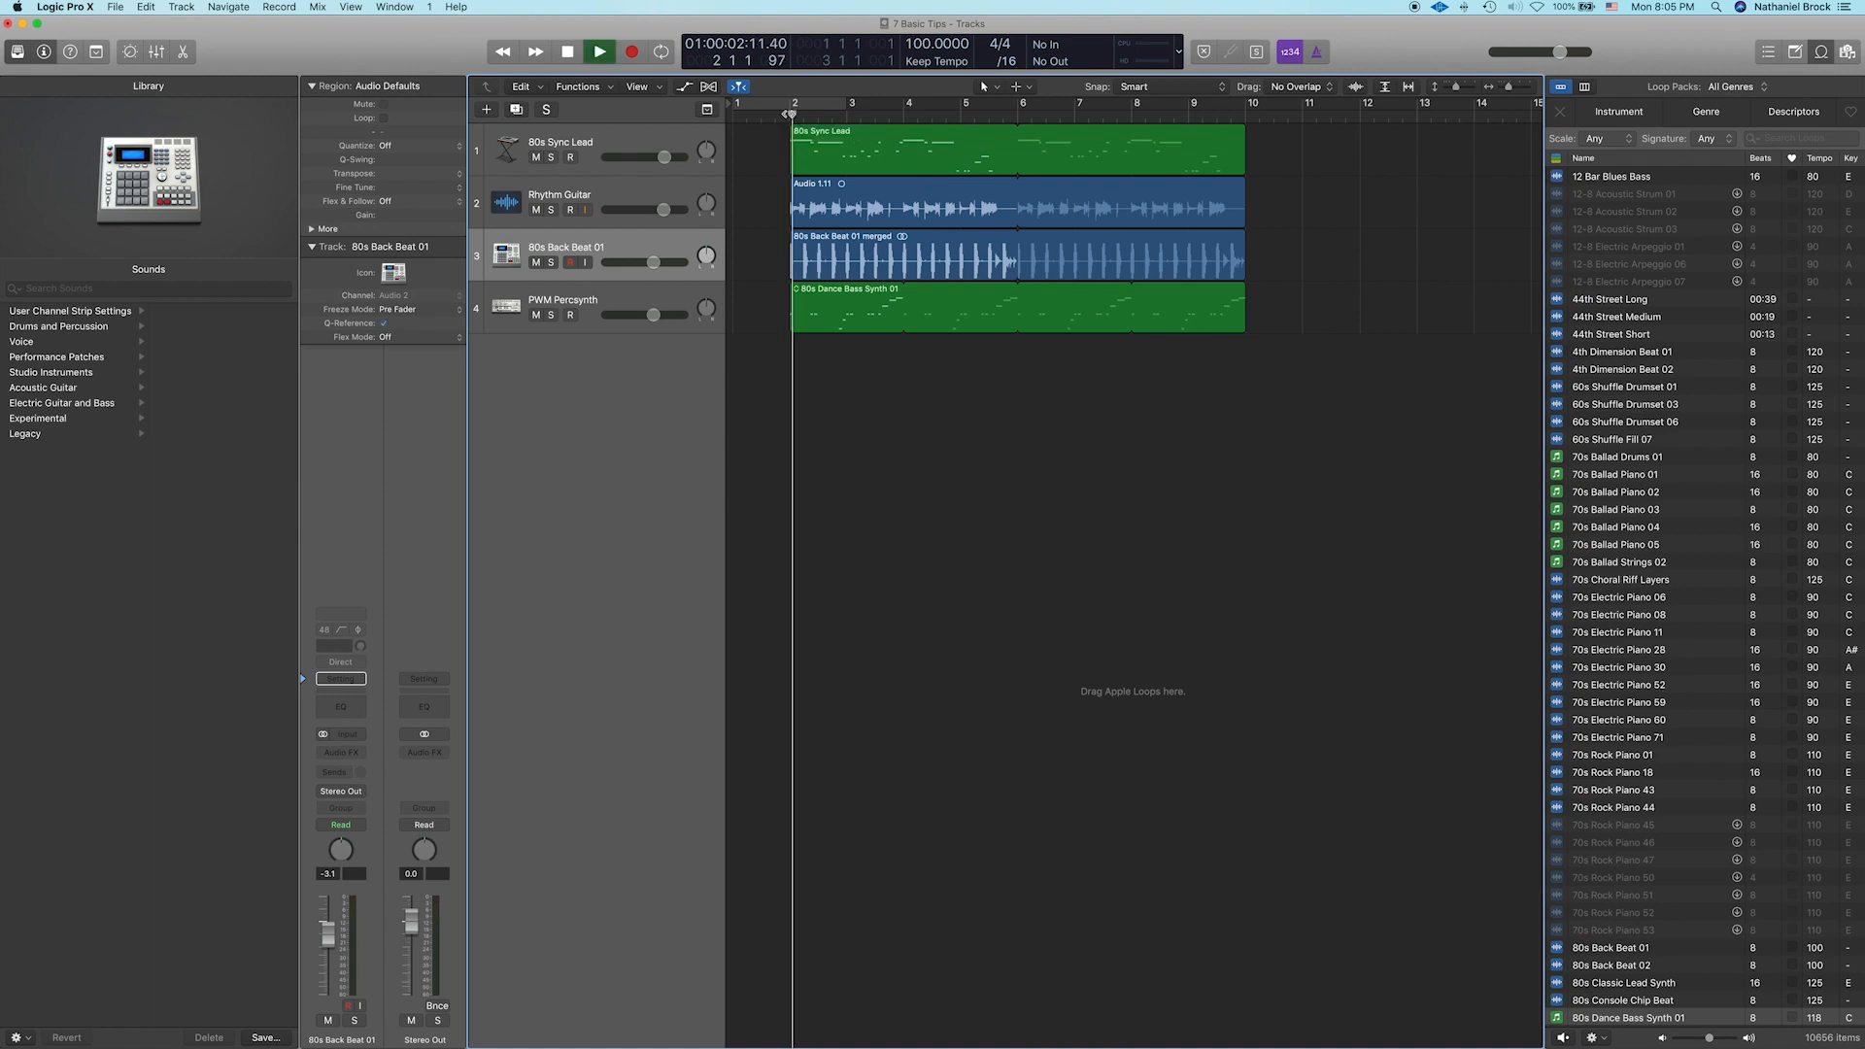
left_click(599, 52)
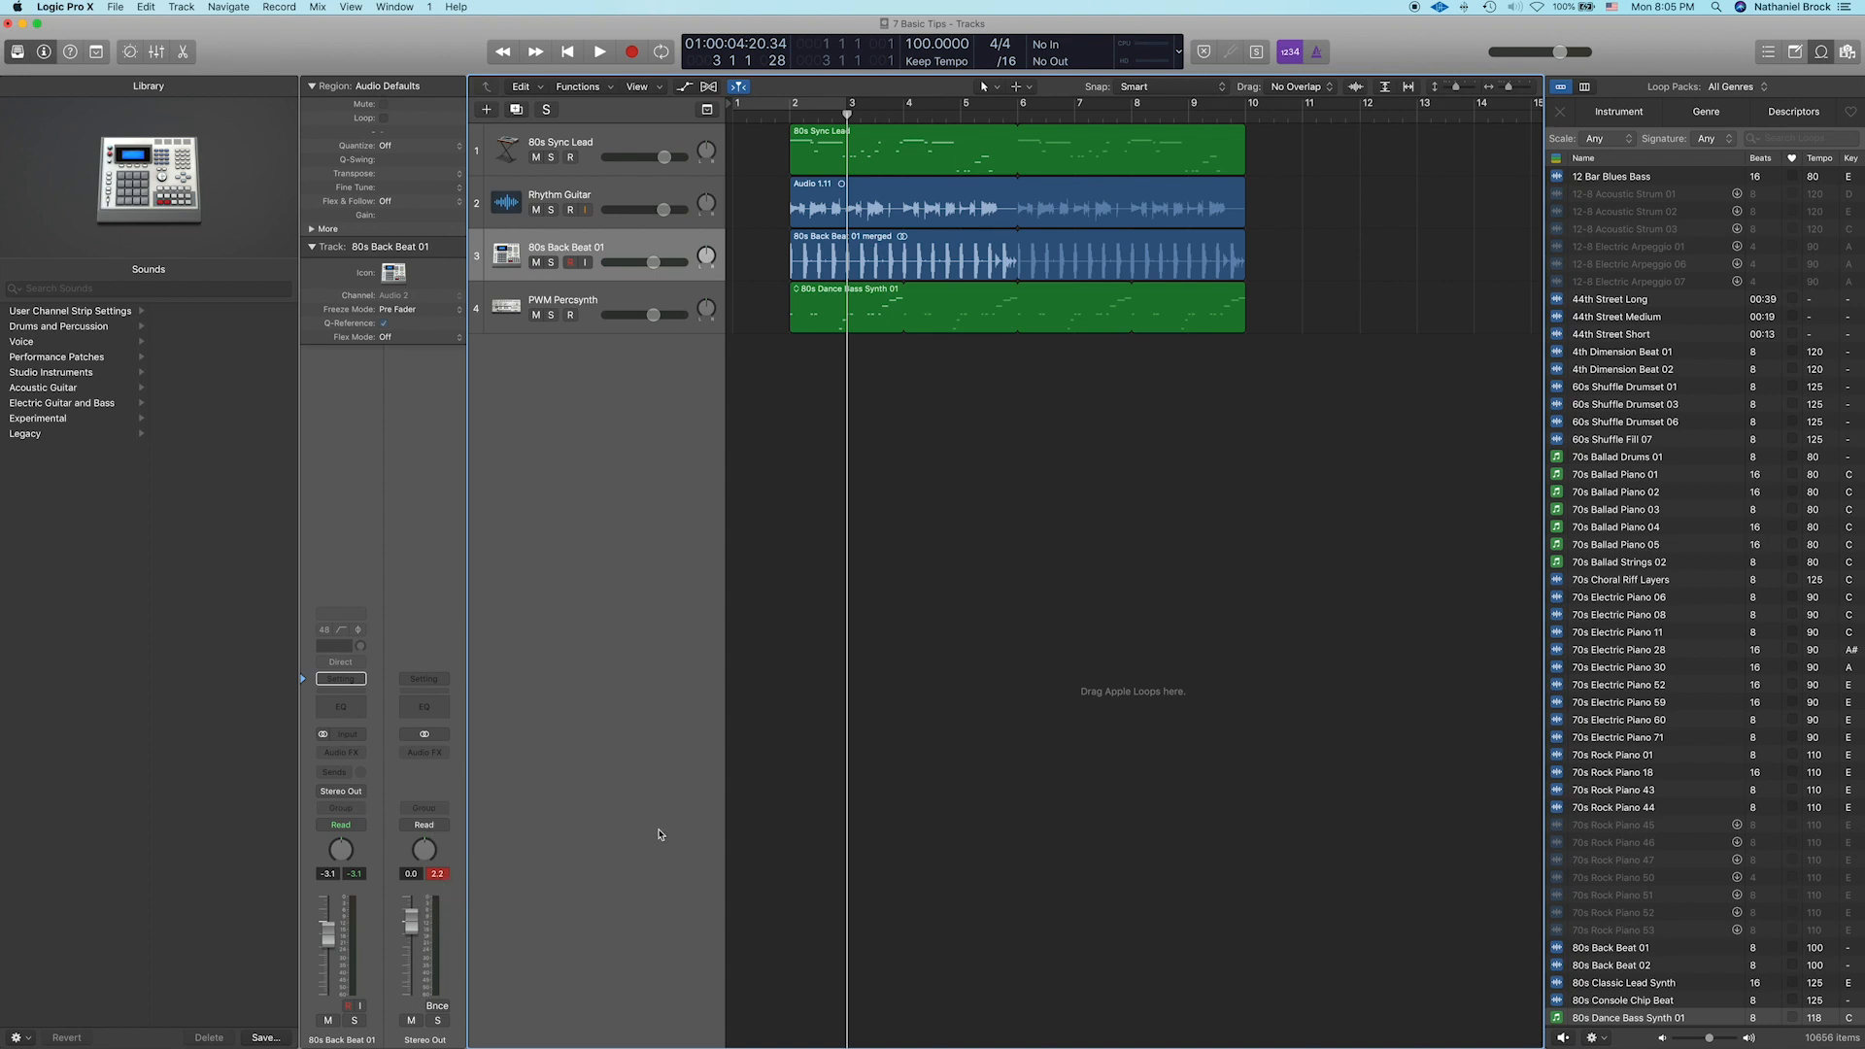
mouse_move(660, 604)
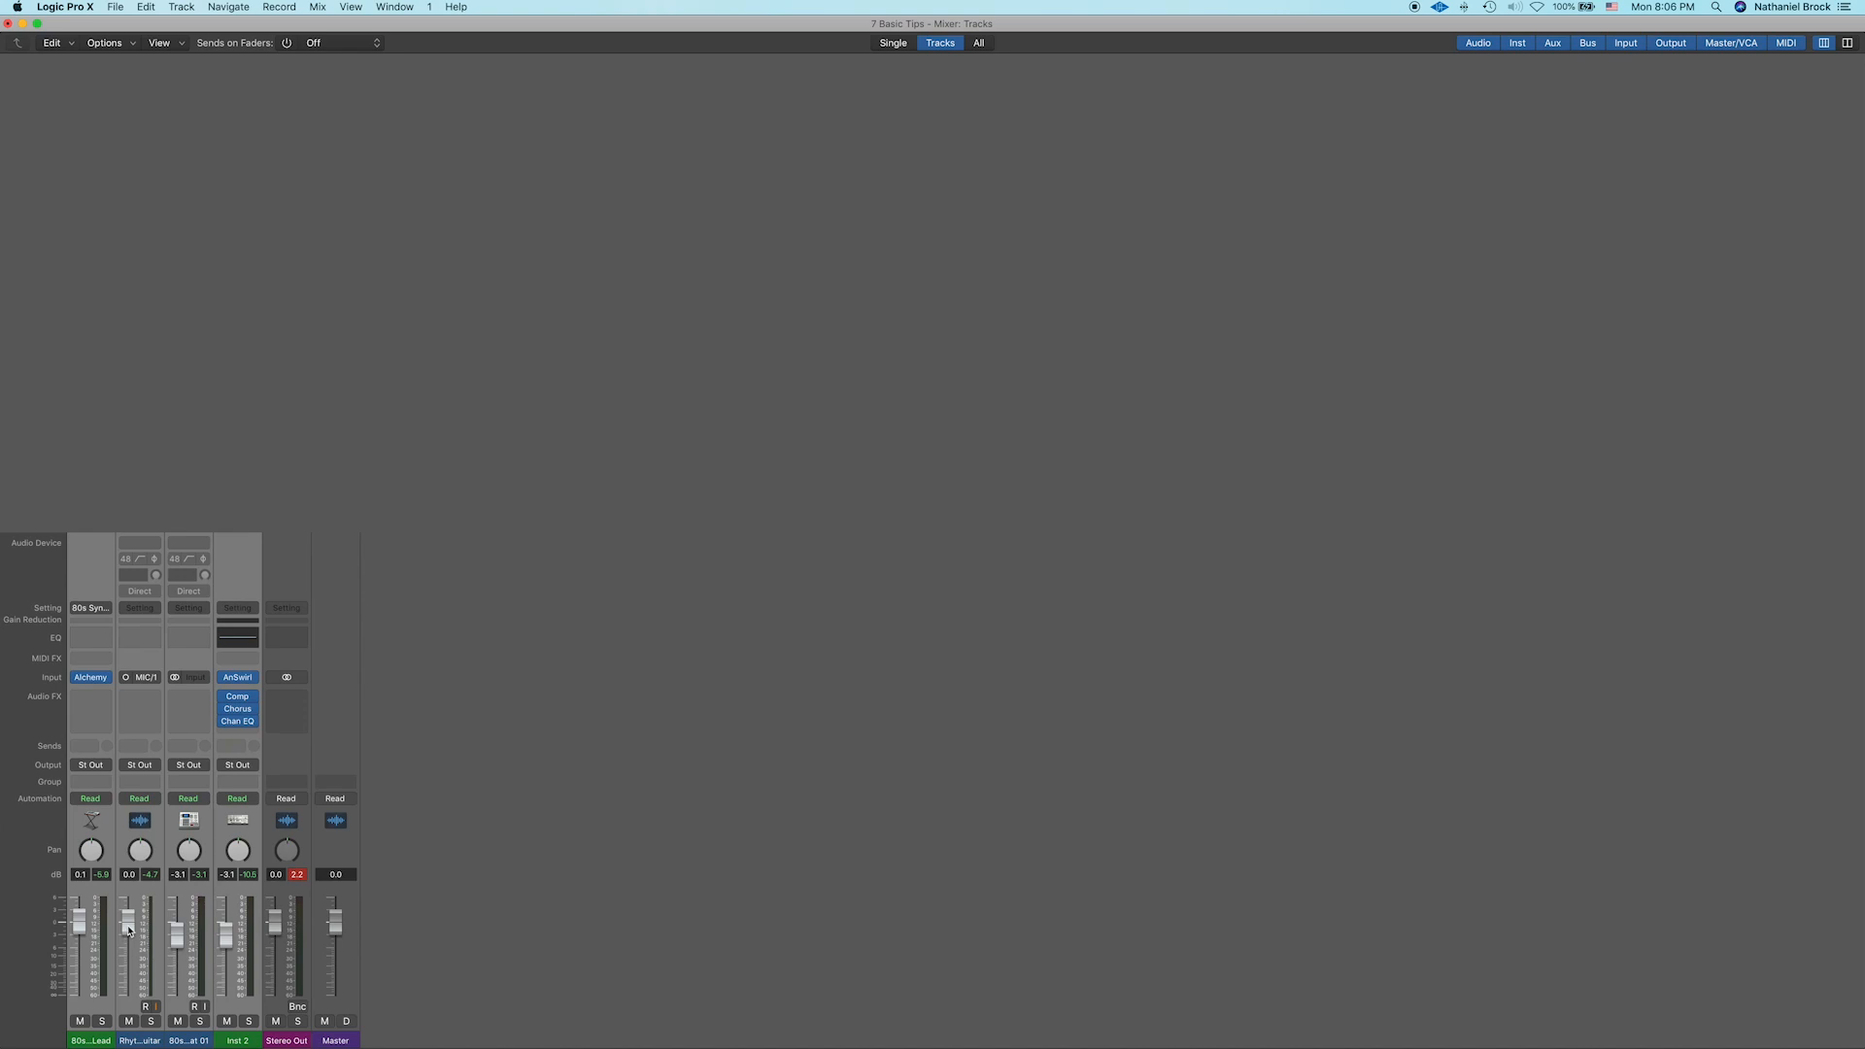
mouse_move(128, 930)
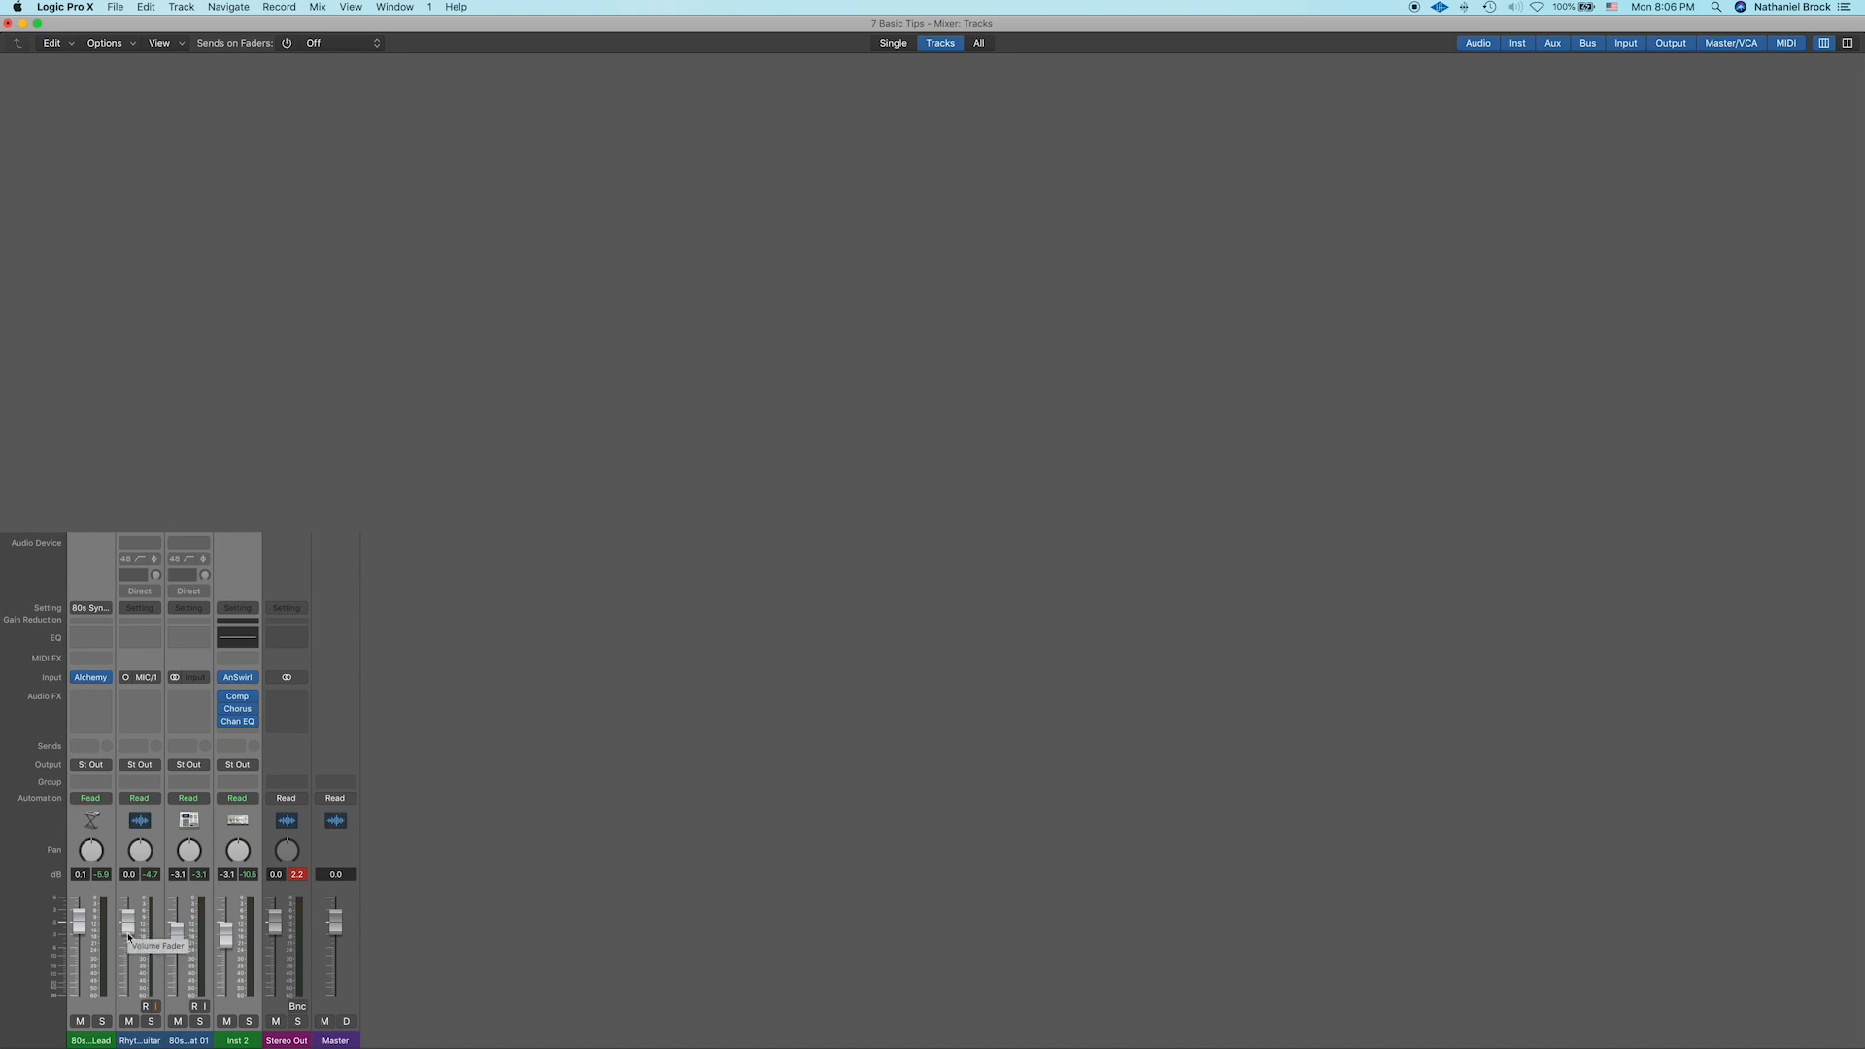
Step: Drag the volume fader down to lower all four tracks to roughly -5 to -8.5 dB
left_click_drag(129, 922, 129, 928)
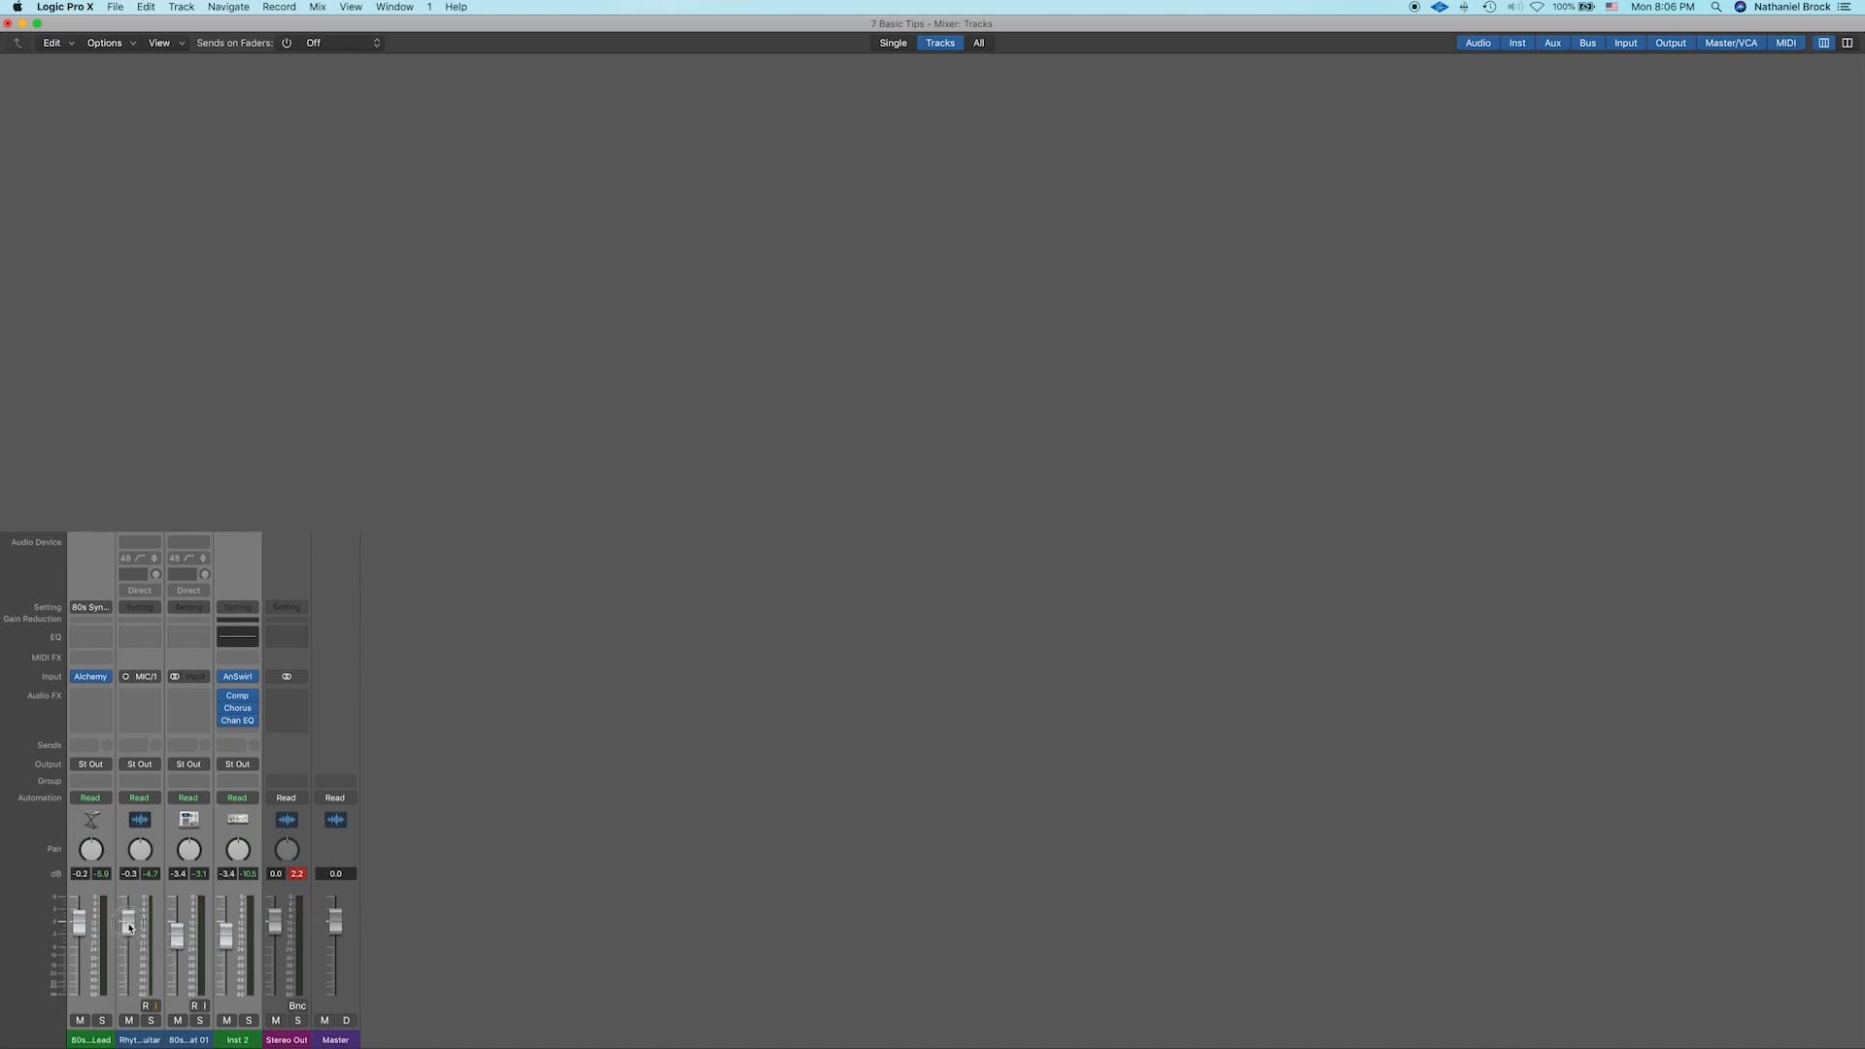
left_click_drag(128, 926, 137, 960)
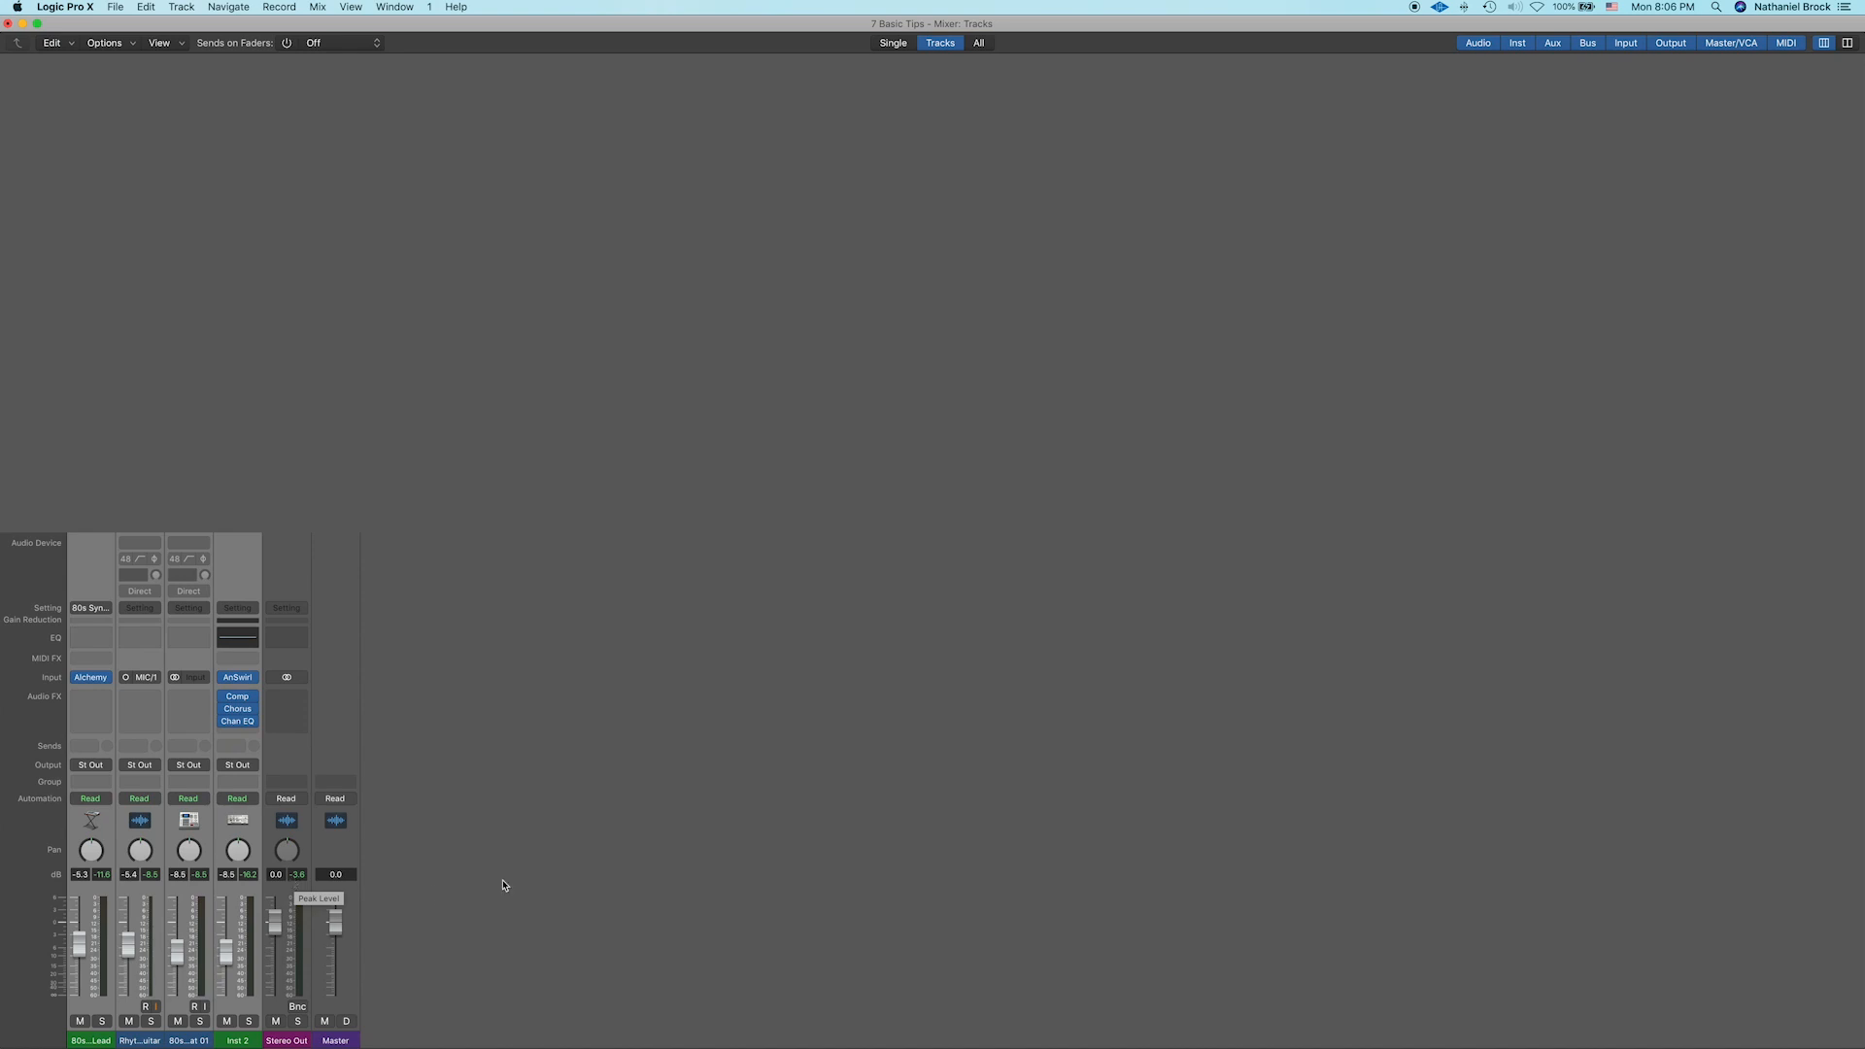
mouse_move(656, 868)
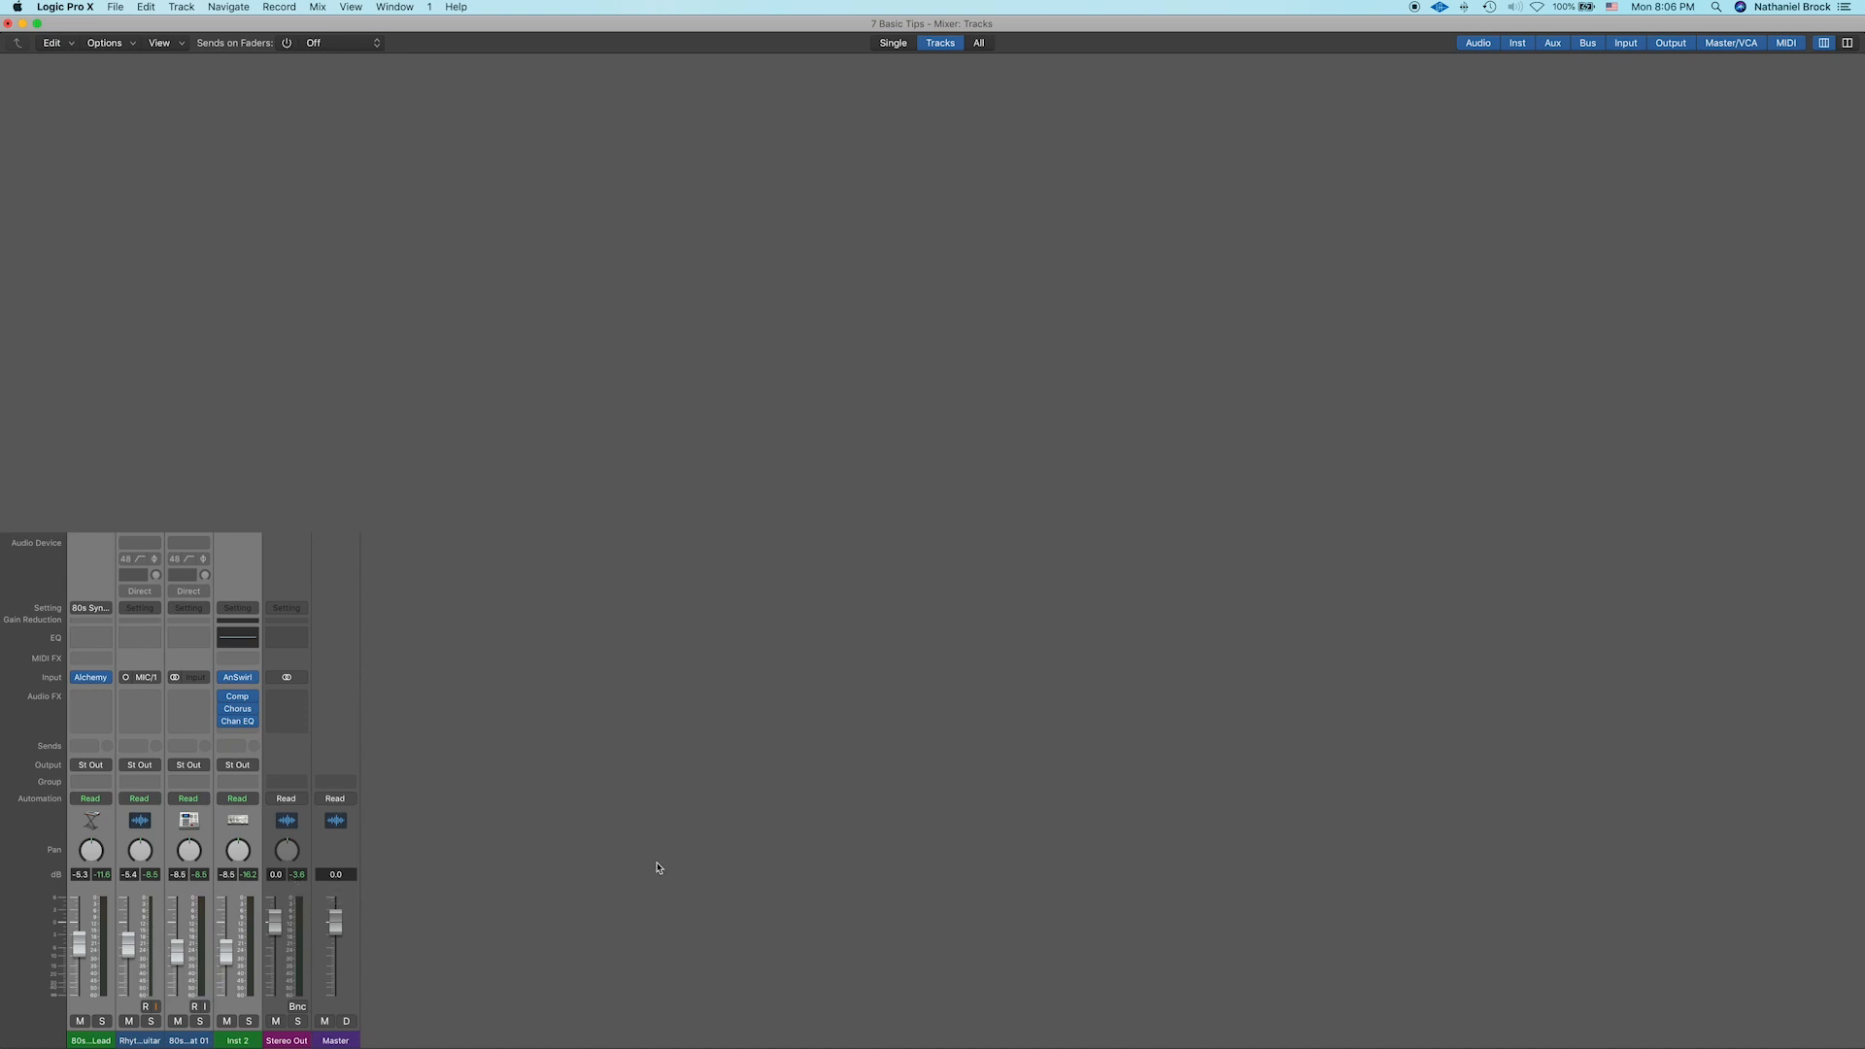